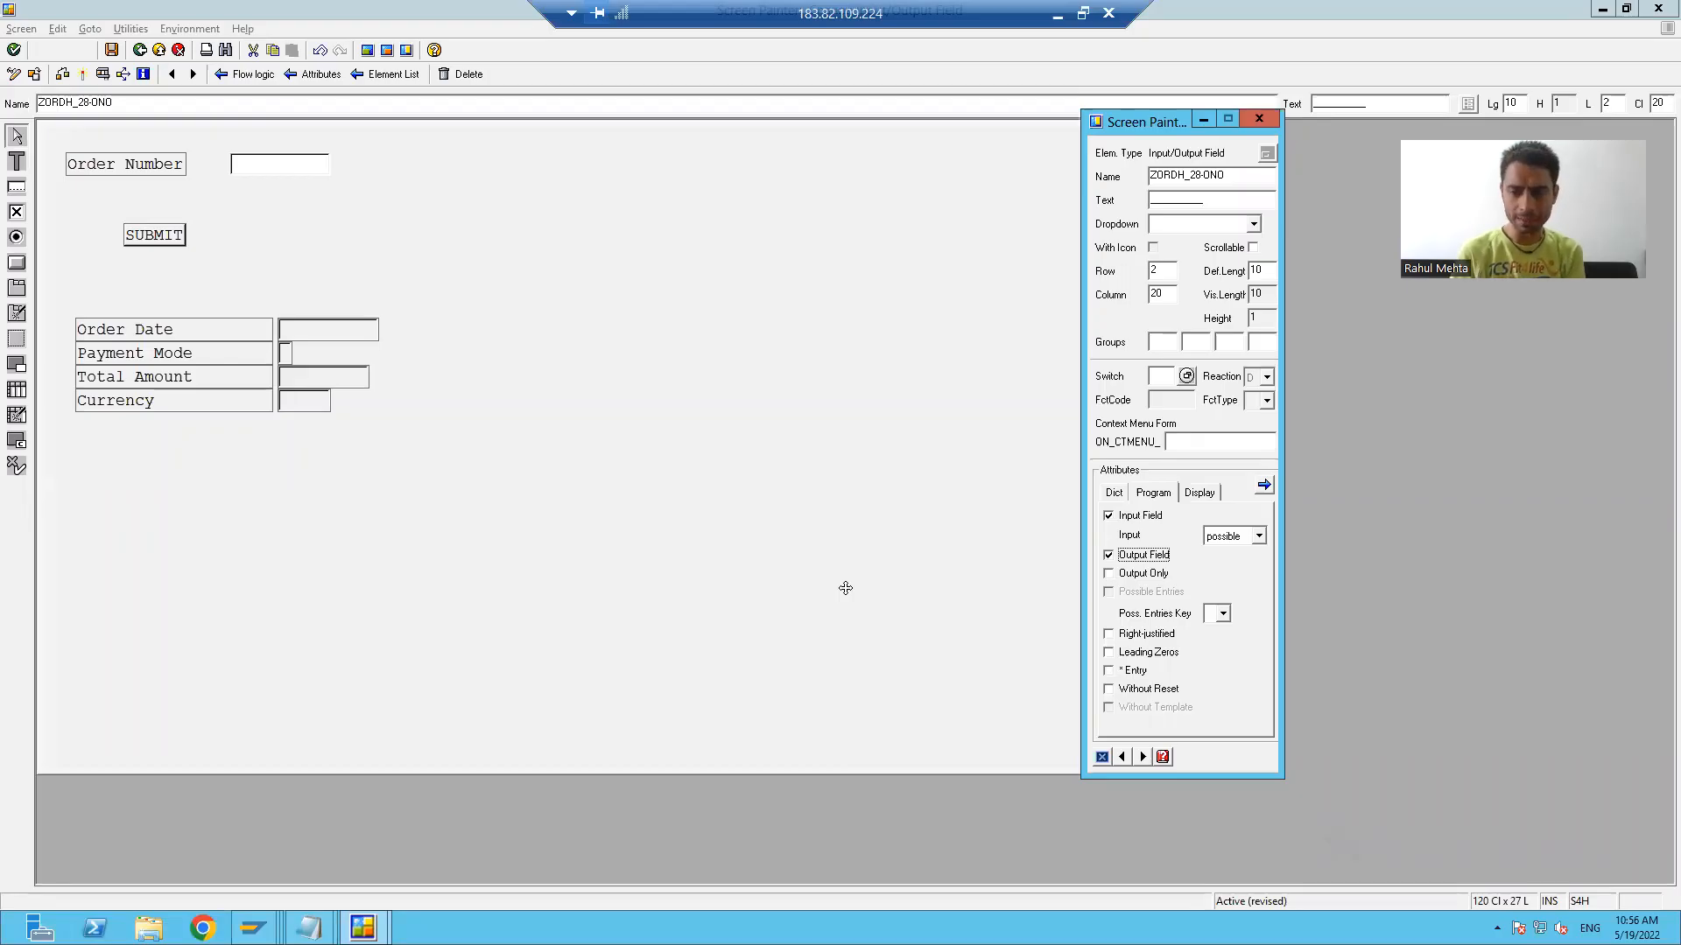
mouse_move(357, 117)
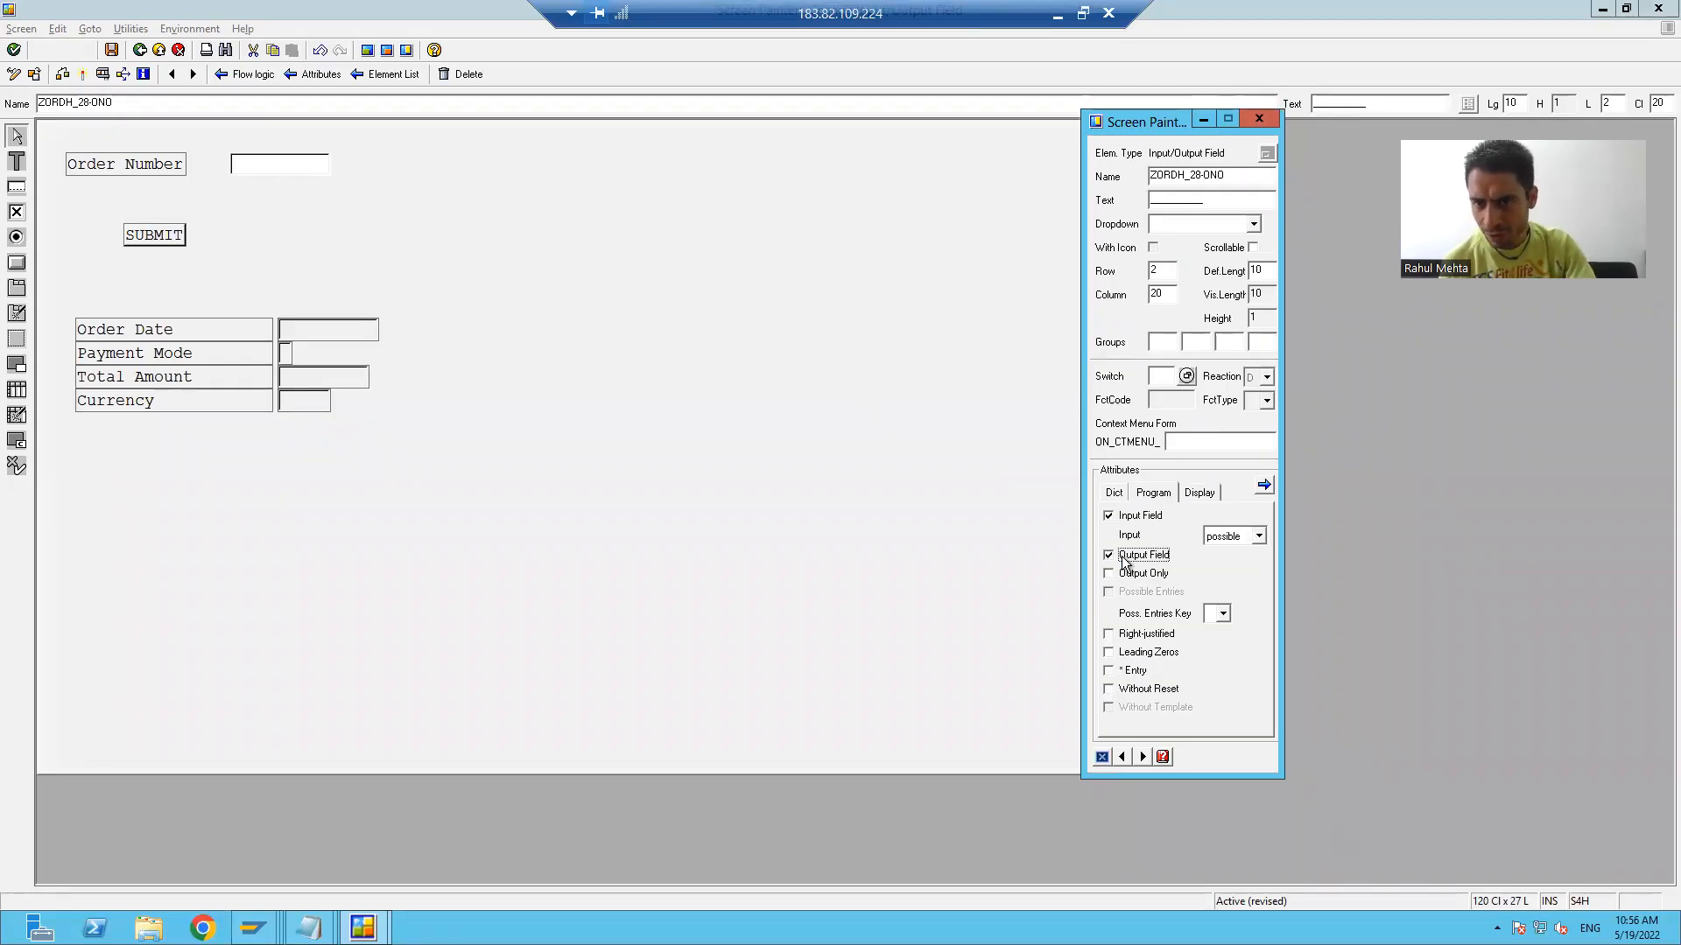
Step: Confirm ZORDH_28-ONO accepts input, view the Currency field's display-only attributes, and close them
click(1110, 555)
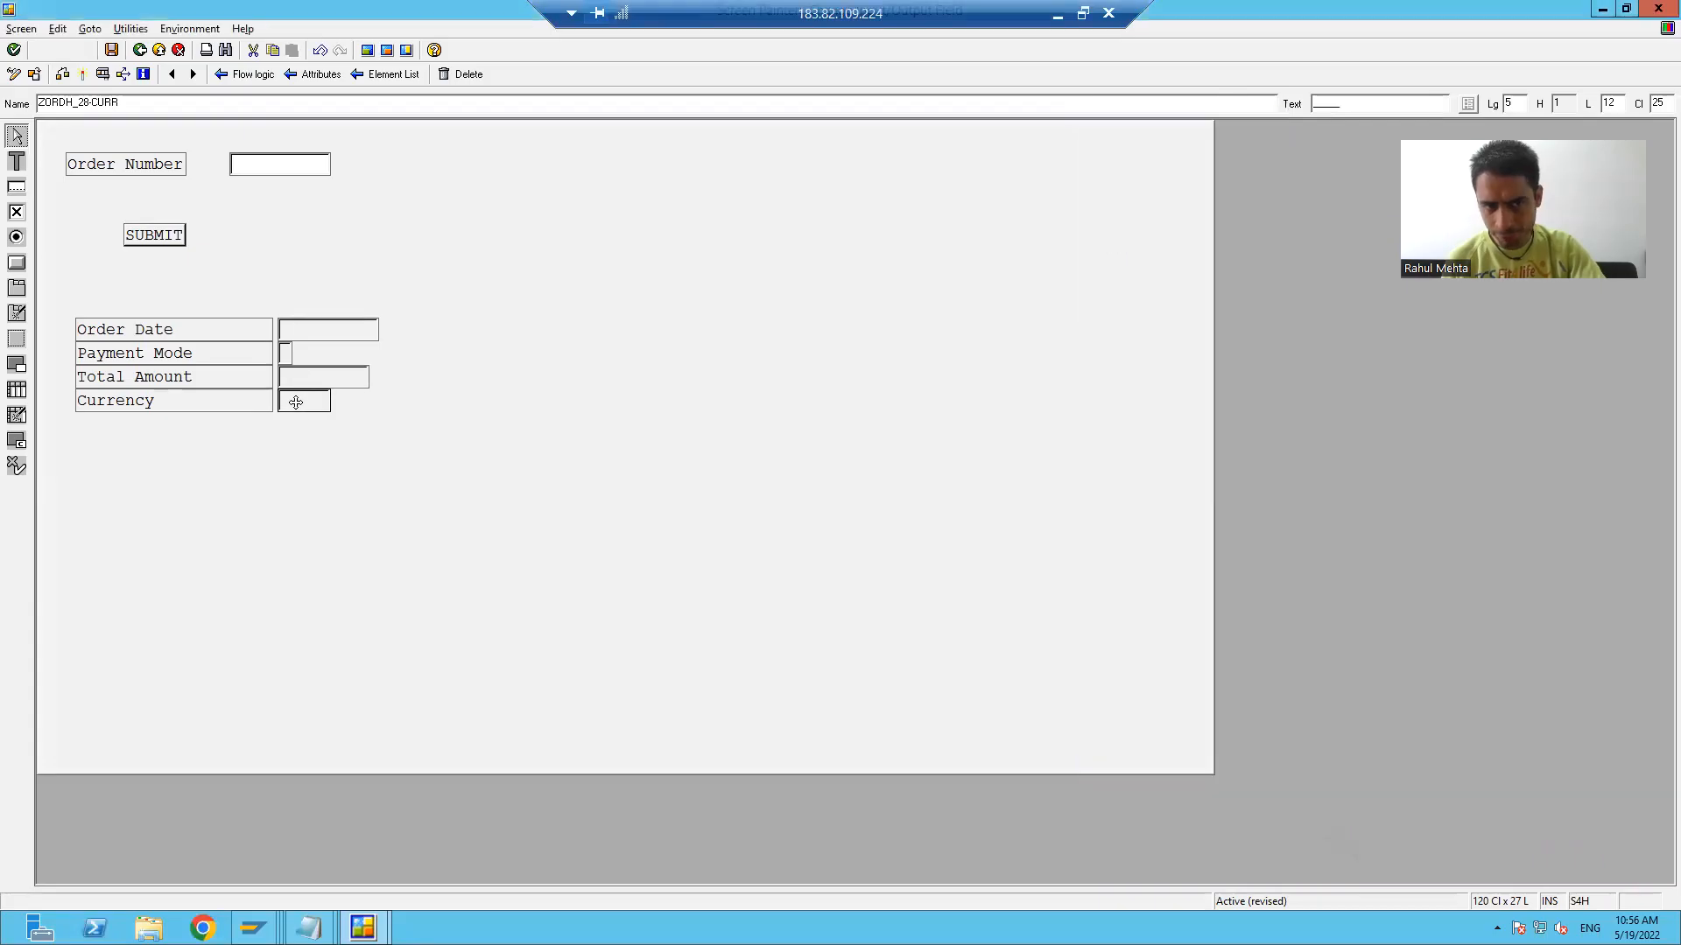
double_click(303, 399)
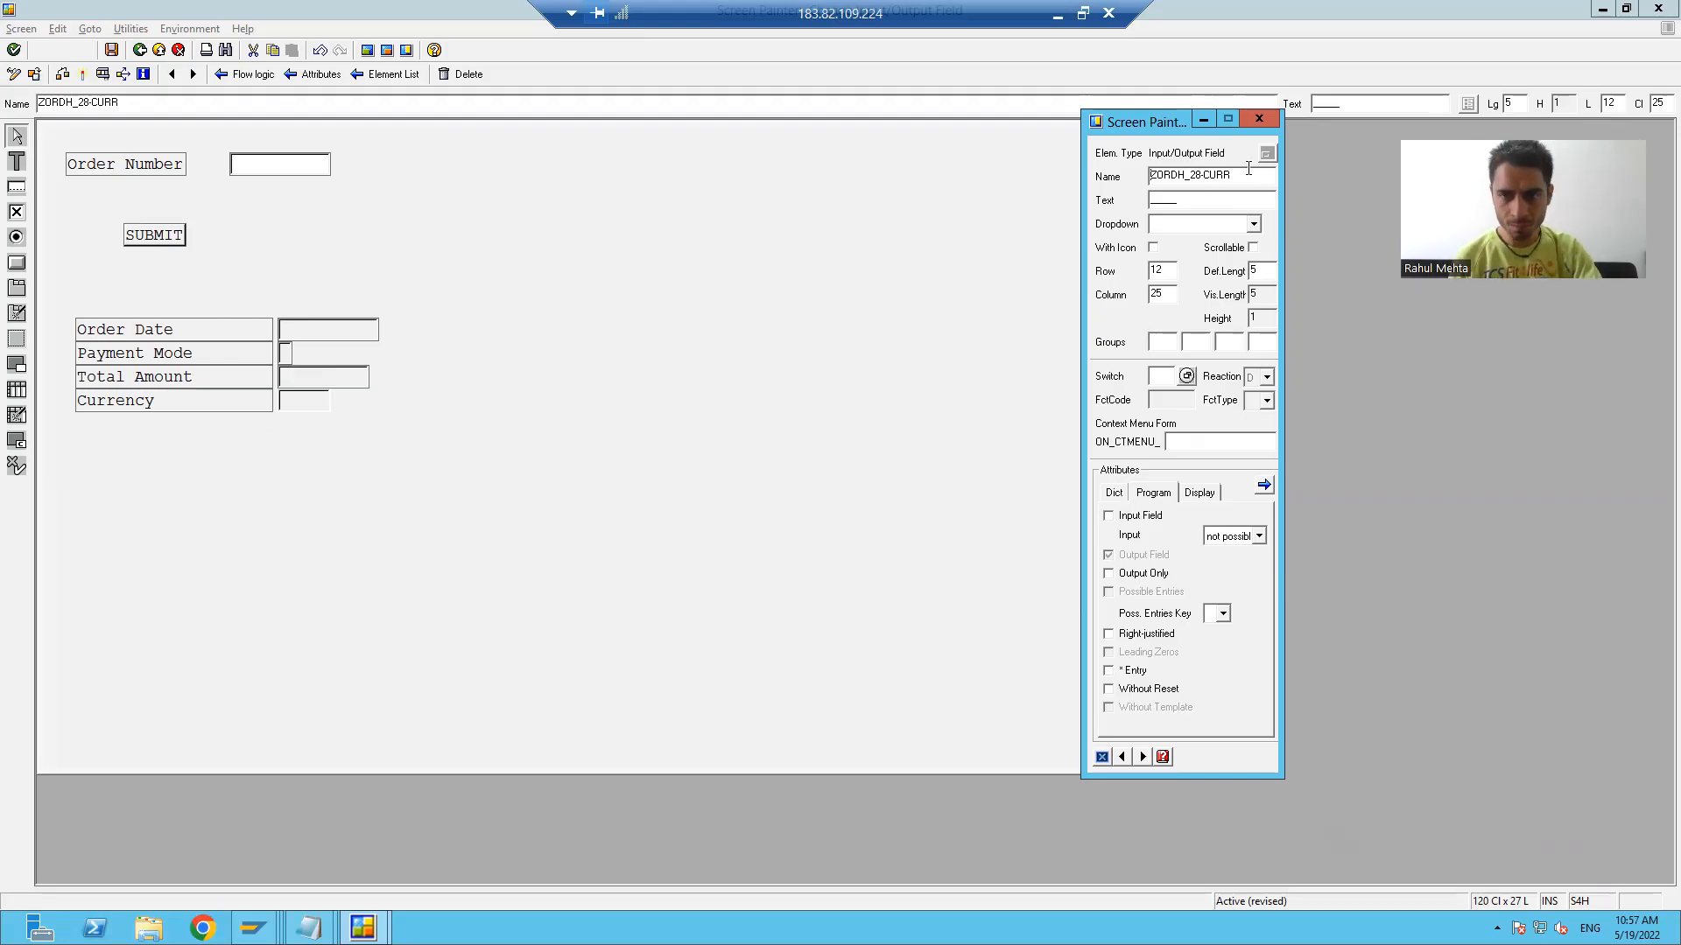
click(1258, 119)
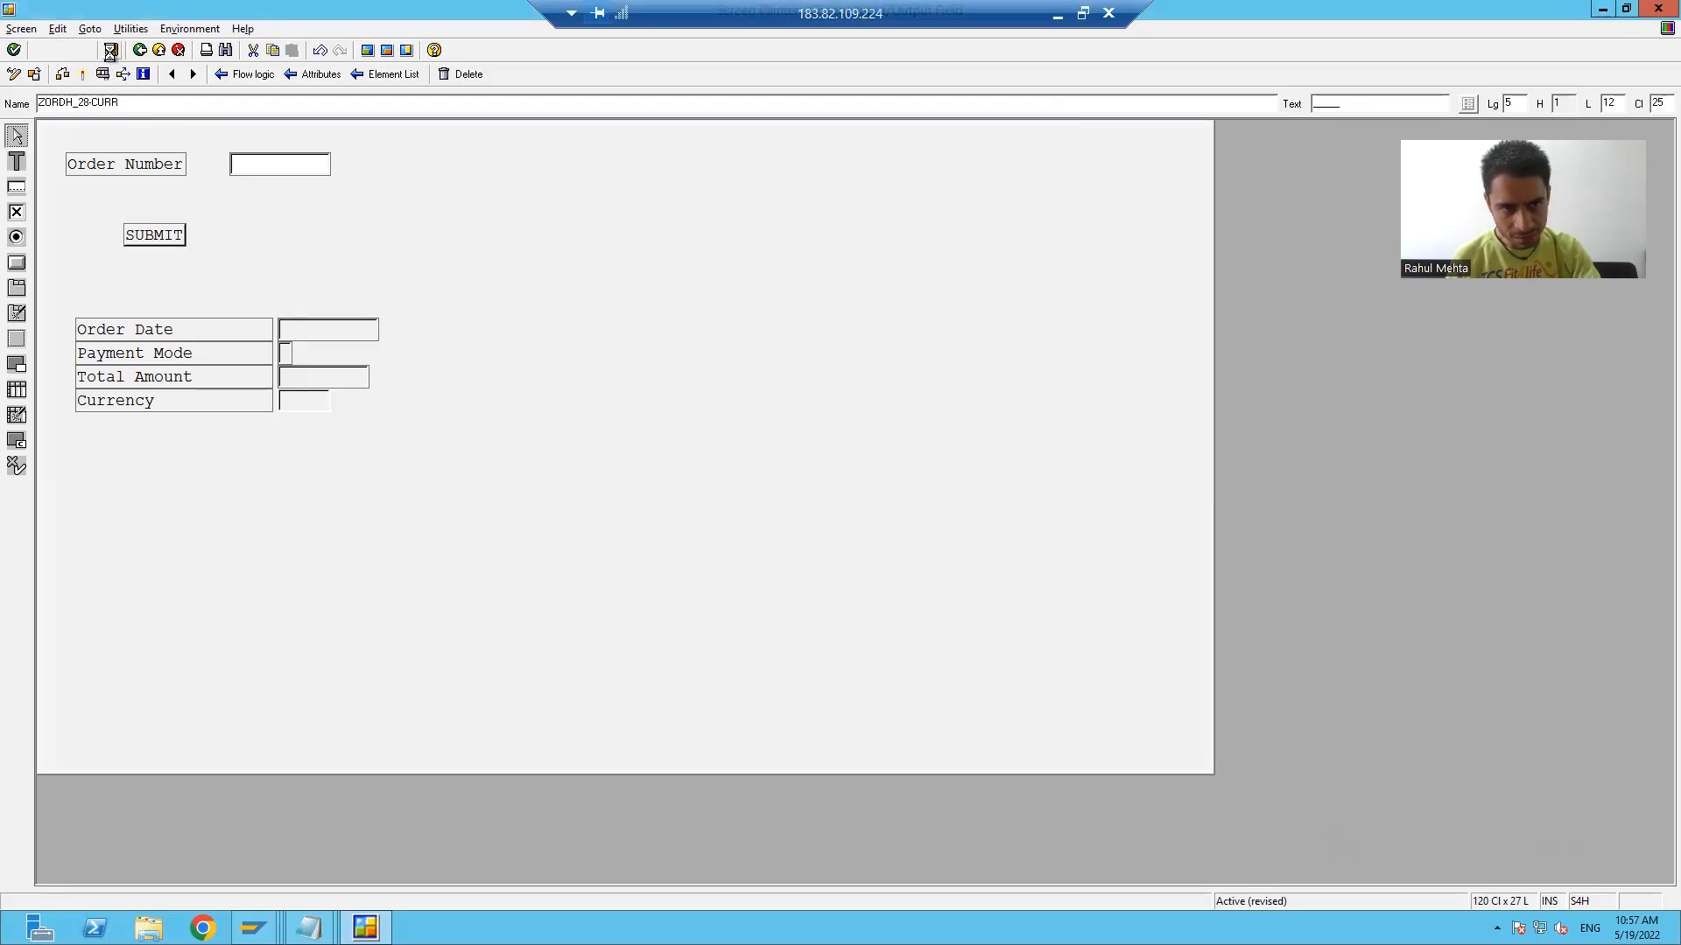
Step: Activate ZPRG1_MP_28 from the Repository Browser, dismissing the screen 0100 message and confirming the worklist
click(110, 50)
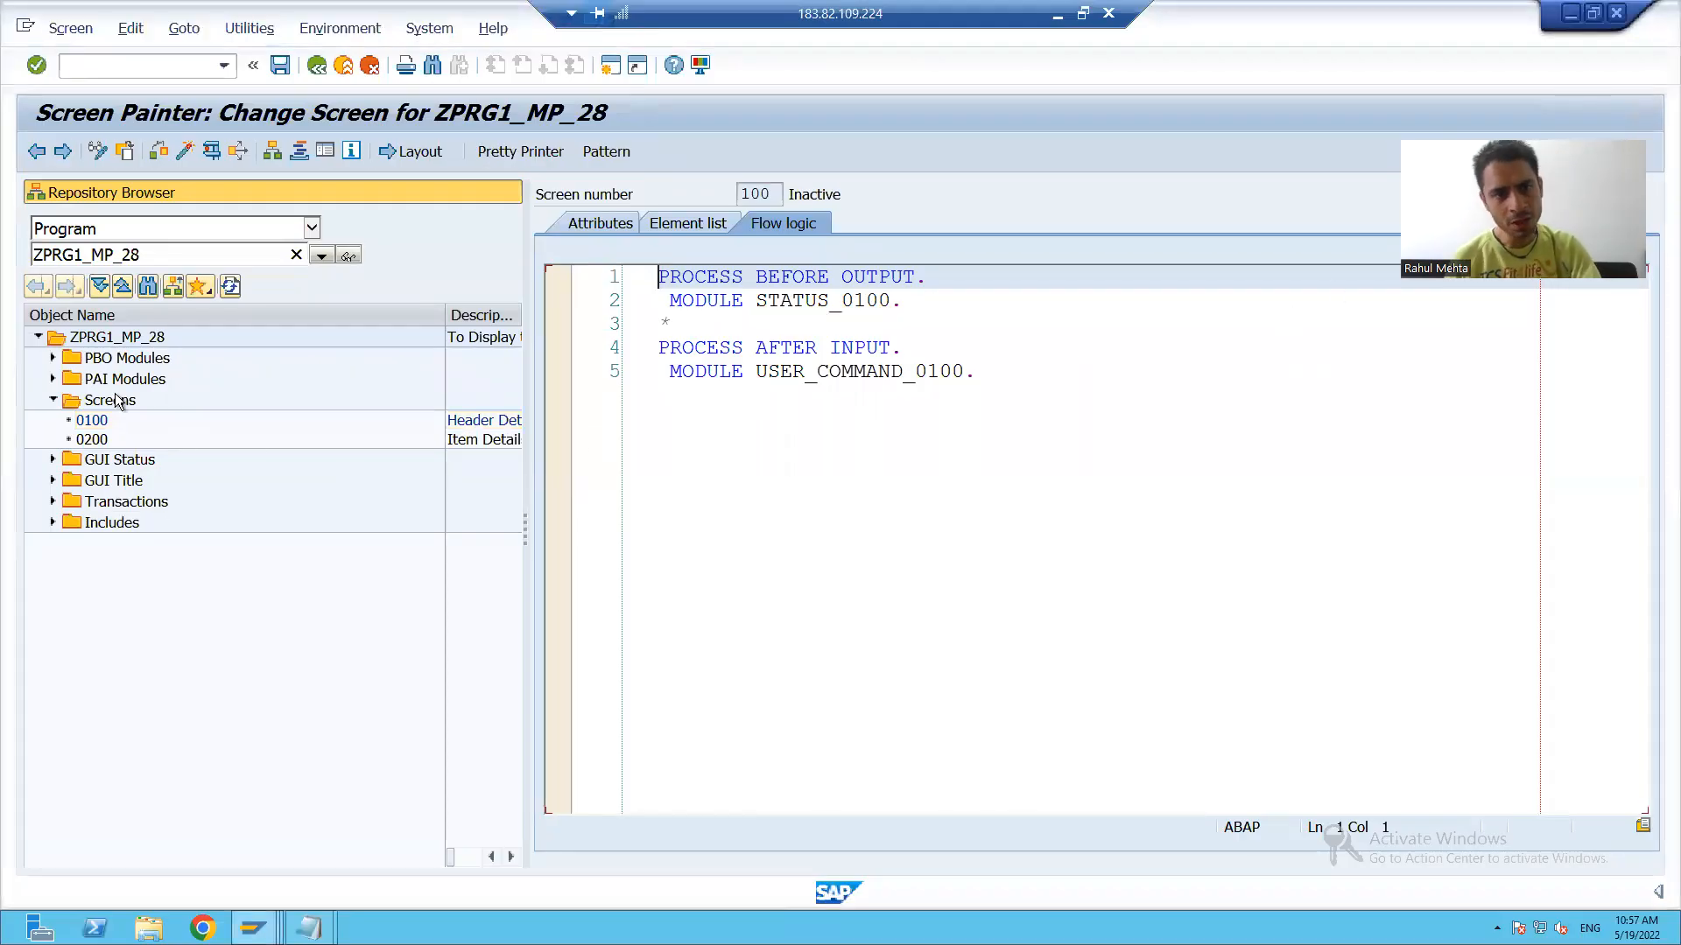
right_click(117, 336)
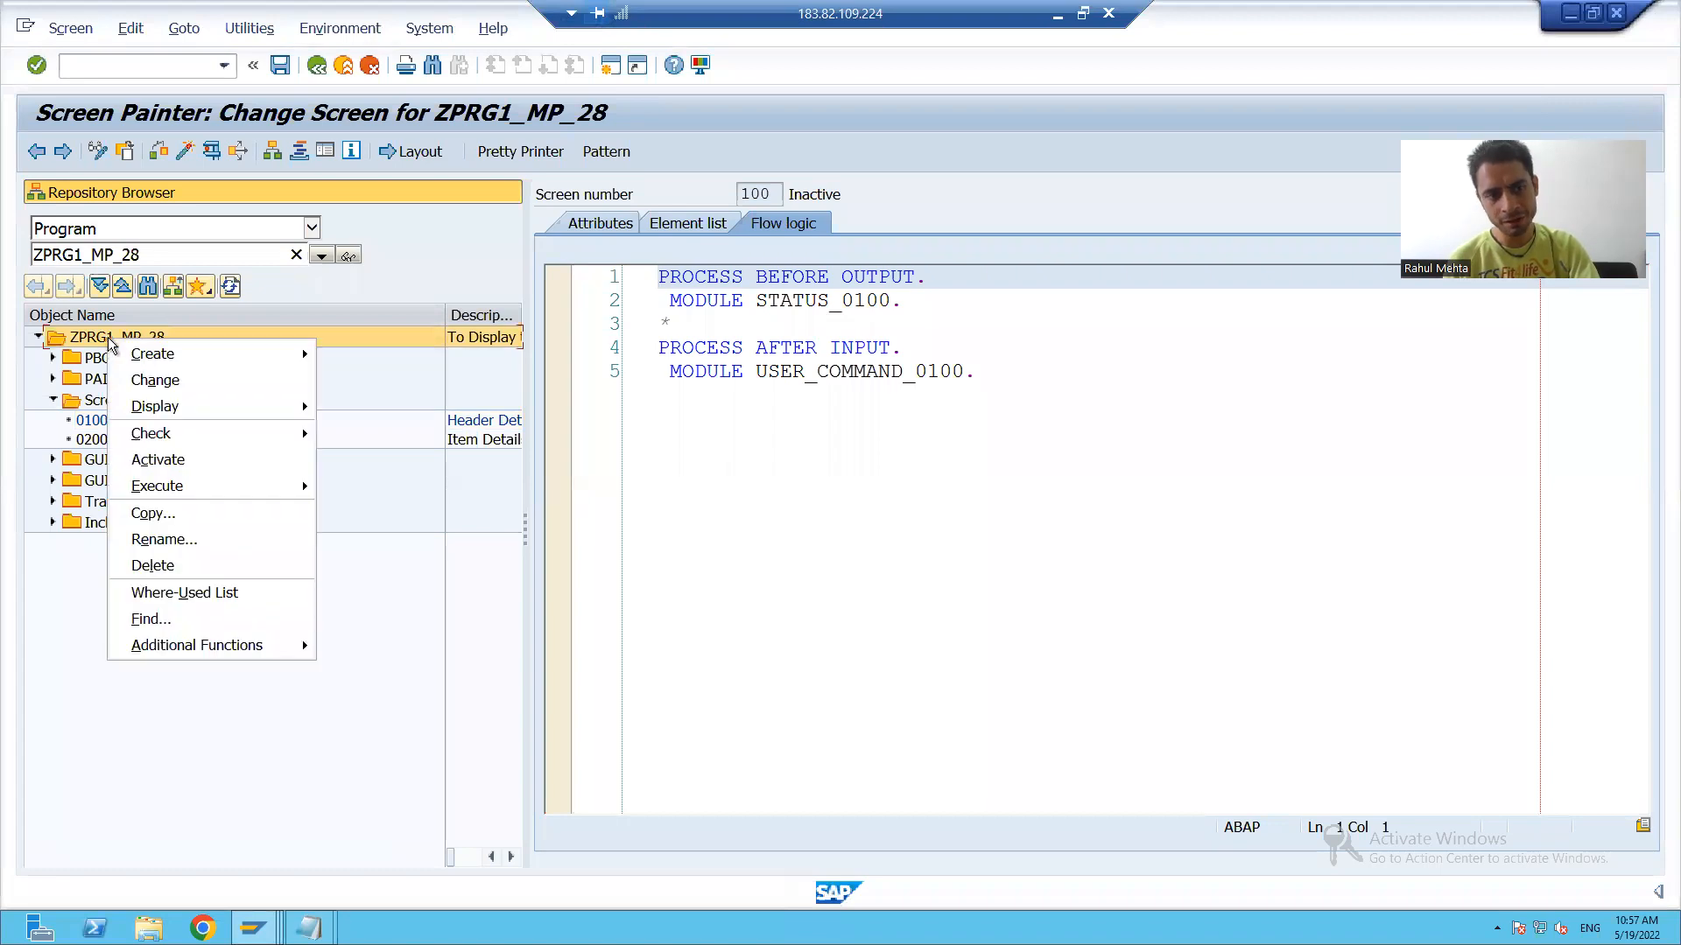
mouse_move(158, 459)
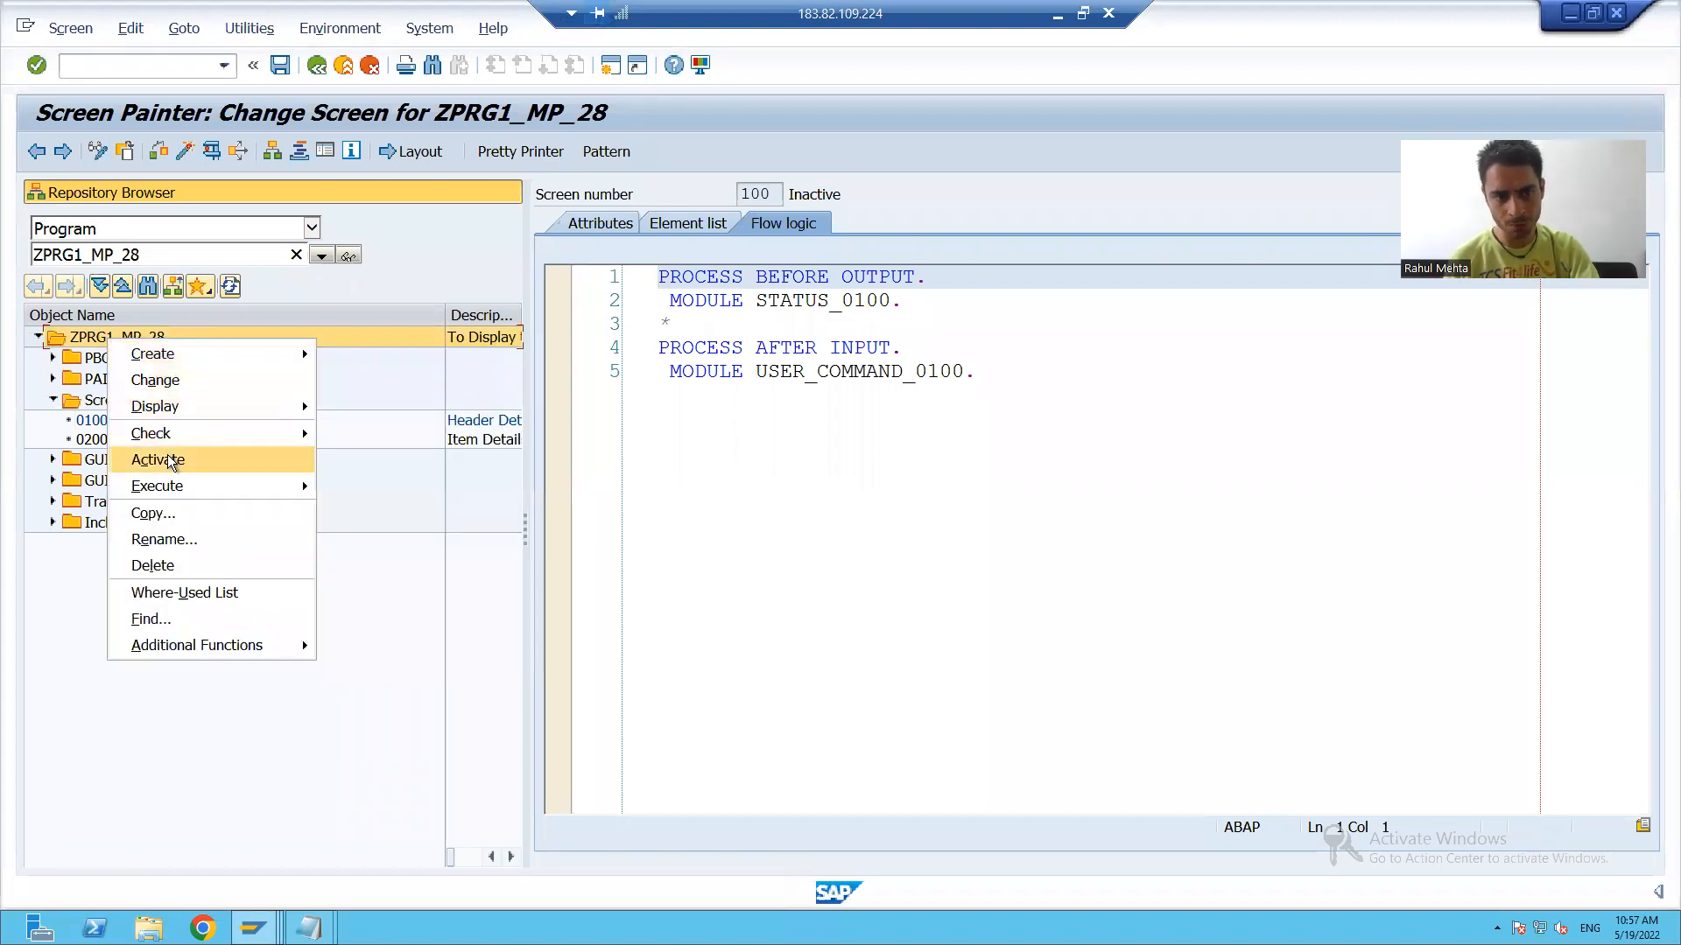
click(156, 459)
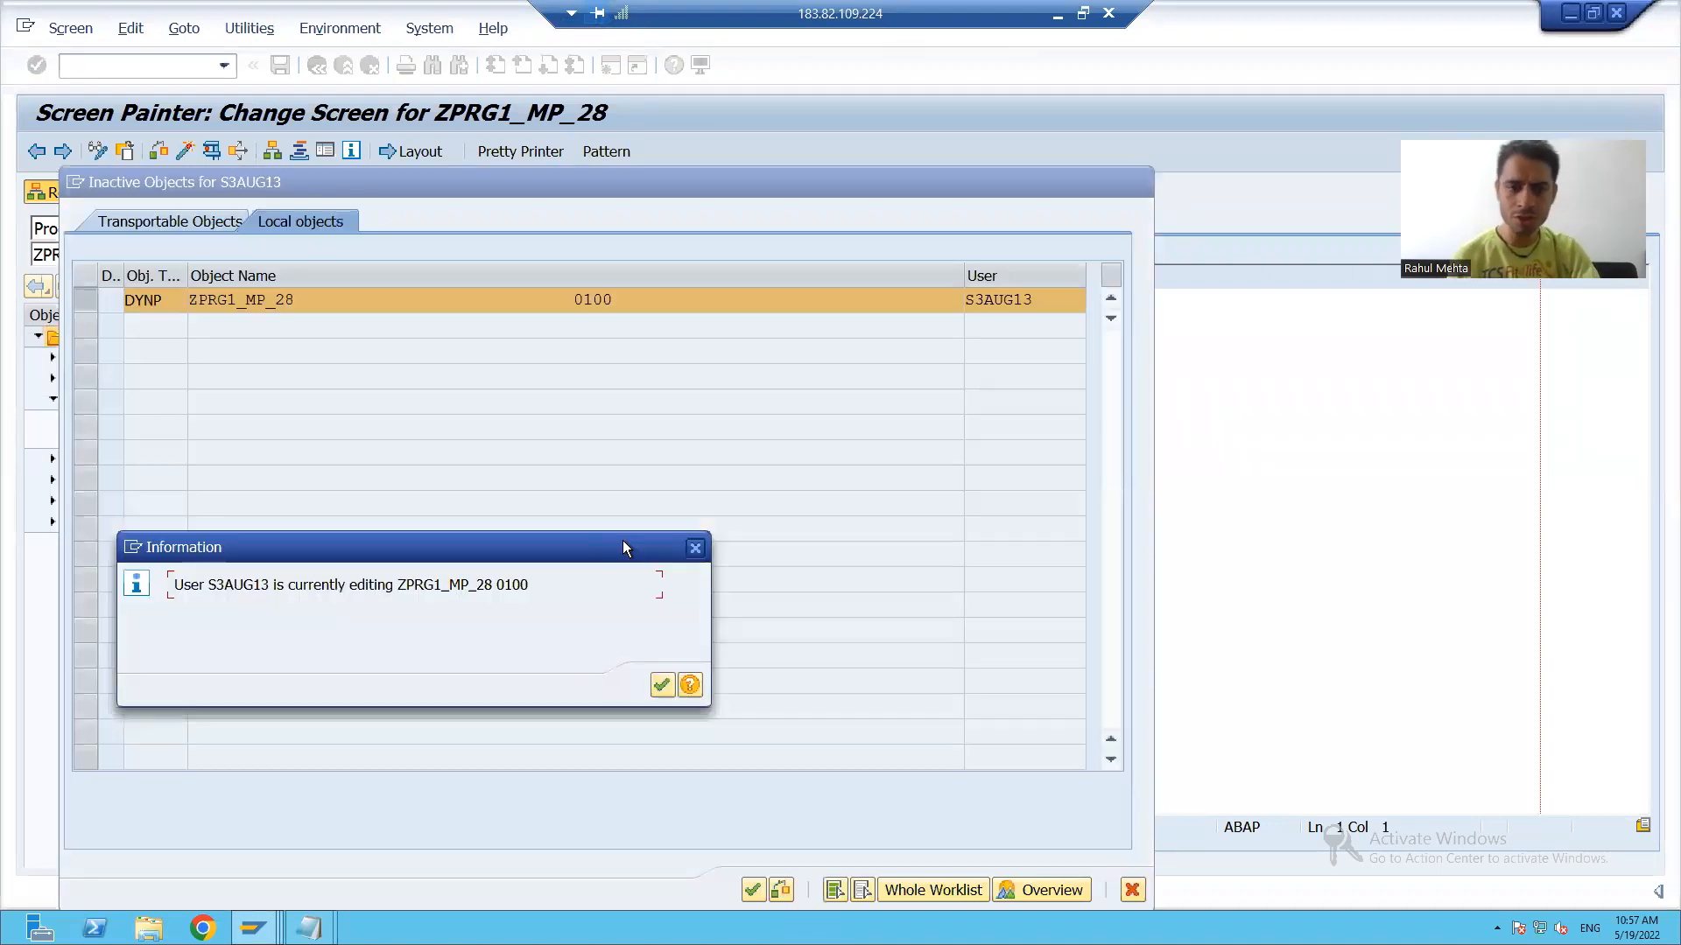
mouse_move(253, 928)
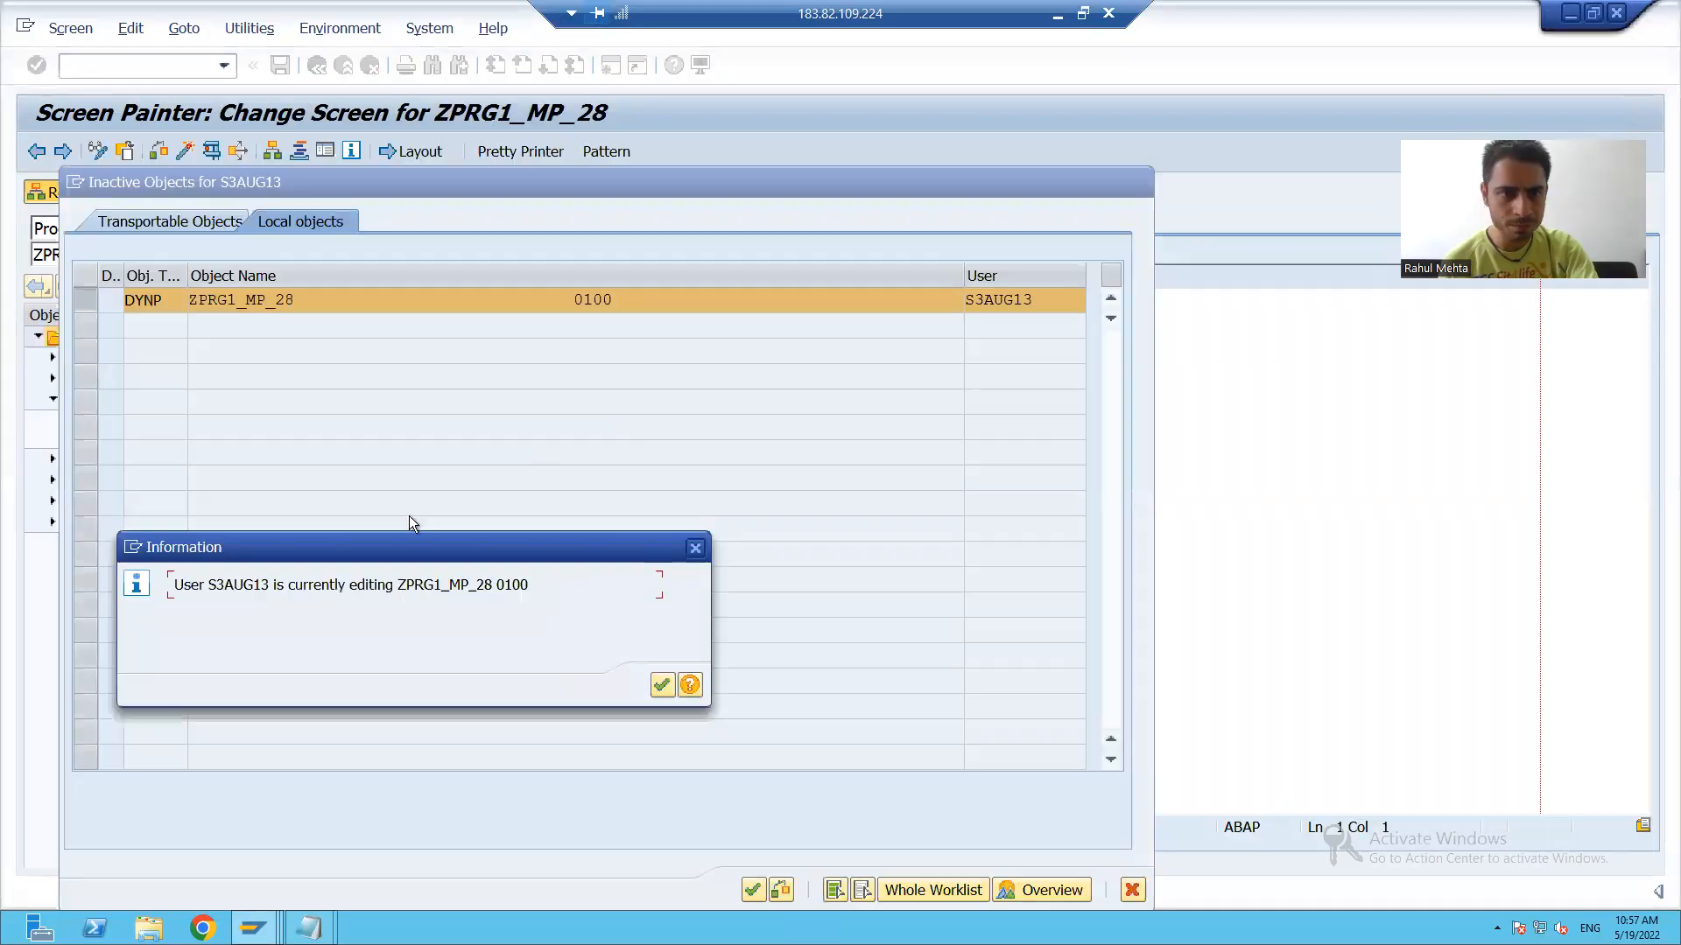
click(661, 684)
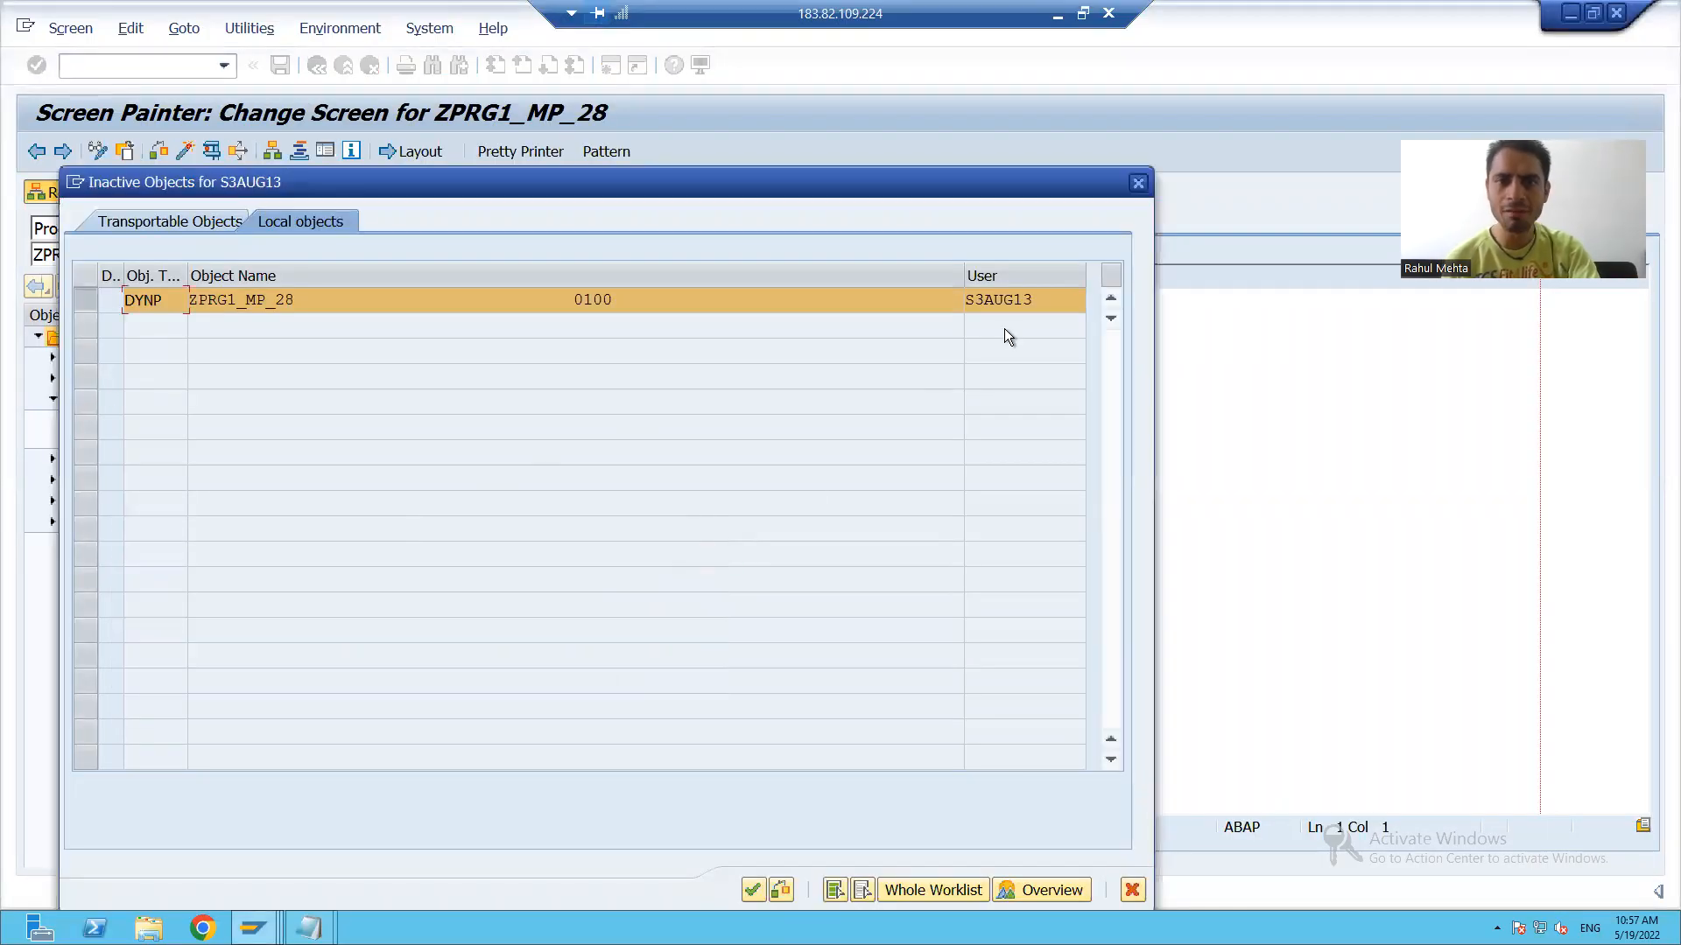
click(751, 890)
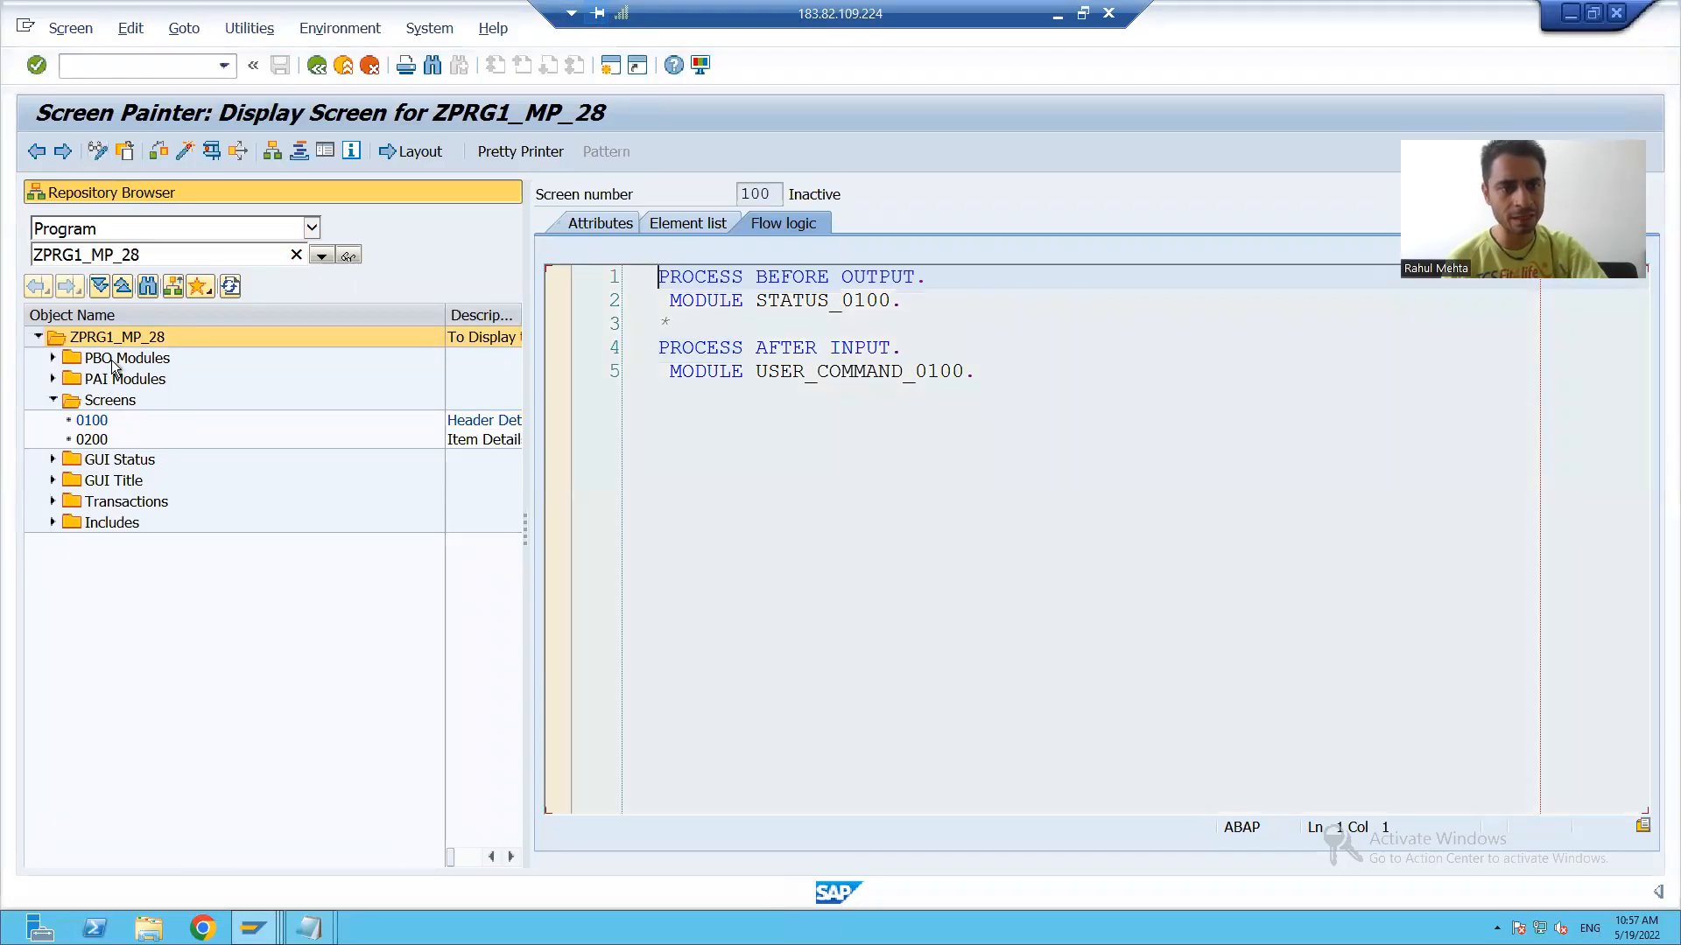
Step: Activate ZPRG1_MP_28 once more so screen 0100 shows Active status
right_click(115, 336)
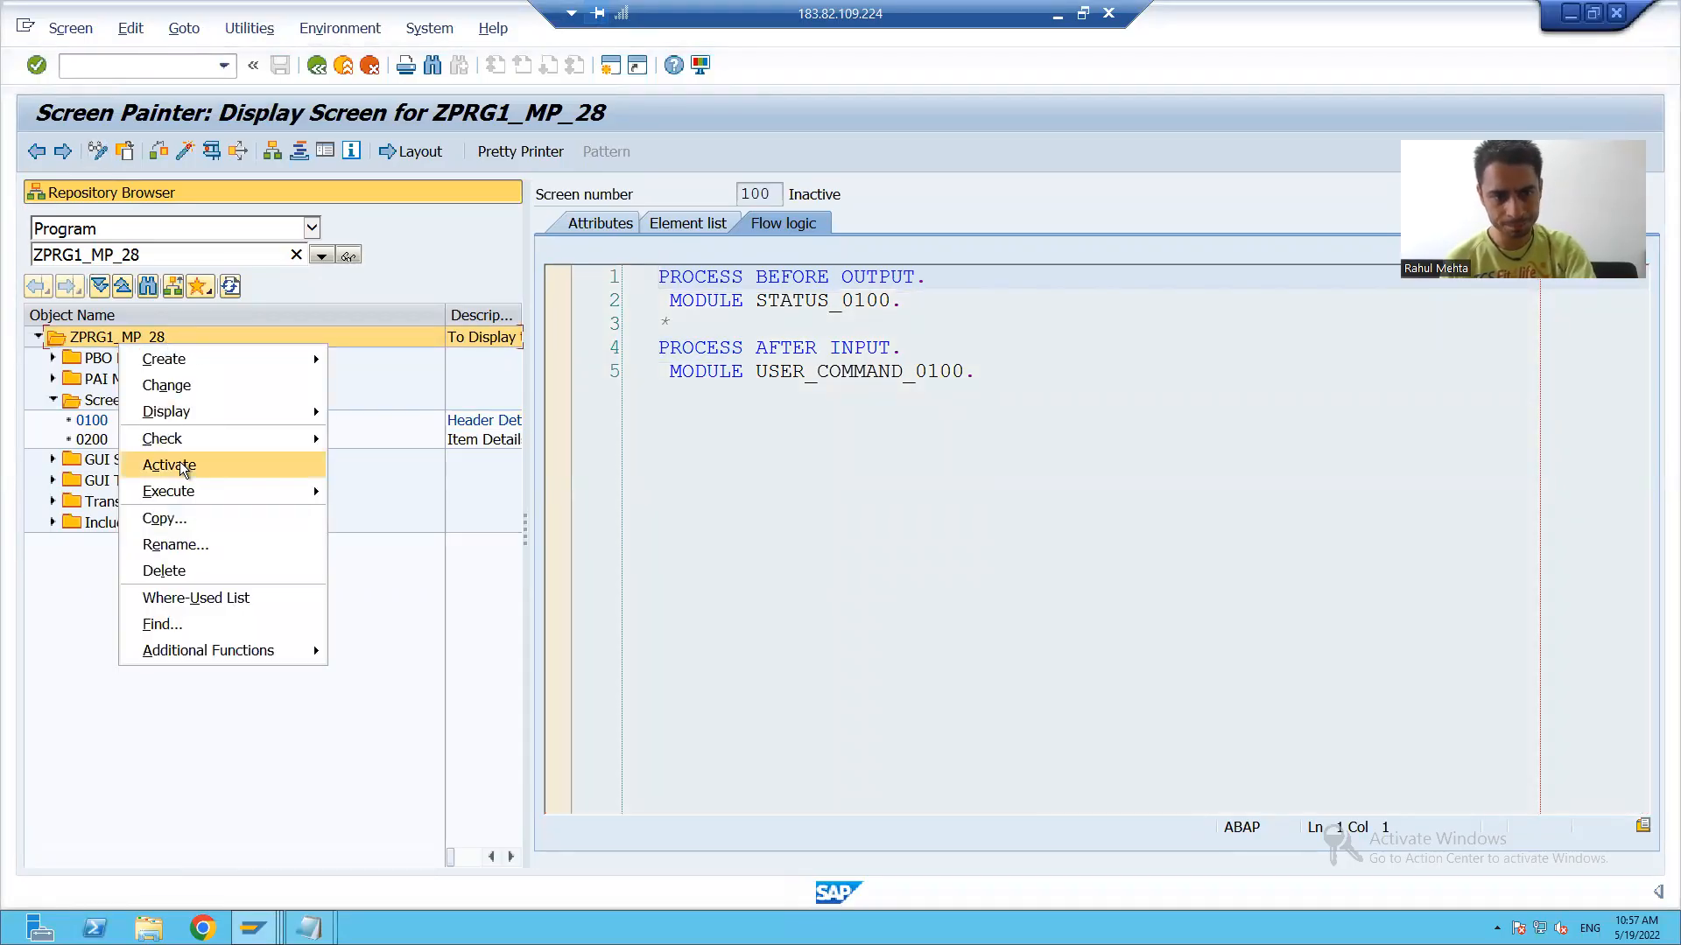
click(168, 464)
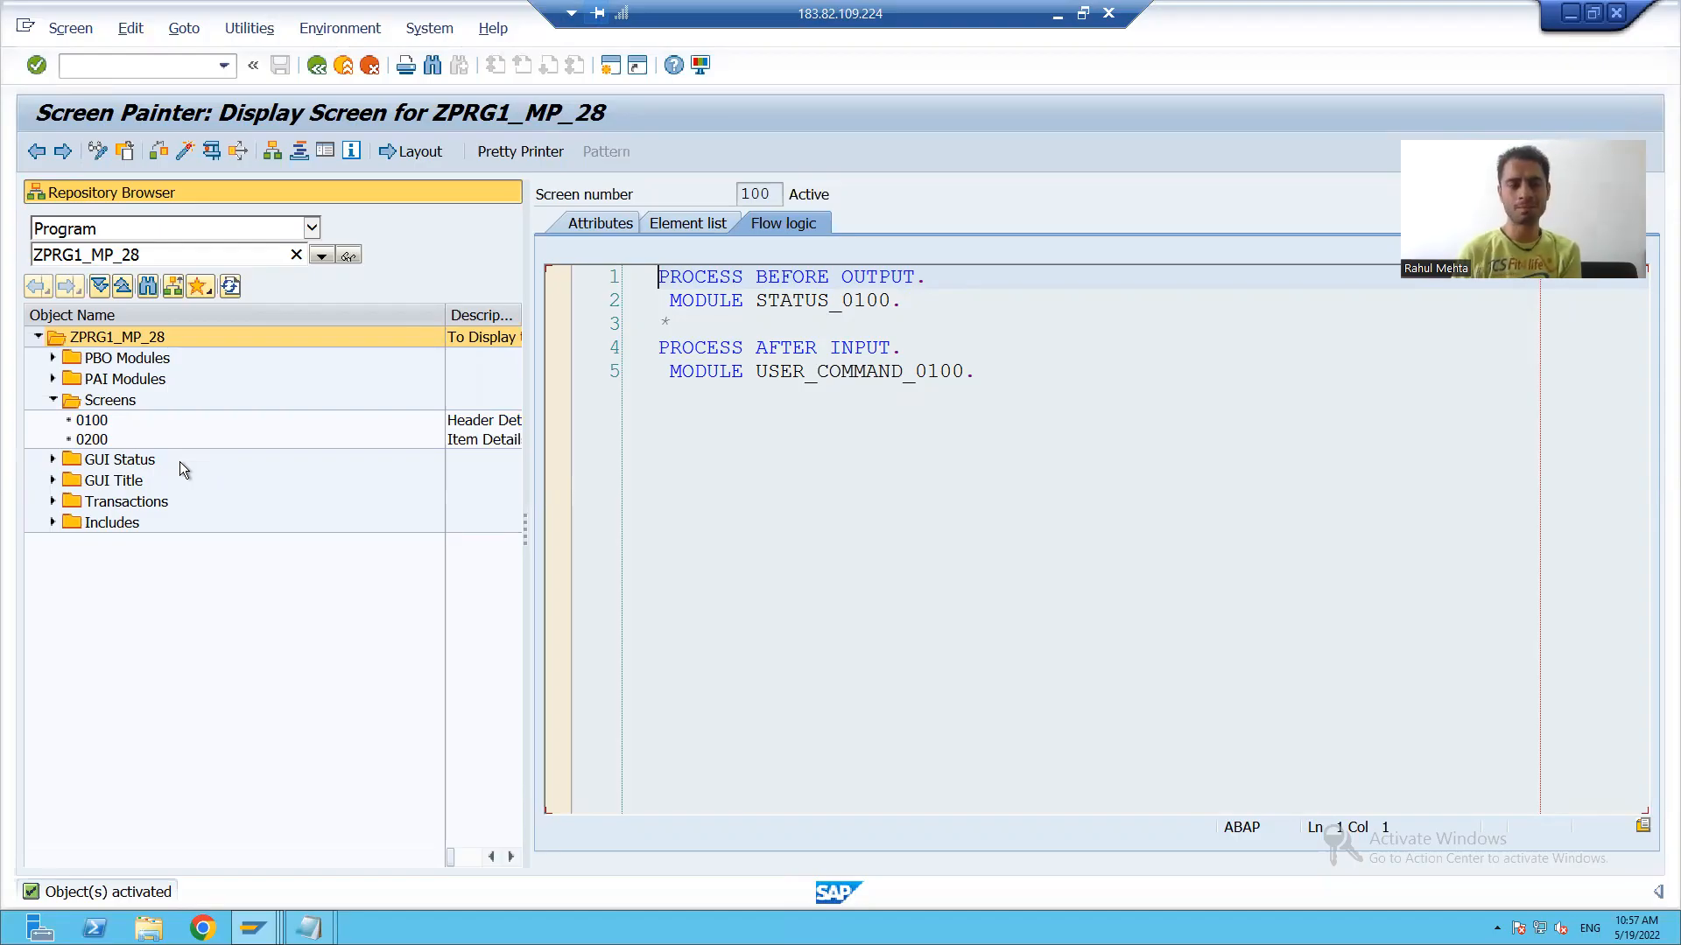
mouse_move(182, 427)
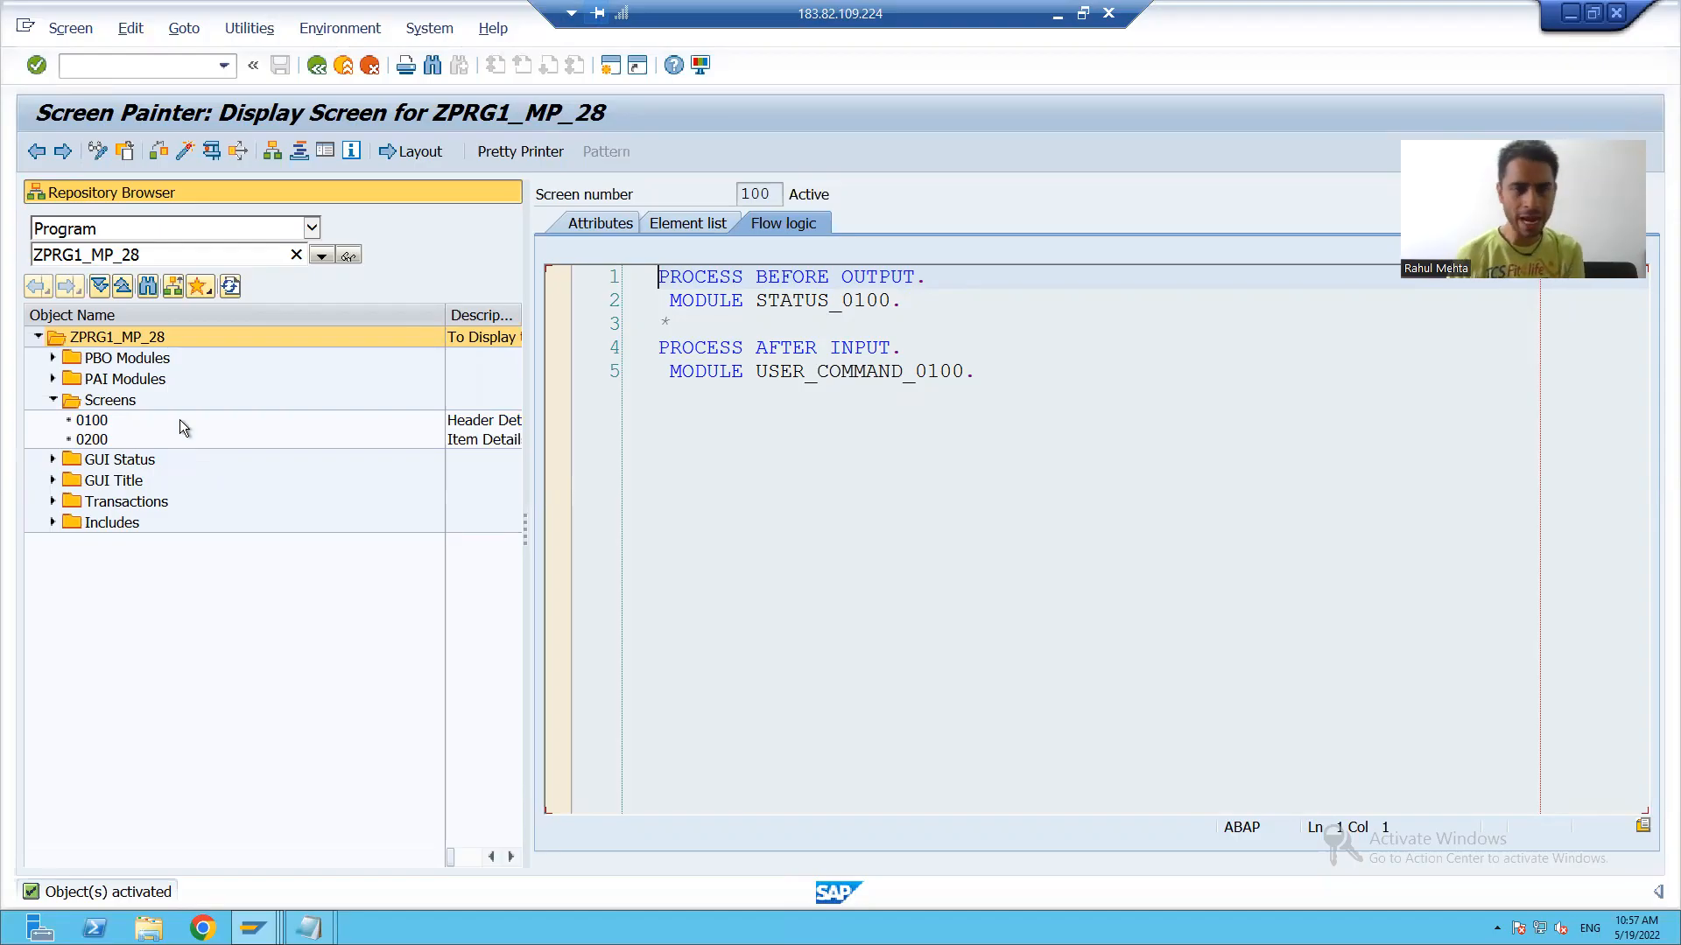
Step: Run ZPRG1_MP_28 by direct processing, deleting the STATUS_0100 breakpoint and continuing to the Header Details screen
right_click(117, 336)
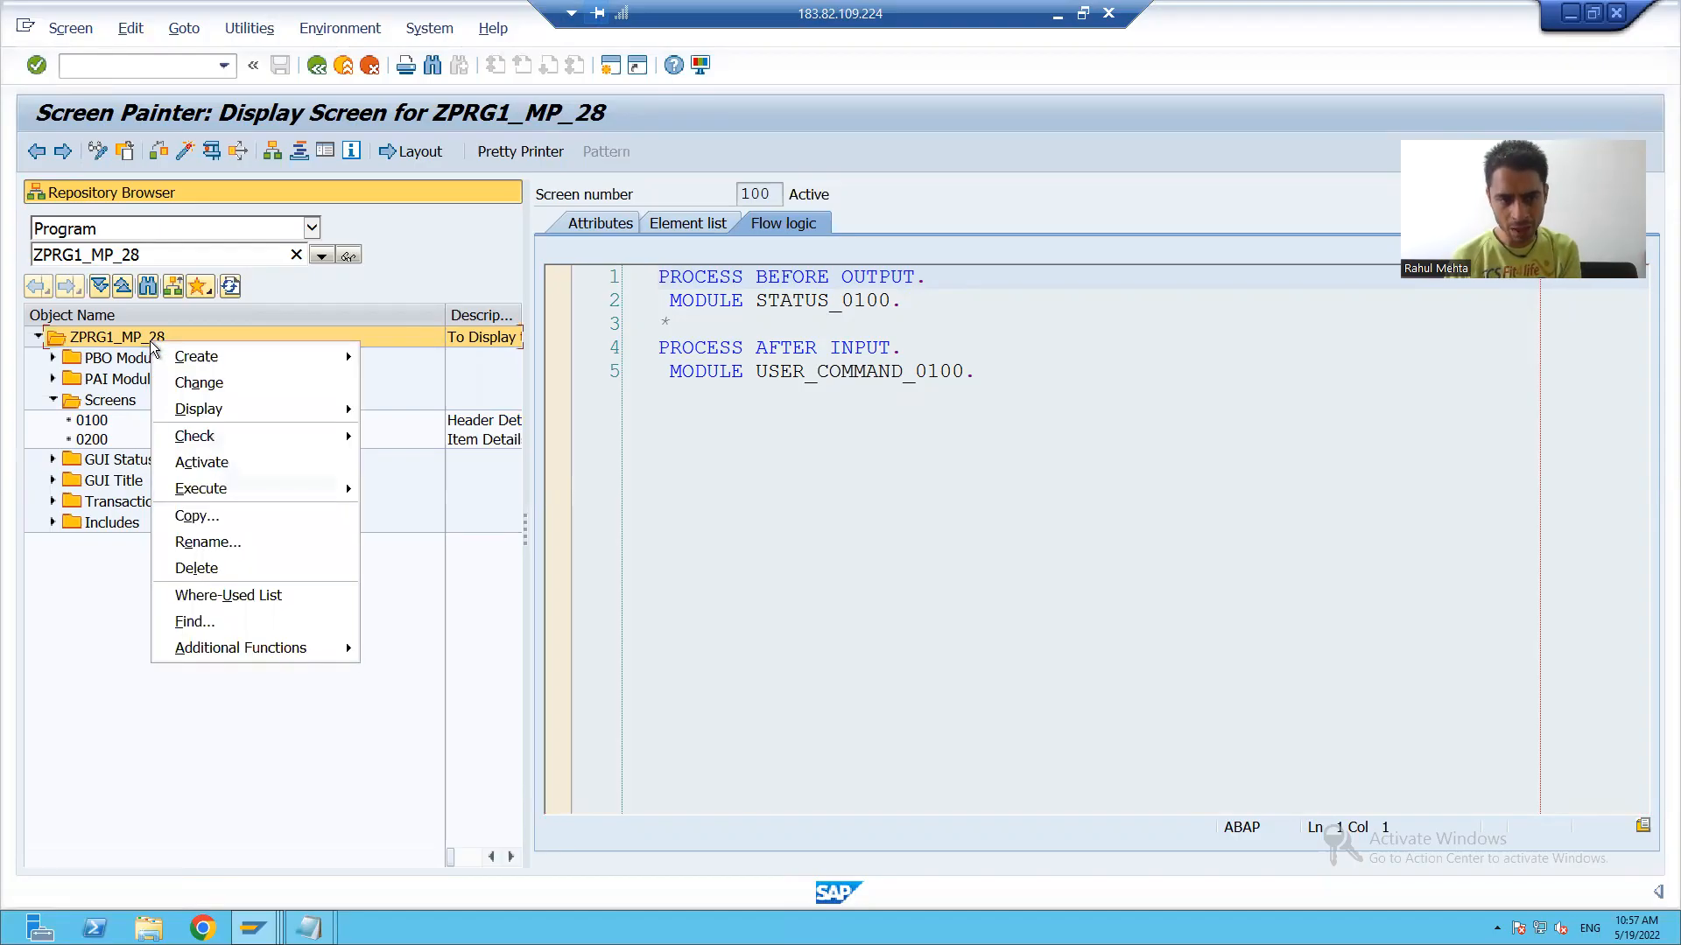
mouse_move(222, 488)
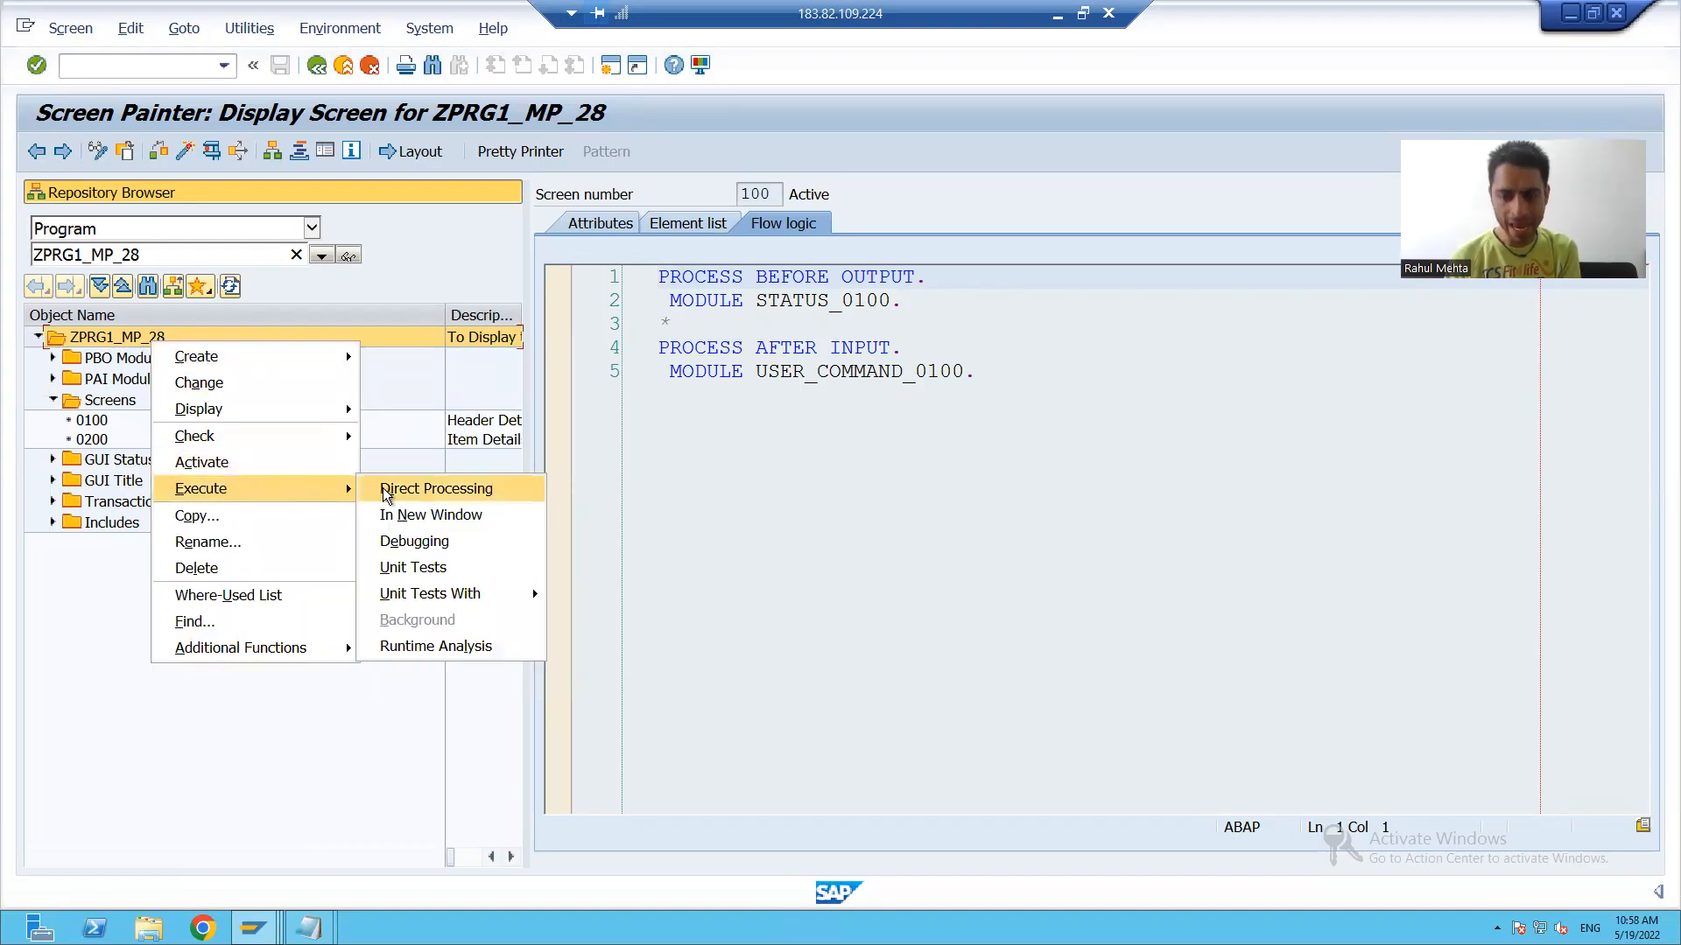
click(430, 515)
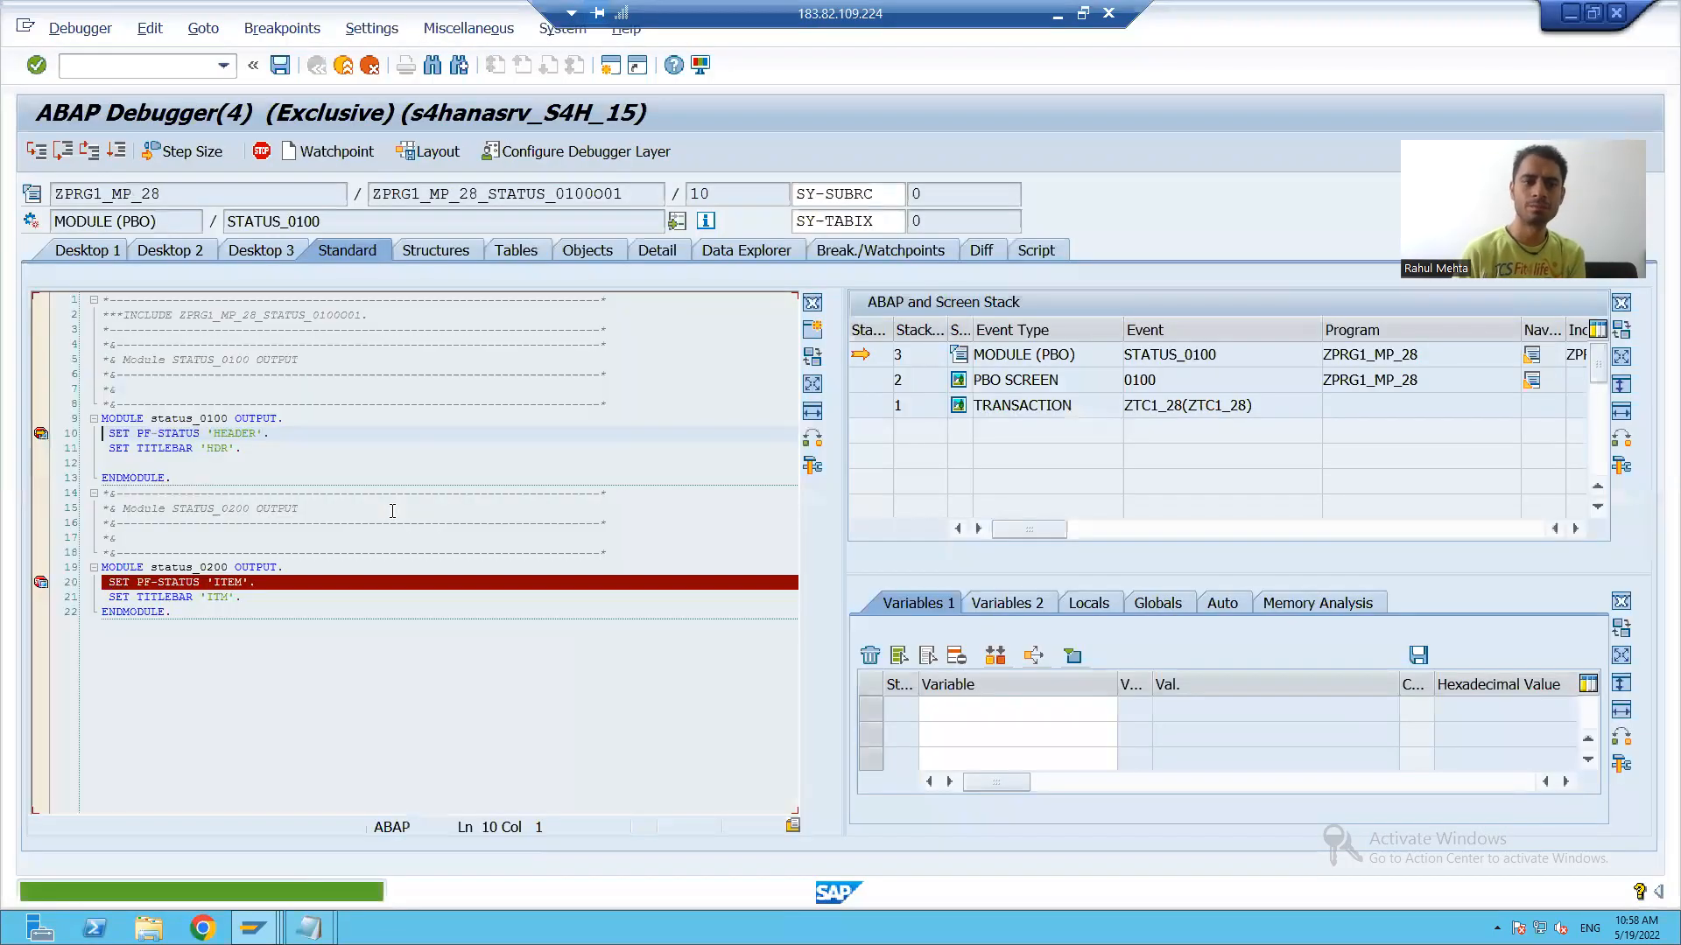
click(40, 432)
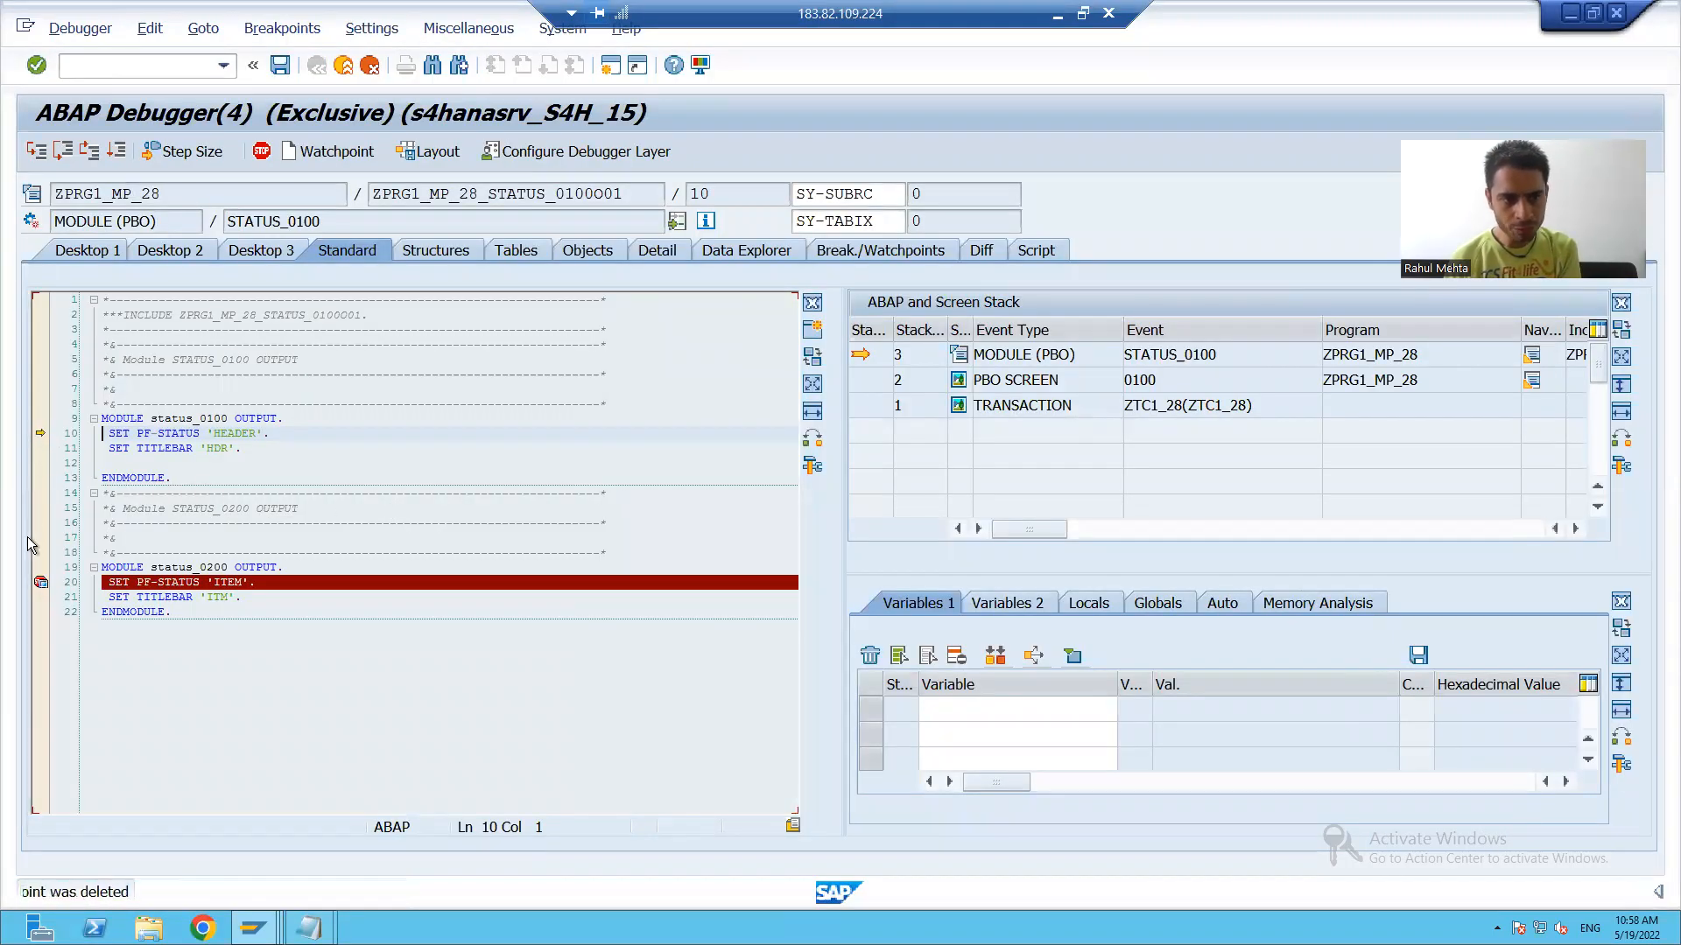
click(40, 582)
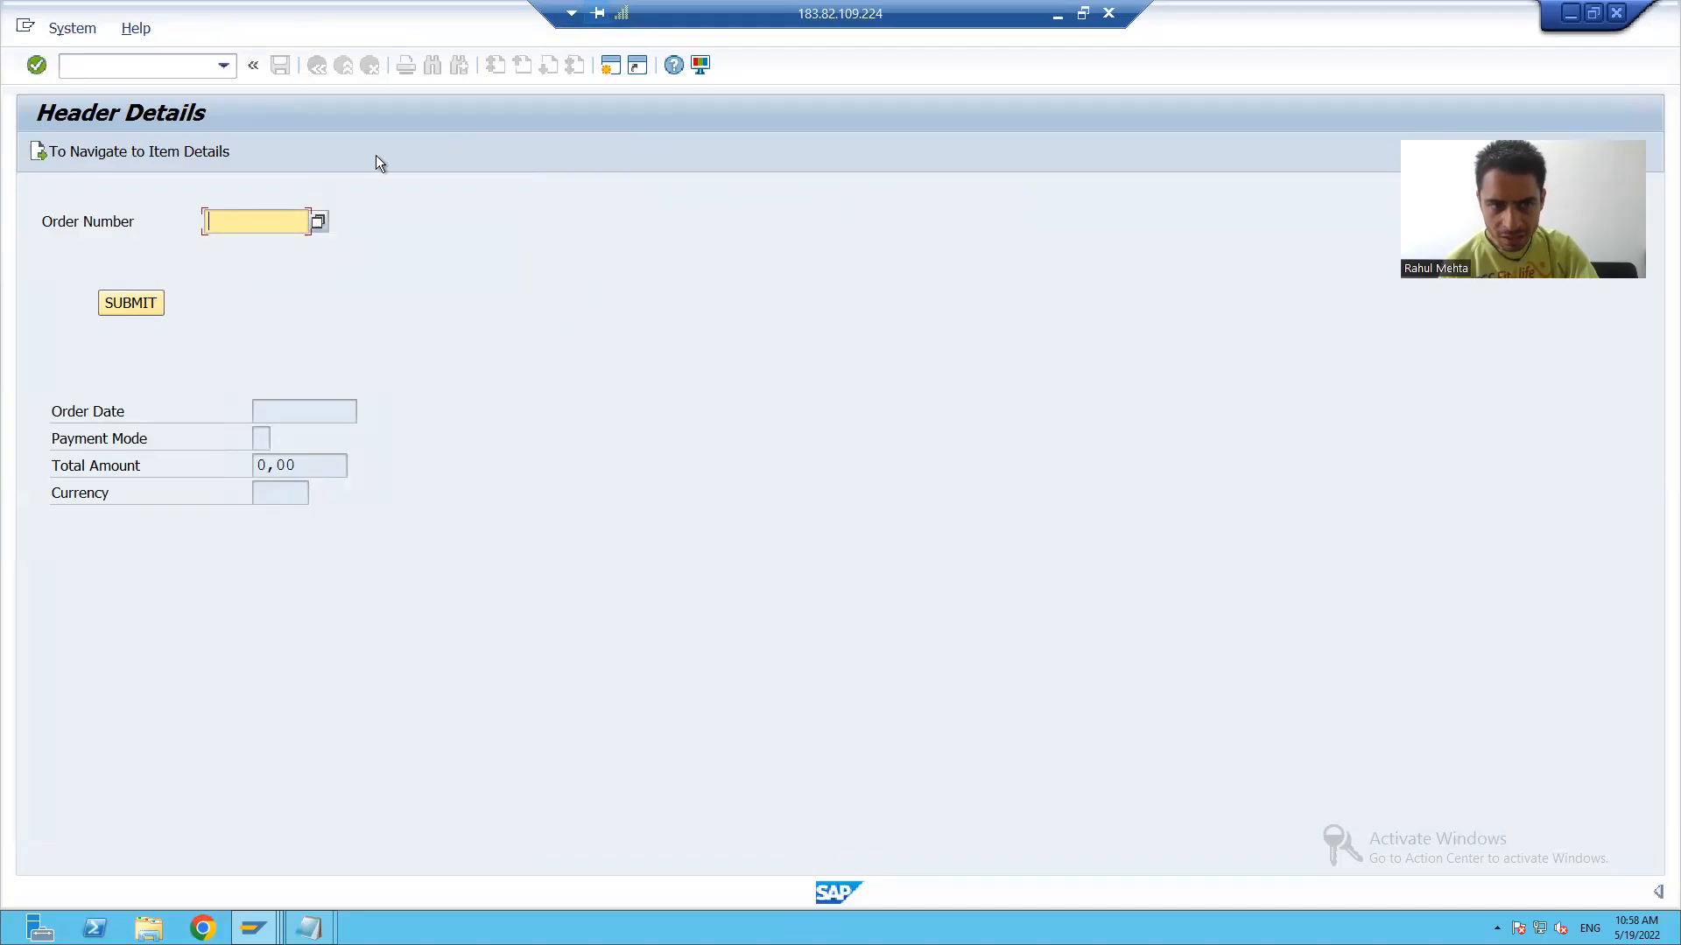
mouse_move(477, 426)
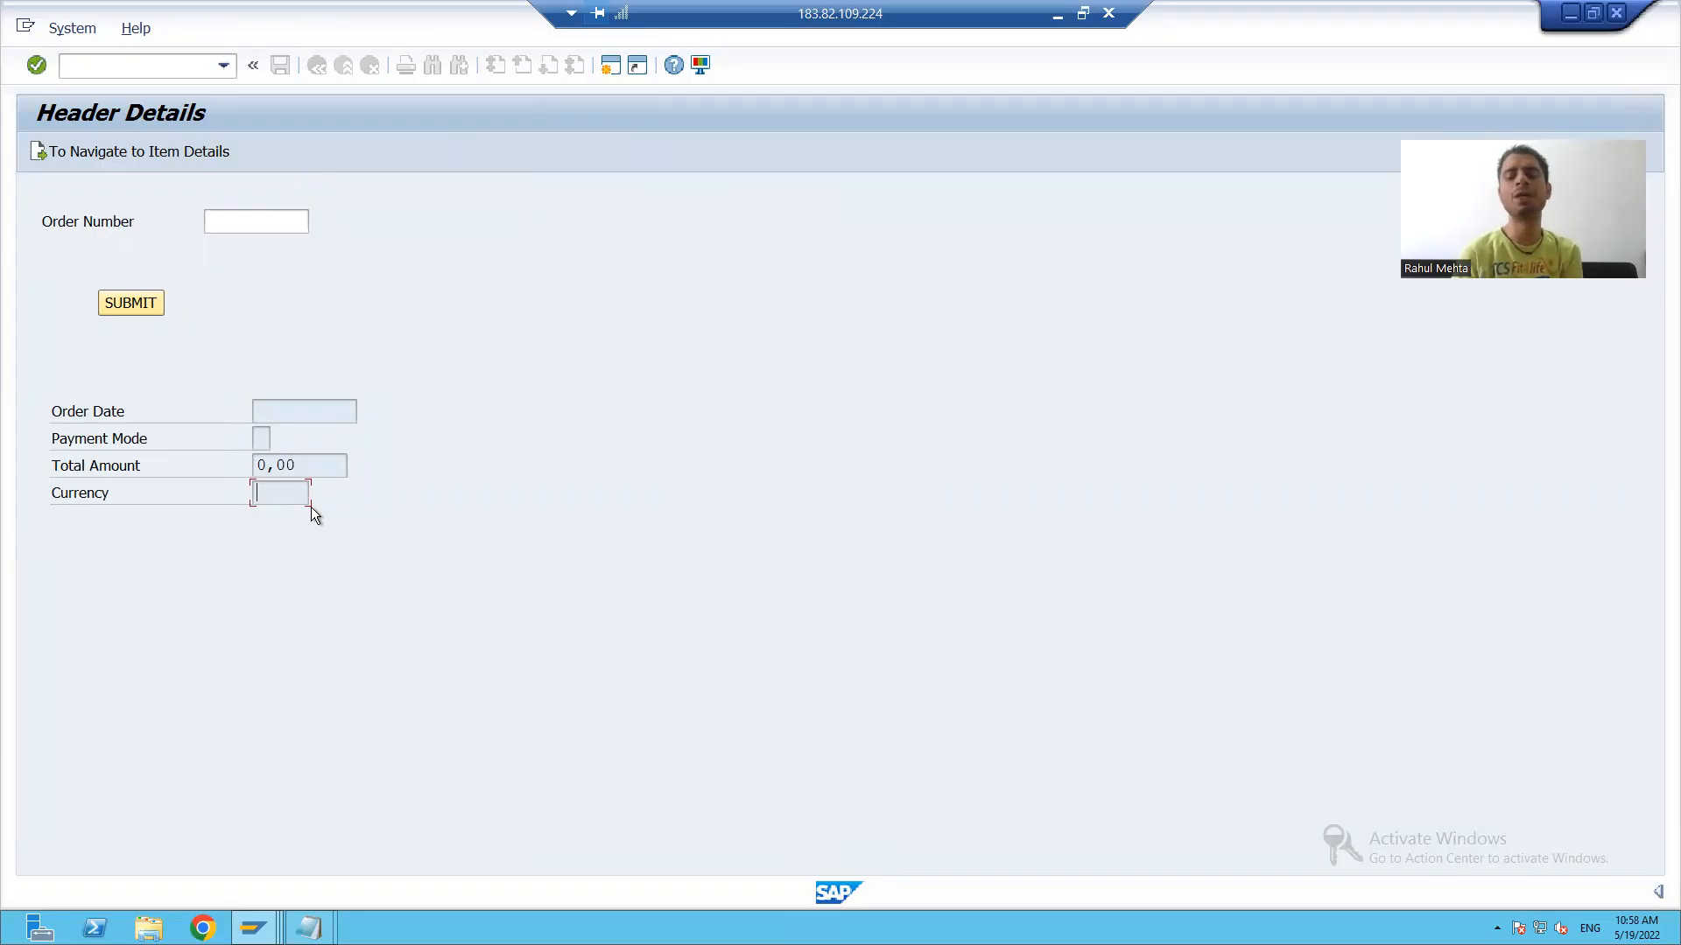
mouse_move(1647, 30)
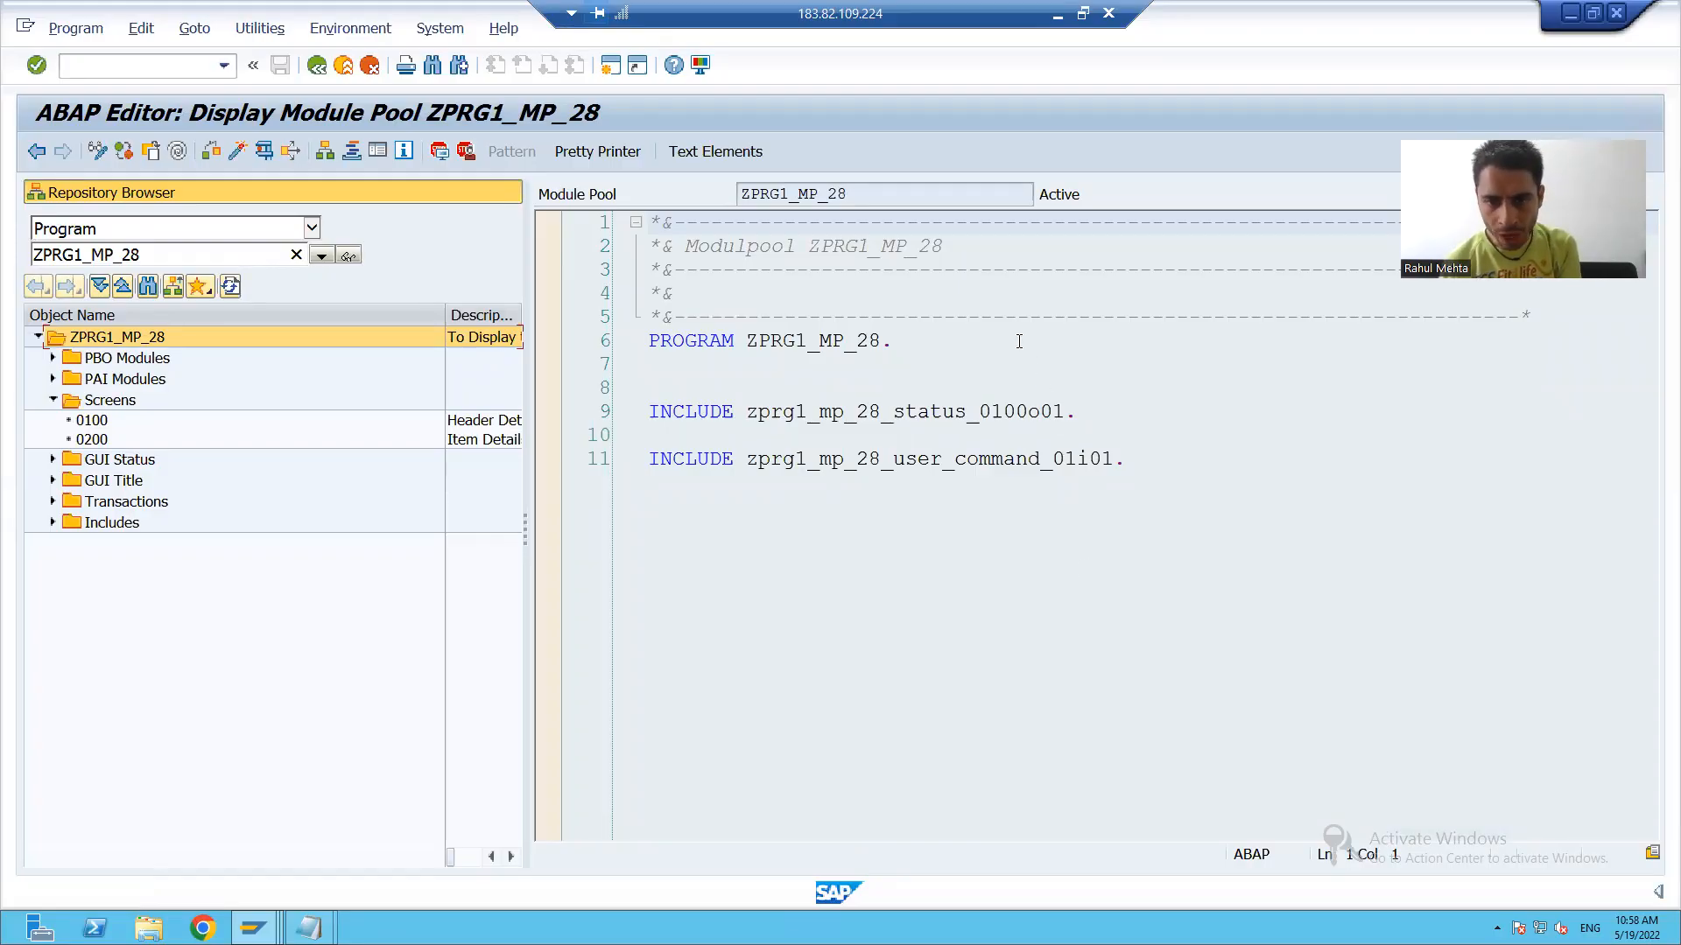
Step: In Change mode, write TYPES: BEGIN OF lty_data below the PROGRAM statement
click(893, 340)
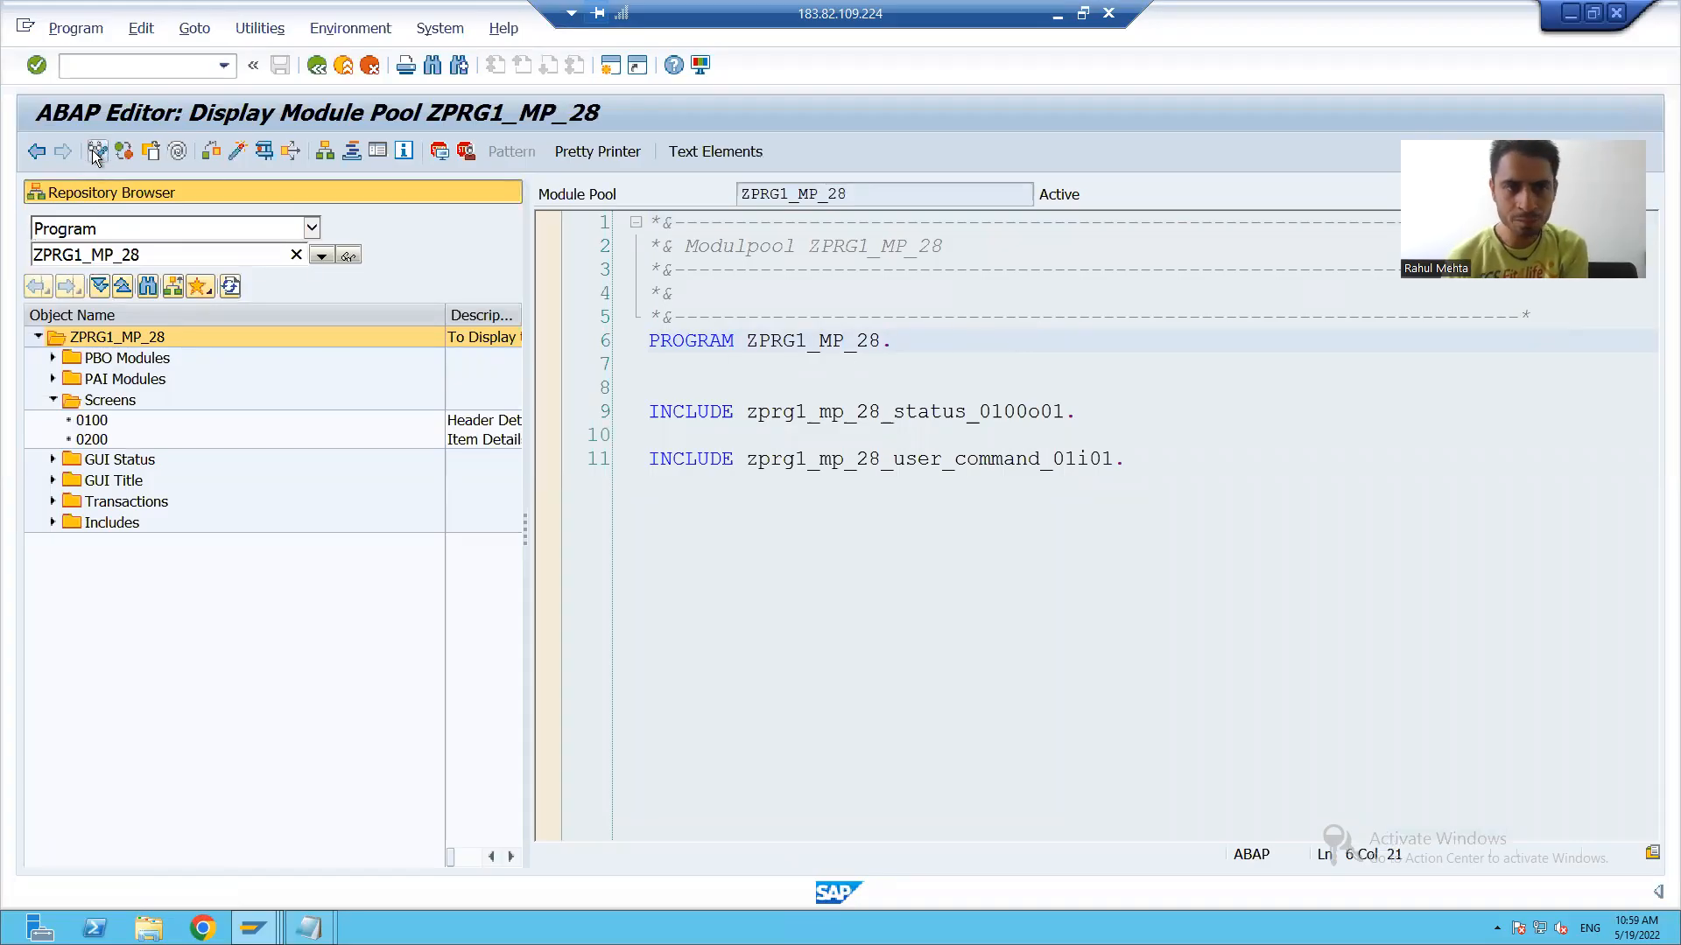
click(95, 150)
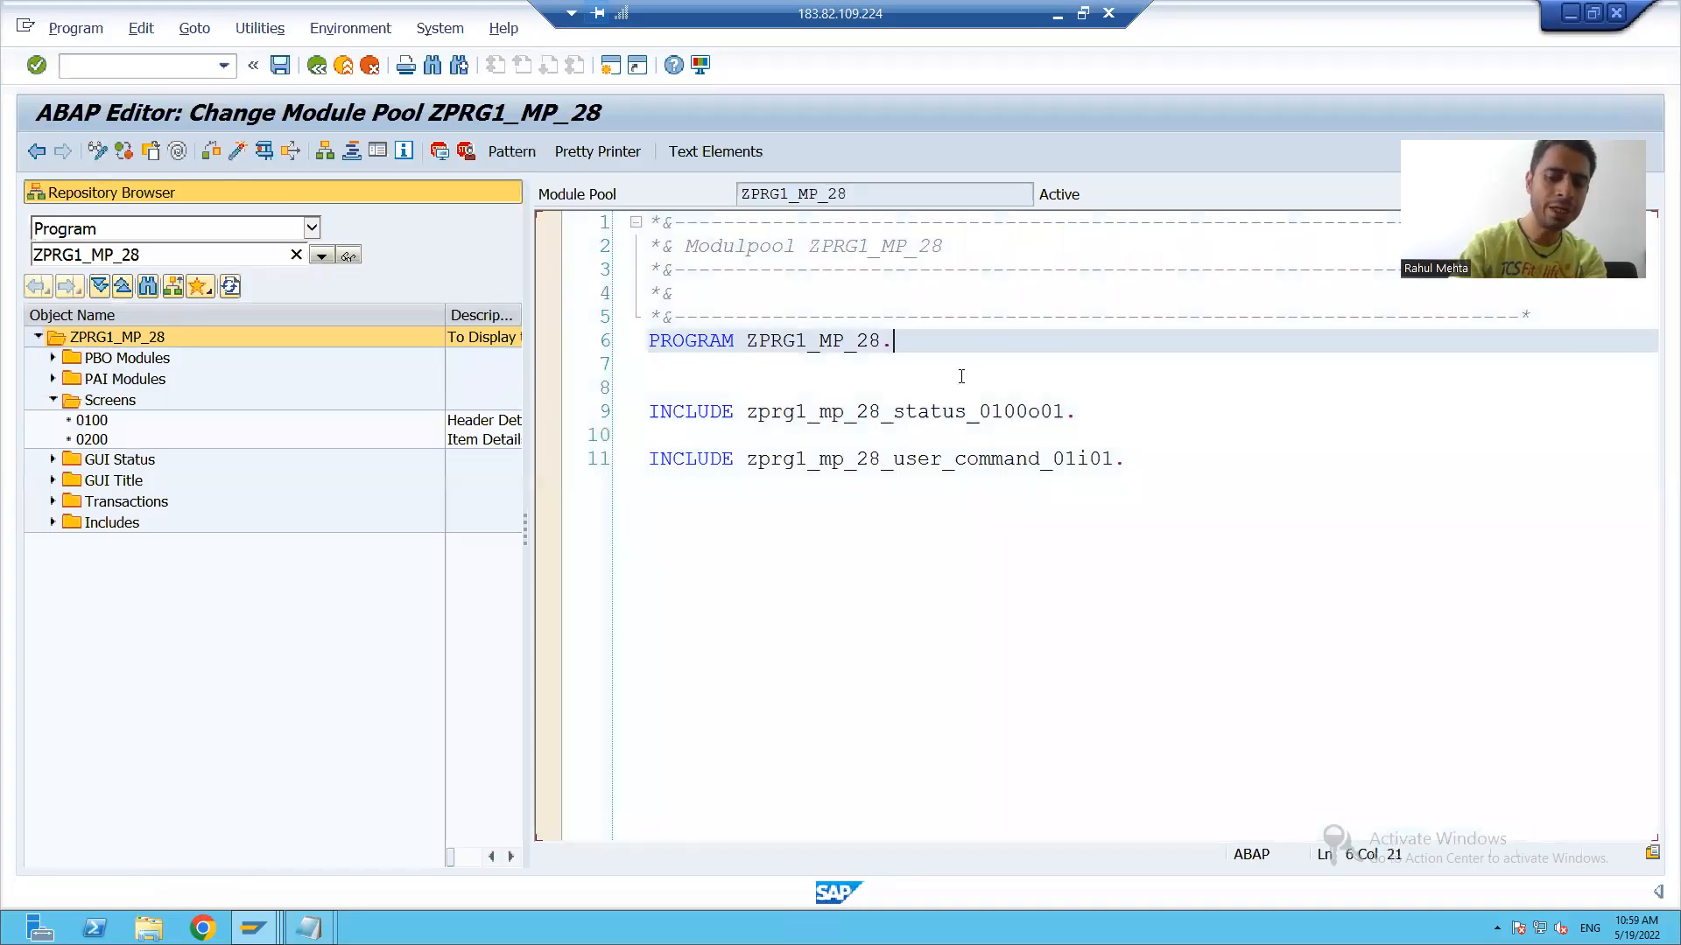
text(T)
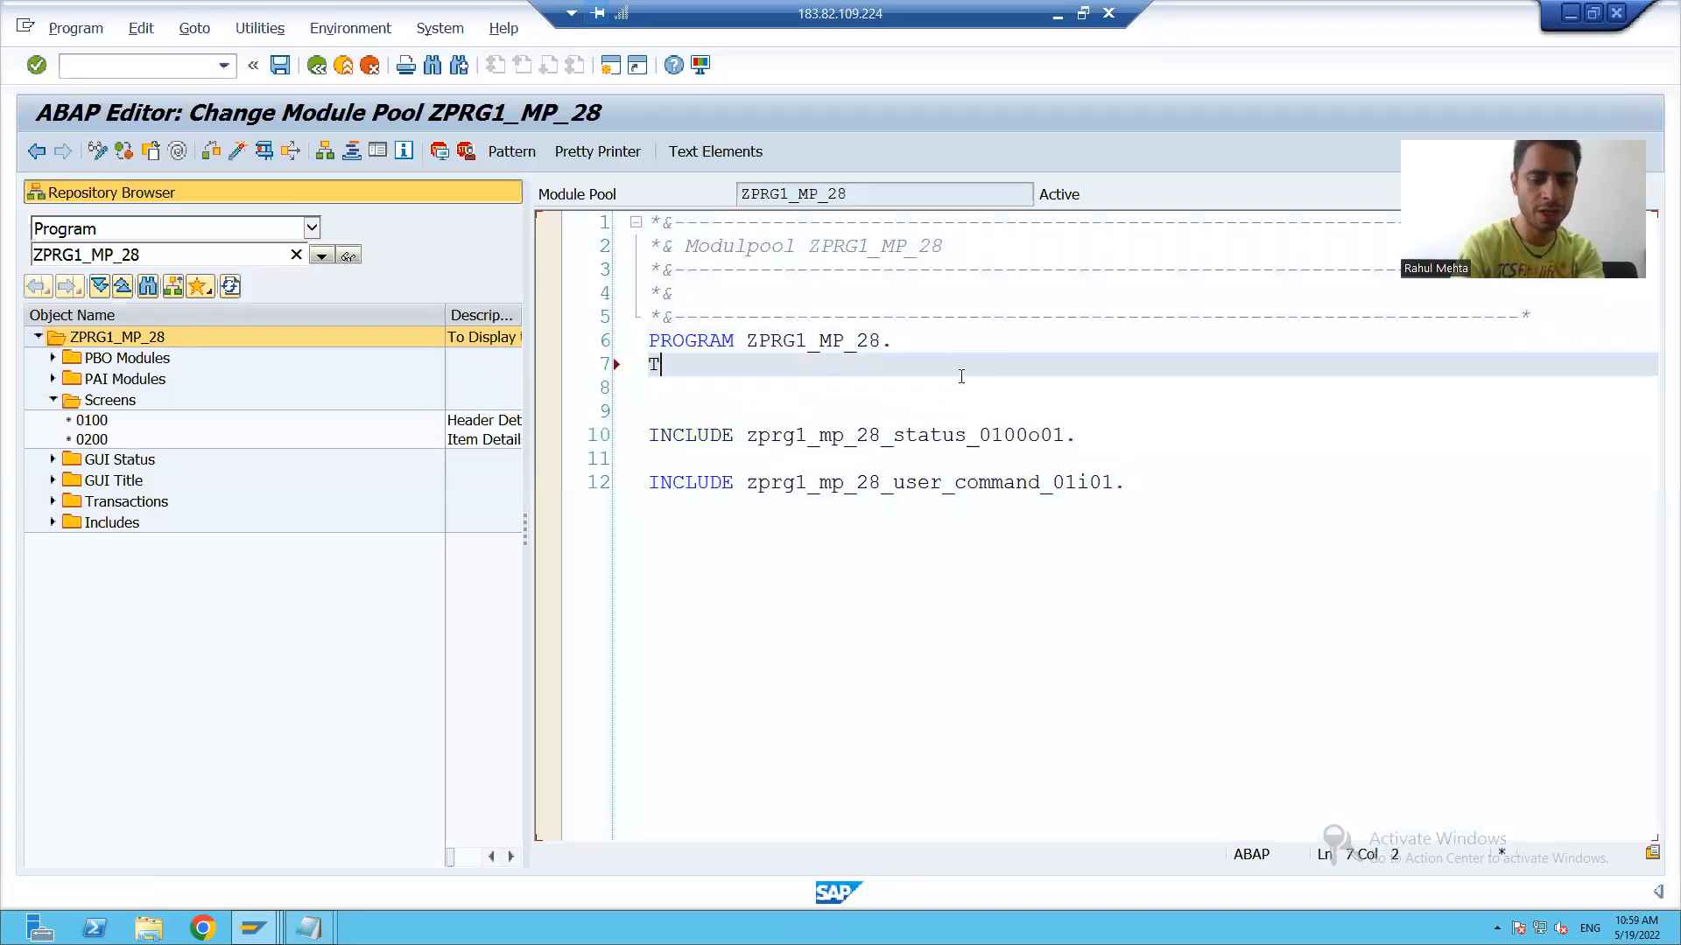
text(TYPES:)
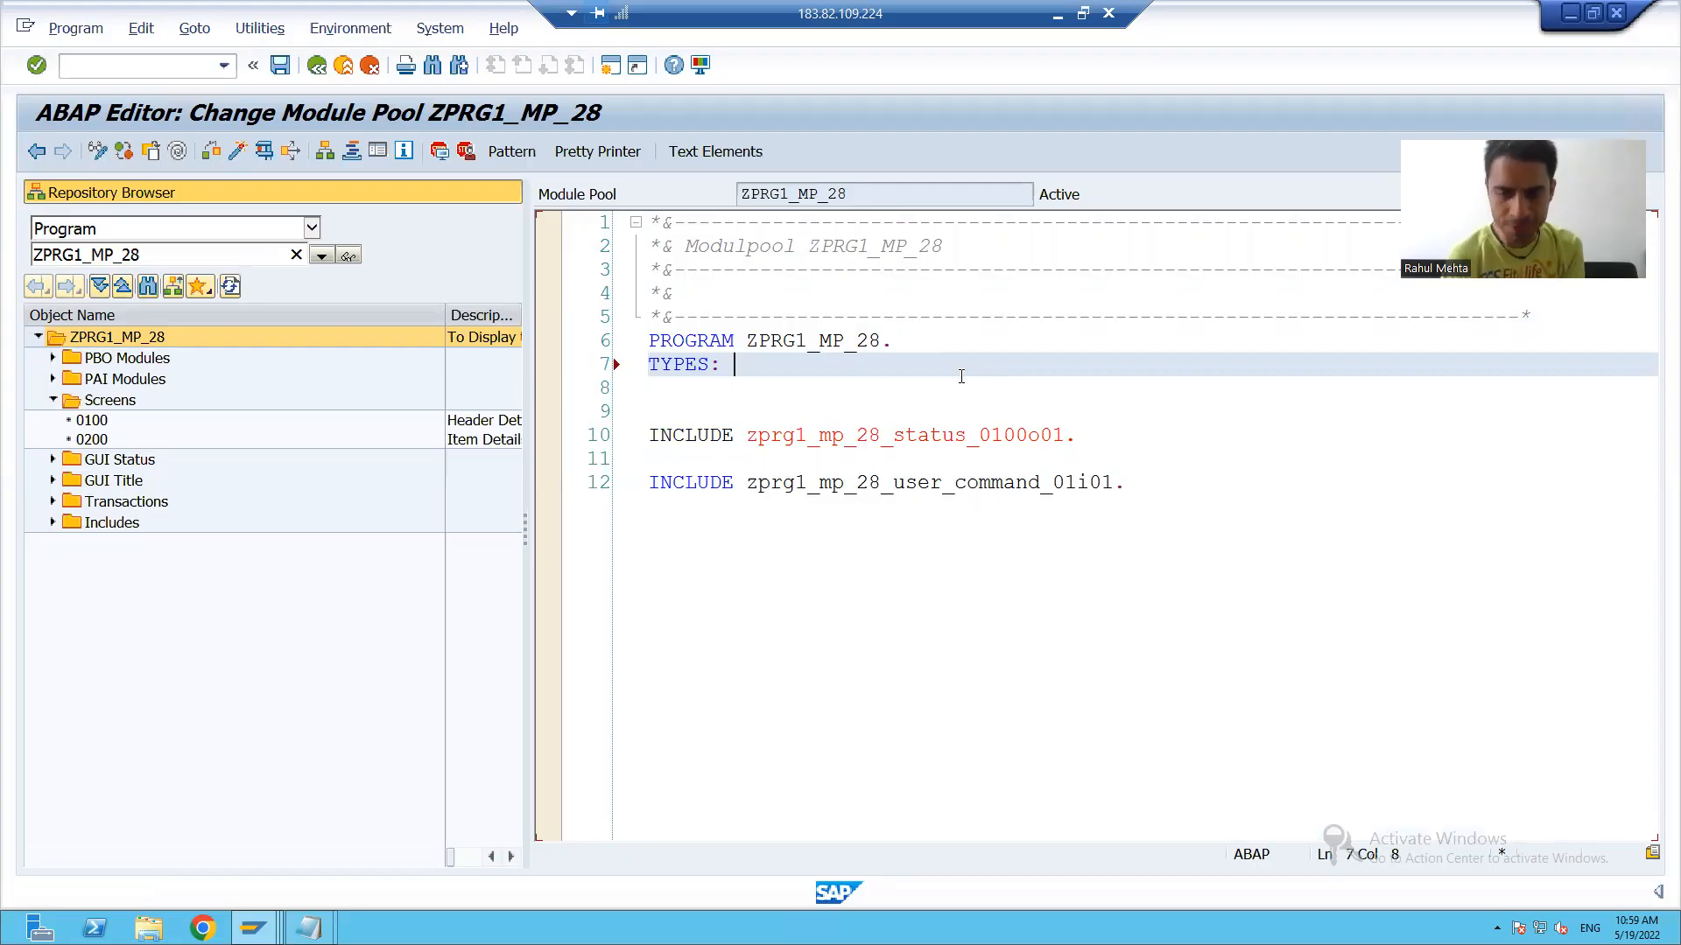
text(be)
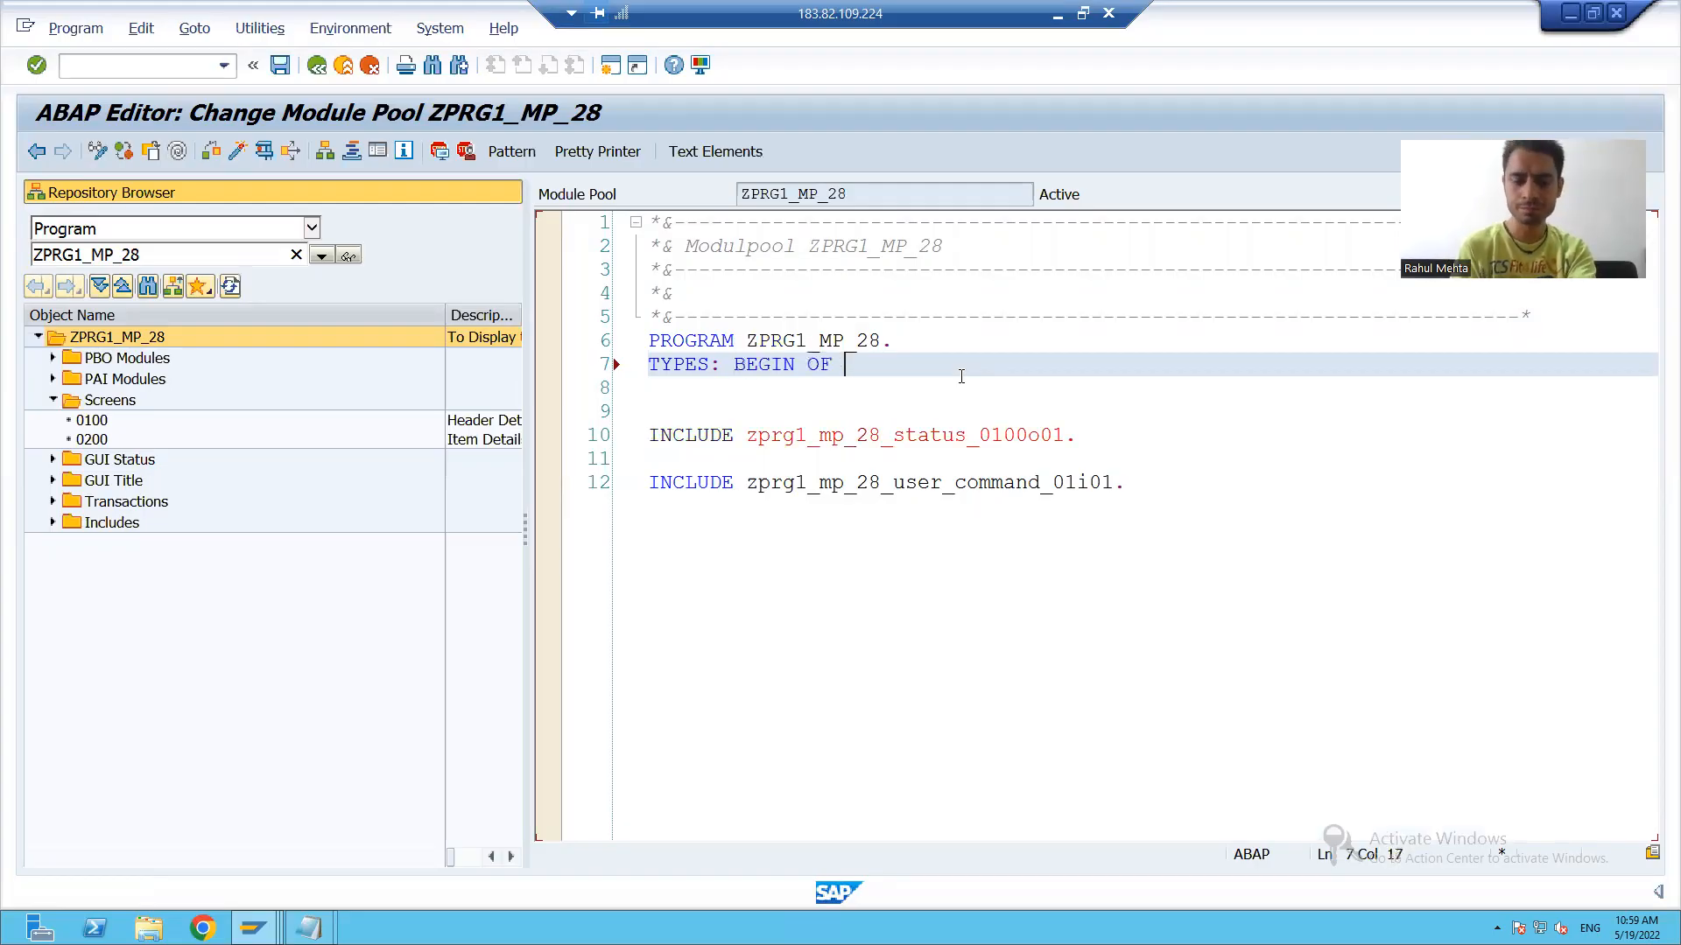
text(lty)
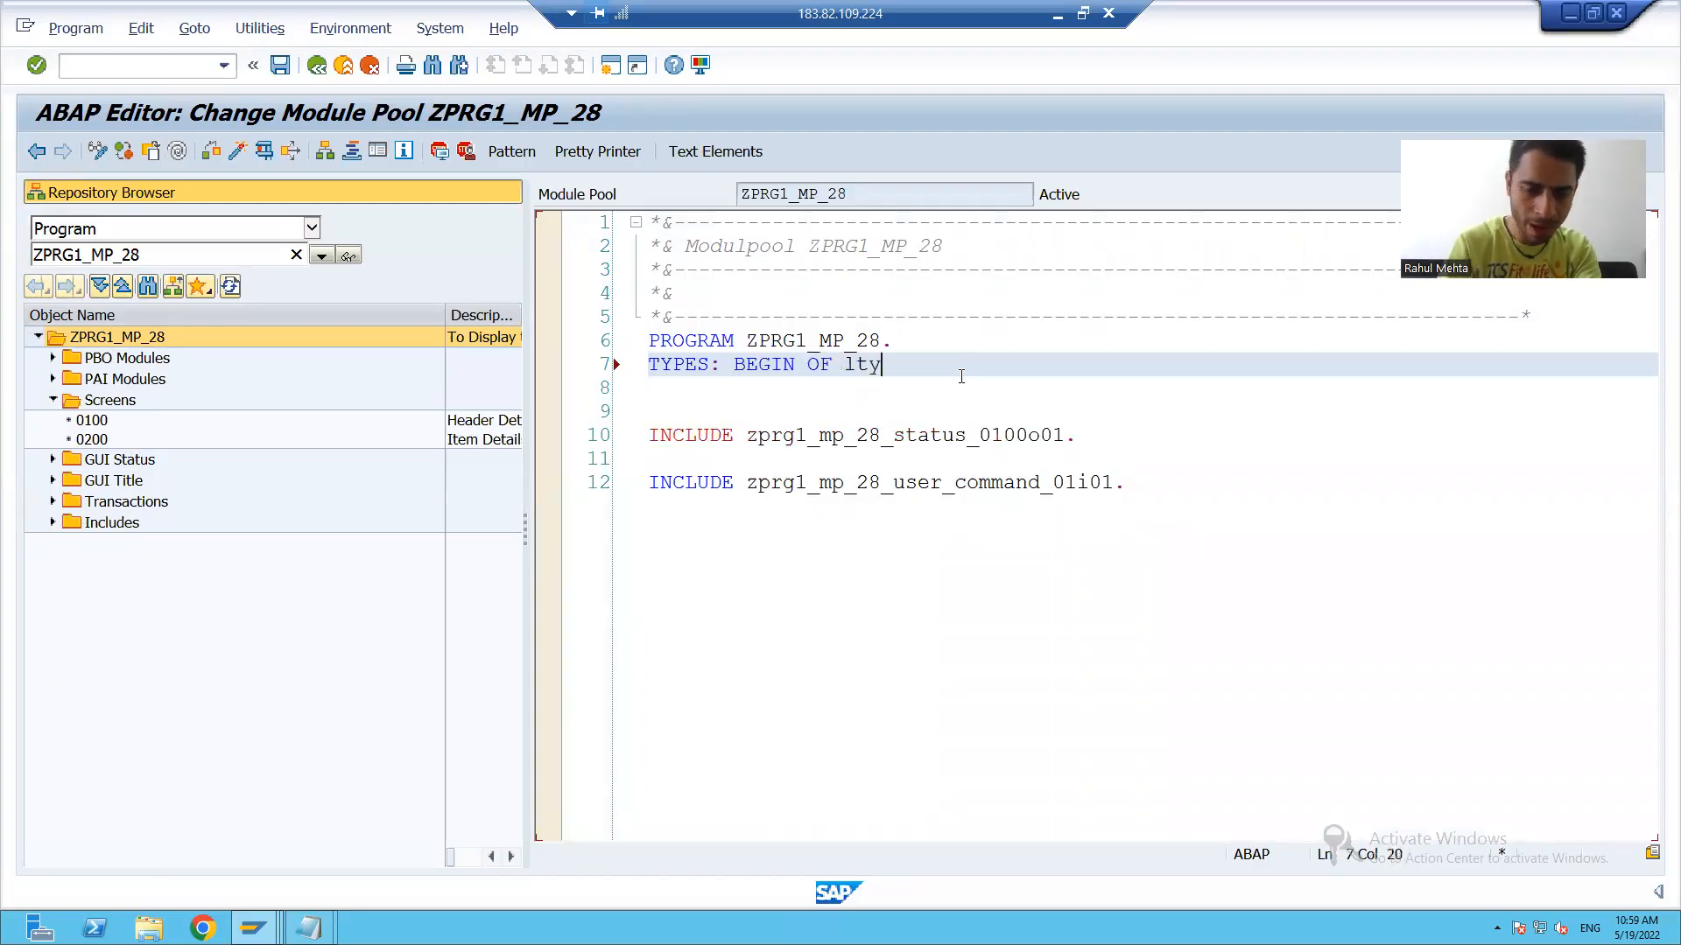
text(_da)
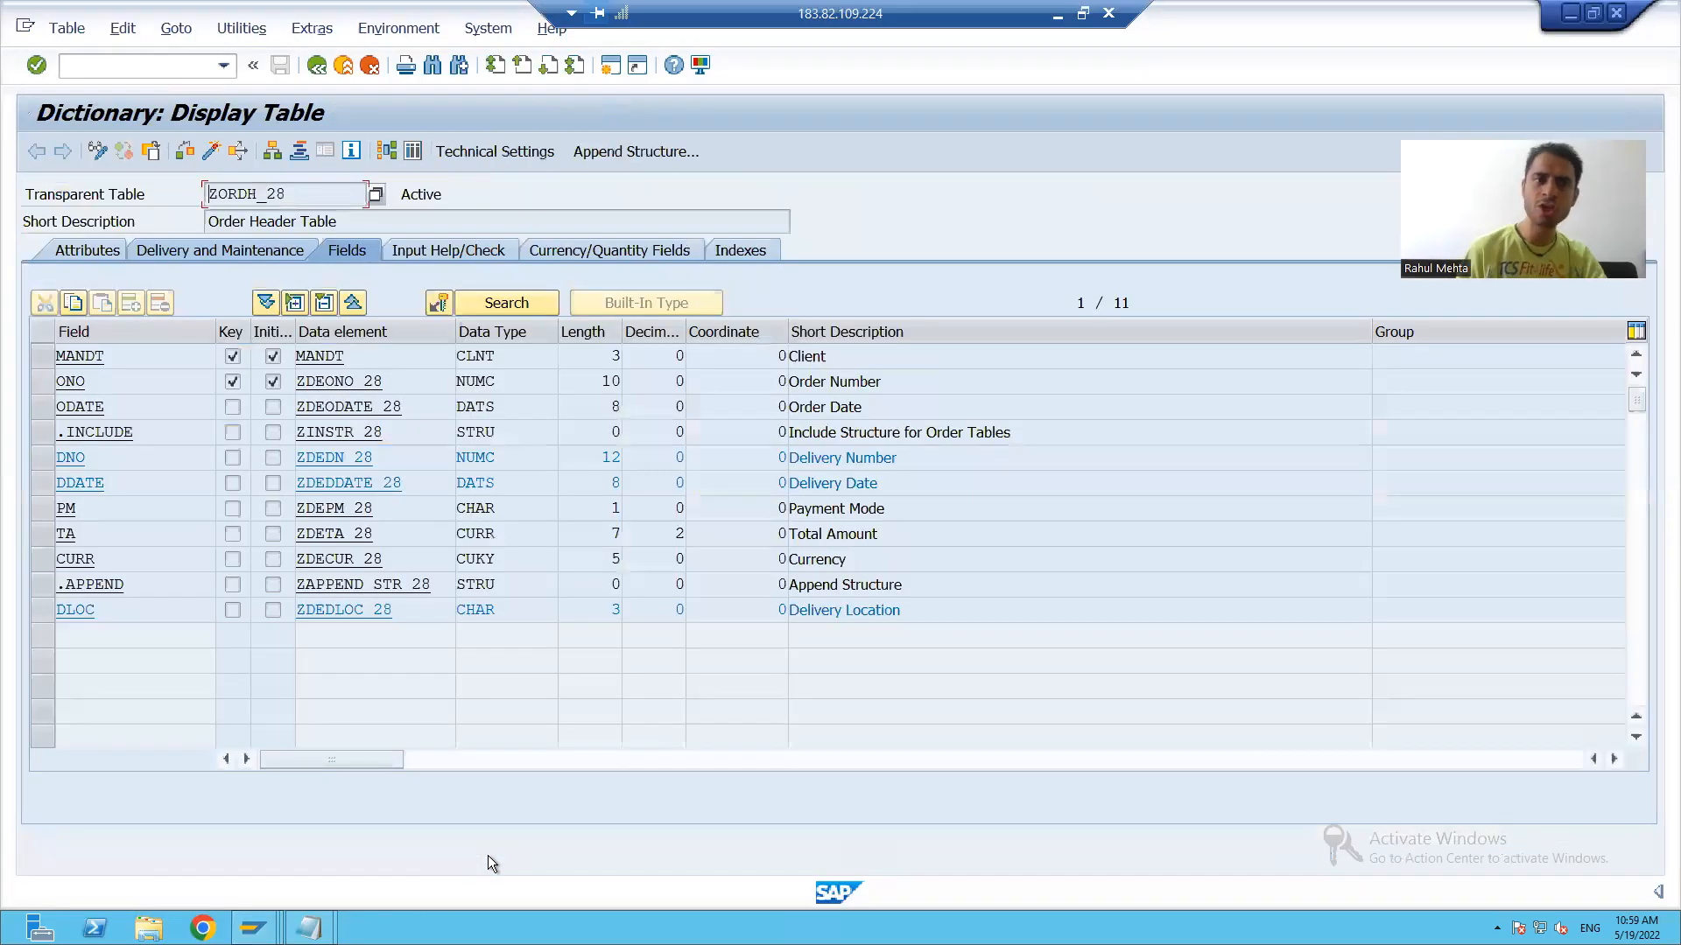
mouse_move(662, 116)
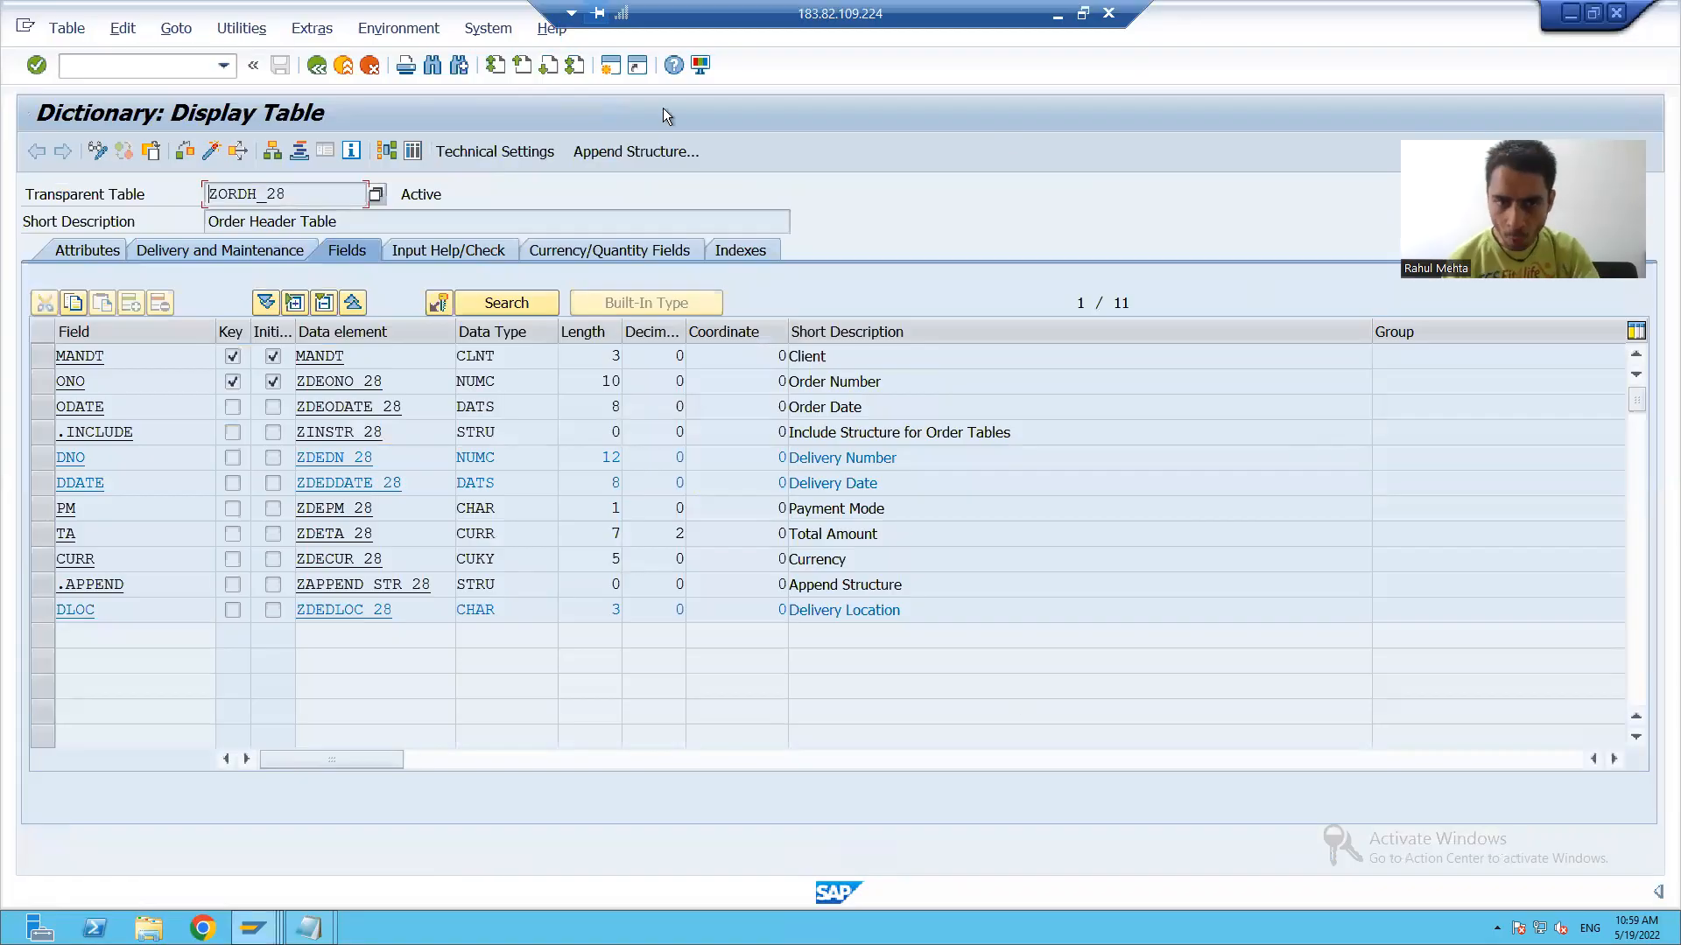
mouse_move(1141, 773)
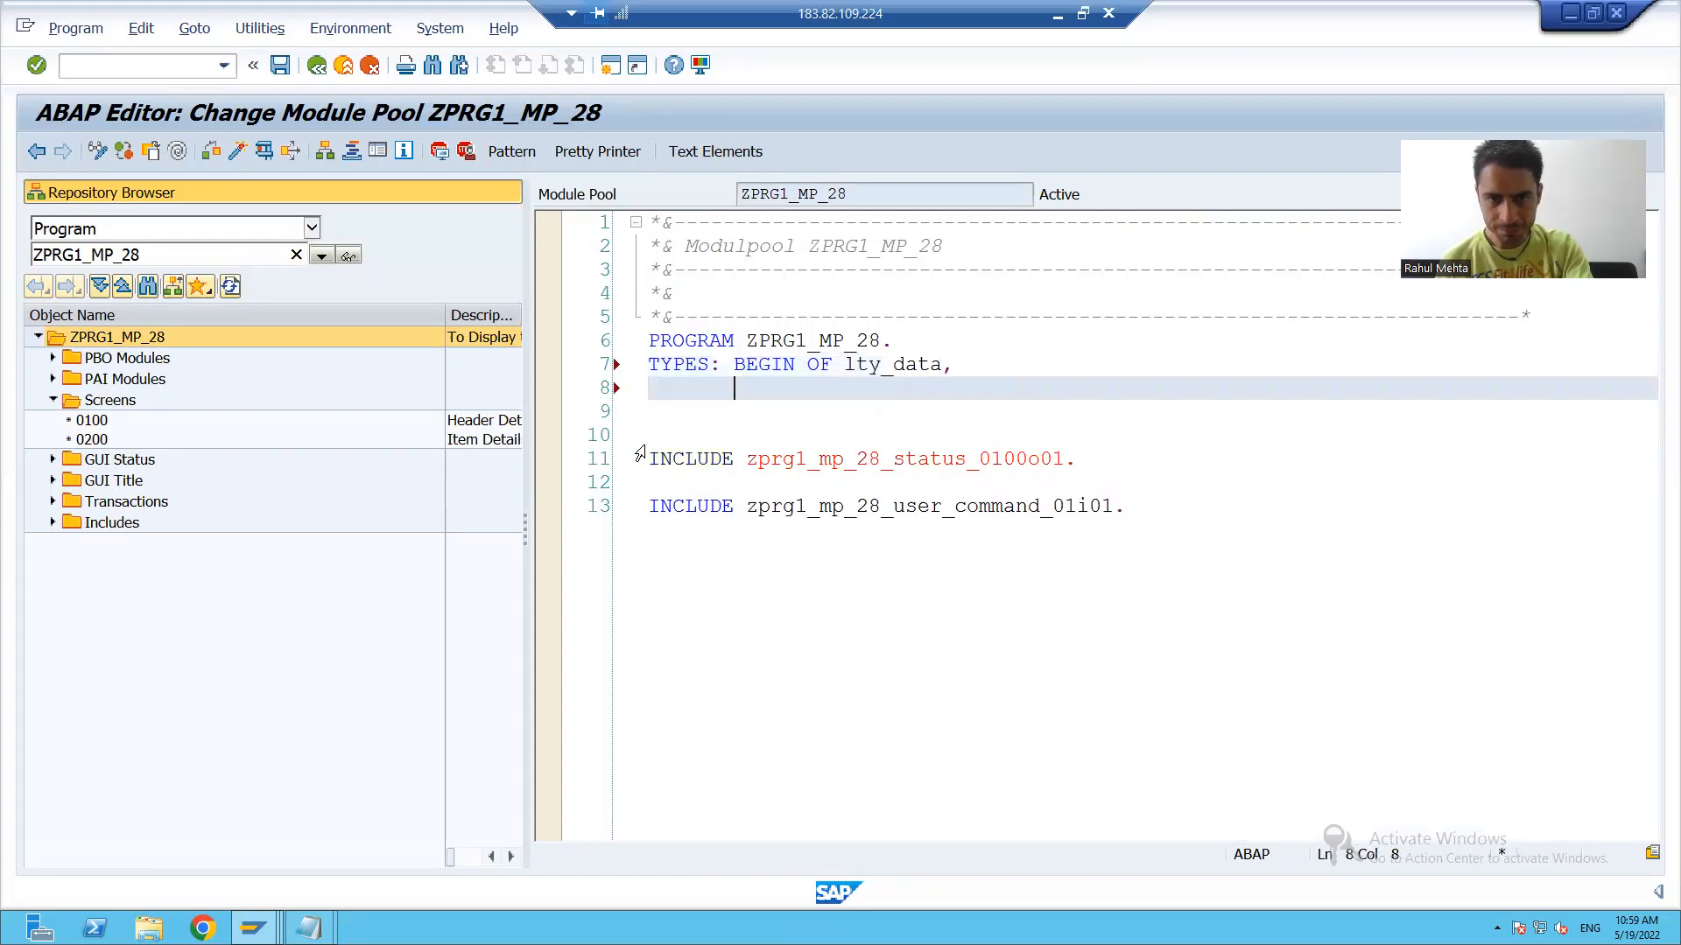
Step: Add fields ONO TYPE ZDEONO_28, ODATE, PM, TA and CURR with their Z data elements to lty_data
text(ONO t)
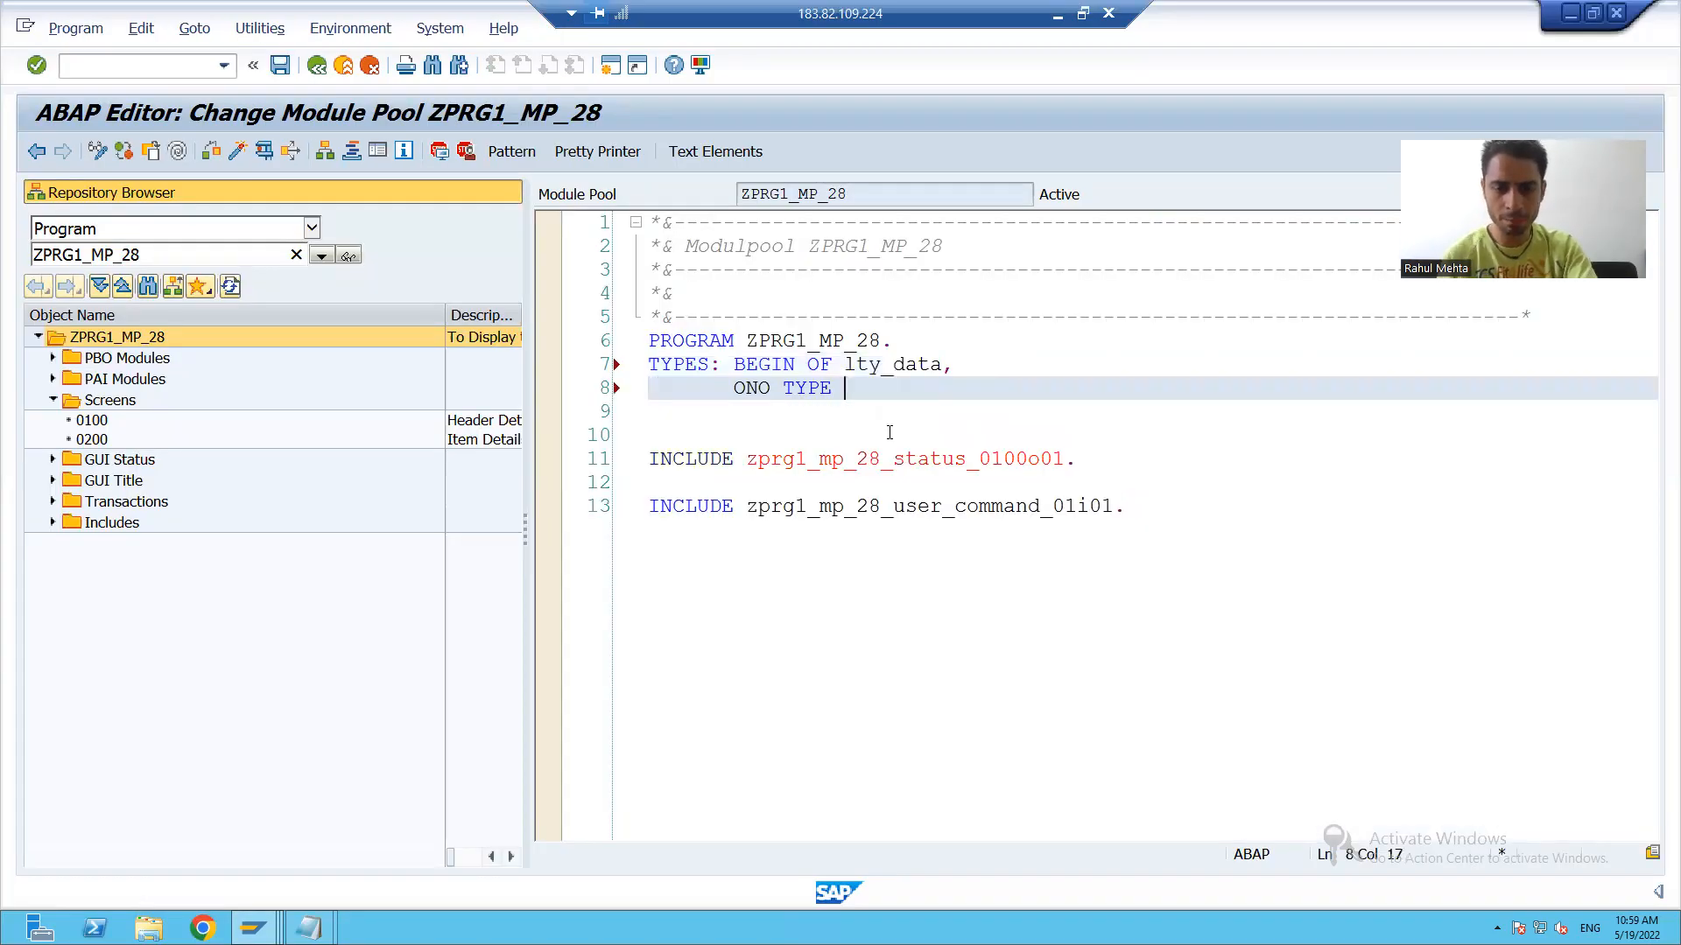
text(ZDEONO_28,)
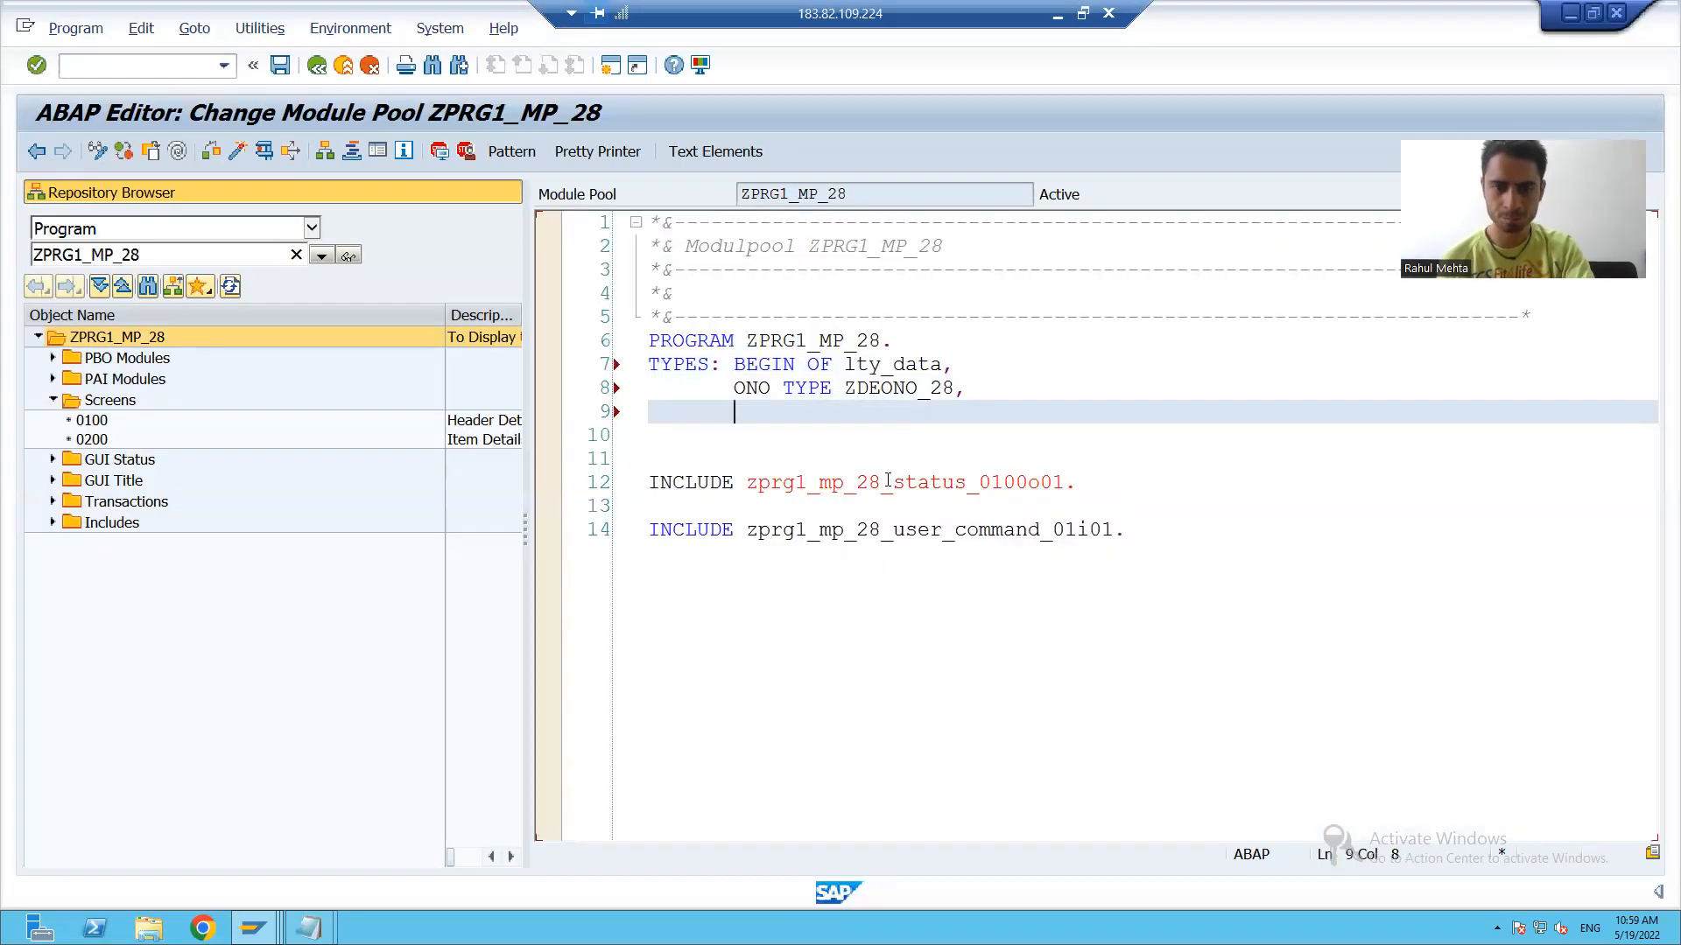
text(ODATE TYPE ZDEODATE_28,)
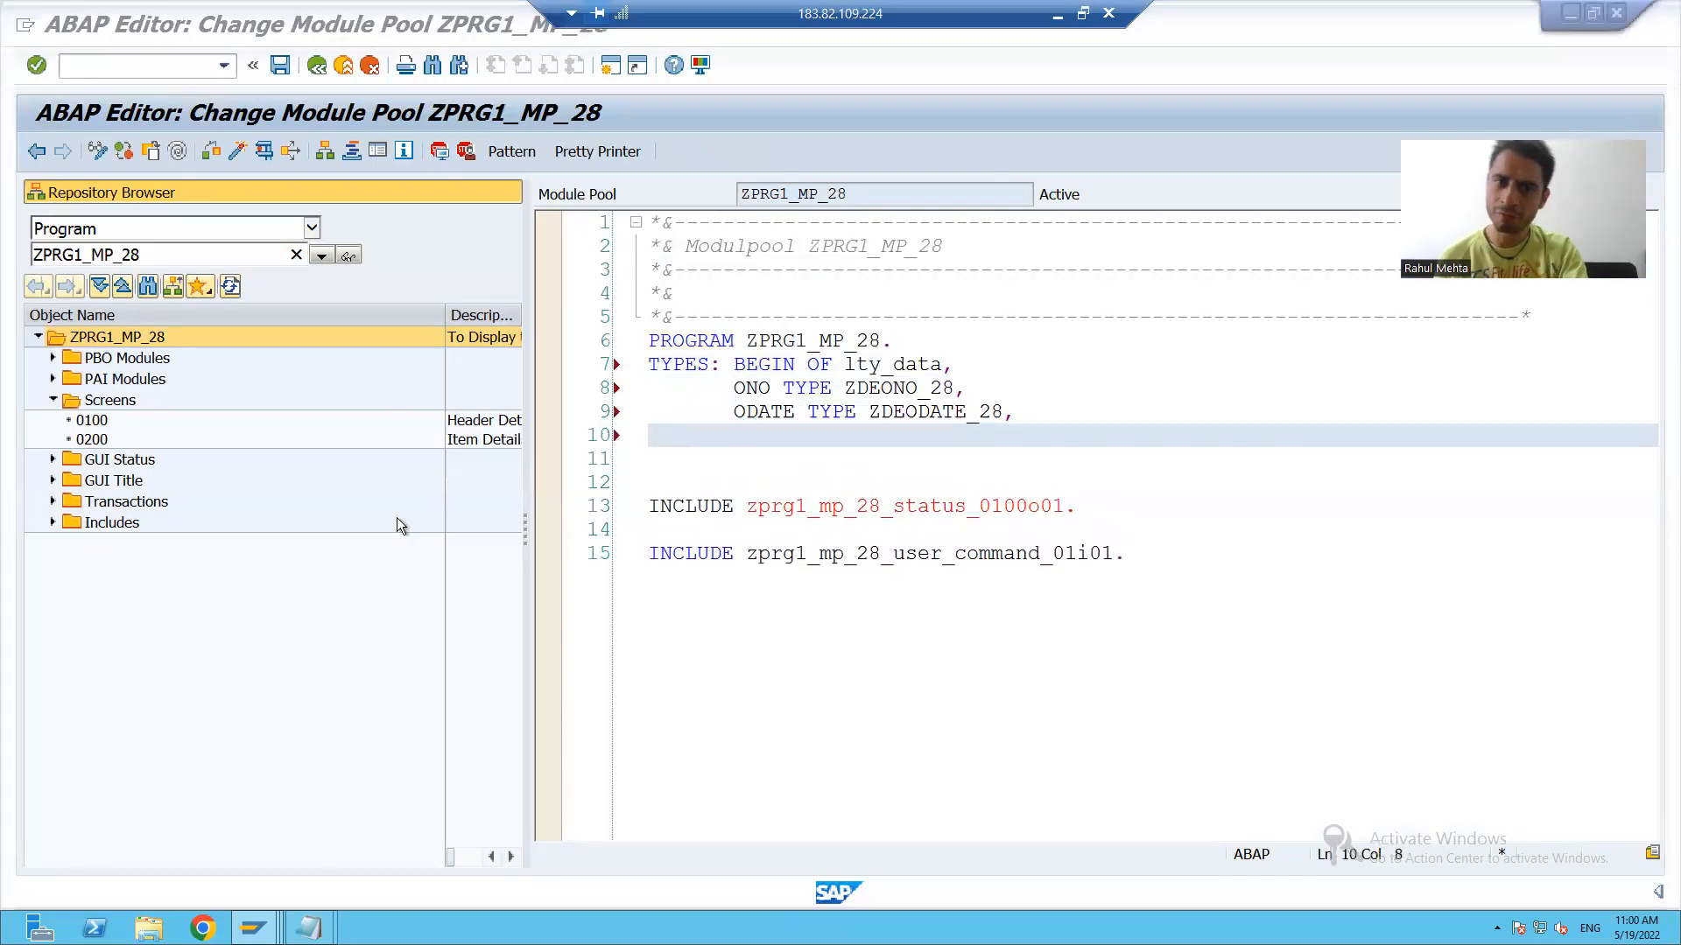
text(PM)
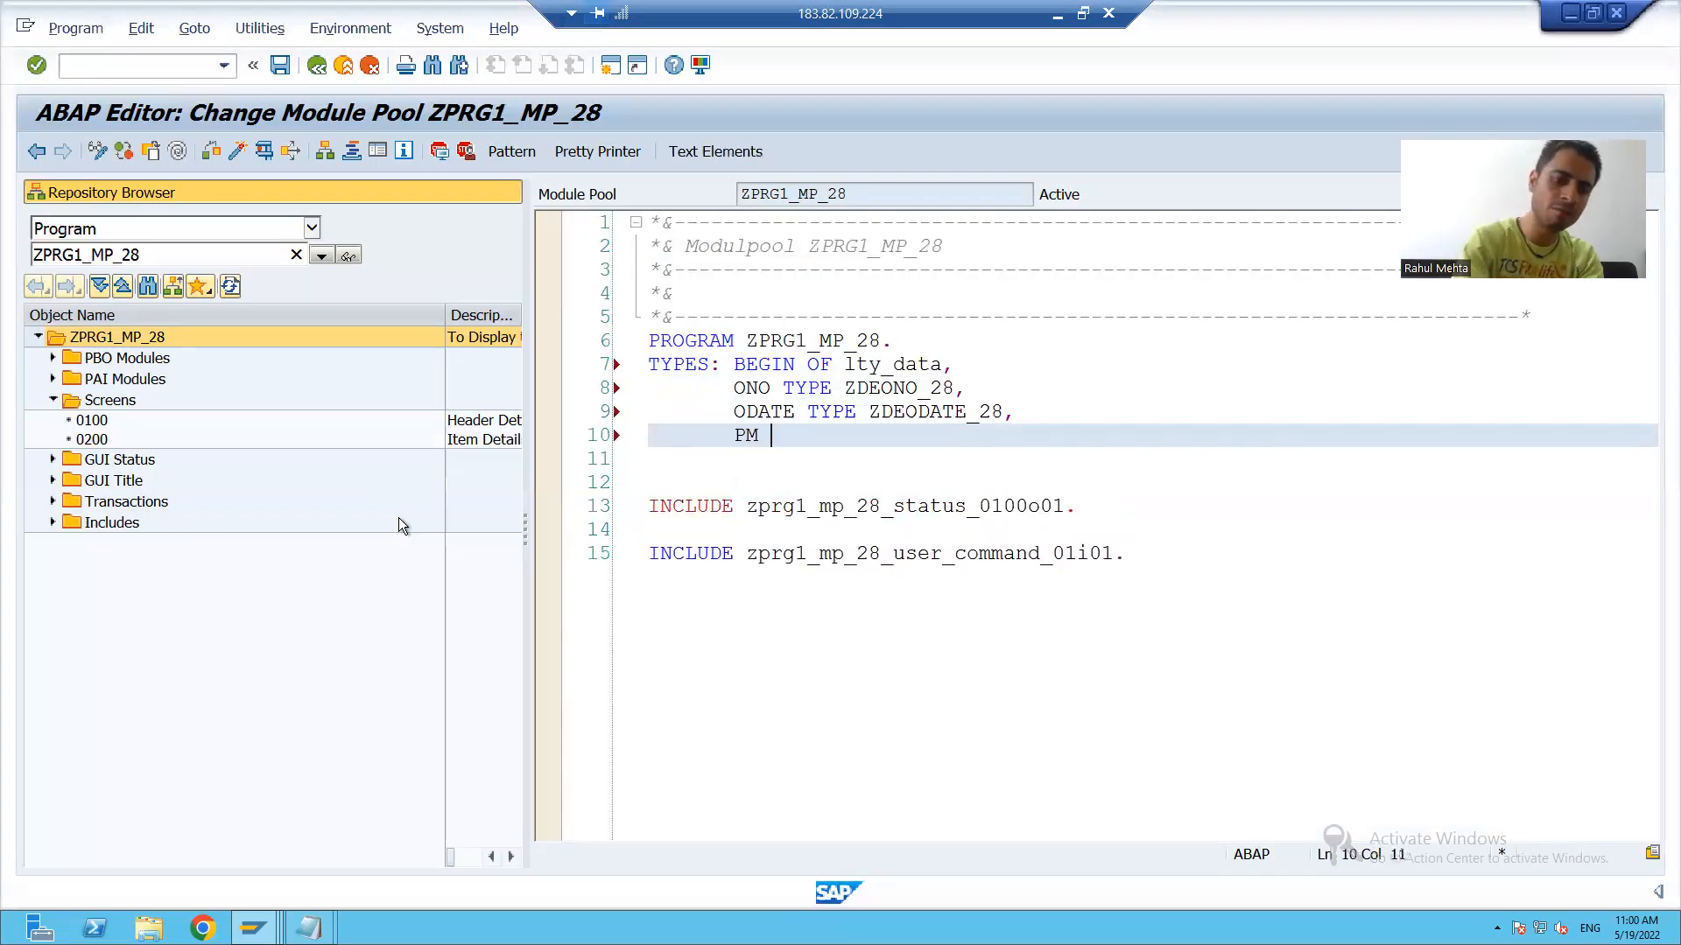
text(TYPE ZDEPM_28)
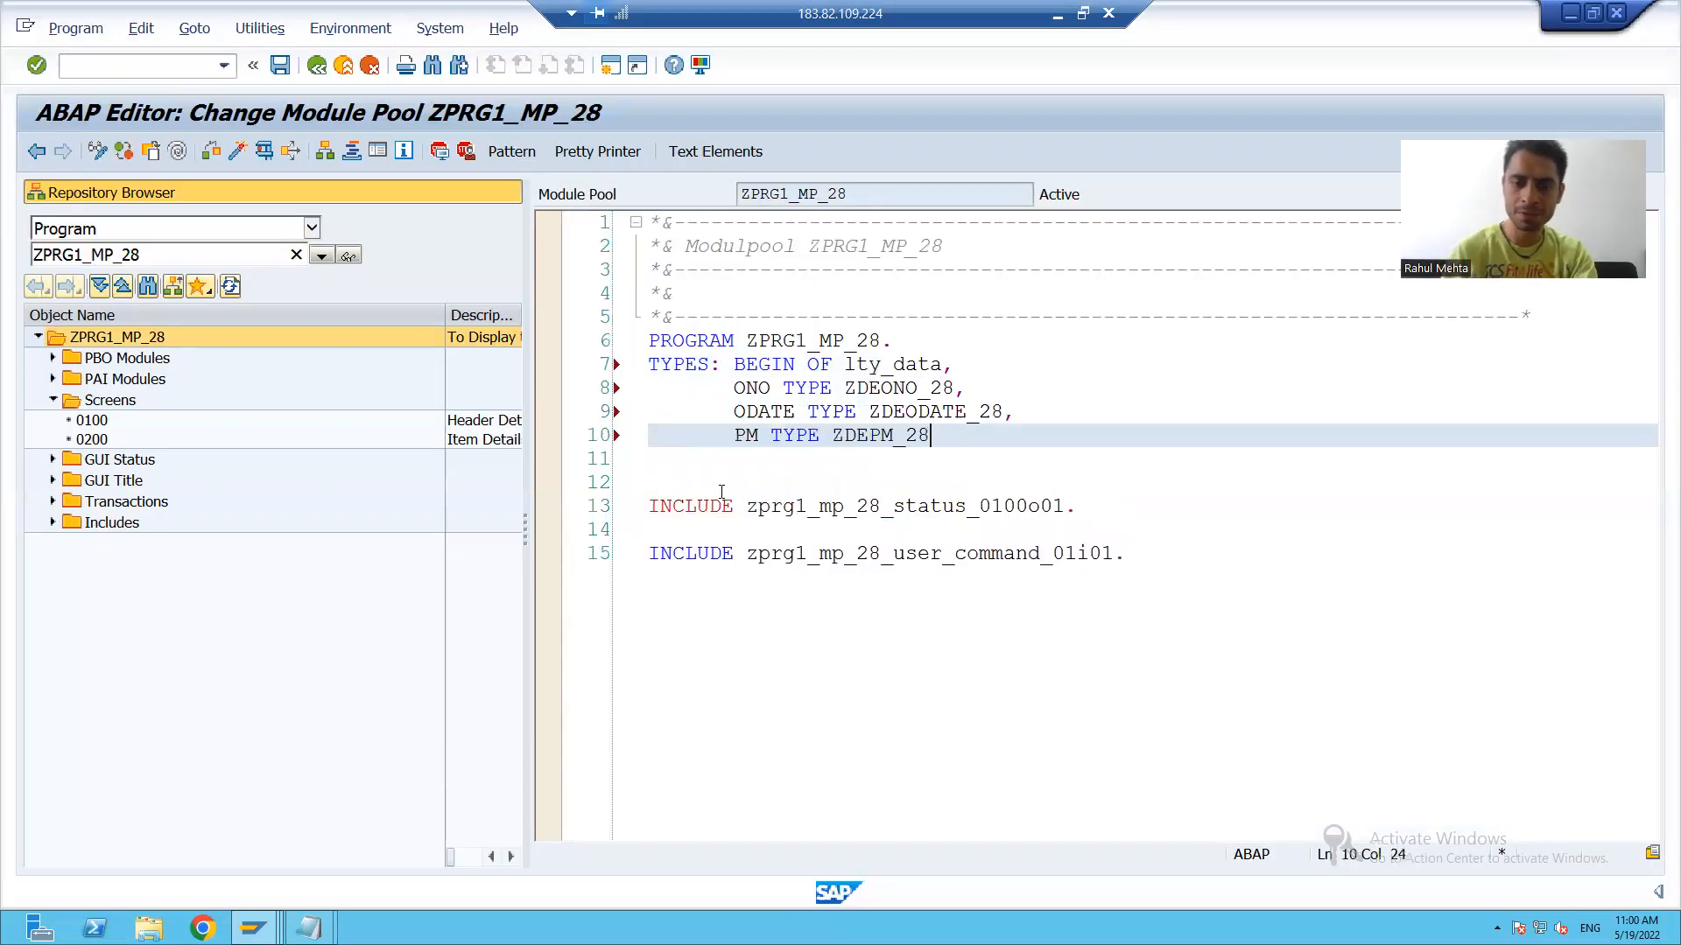
key(Enter)
text(TA)
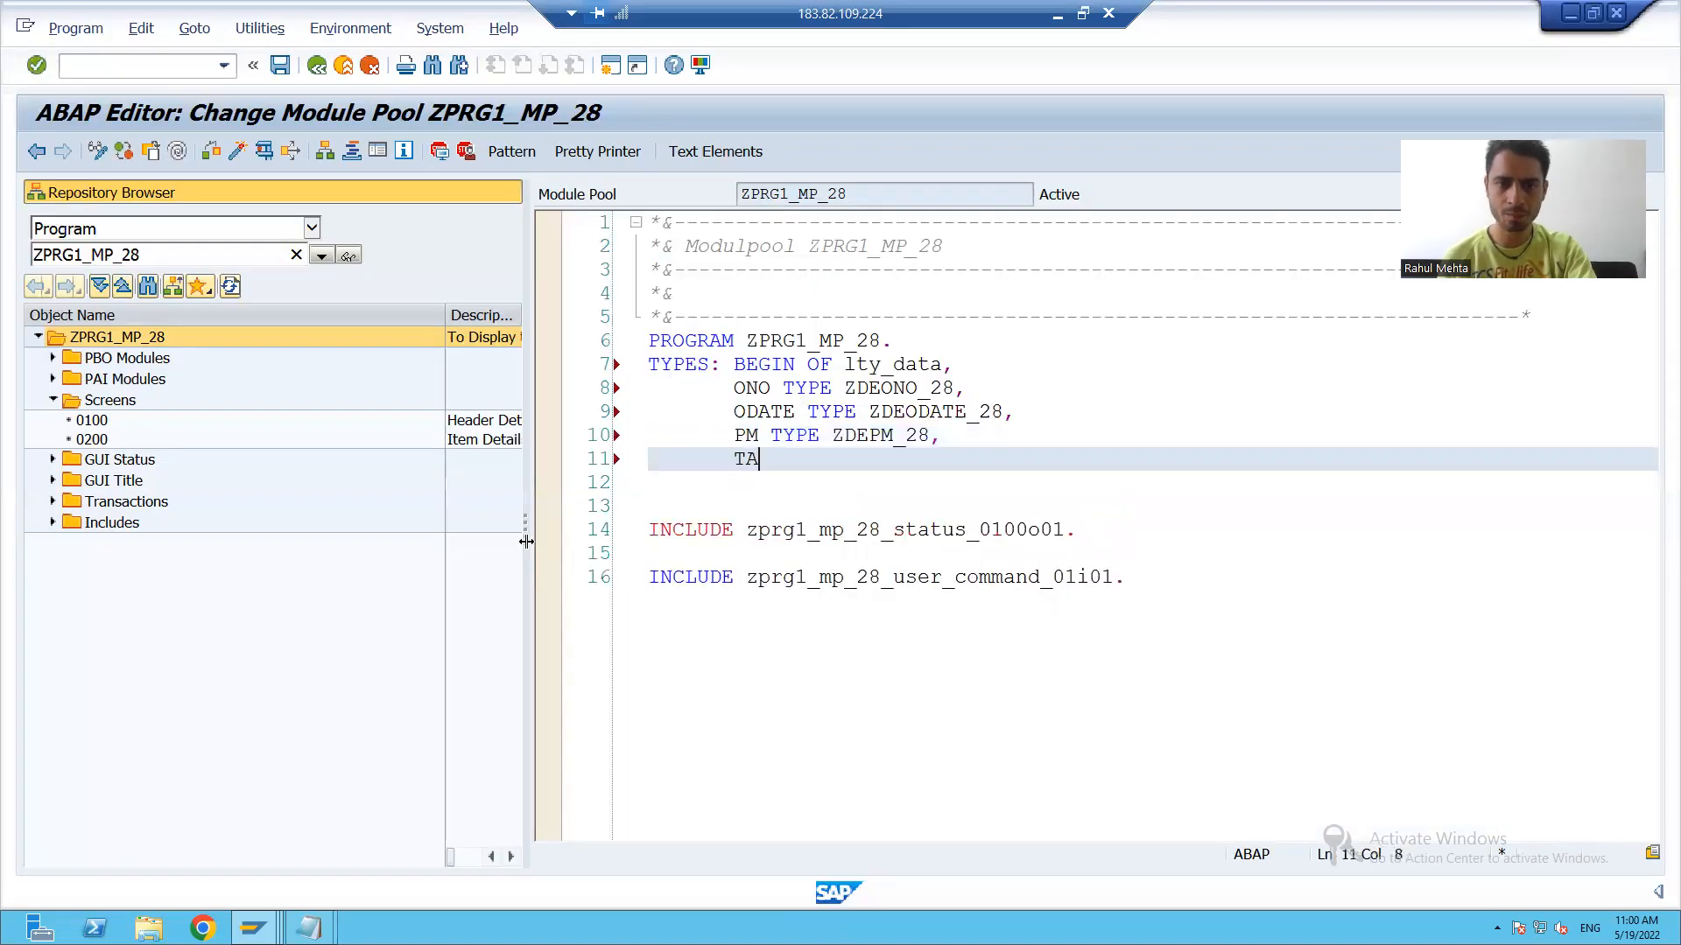
text(TYPE ZDETA_28,)
click(1152, 482)
text(CURR TYPE ZDECUR_28)
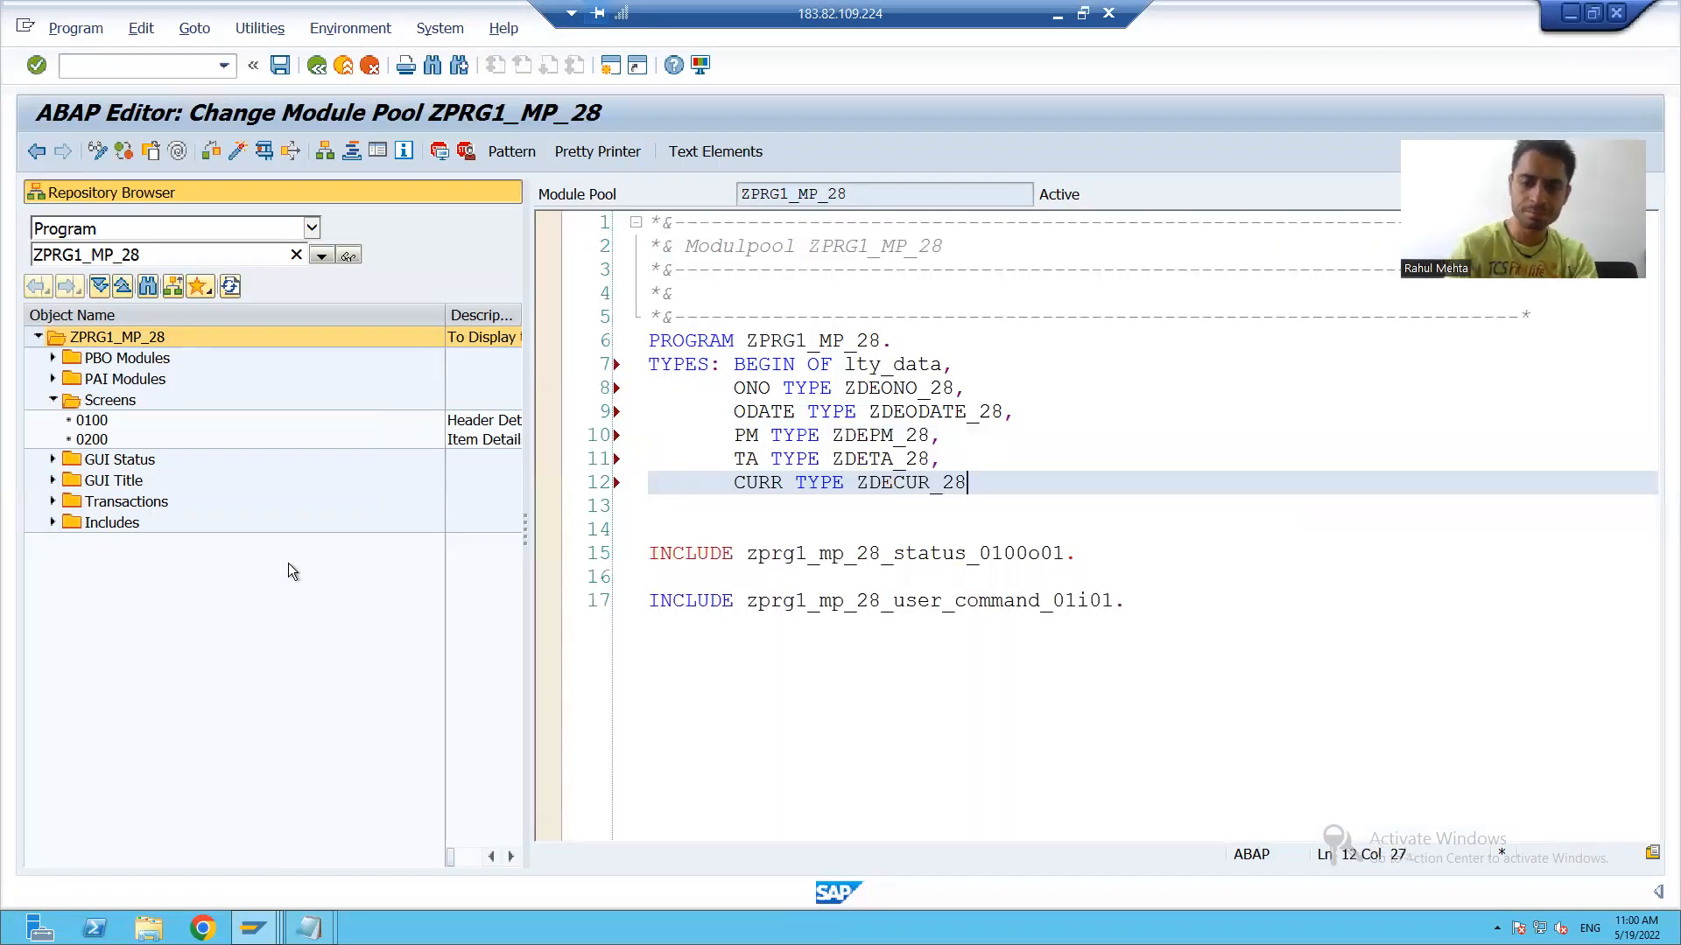
Step: Close the structure with END OF lty_data
key(Return)
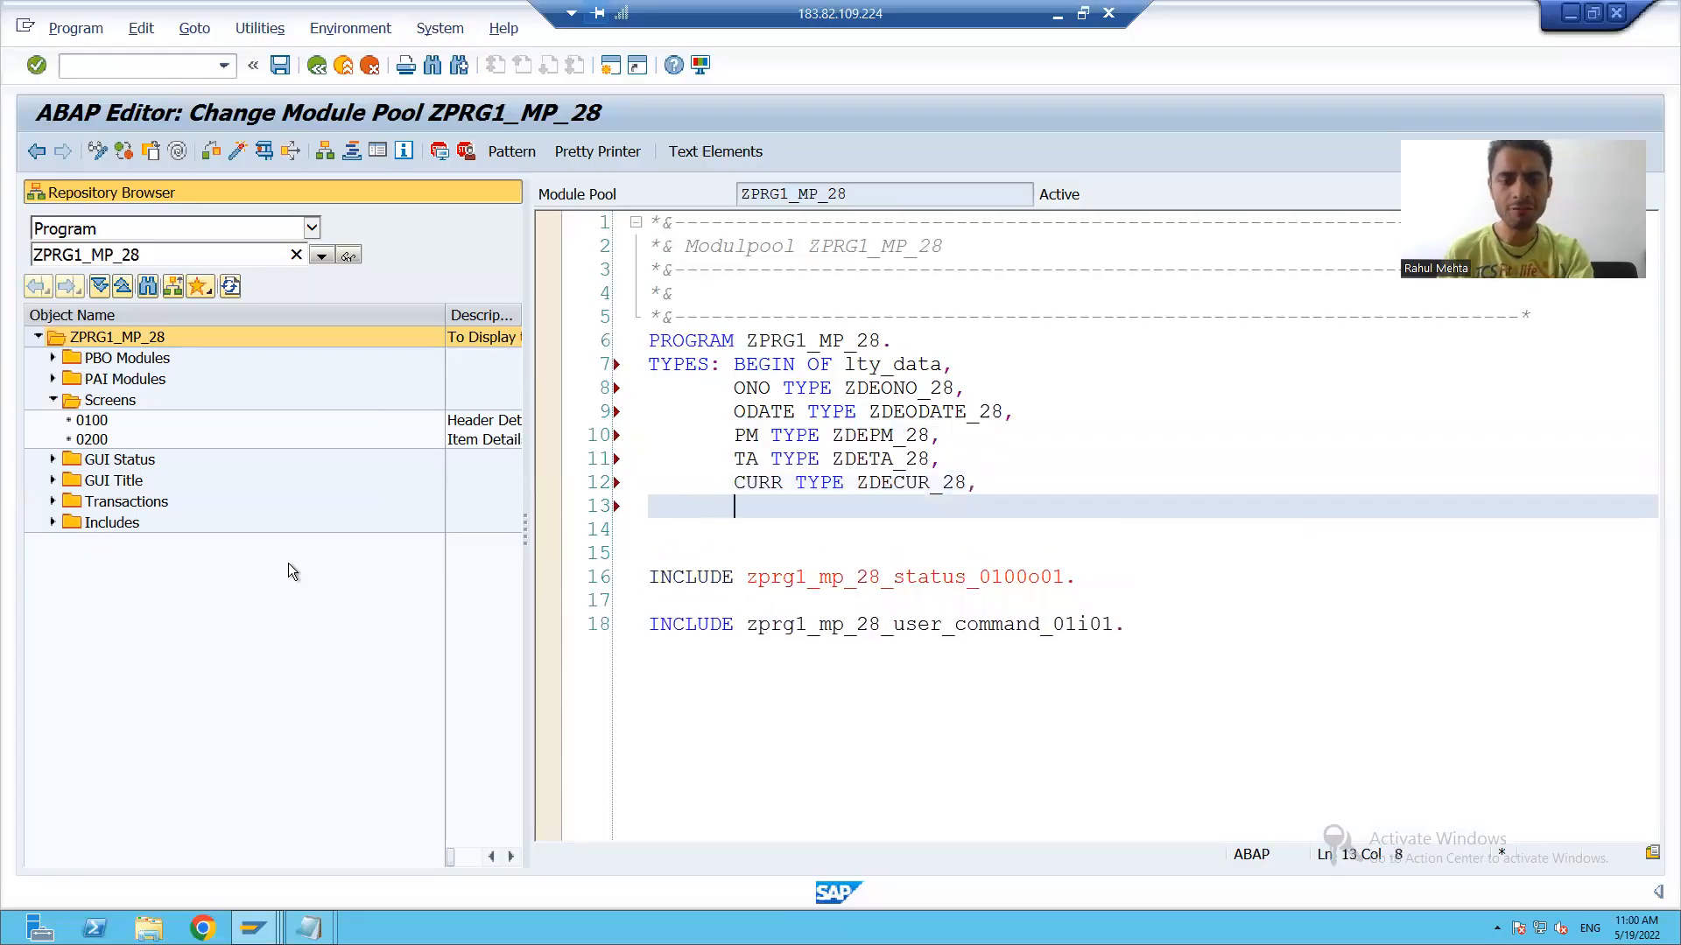
text(END OF)
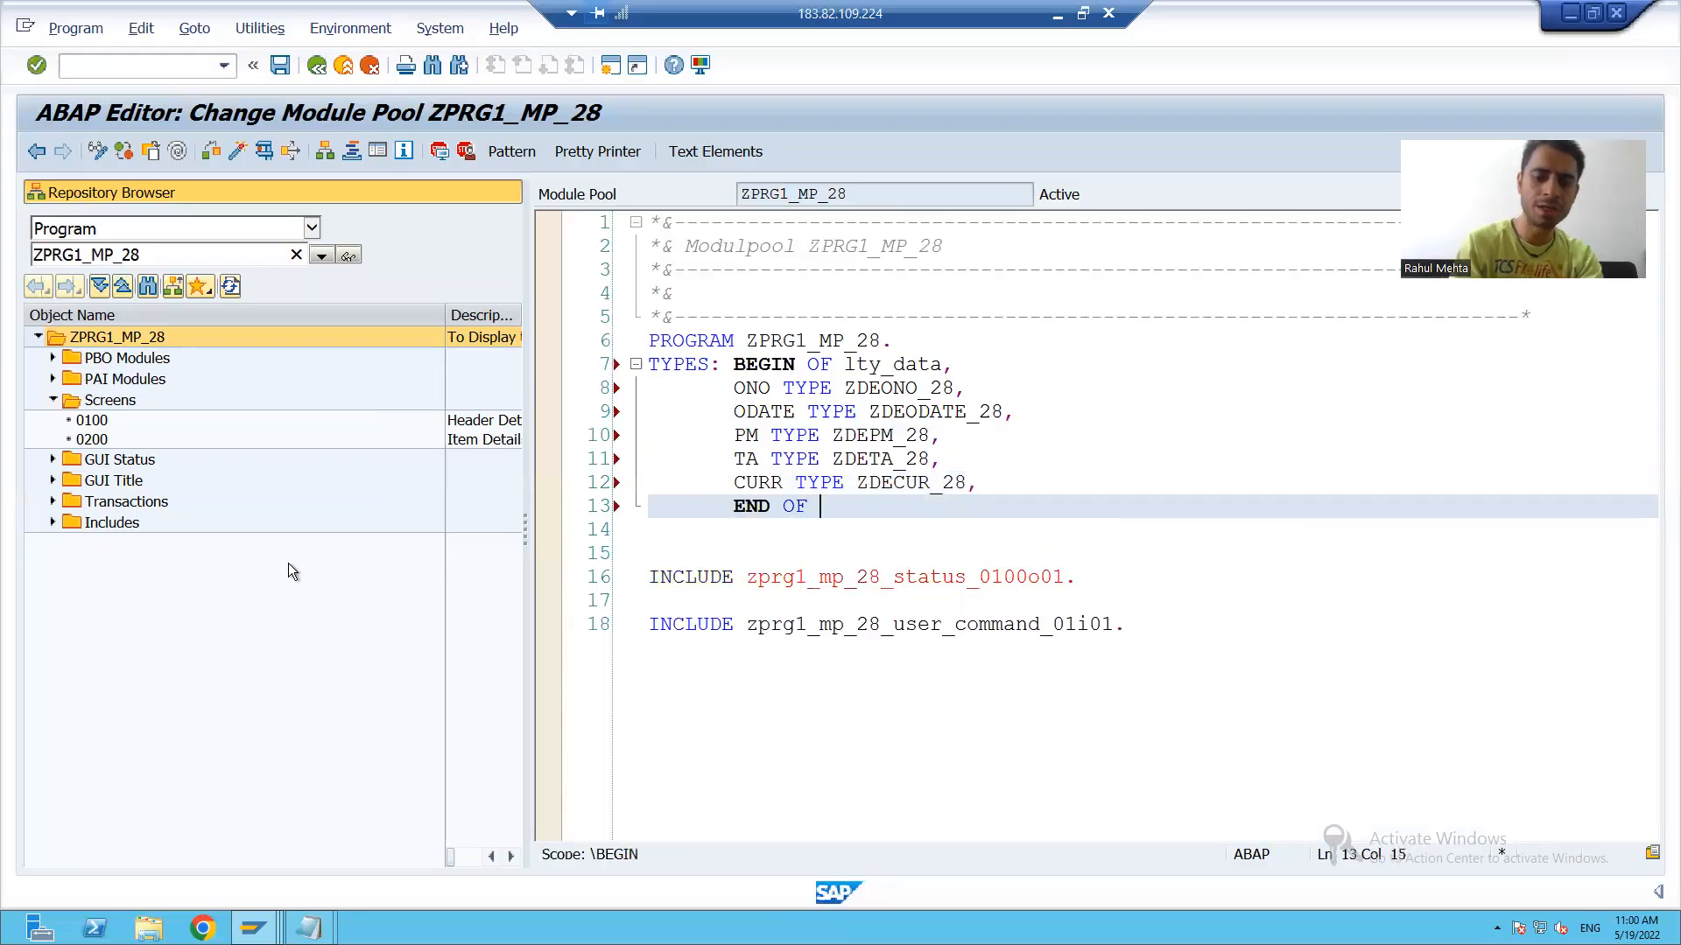
text(lty_da)
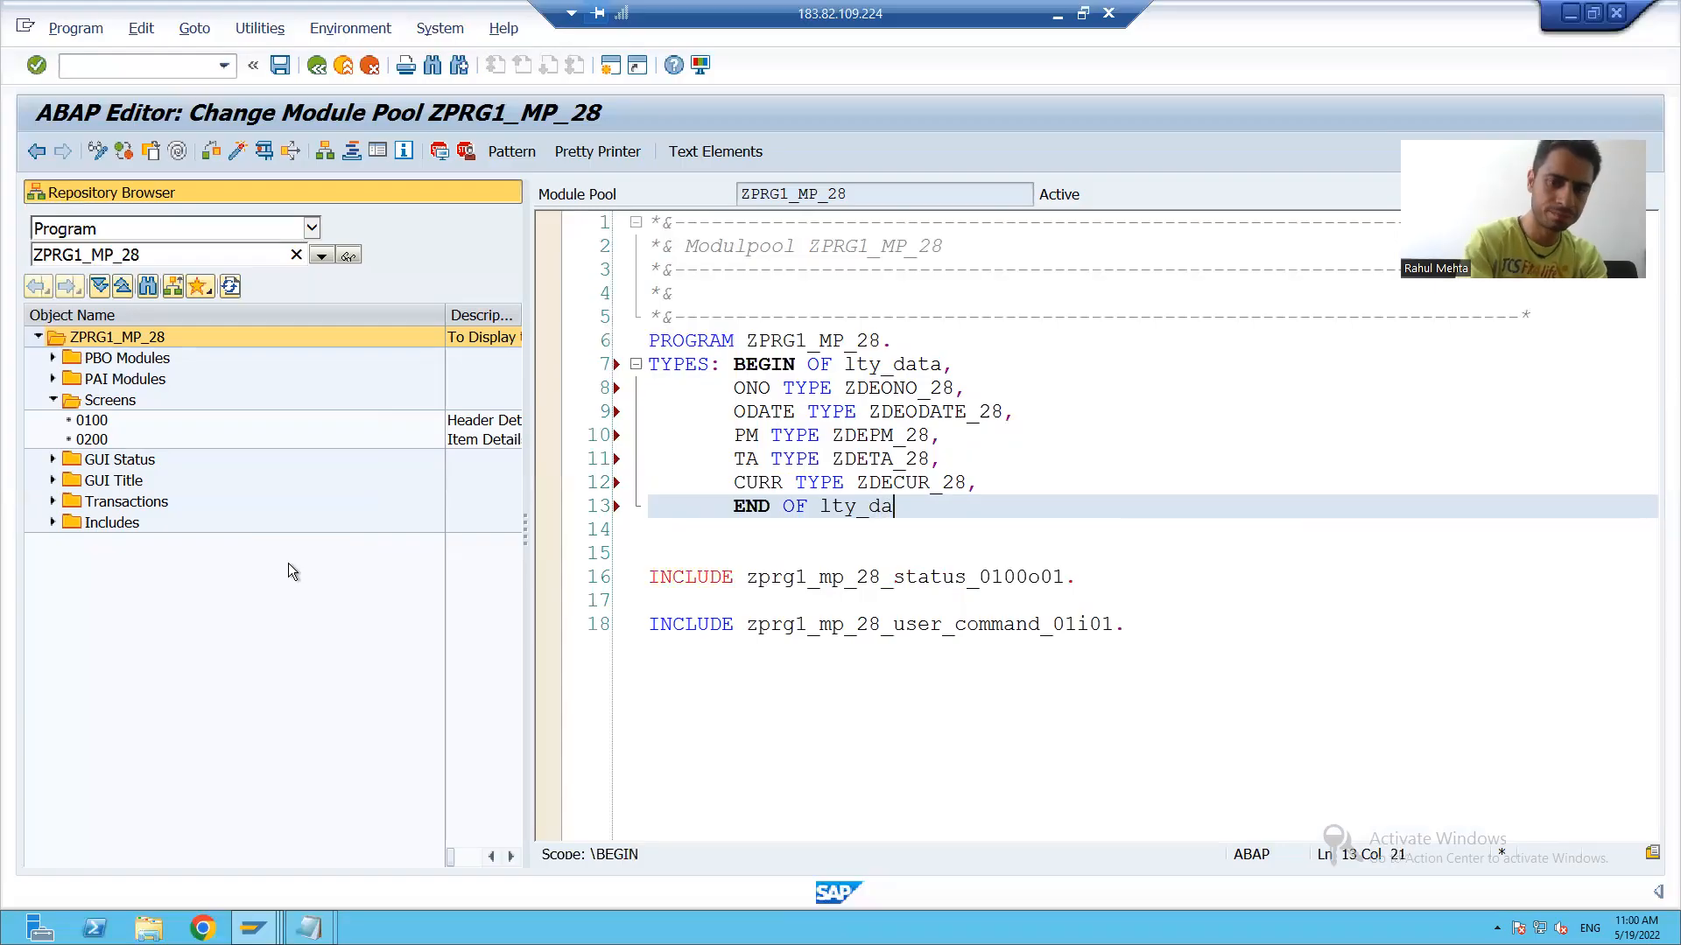
text(ta.)
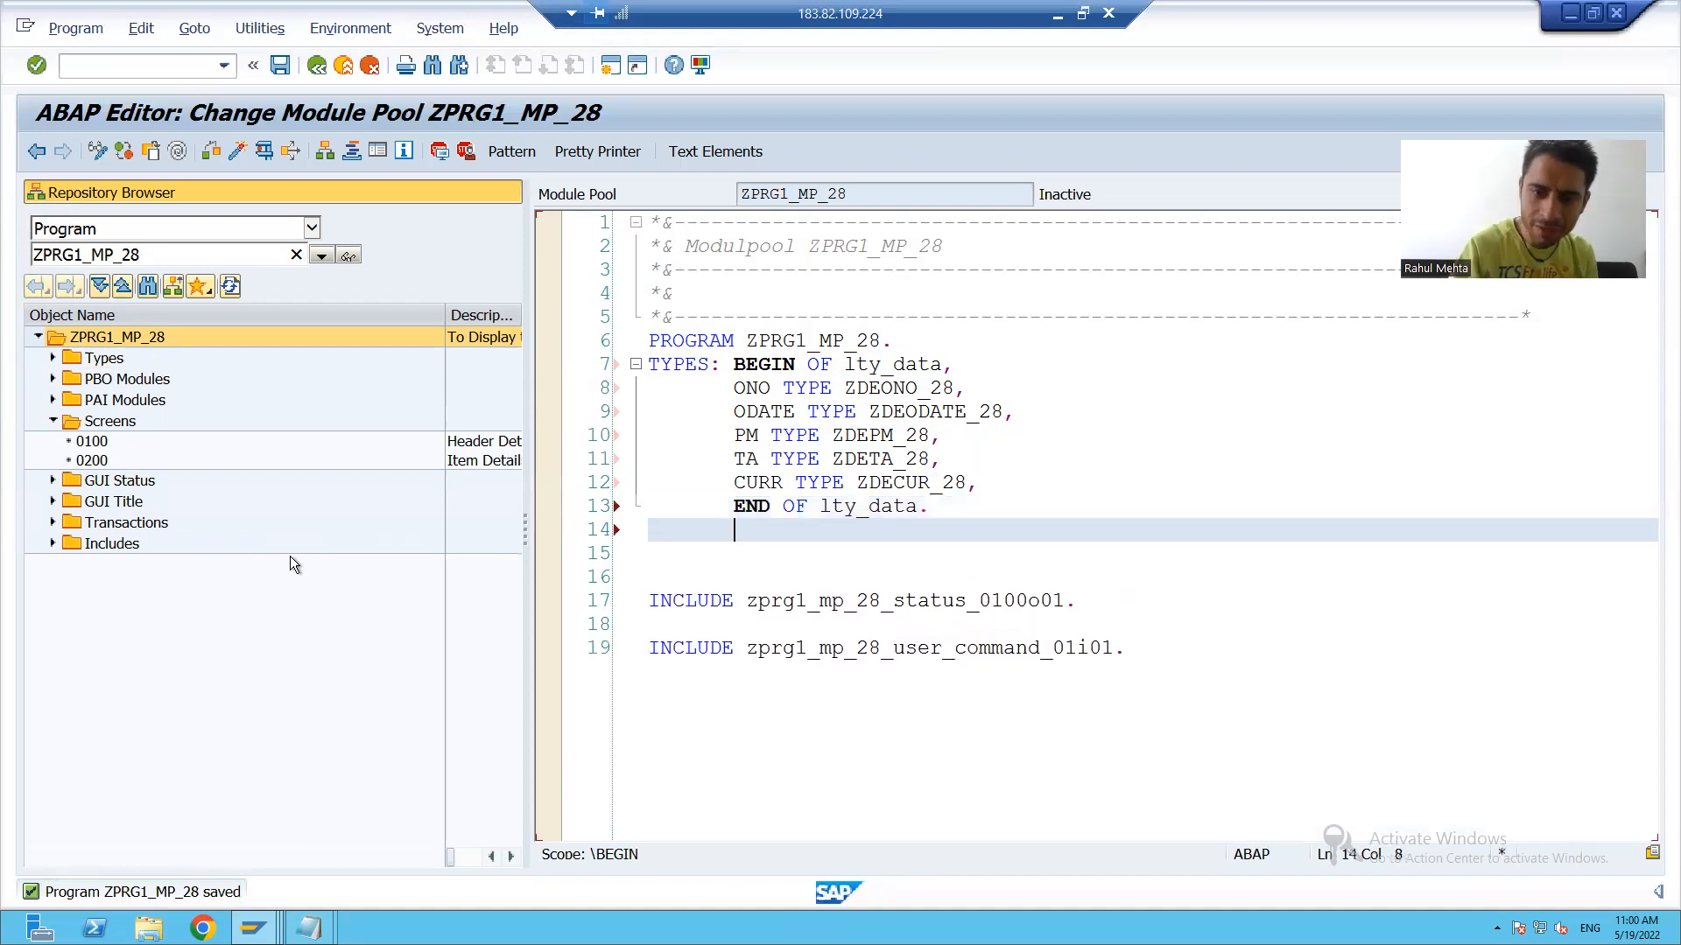
Step: Declare DATA : lt_data TYPE table of lty_data
key(Return)
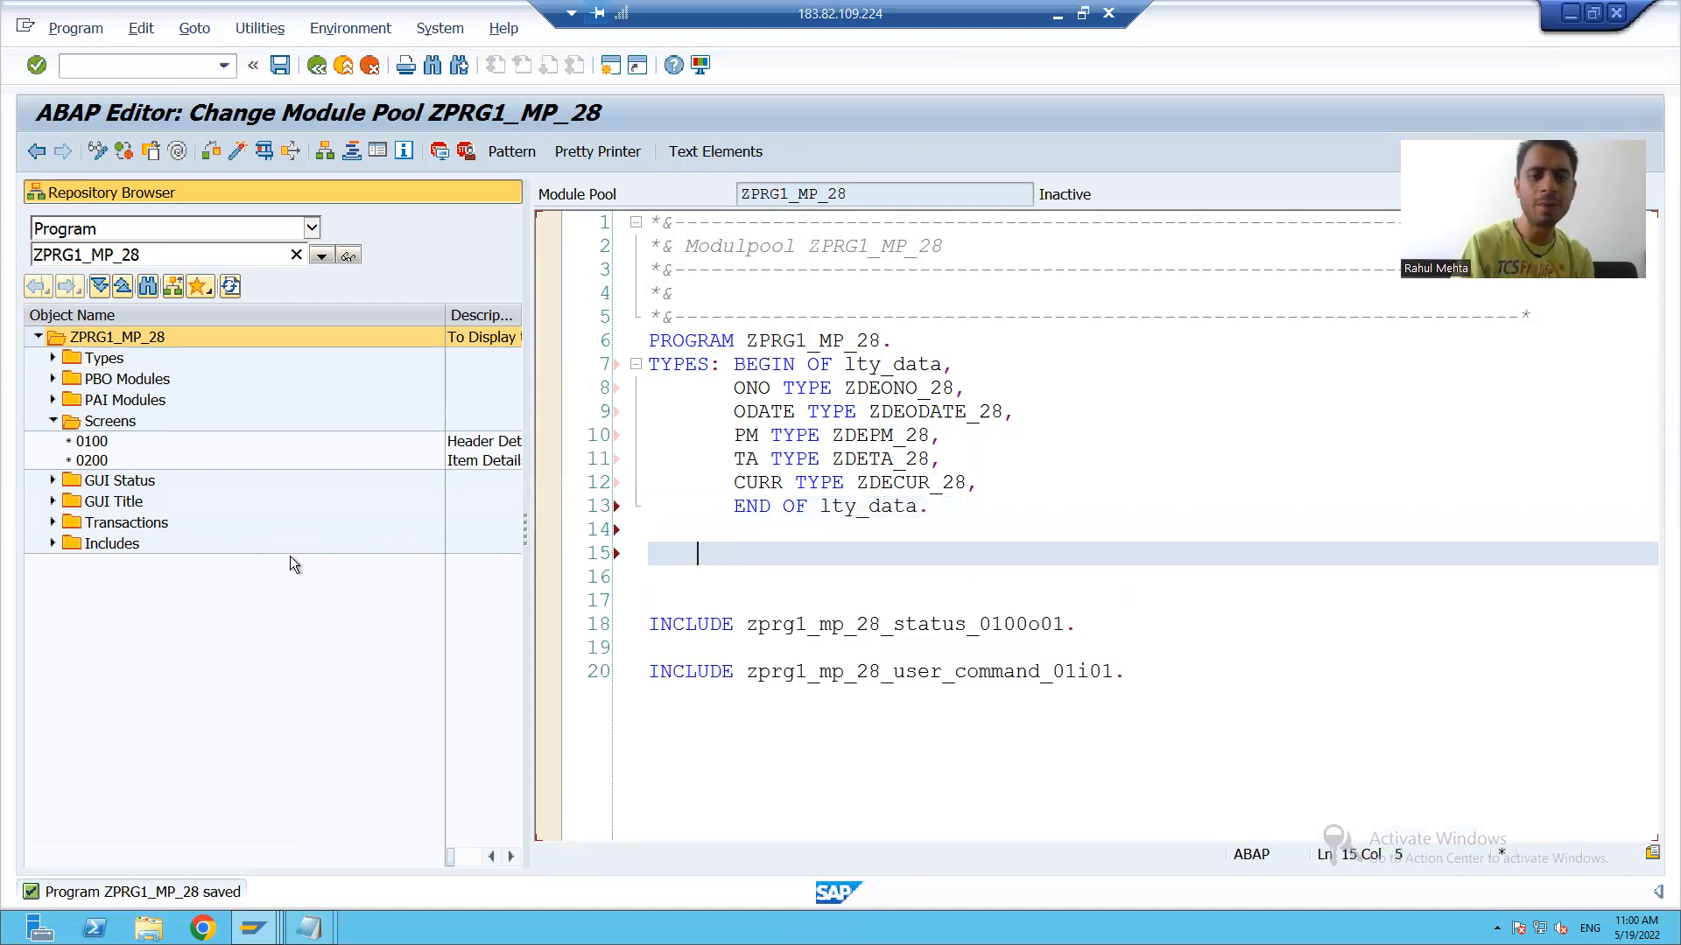
text(da)
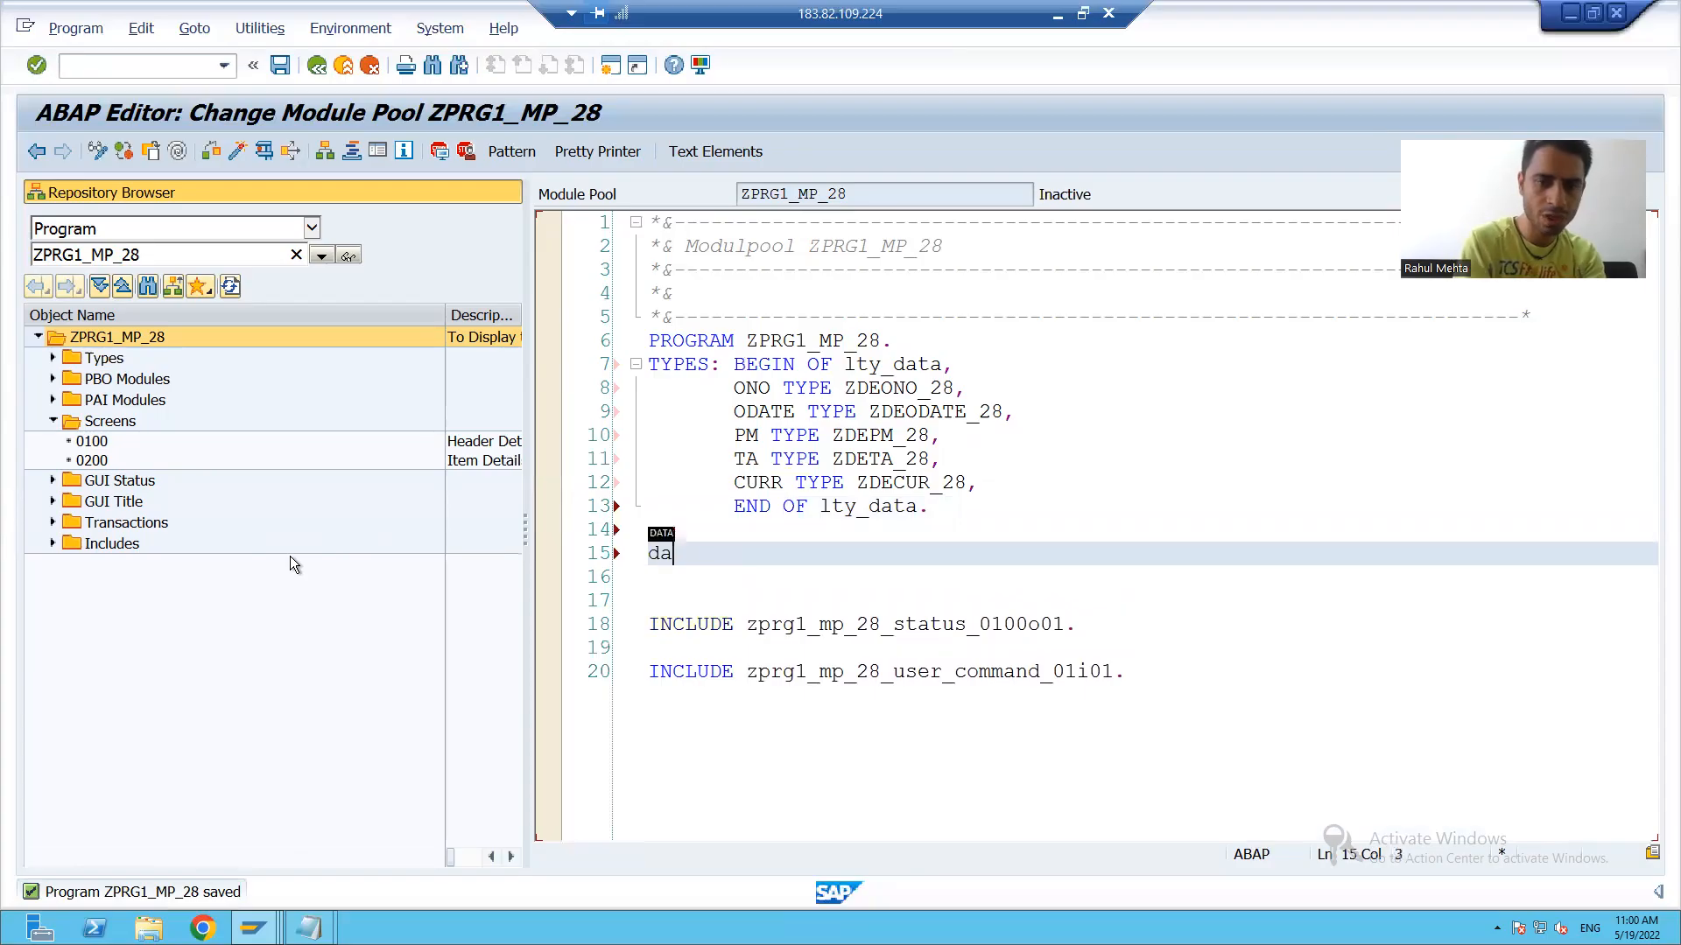
text(DATA : lt)
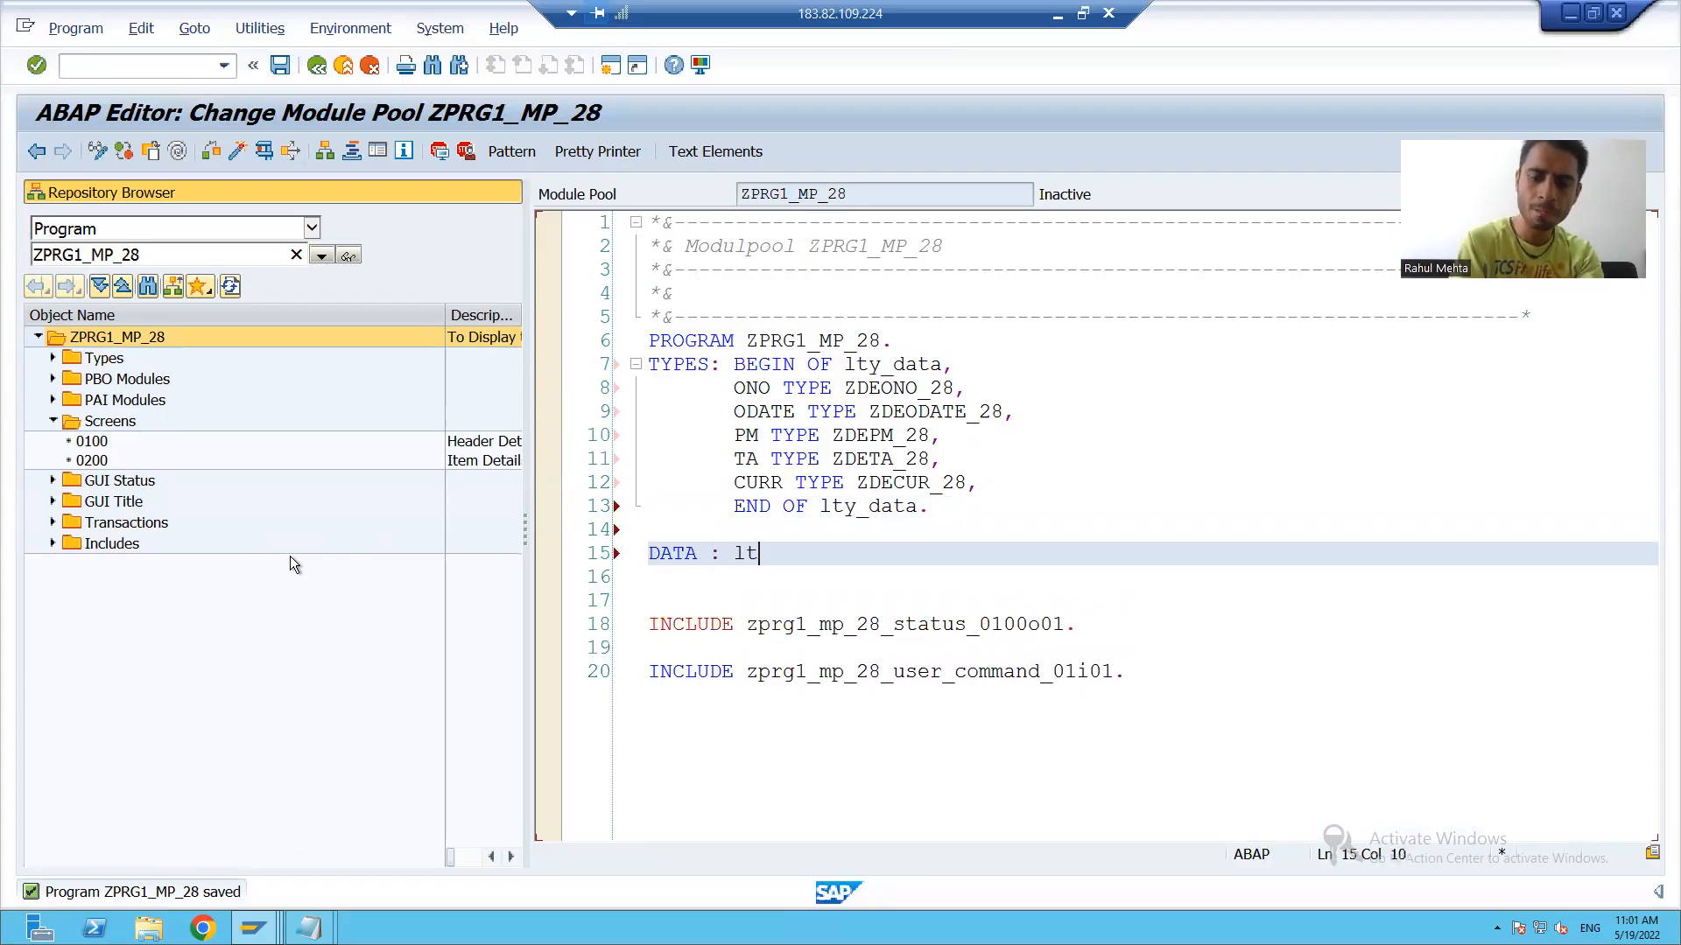
text(_data)
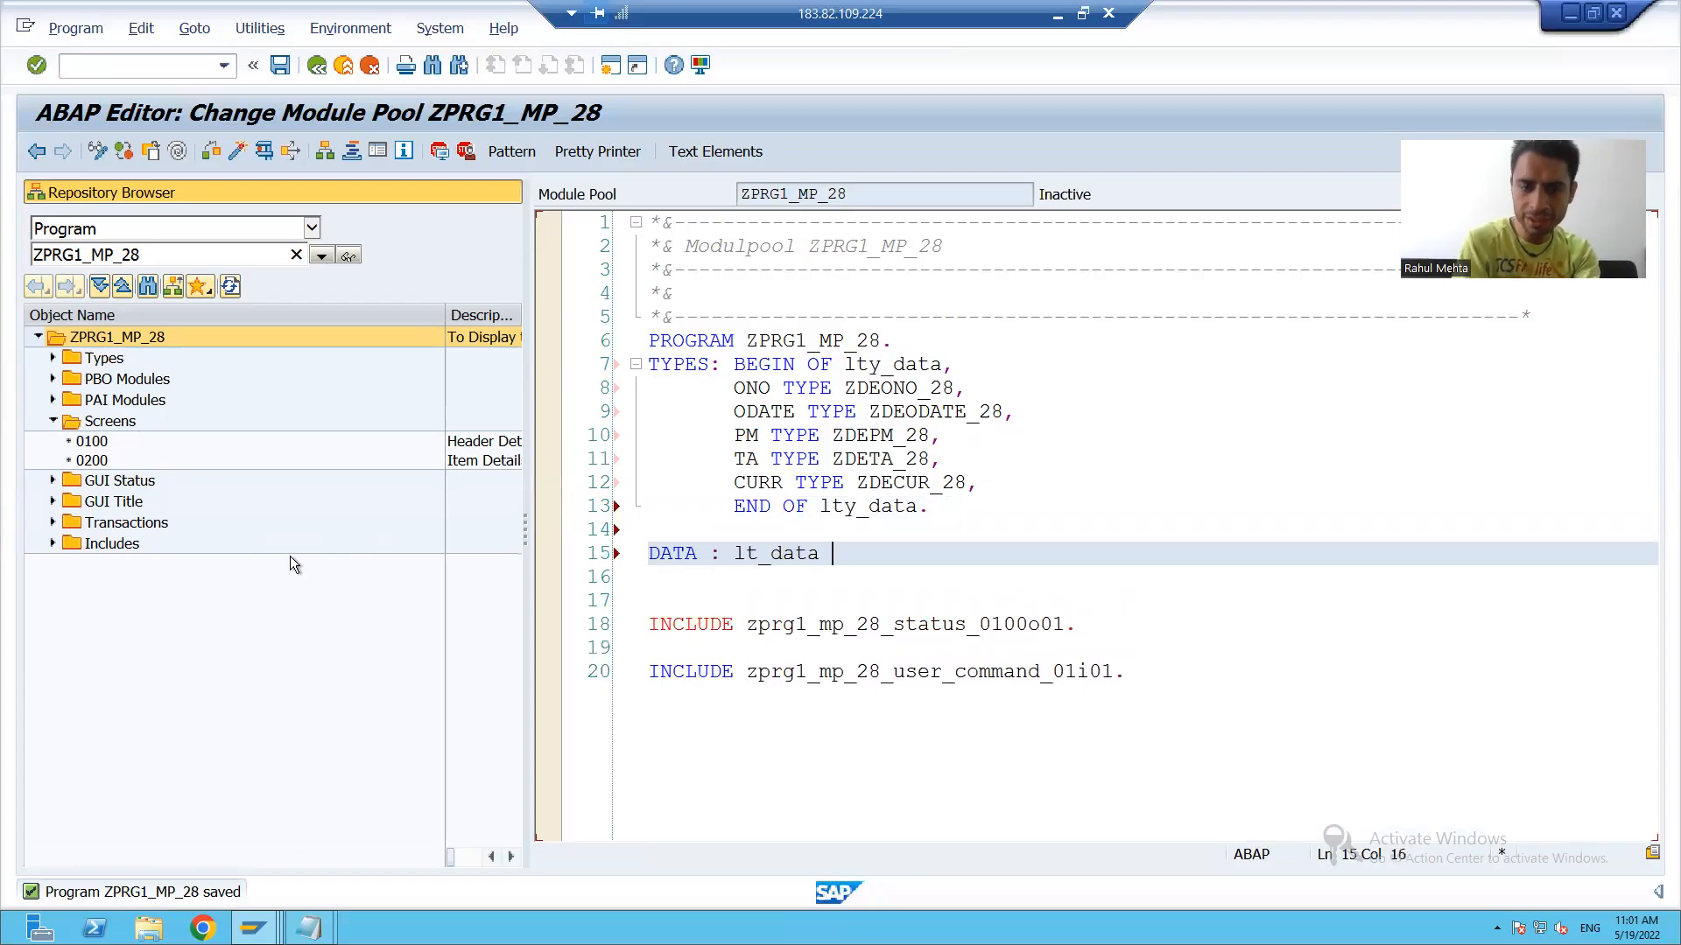
text(TYPE t)
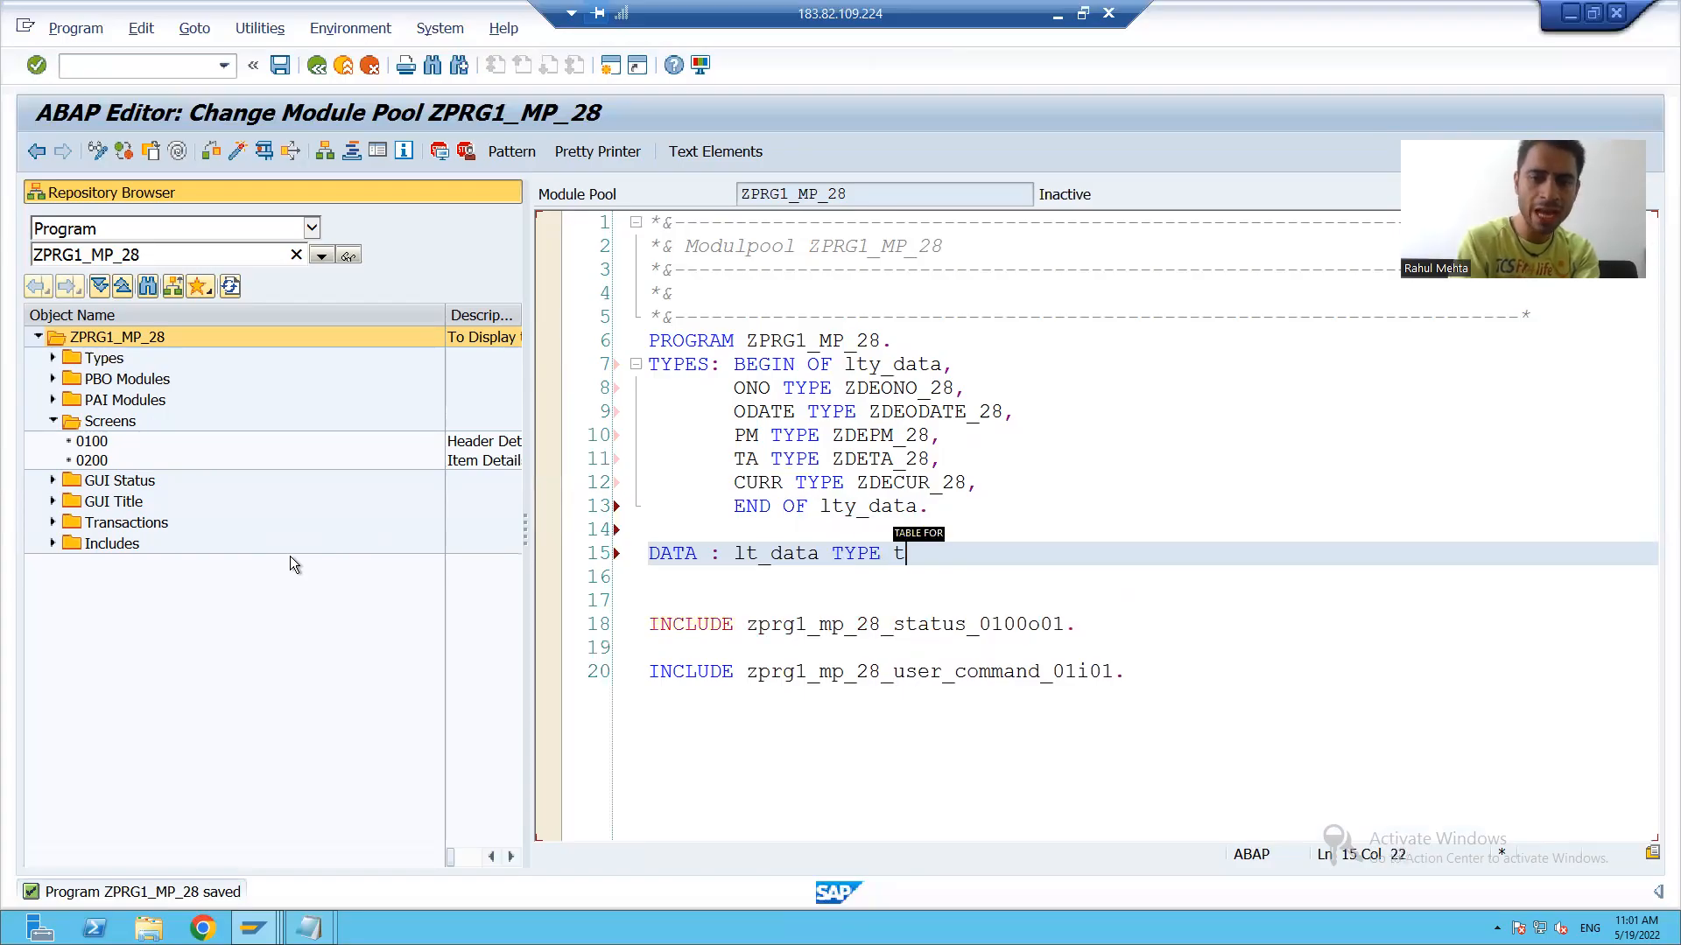
text(able of)
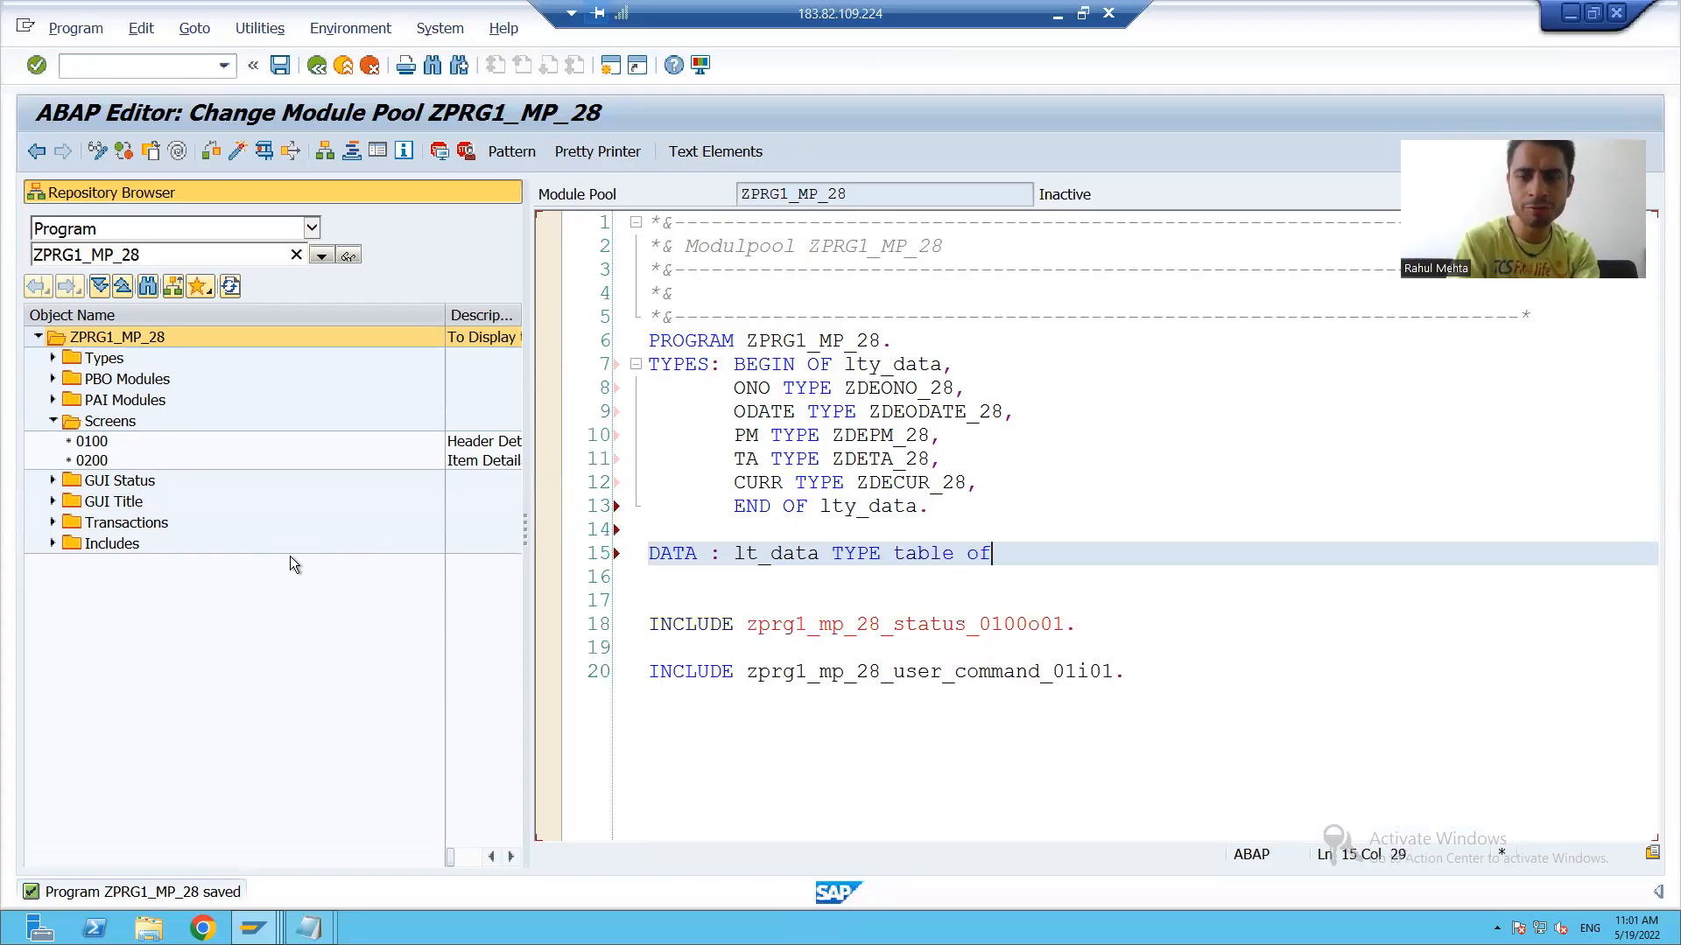
text(lty)
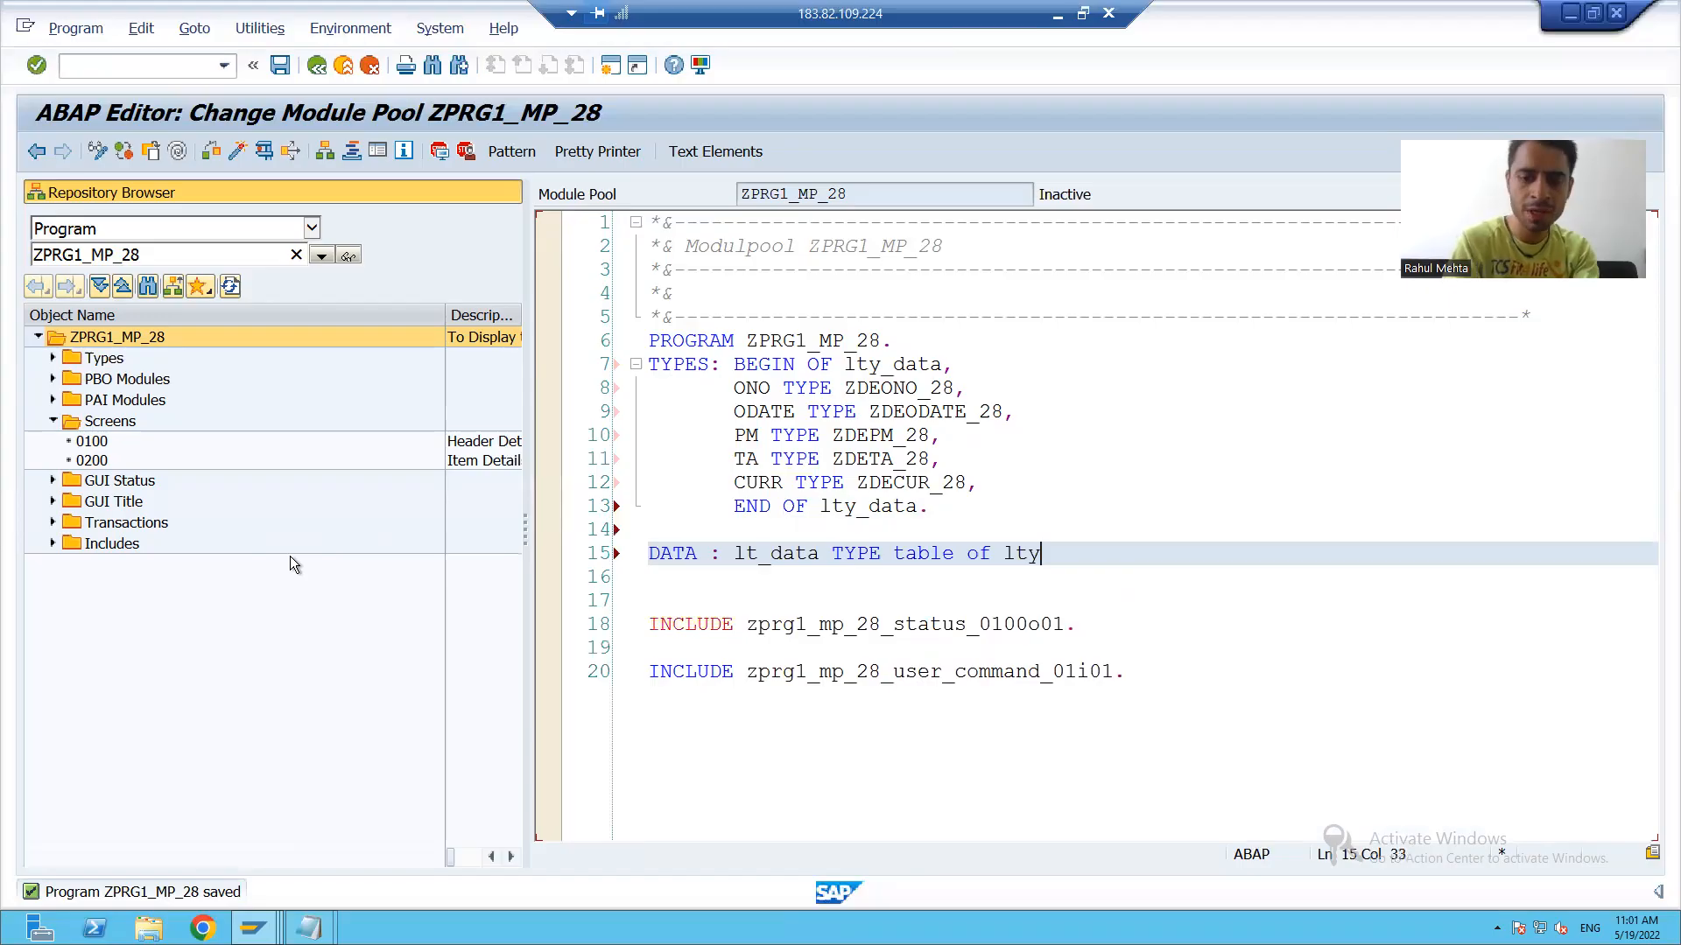
text(_data.)
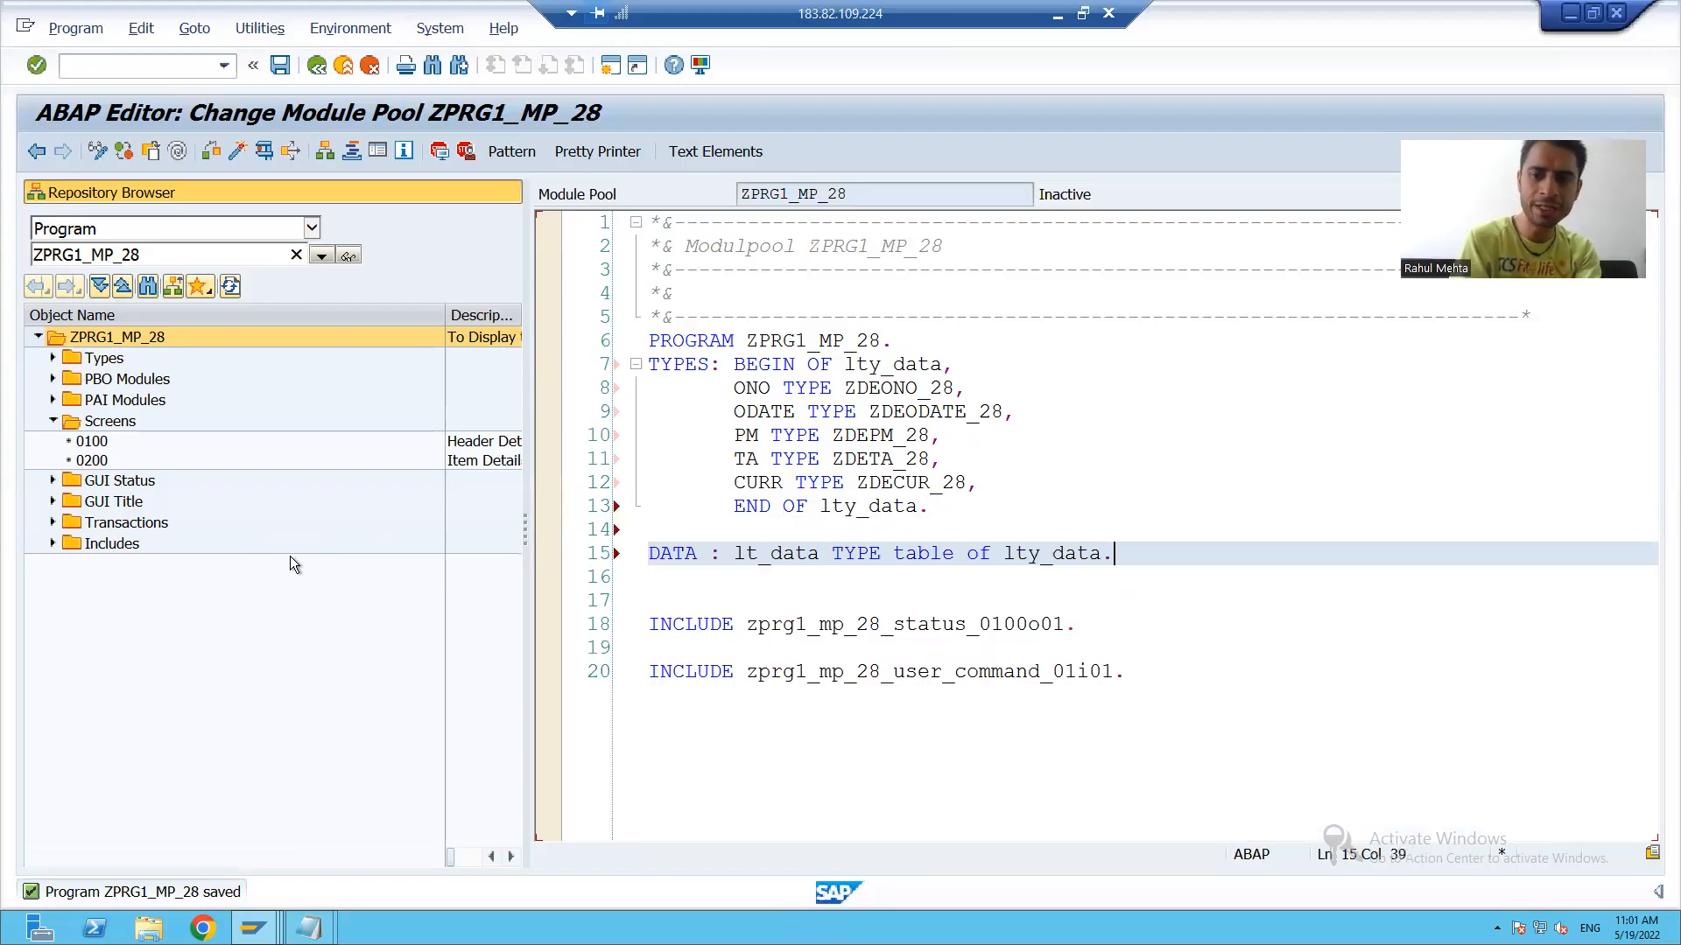
Step: Declare DATA : ls_data TYPE lty_data, then check and activate the module pool
key(Return)
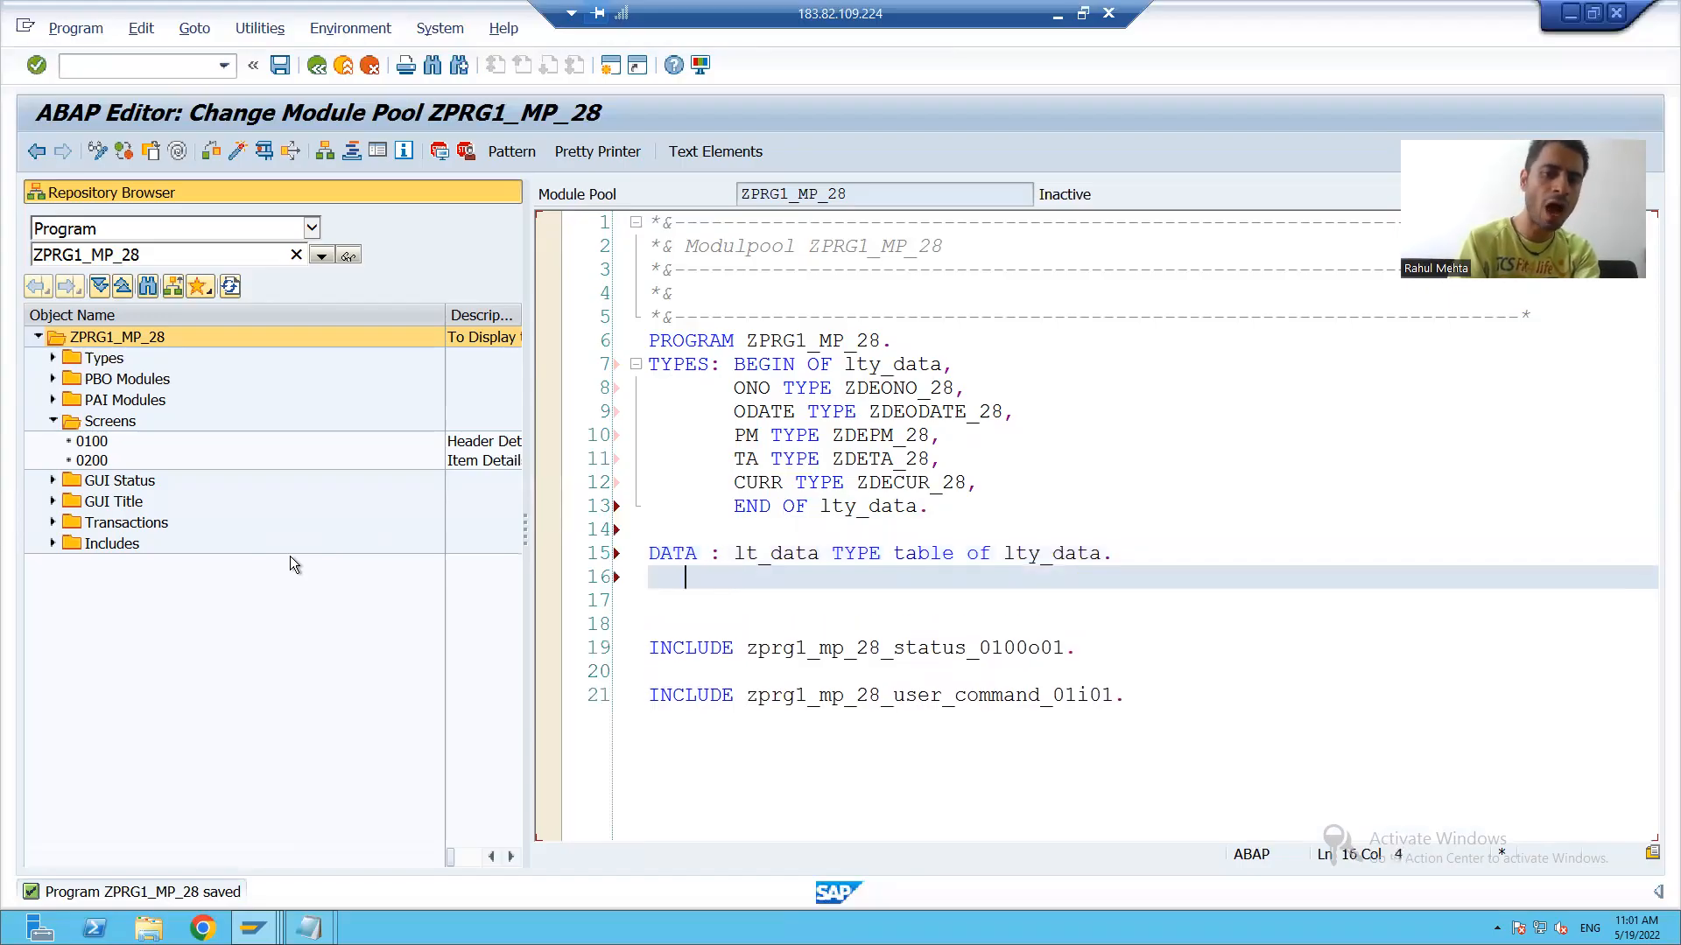
text(DATA)
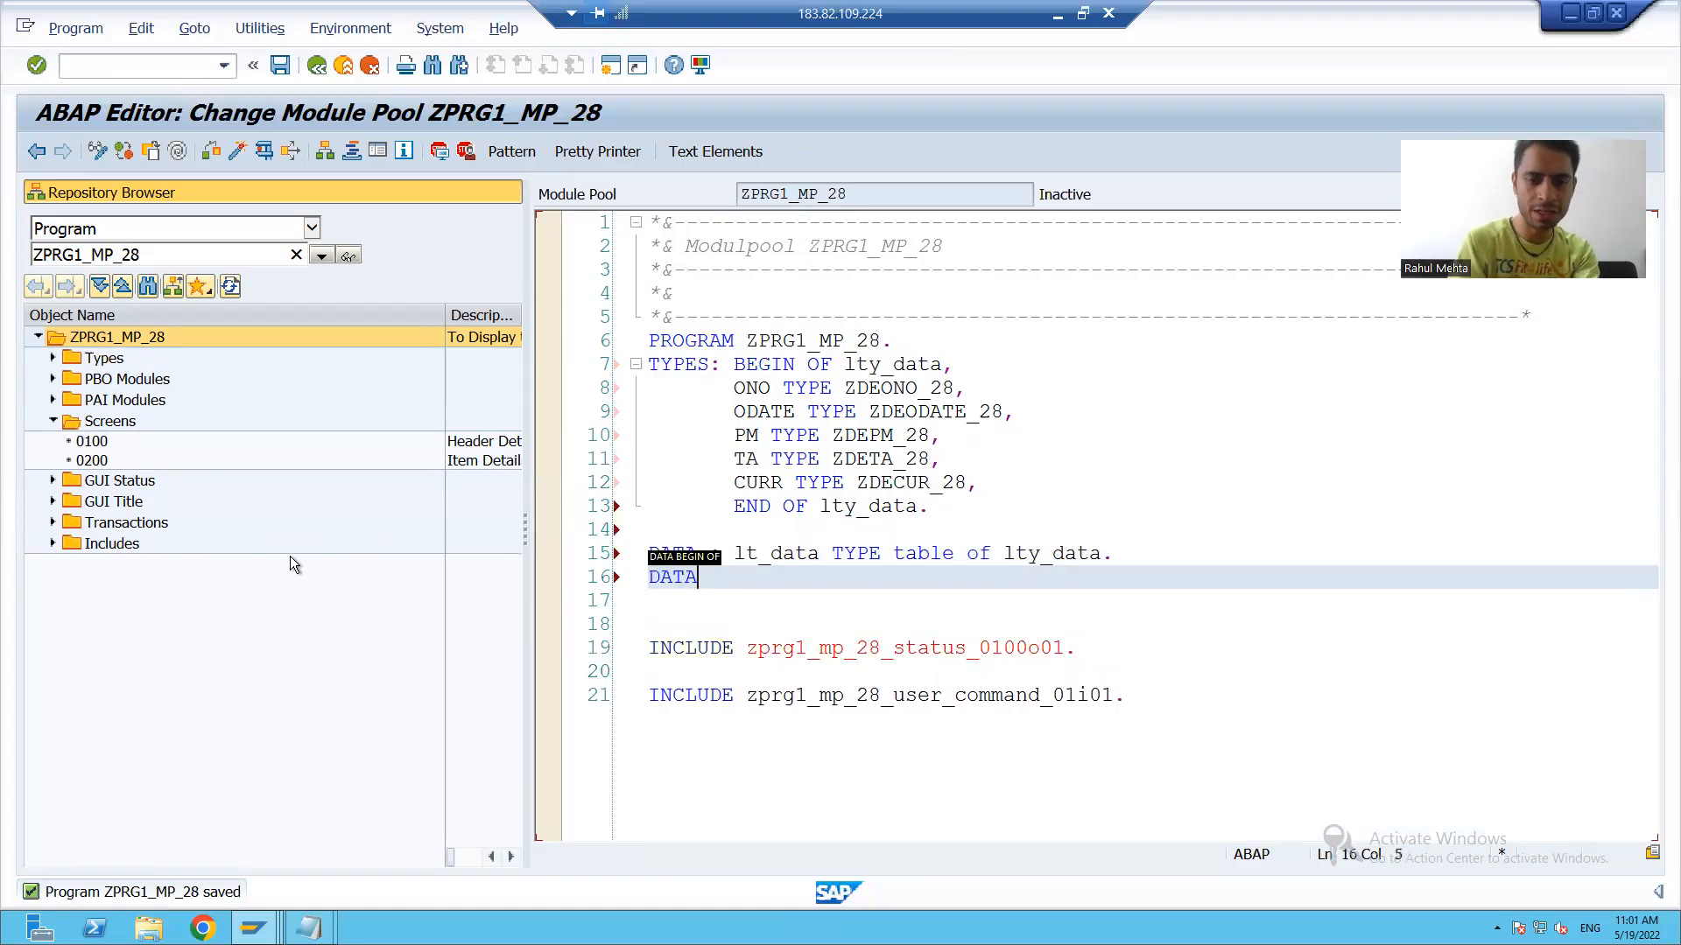
text(: ls_data TYPE)
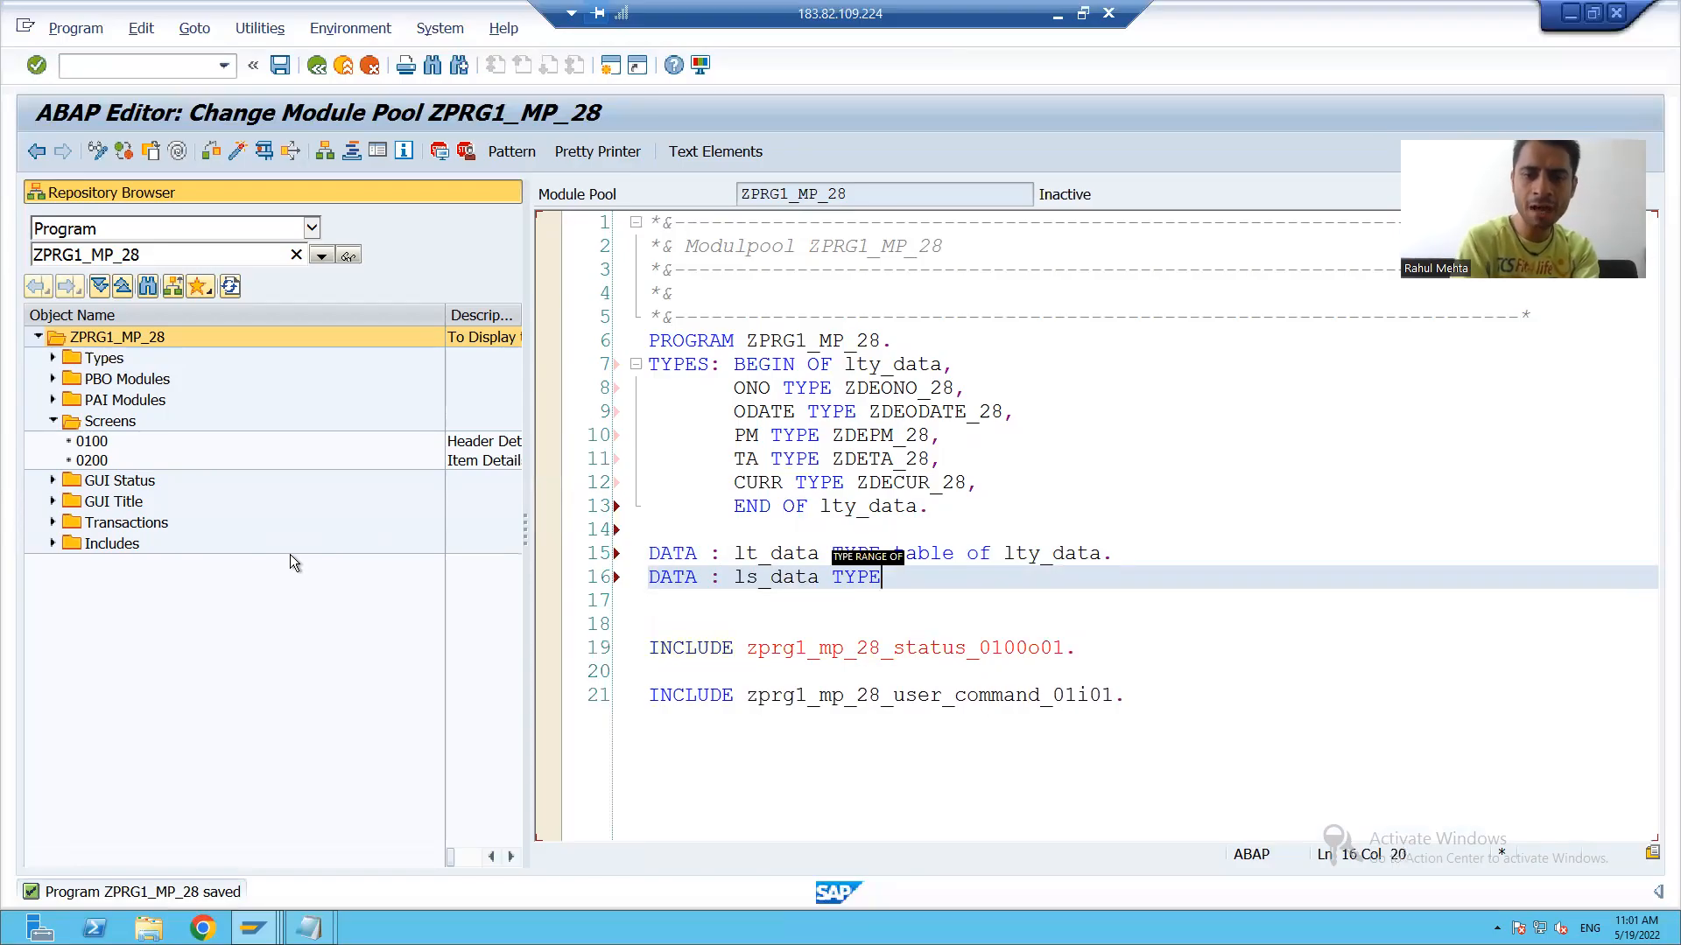
text(lty_)
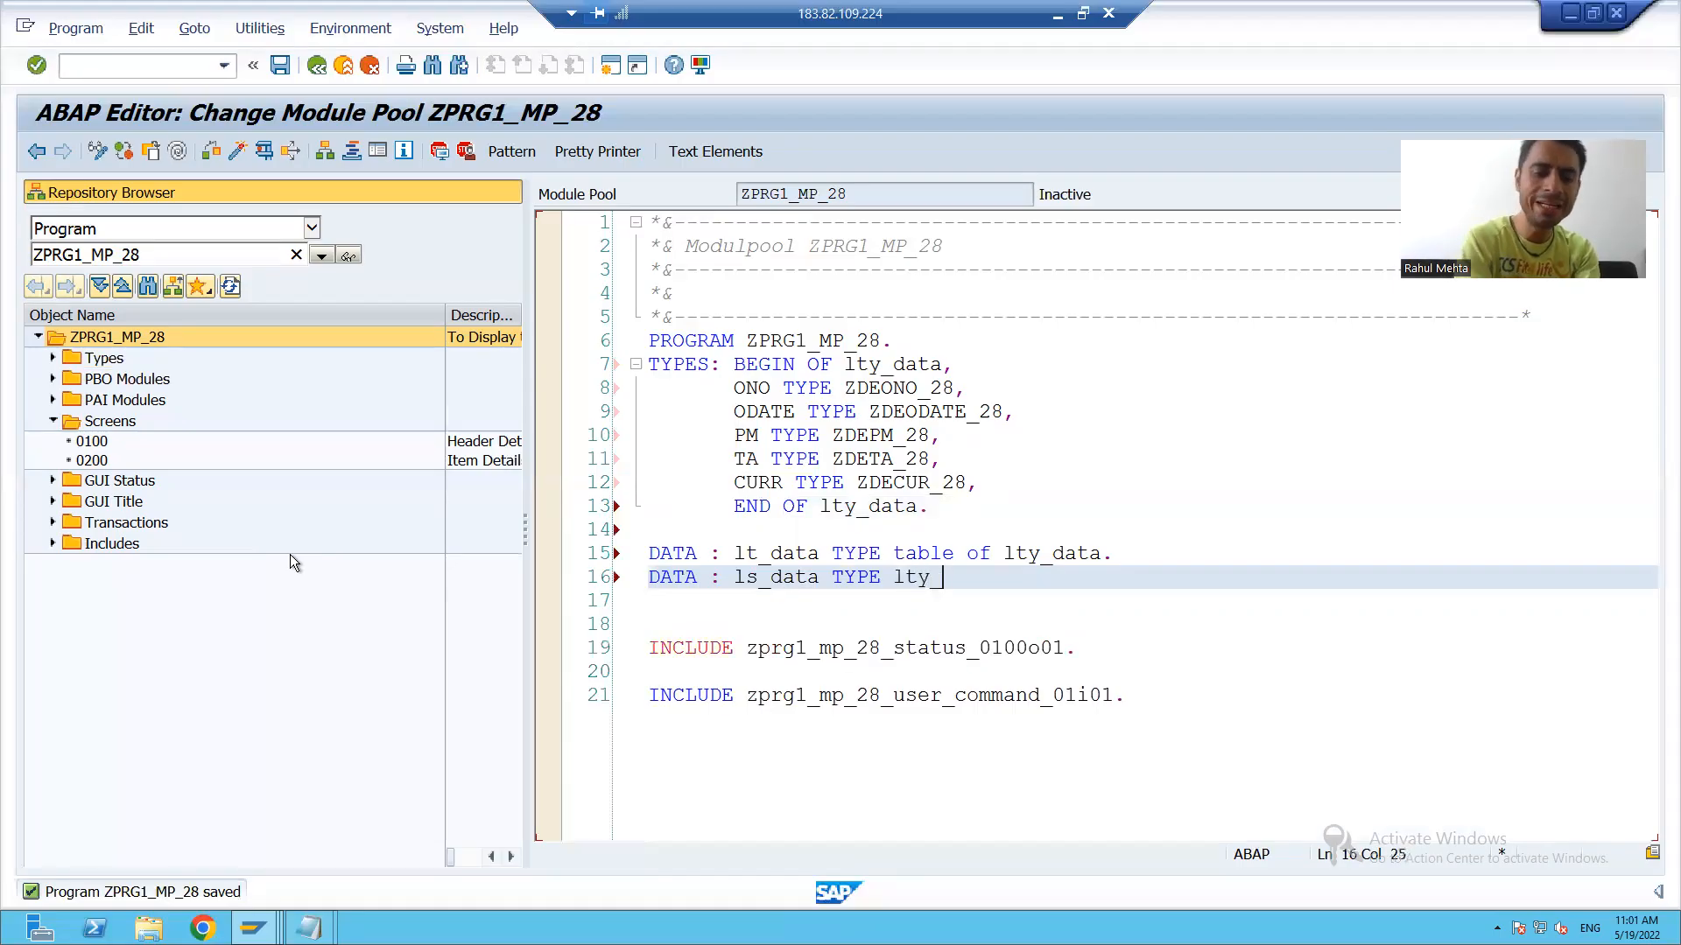
text(data.)
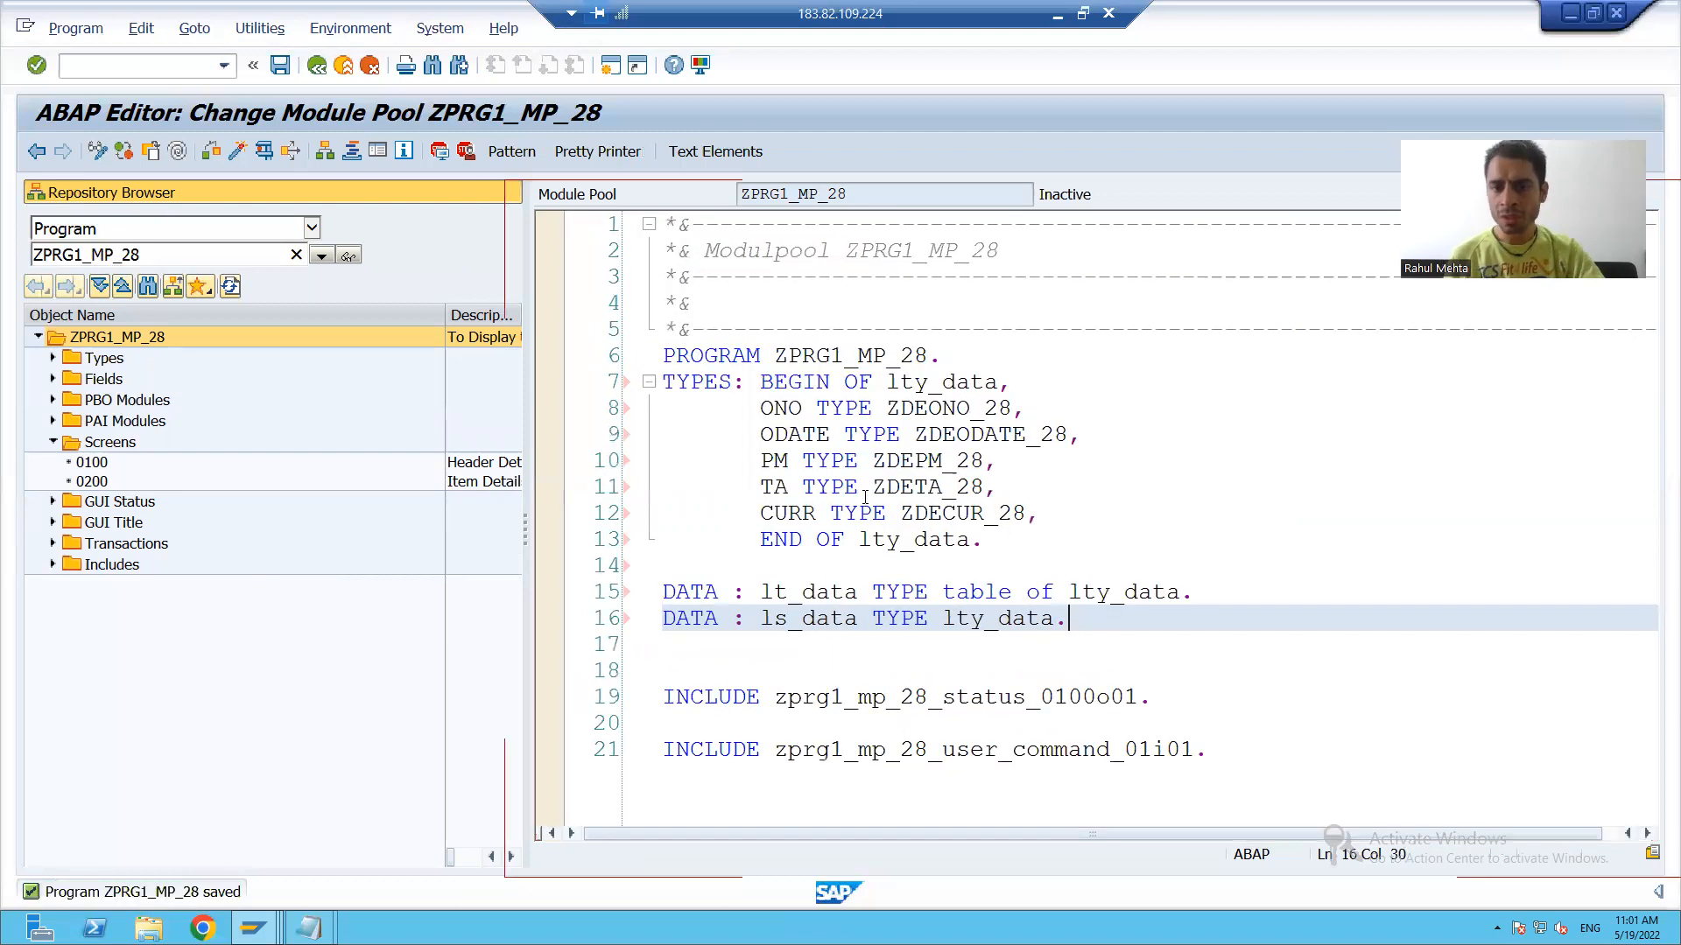
click(884, 591)
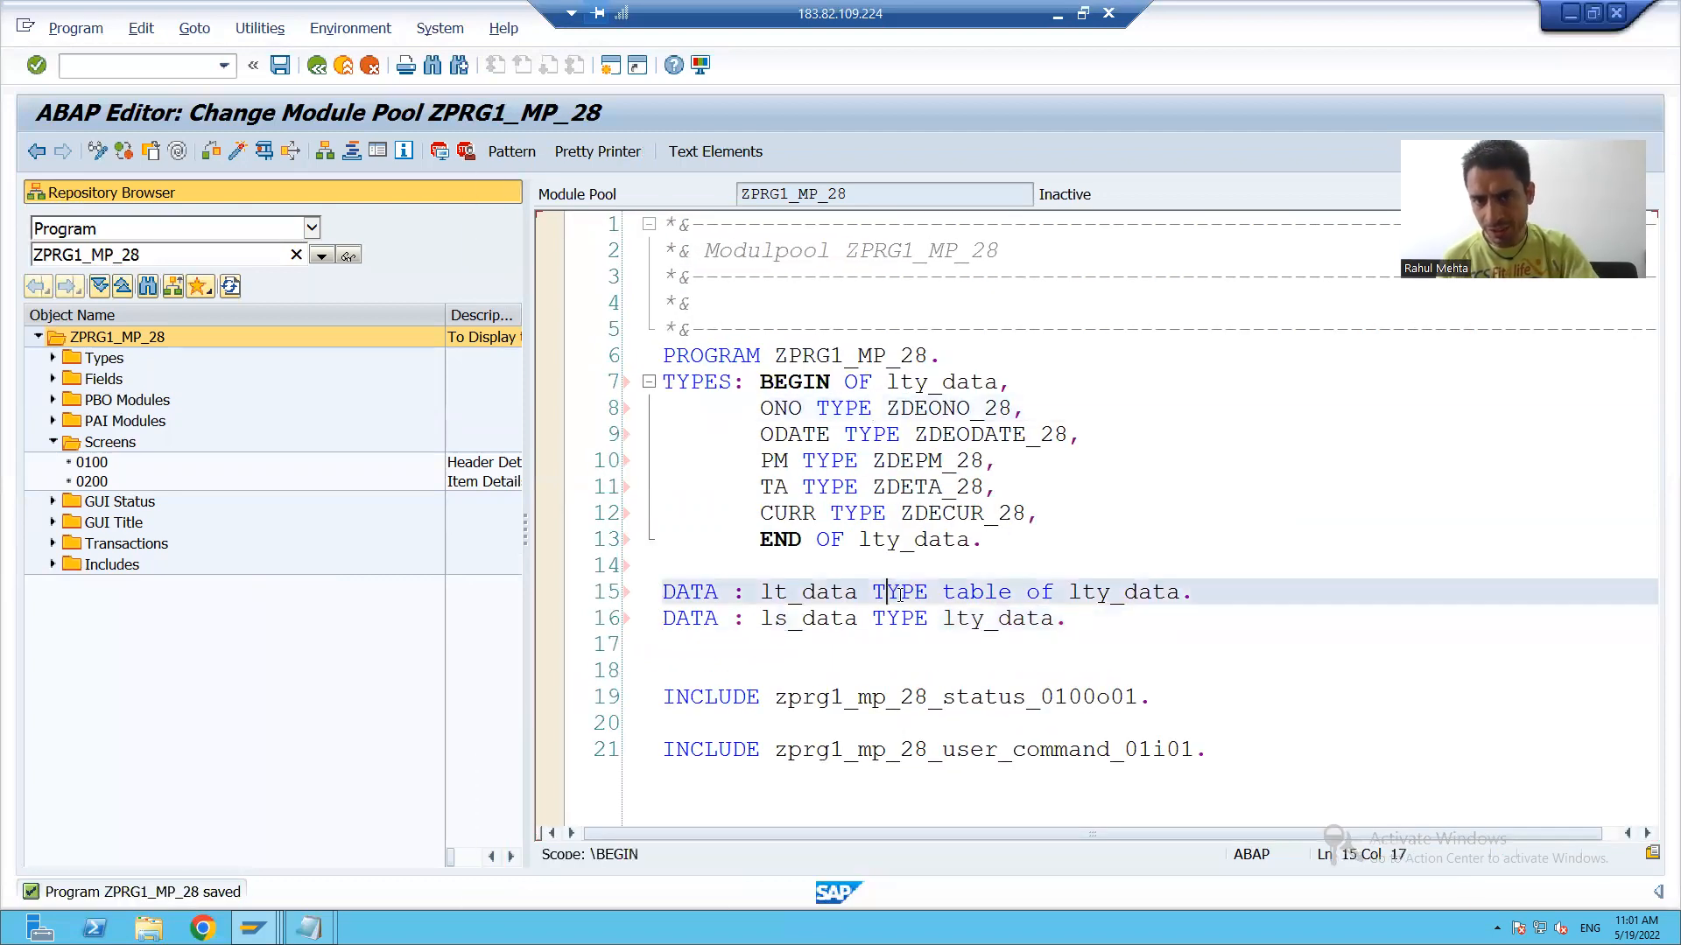
click(903, 618)
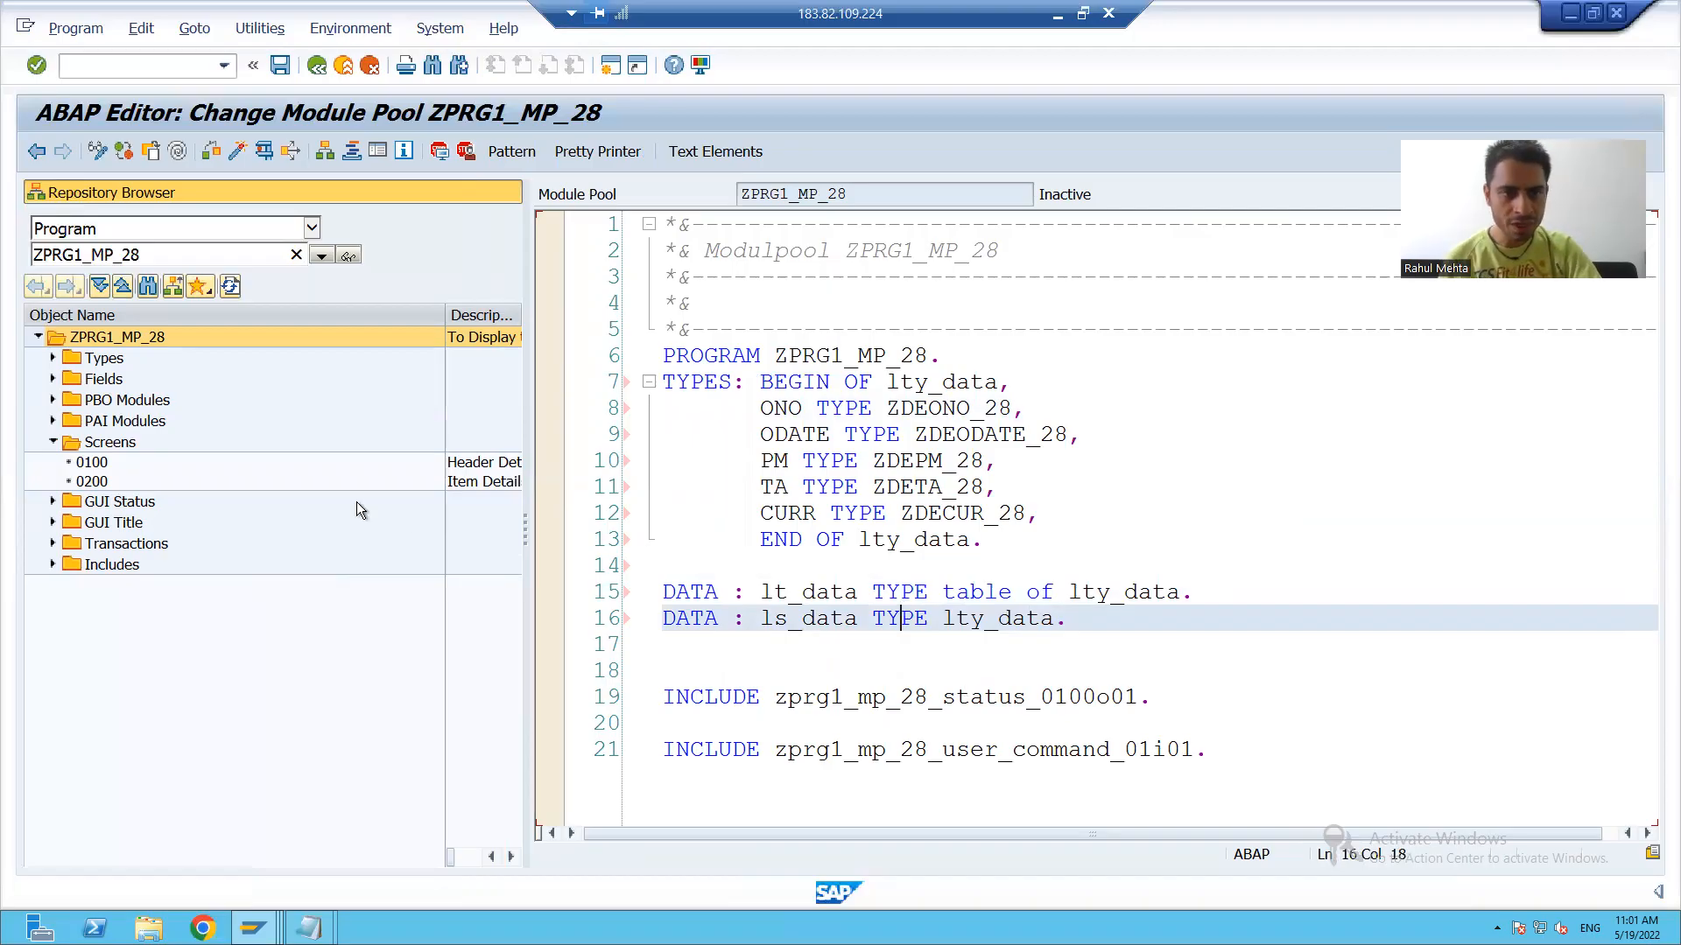
click(238, 151)
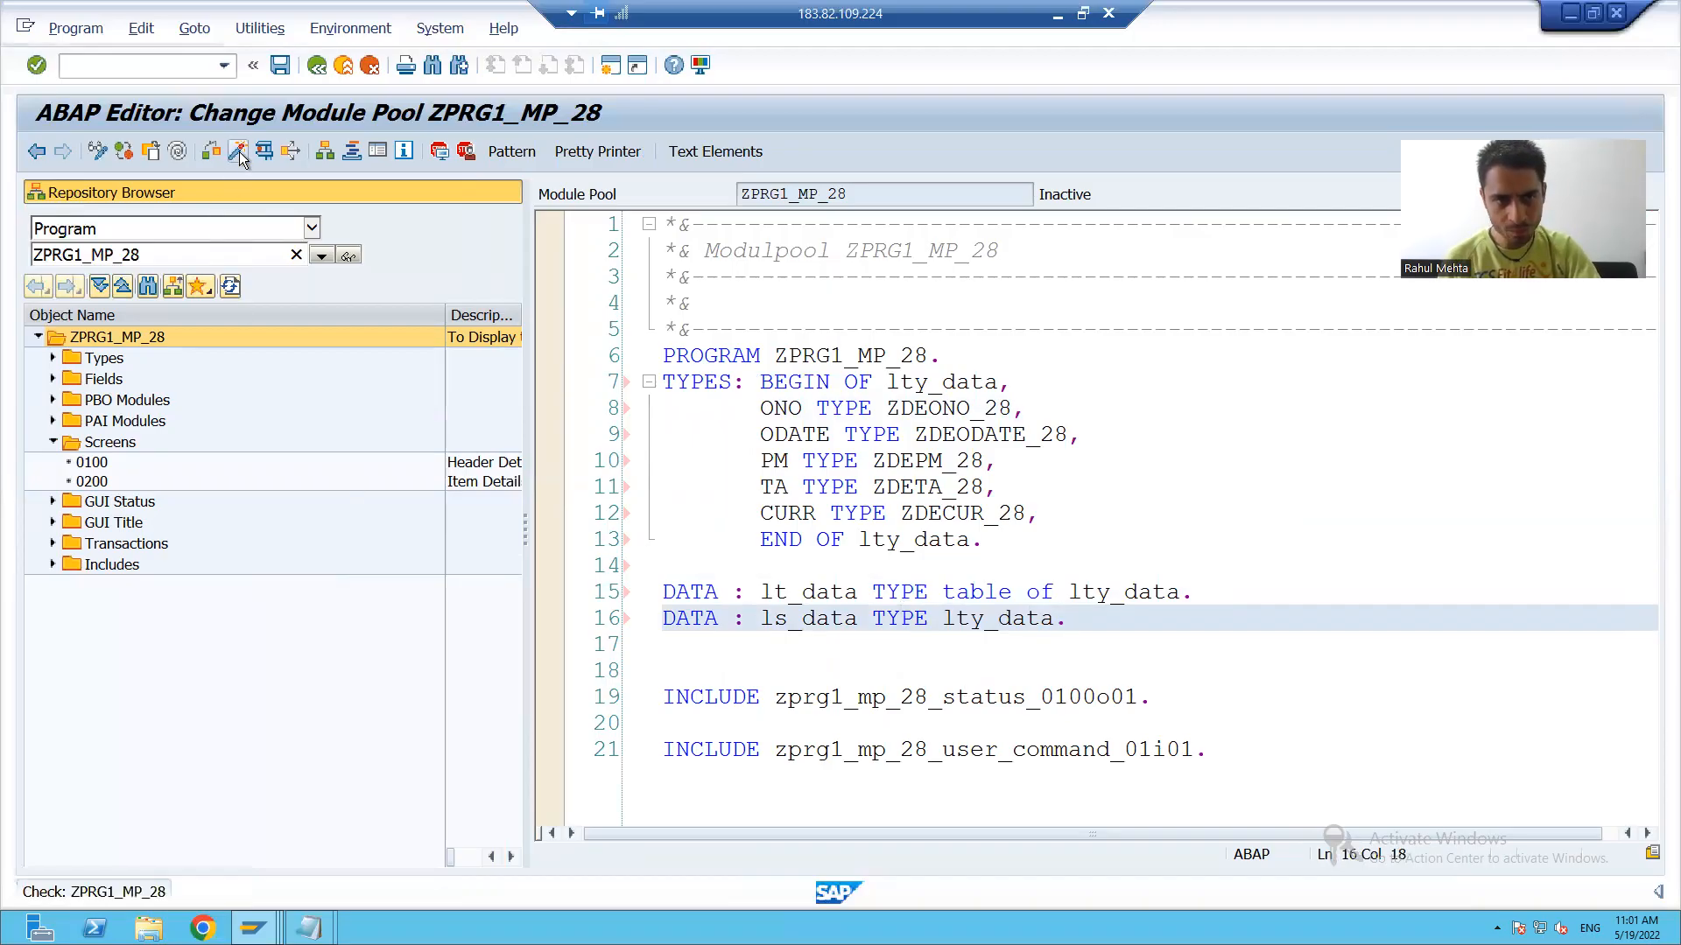
click(238, 150)
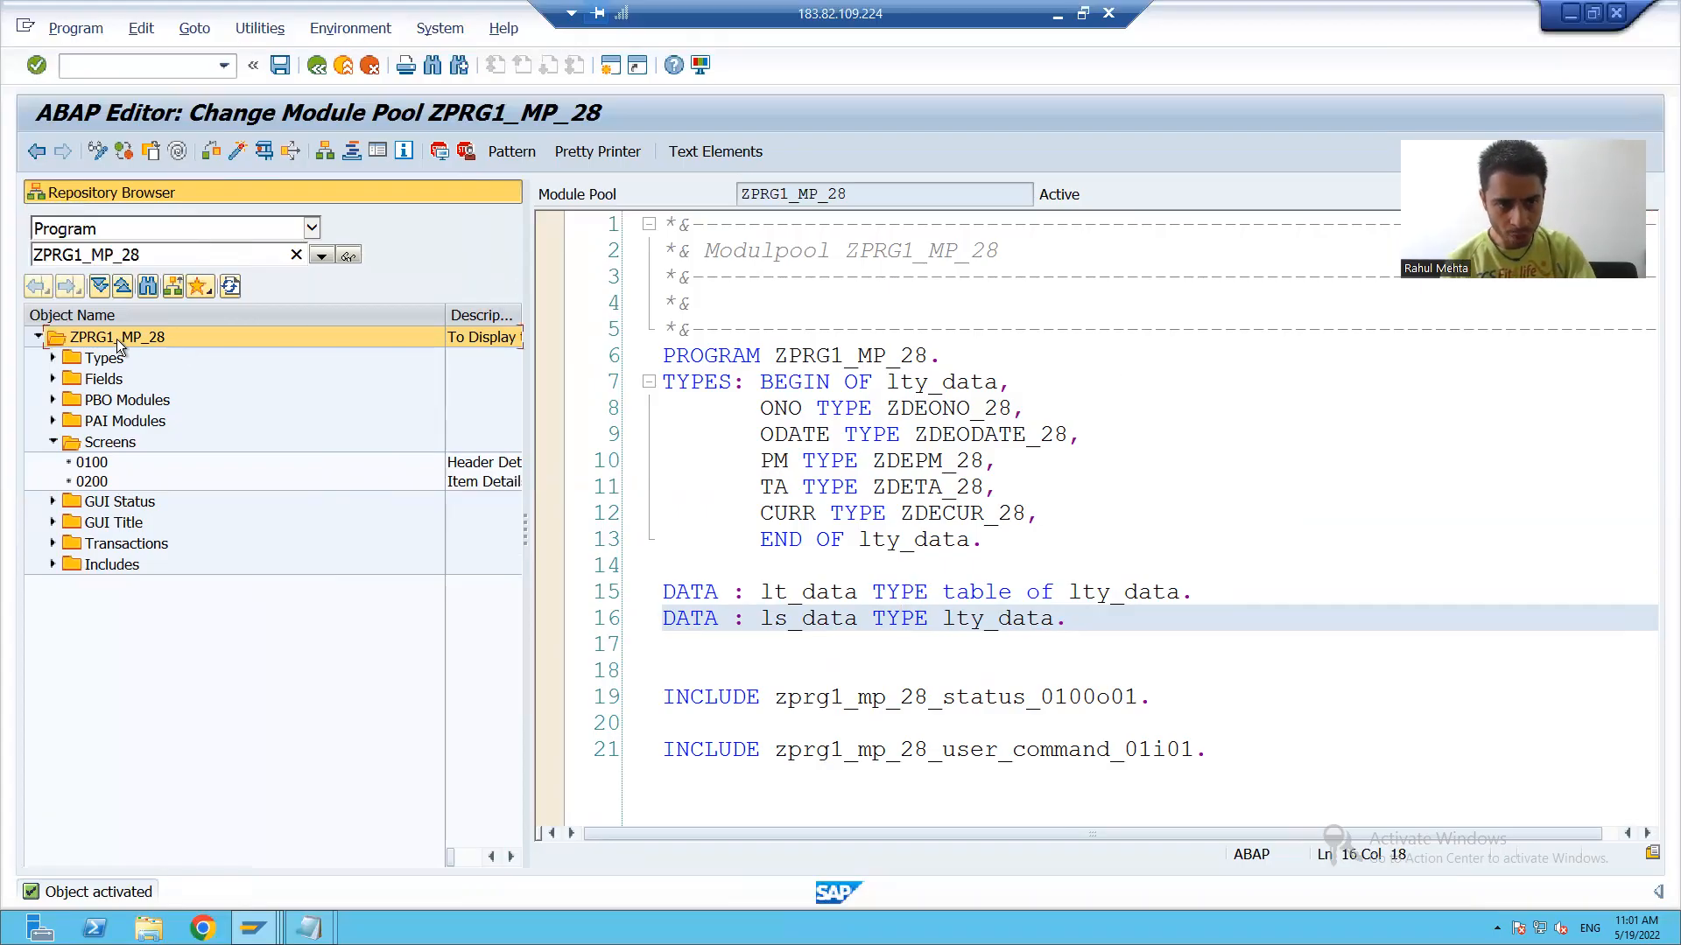
right_click(116, 336)
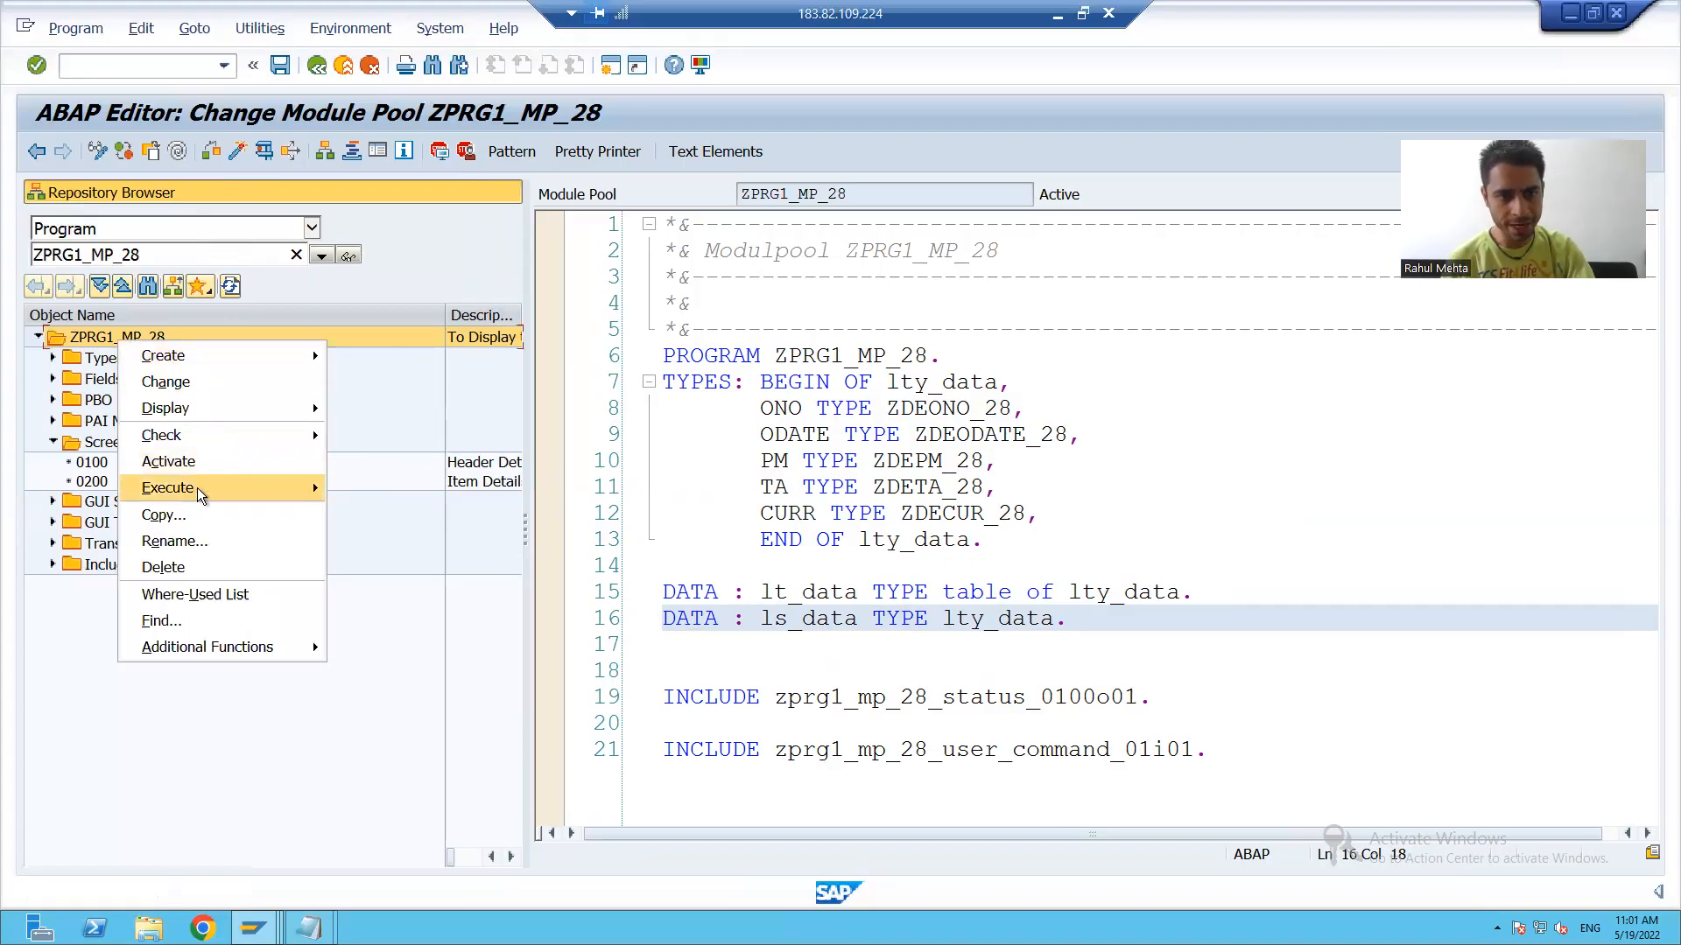
click(168, 489)
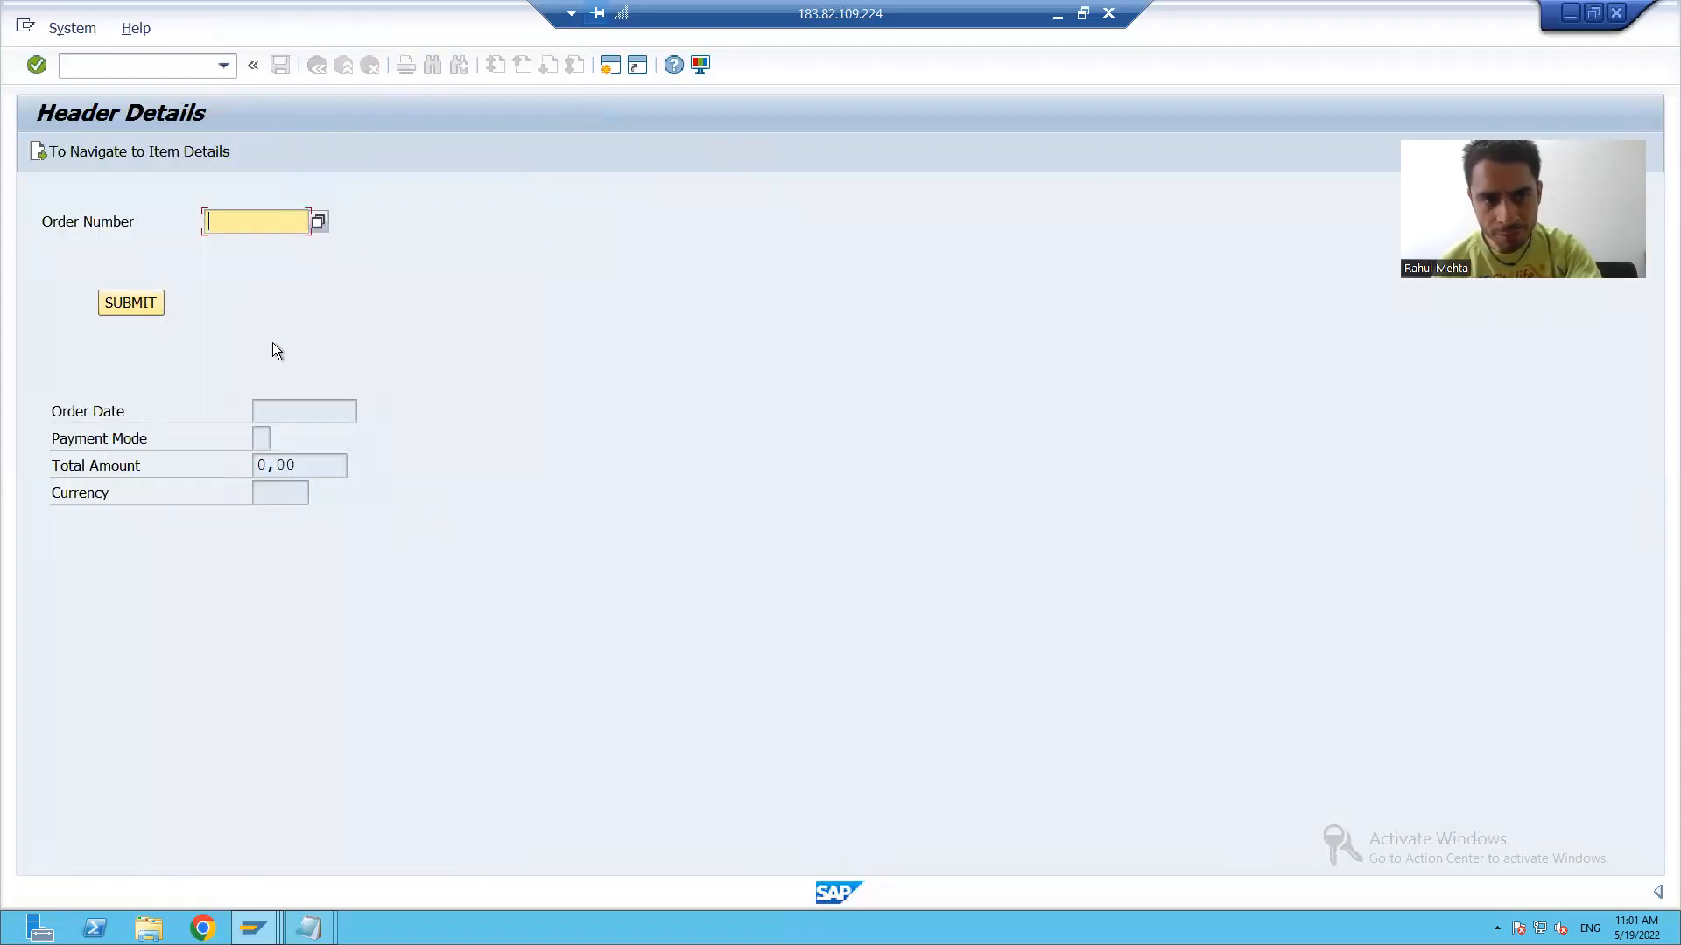
text(1)
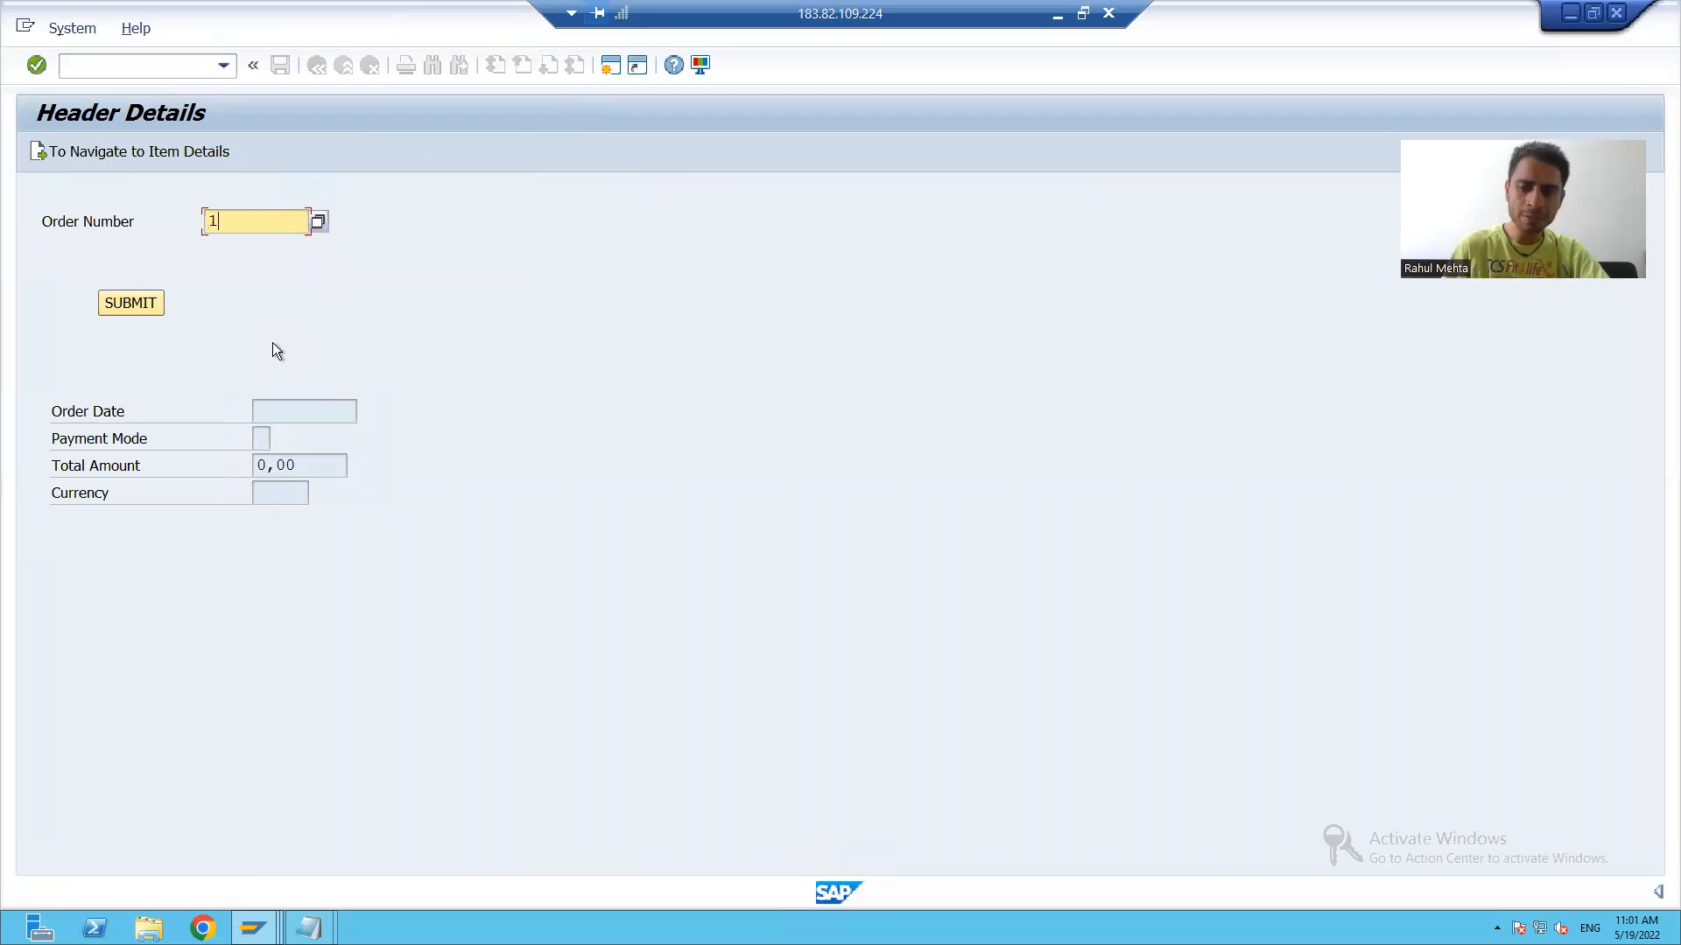
mouse_move(137, 356)
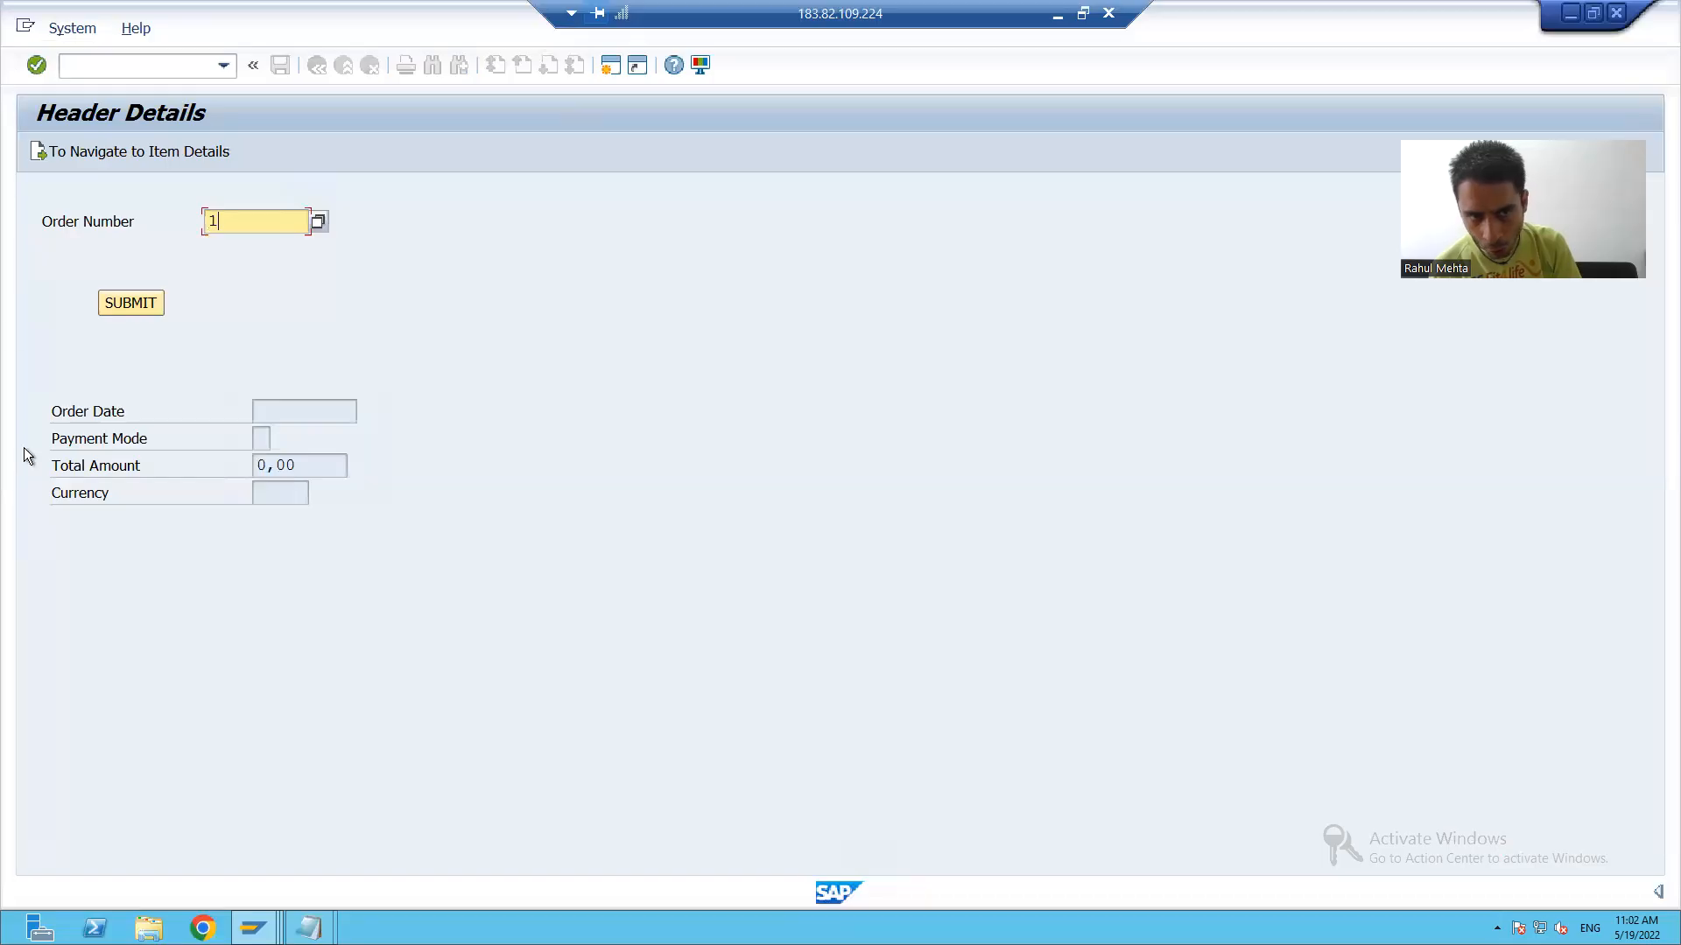
mouse_move(879, 632)
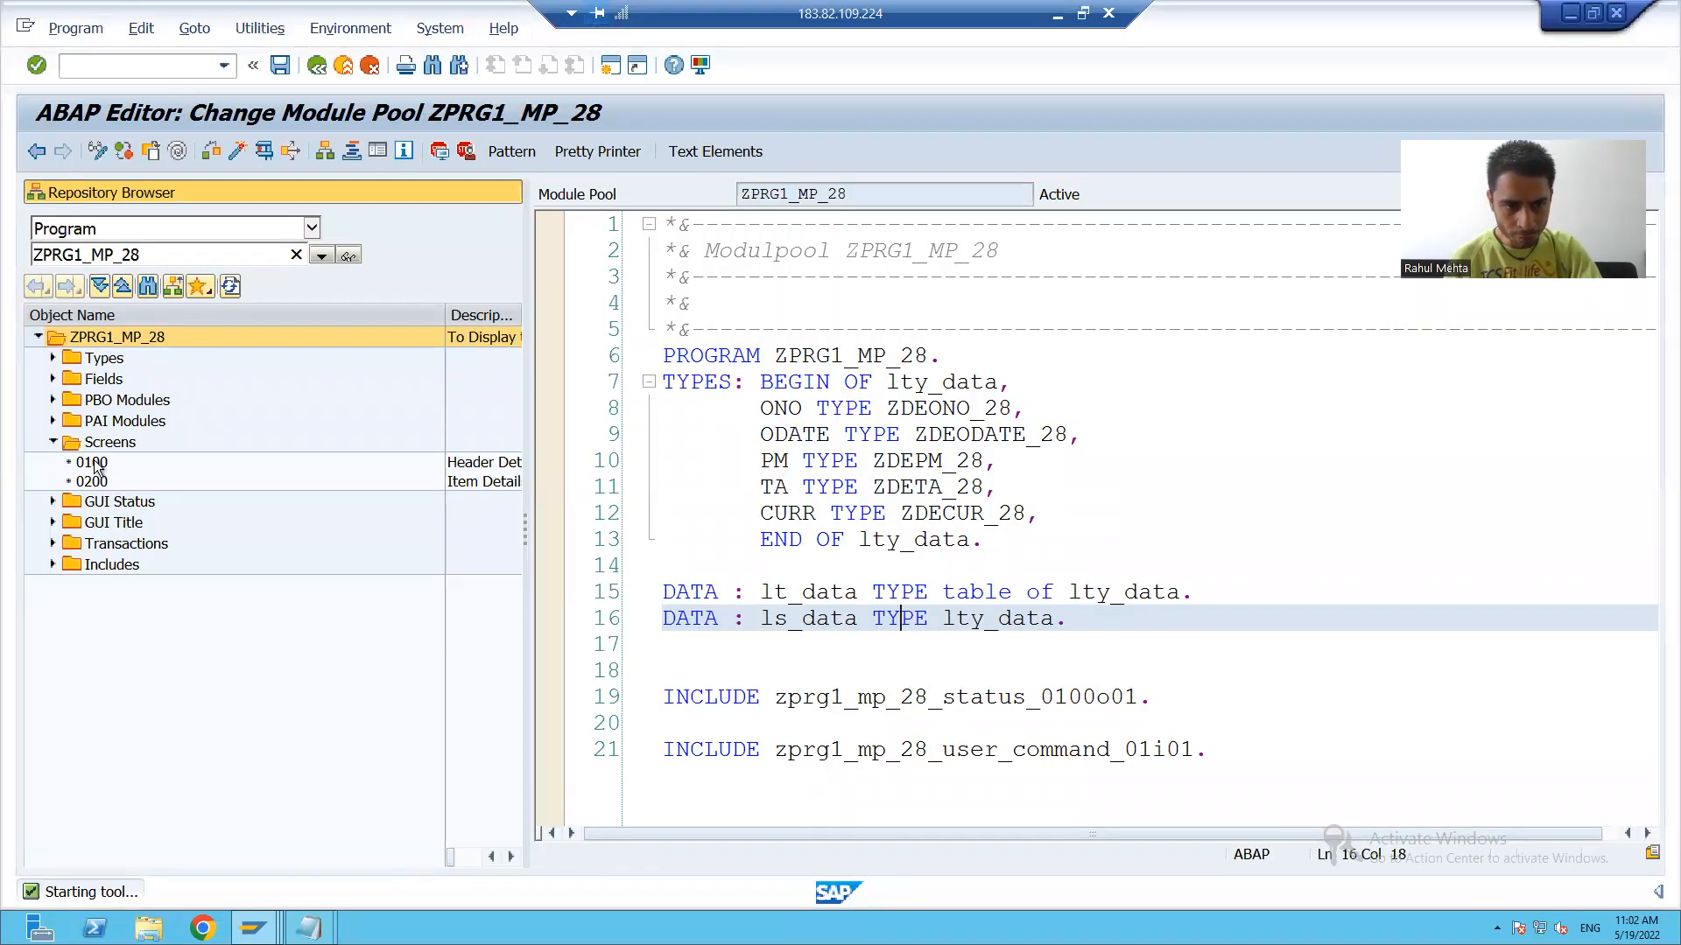
Step: From screen 0100's flow logic, open module USER_COMMAND_0100 in include ZPRG1_MP_28_USER_COMMAND_01I01
double_click(91, 462)
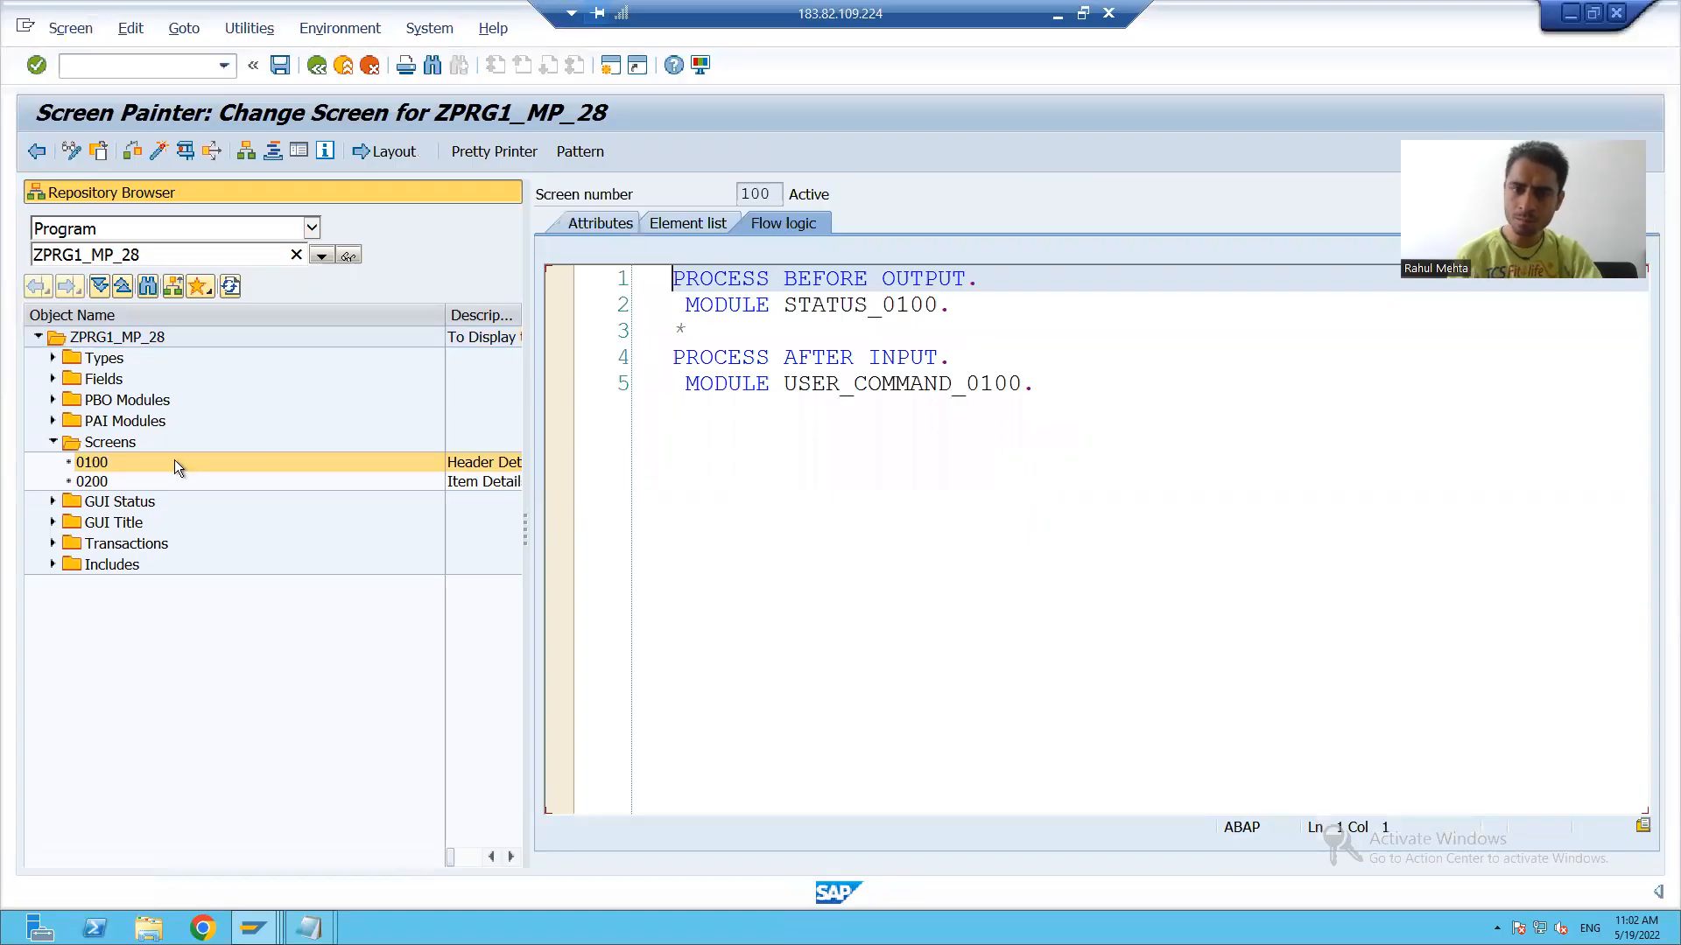
click(814, 357)
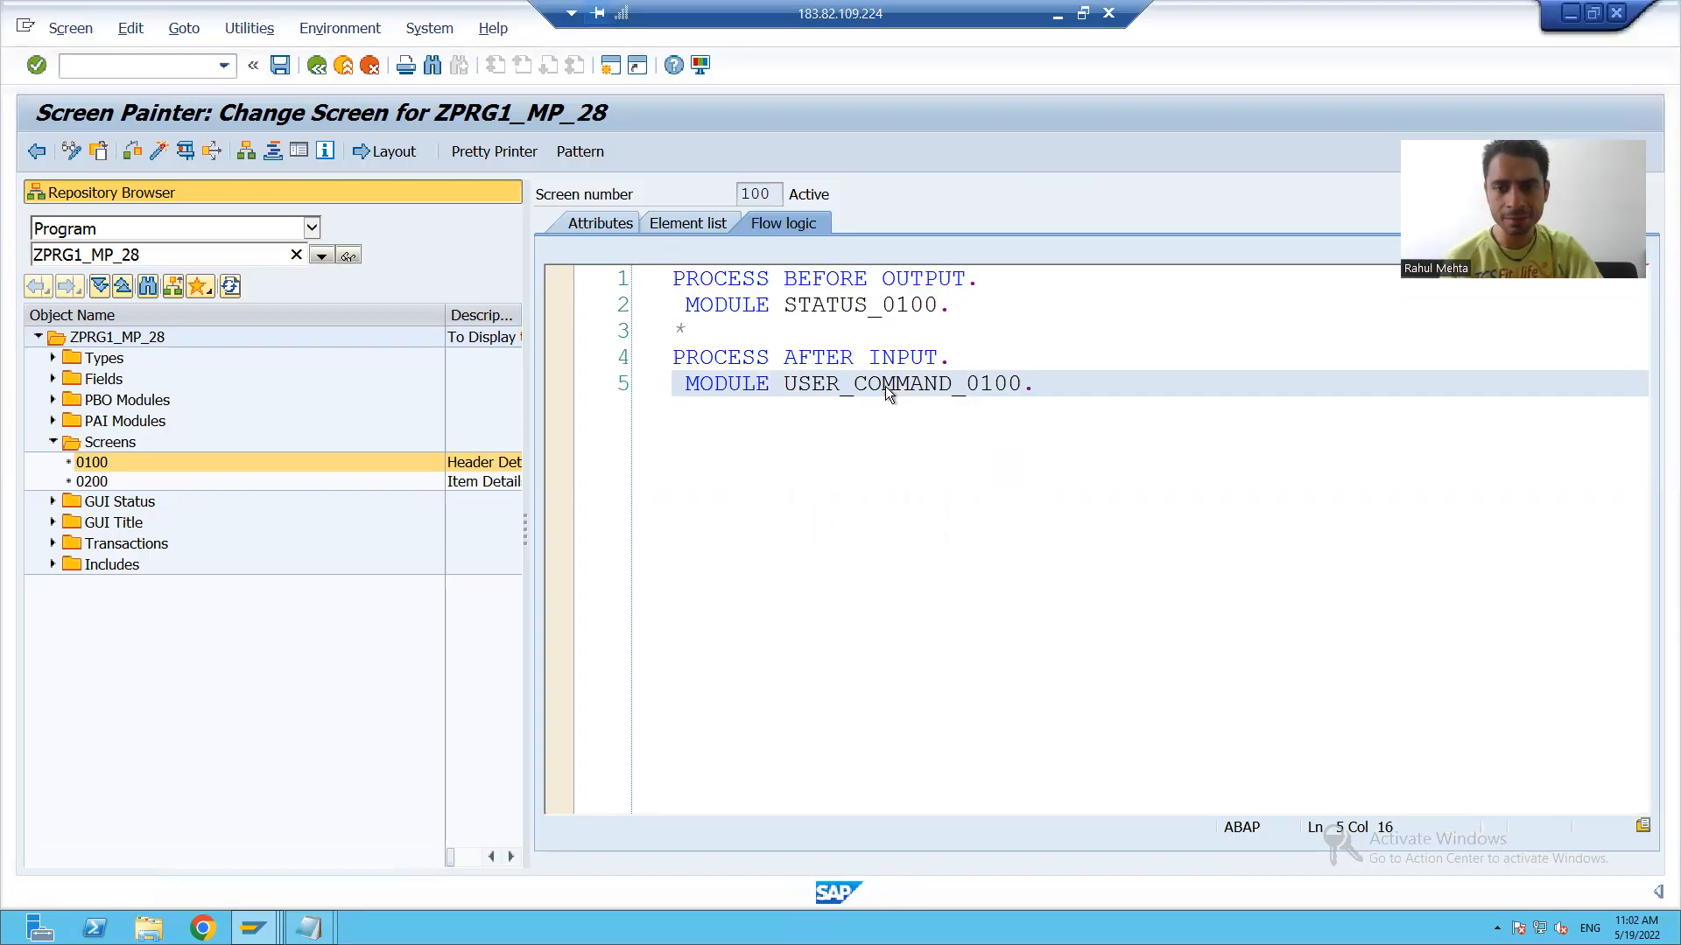
double_click(891, 383)
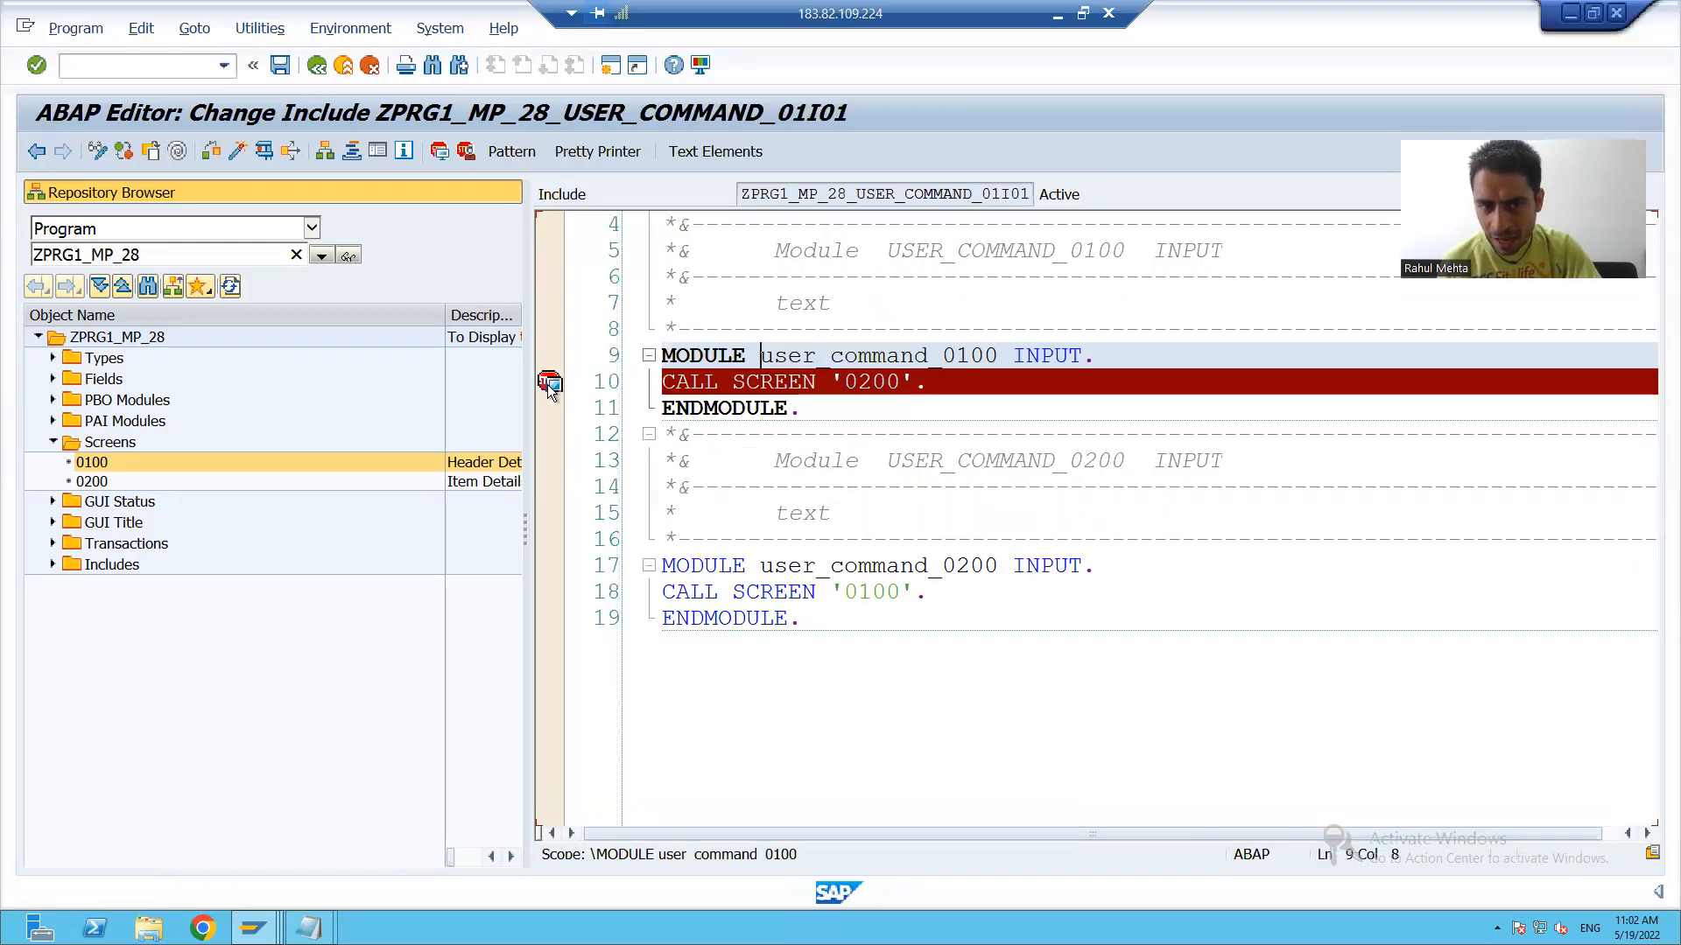
Step: Remove the CALL SCREEN breakpoint and start SELECT ONO ODATE PM TA CURR
click(548, 382)
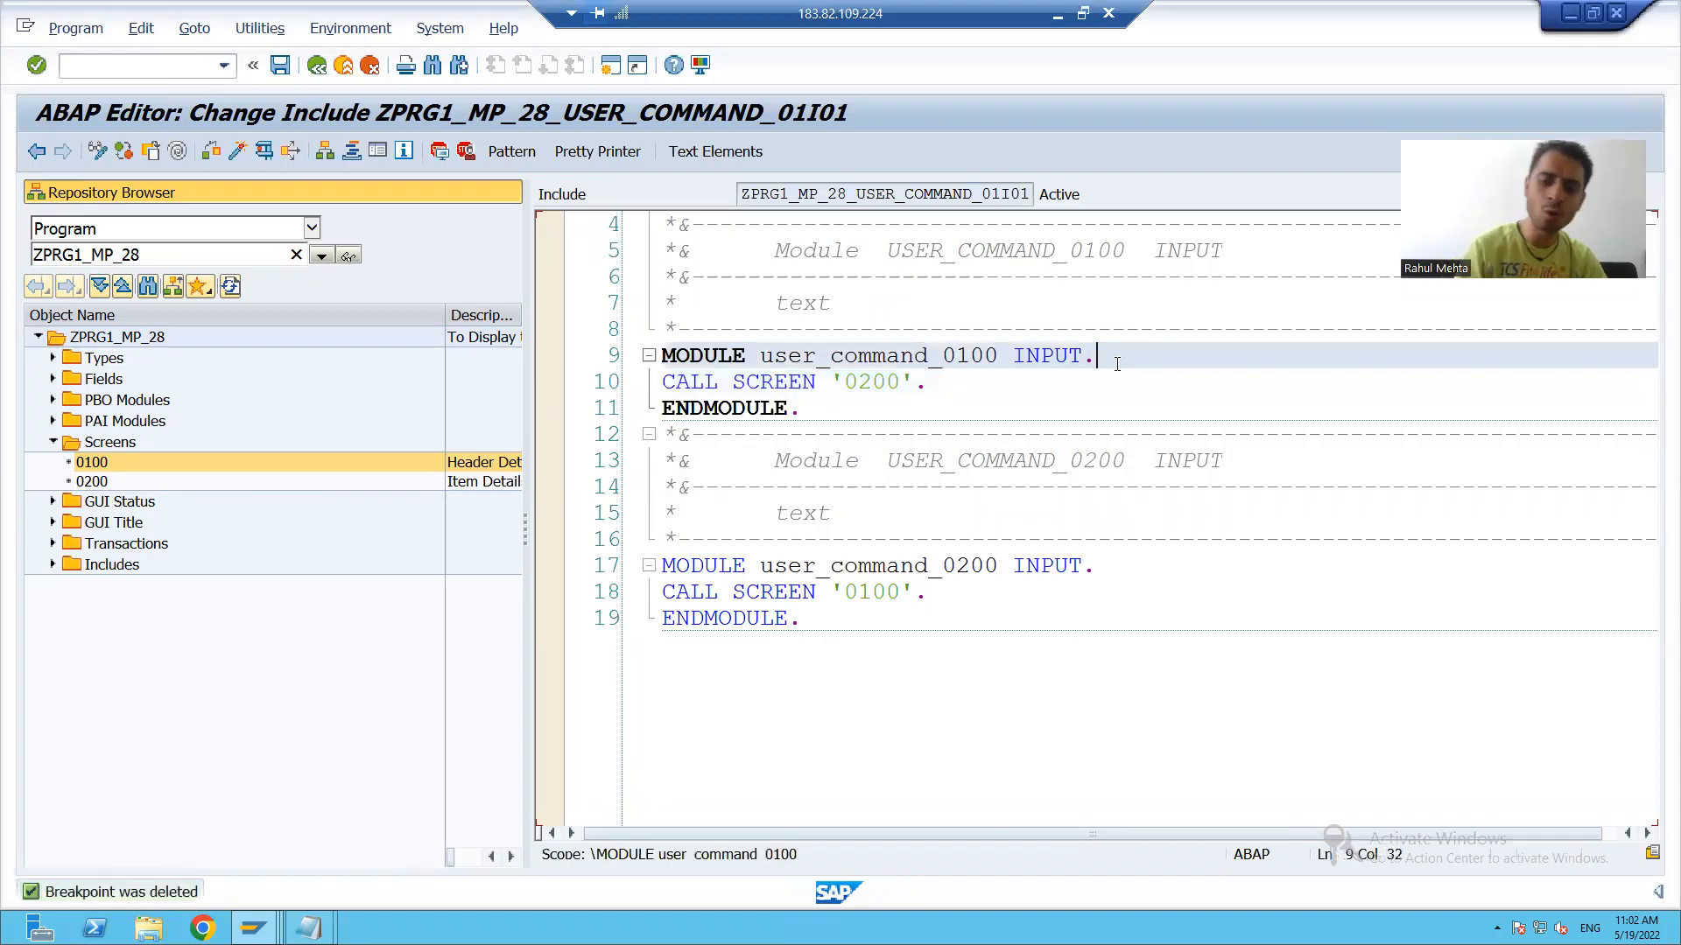
key(Enter)
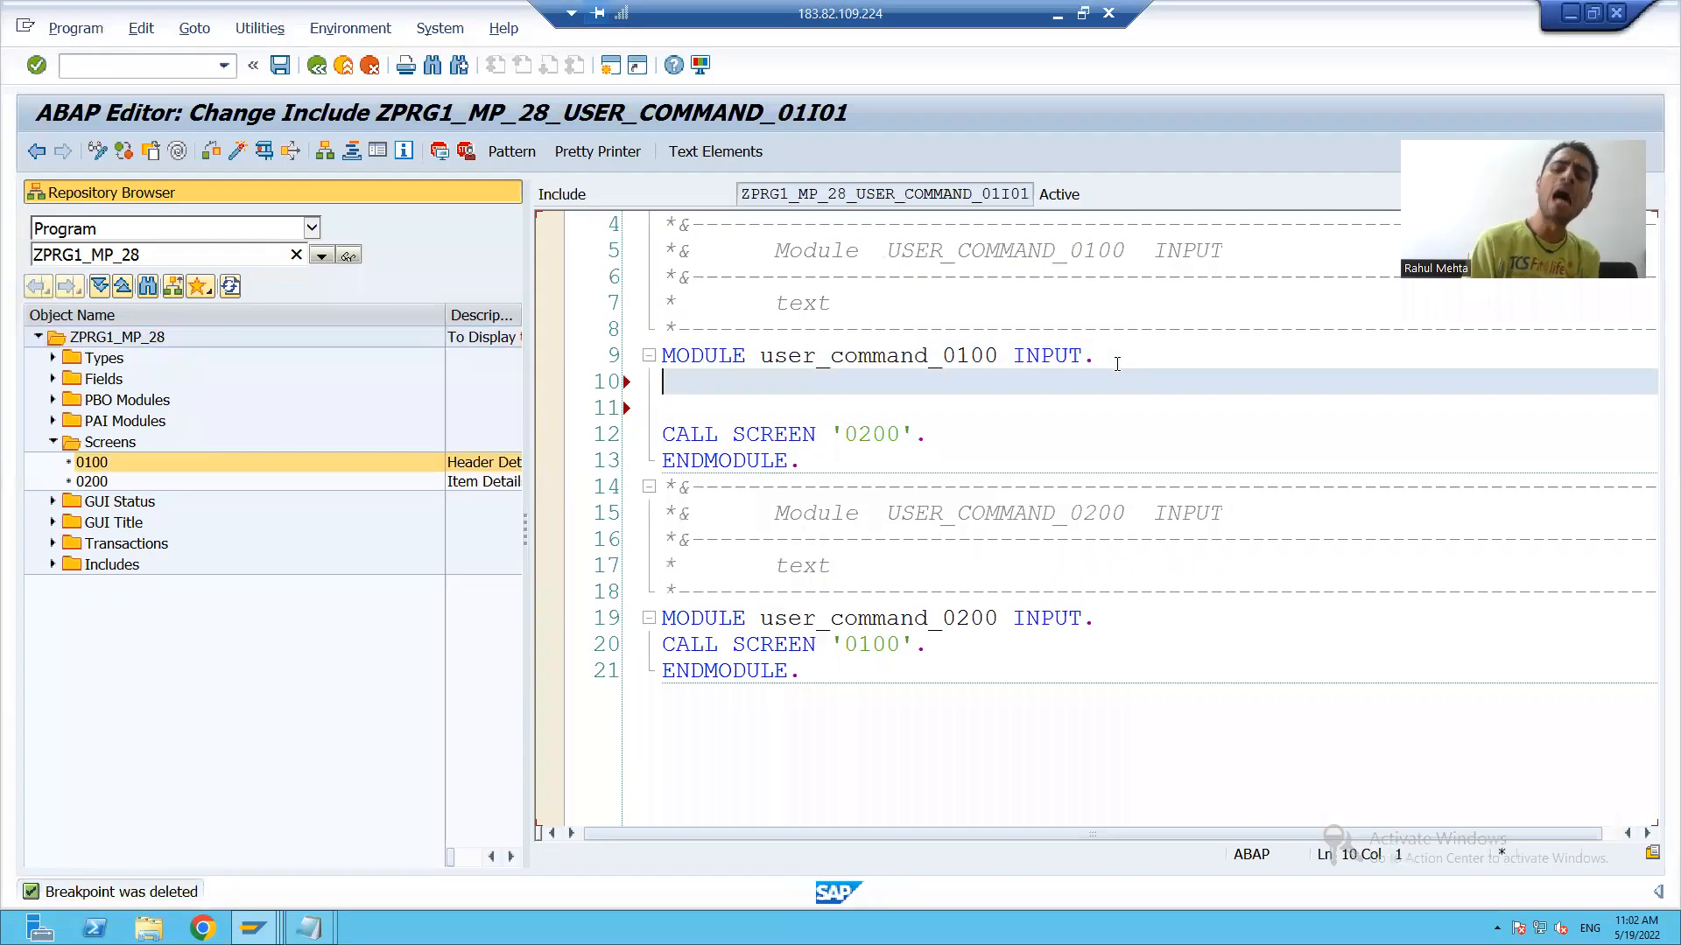
text(S)
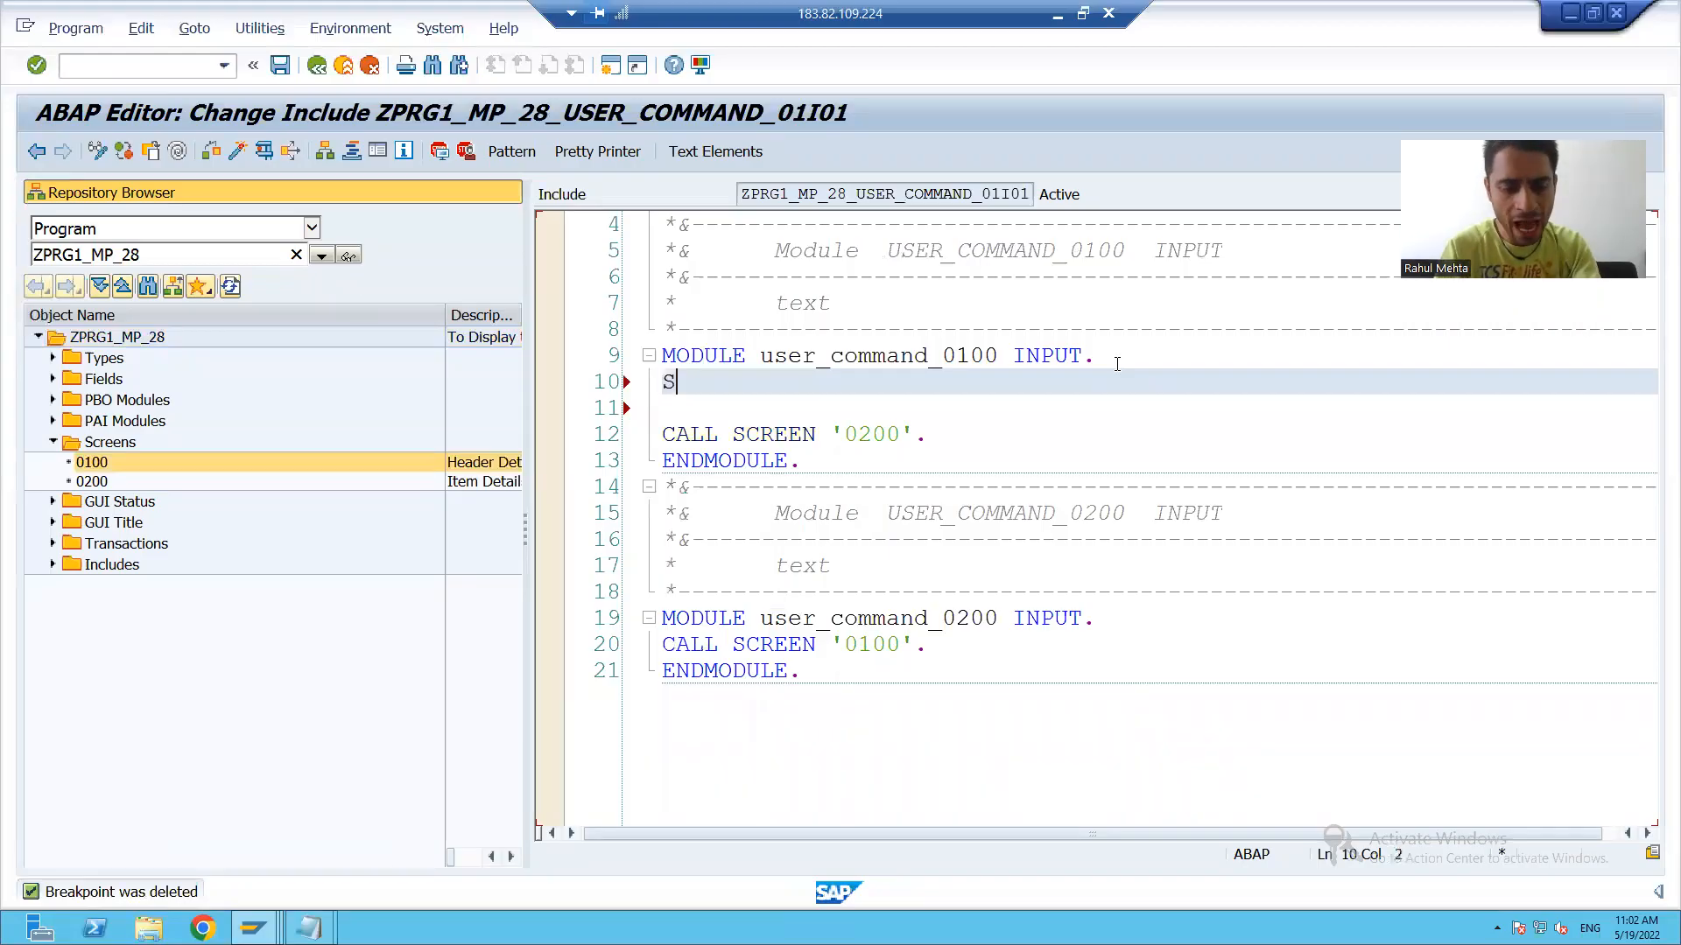
text(ELECT O)
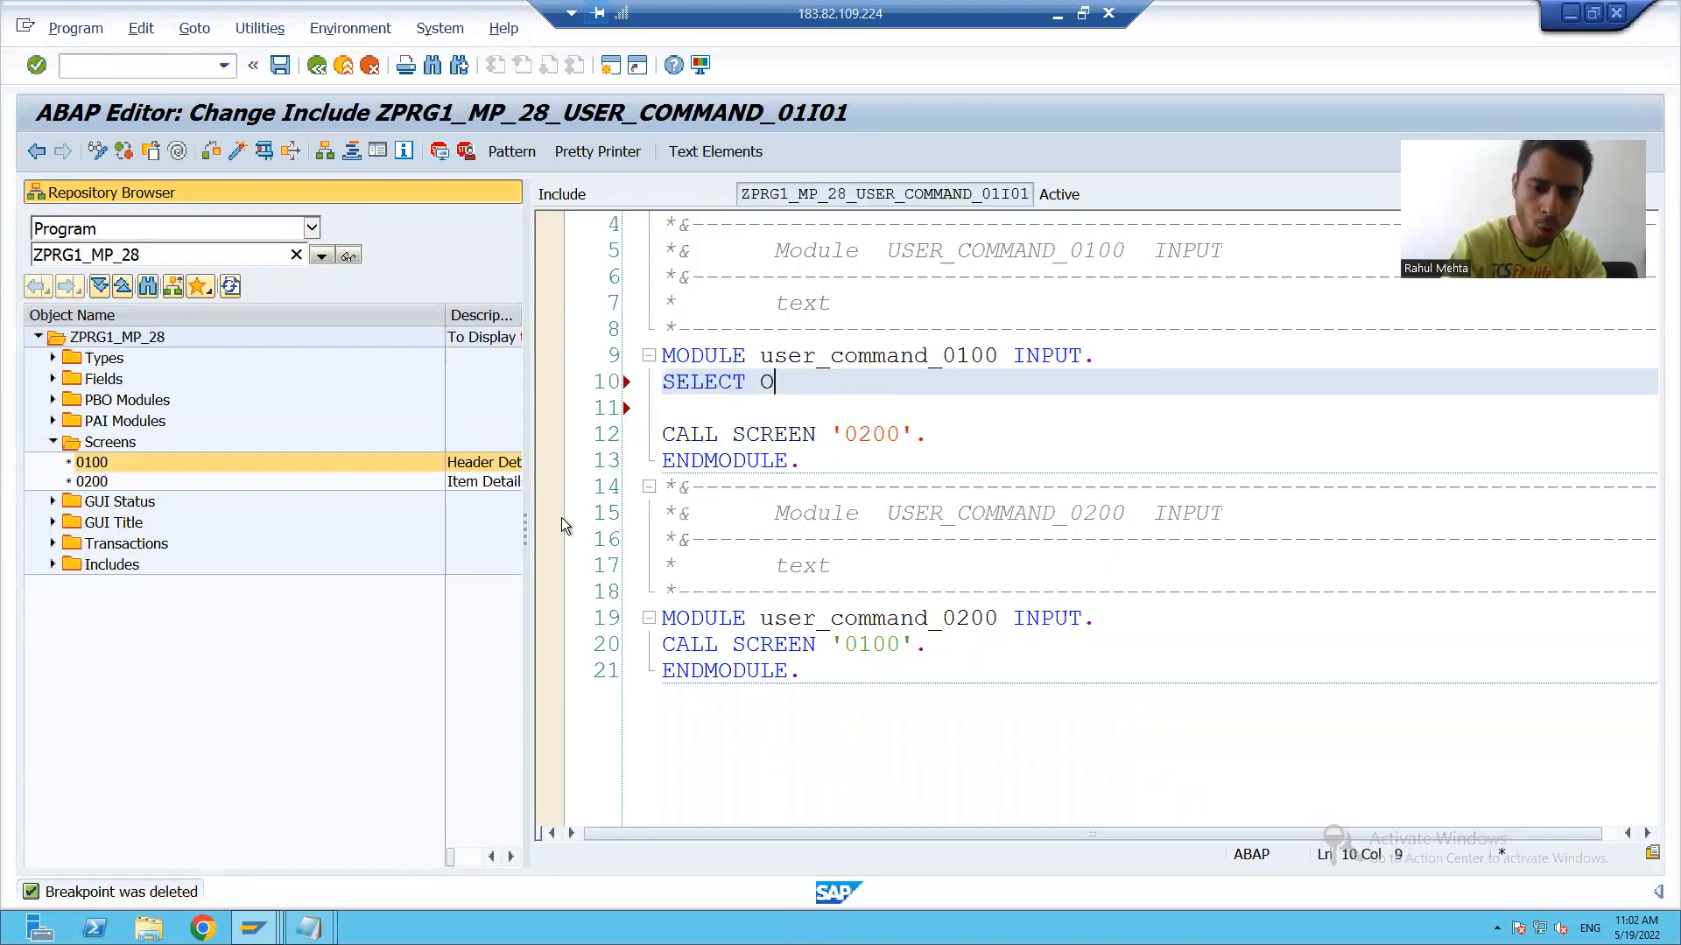
text(NO ODA)
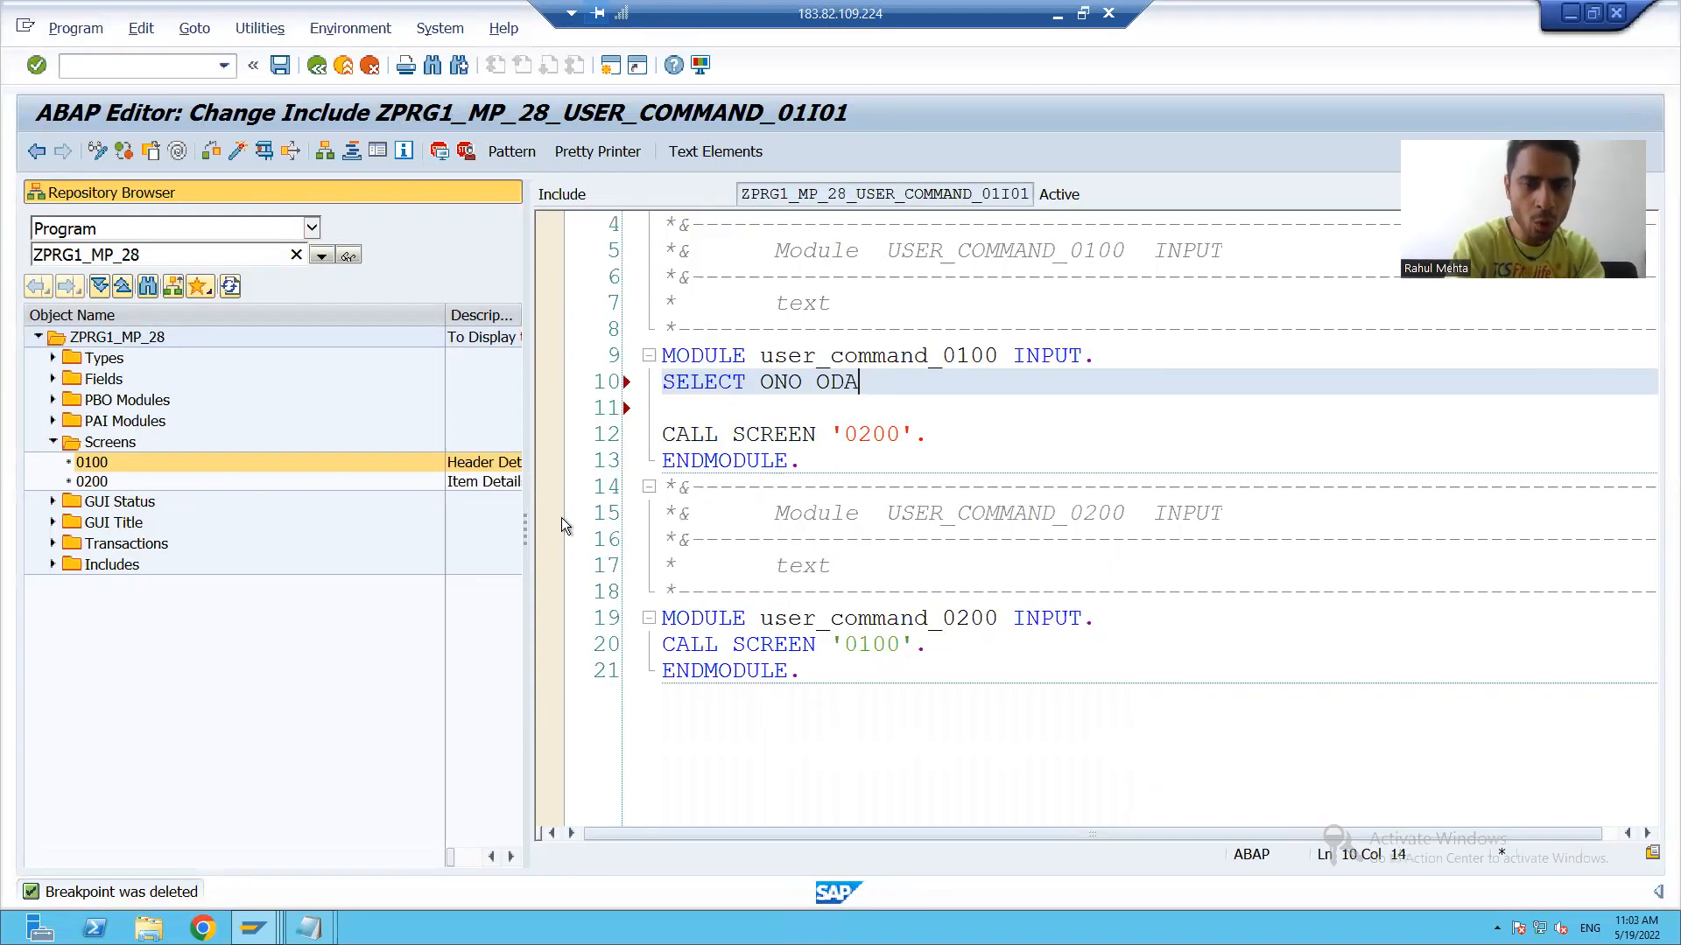
text(TE P)
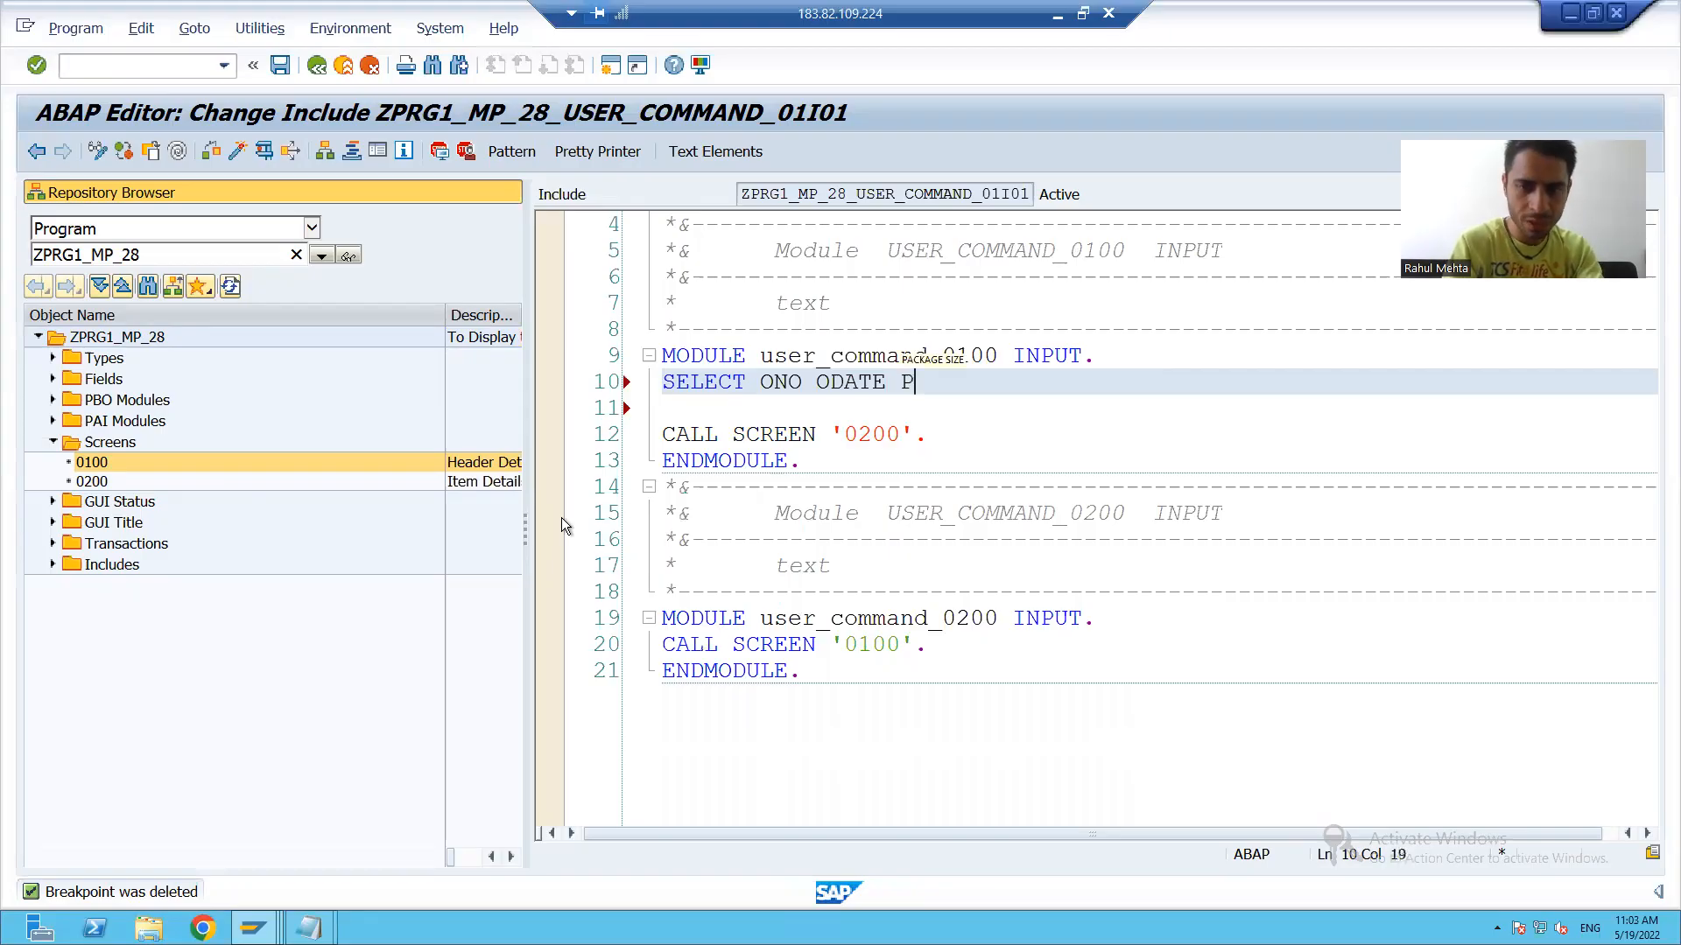
text(M TA)
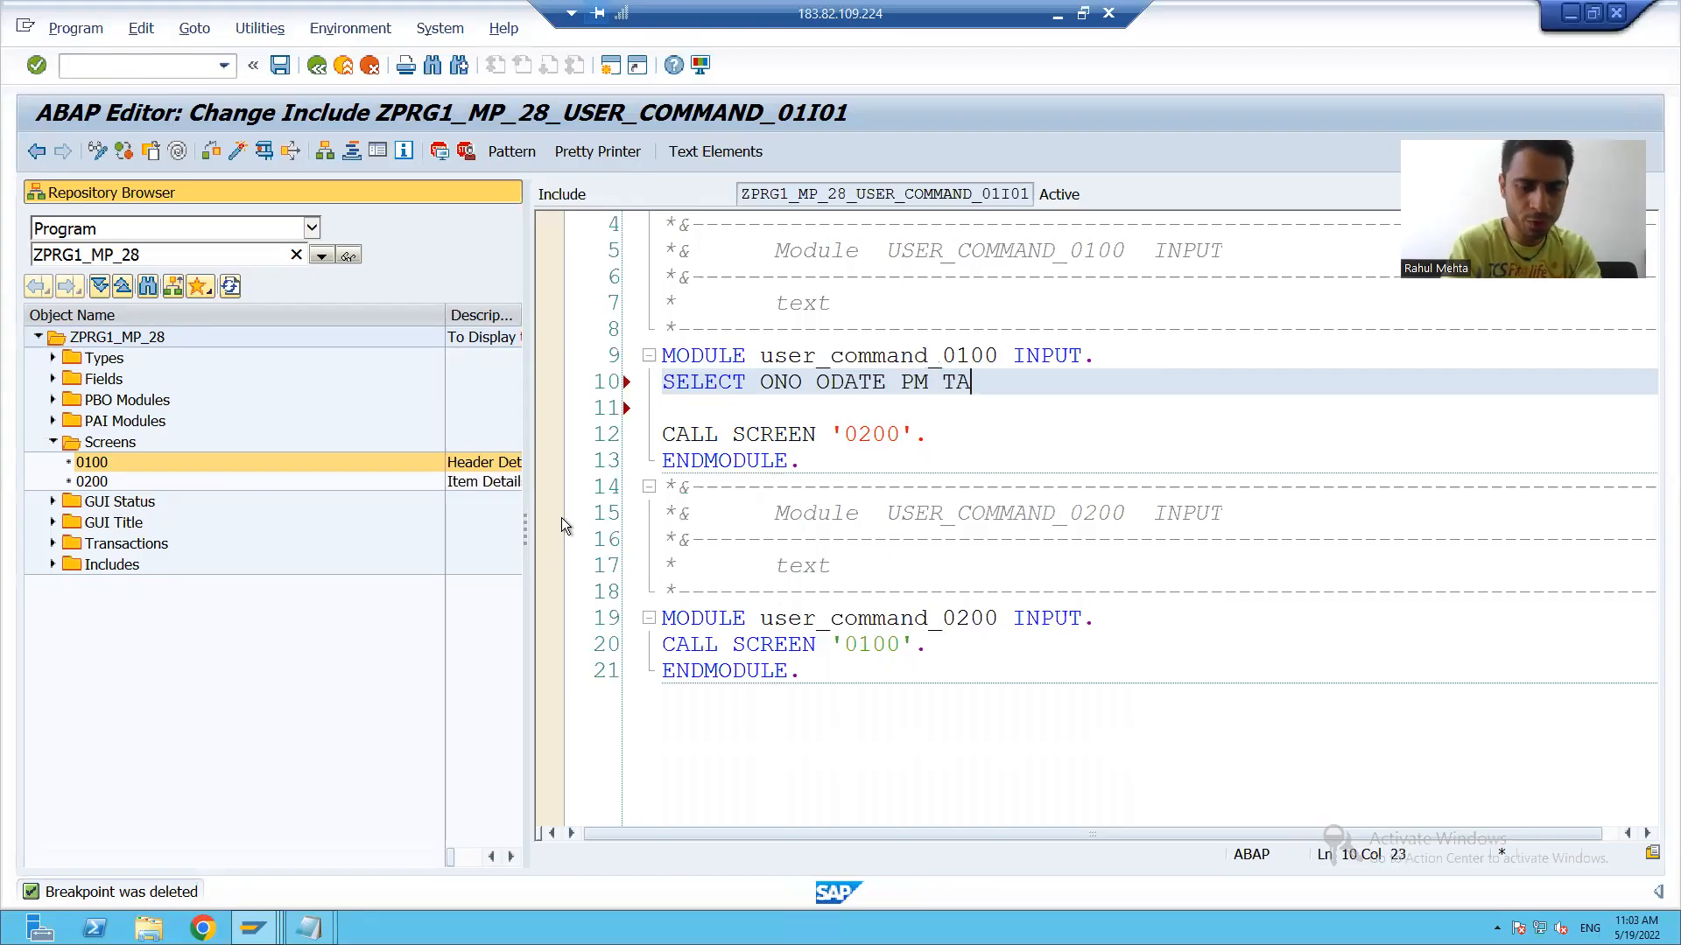
text(CURR)
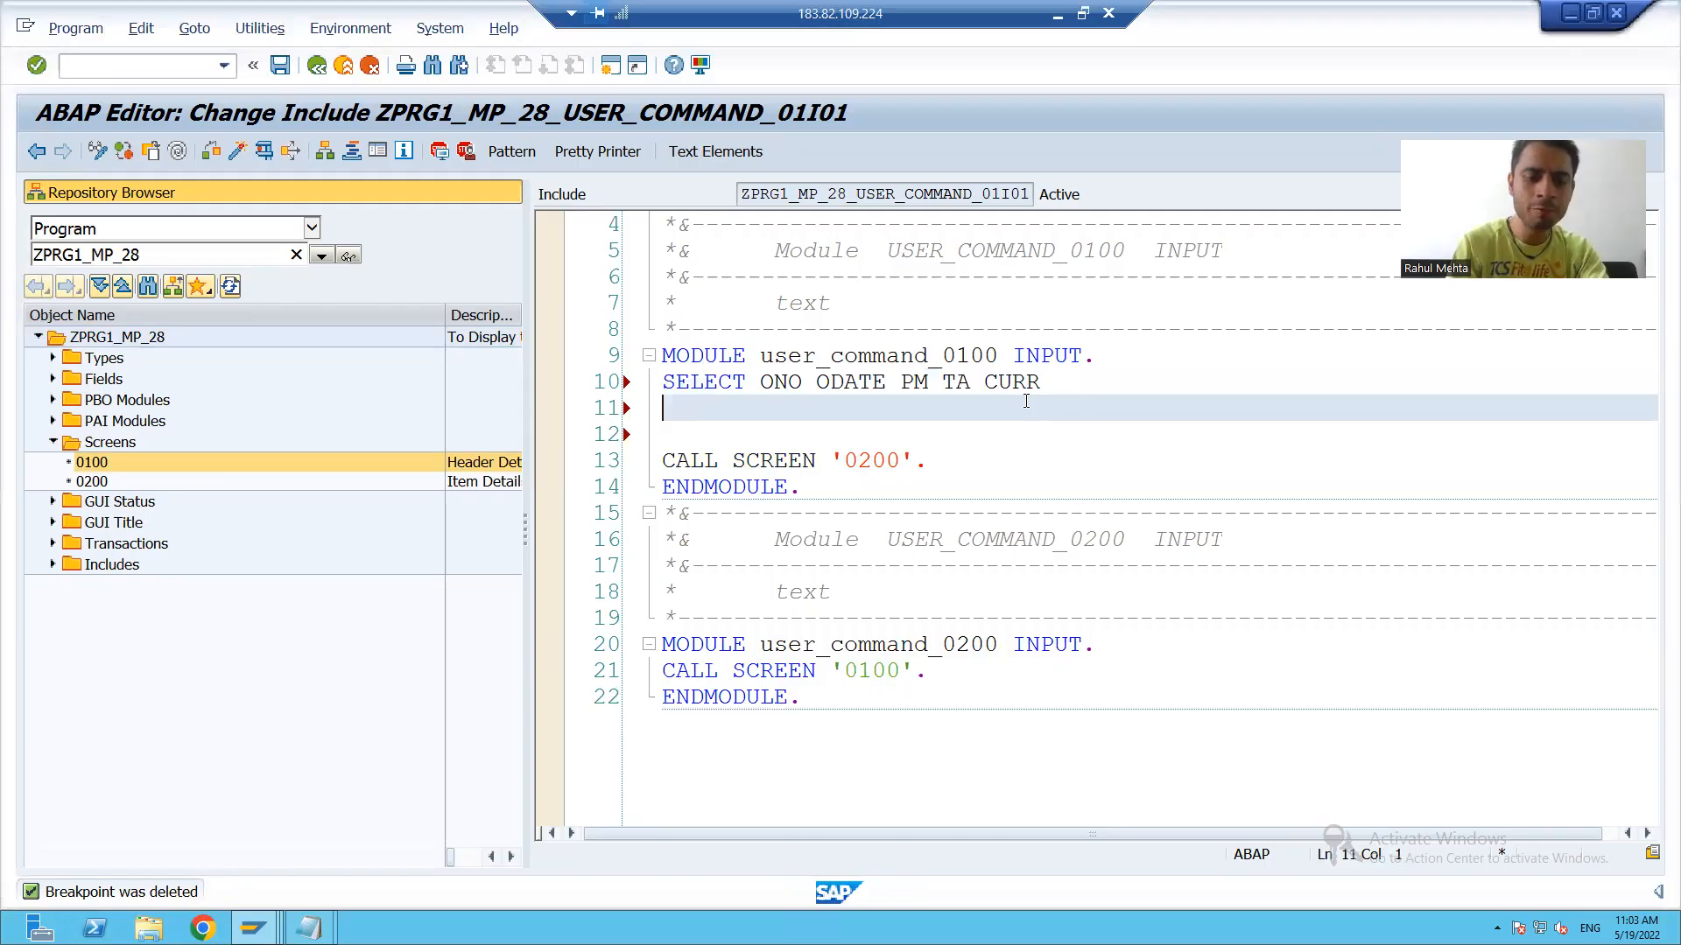
Step: Continue with FROM ZORDH_28 INTO TABLE lt_data WHERE ONO =, leaving the condition unfinished
text(FROM ZORDH_28)
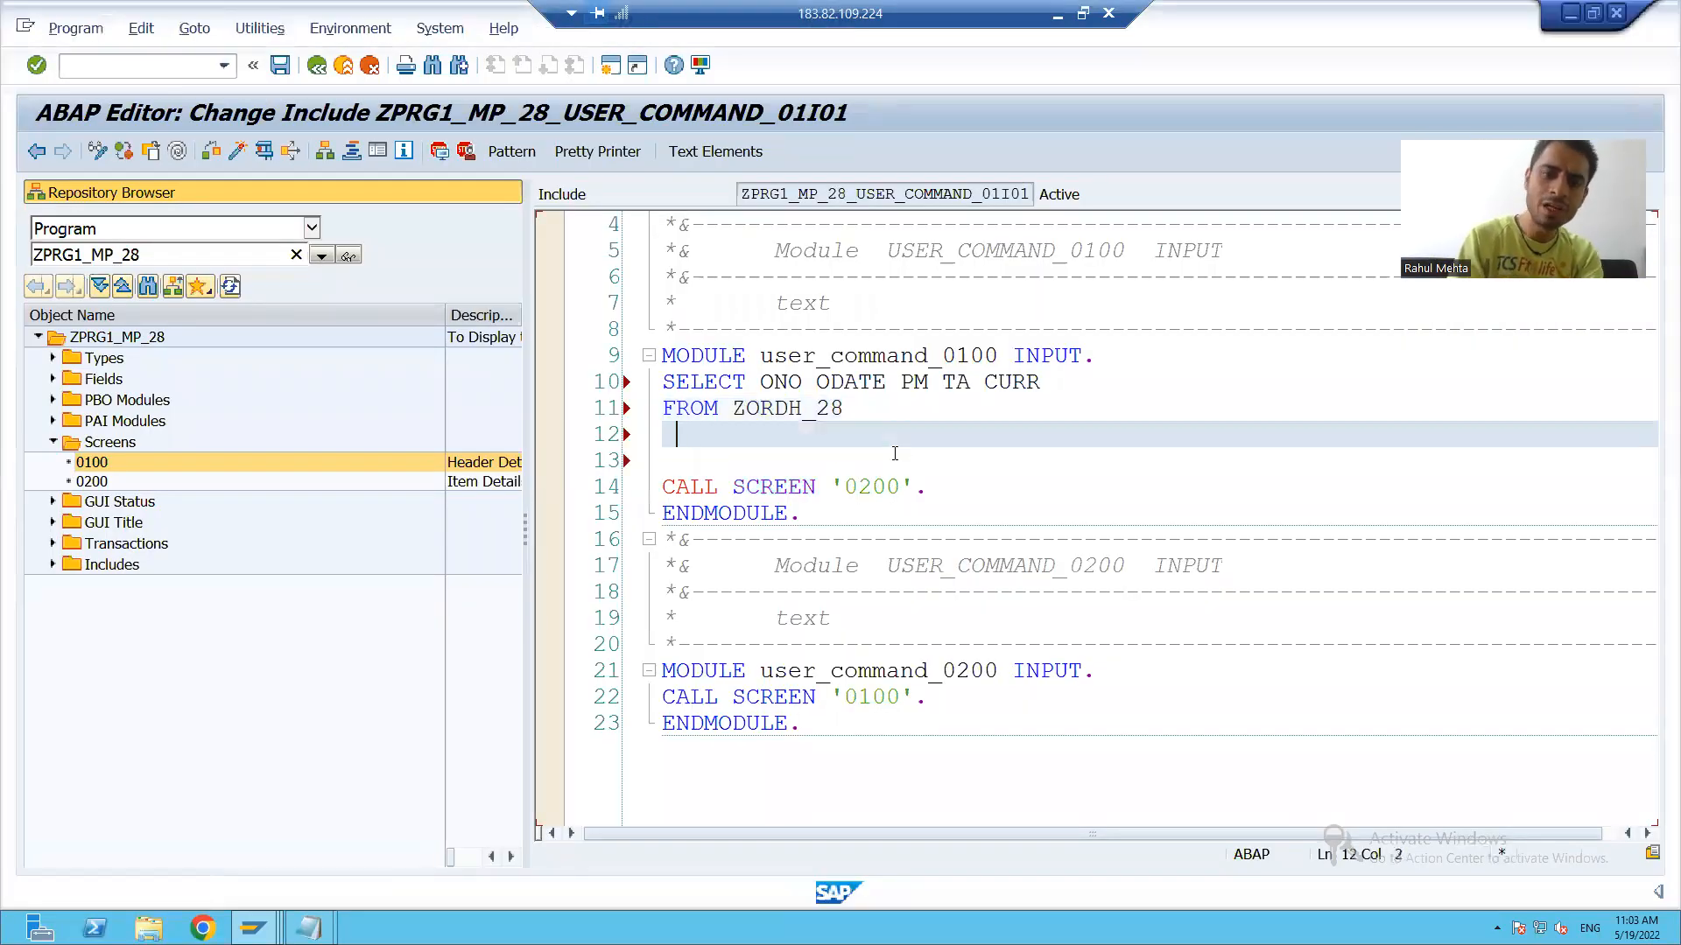
text(INTO)
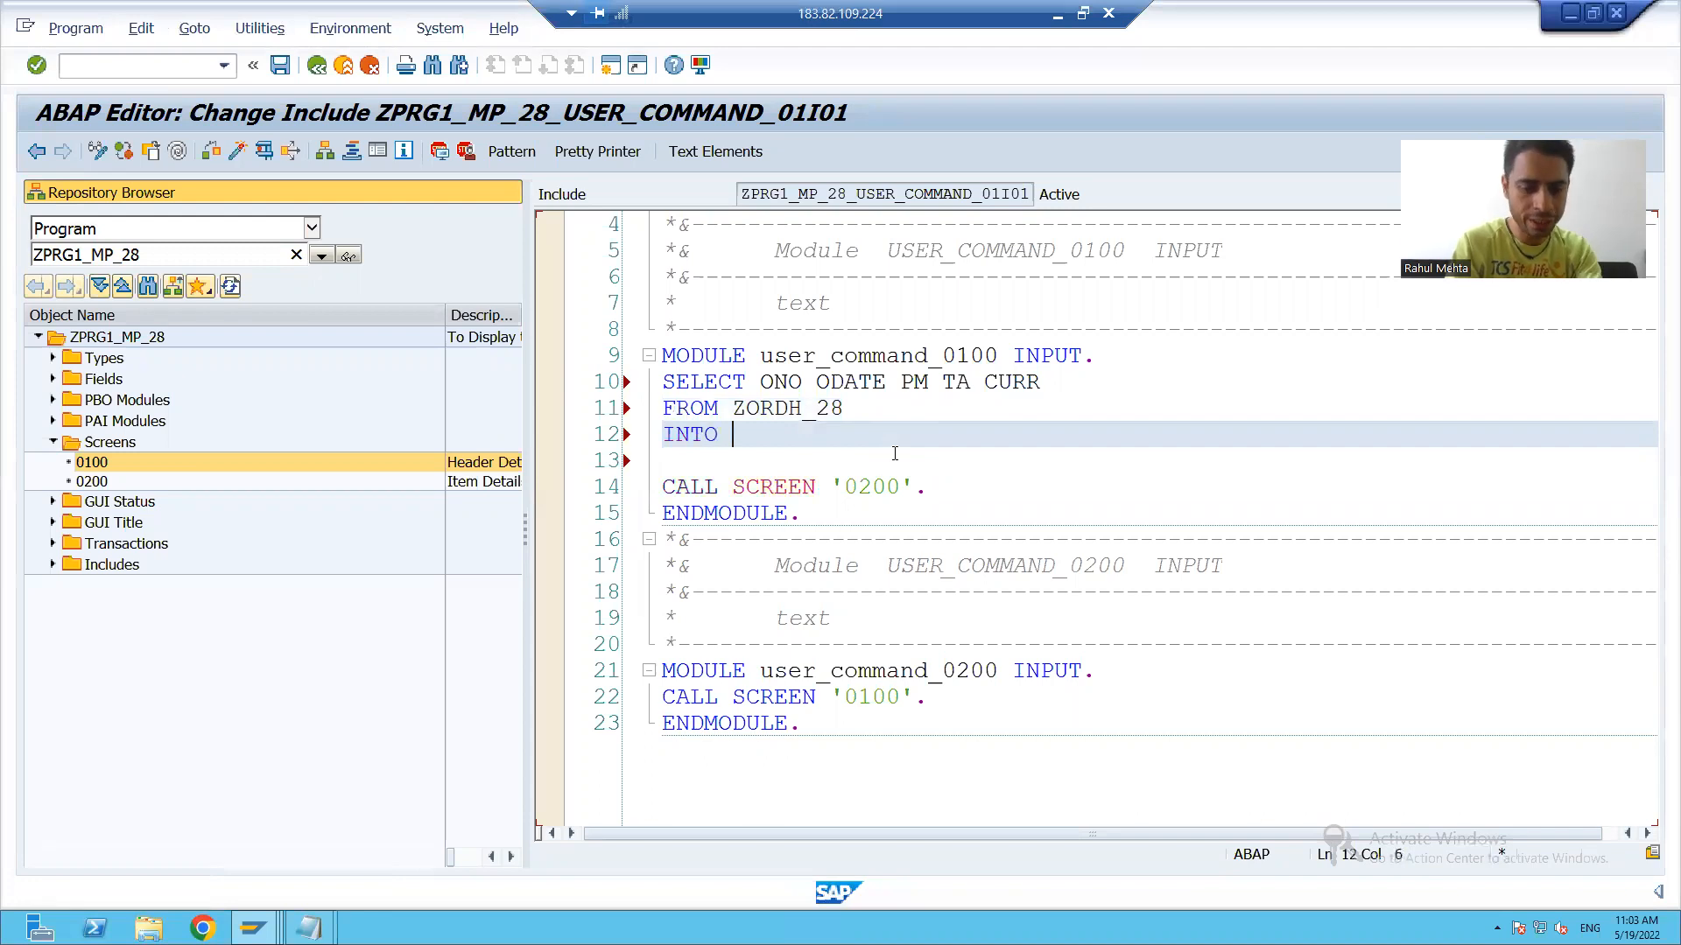
text(TABLE)
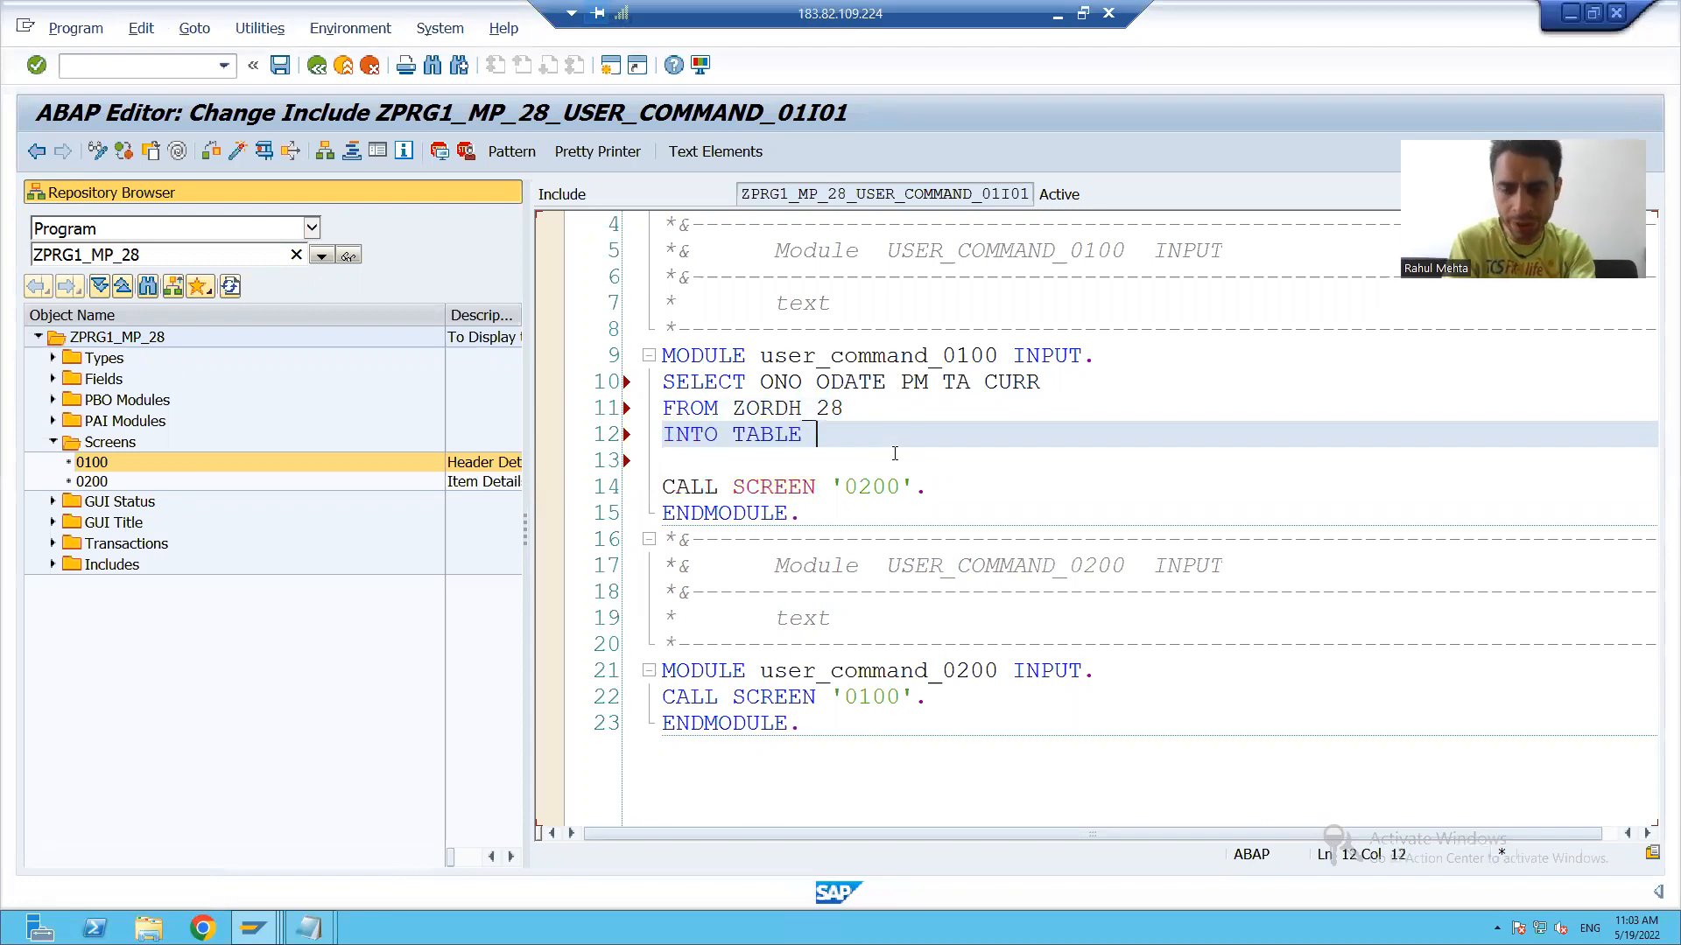
text(lt_)
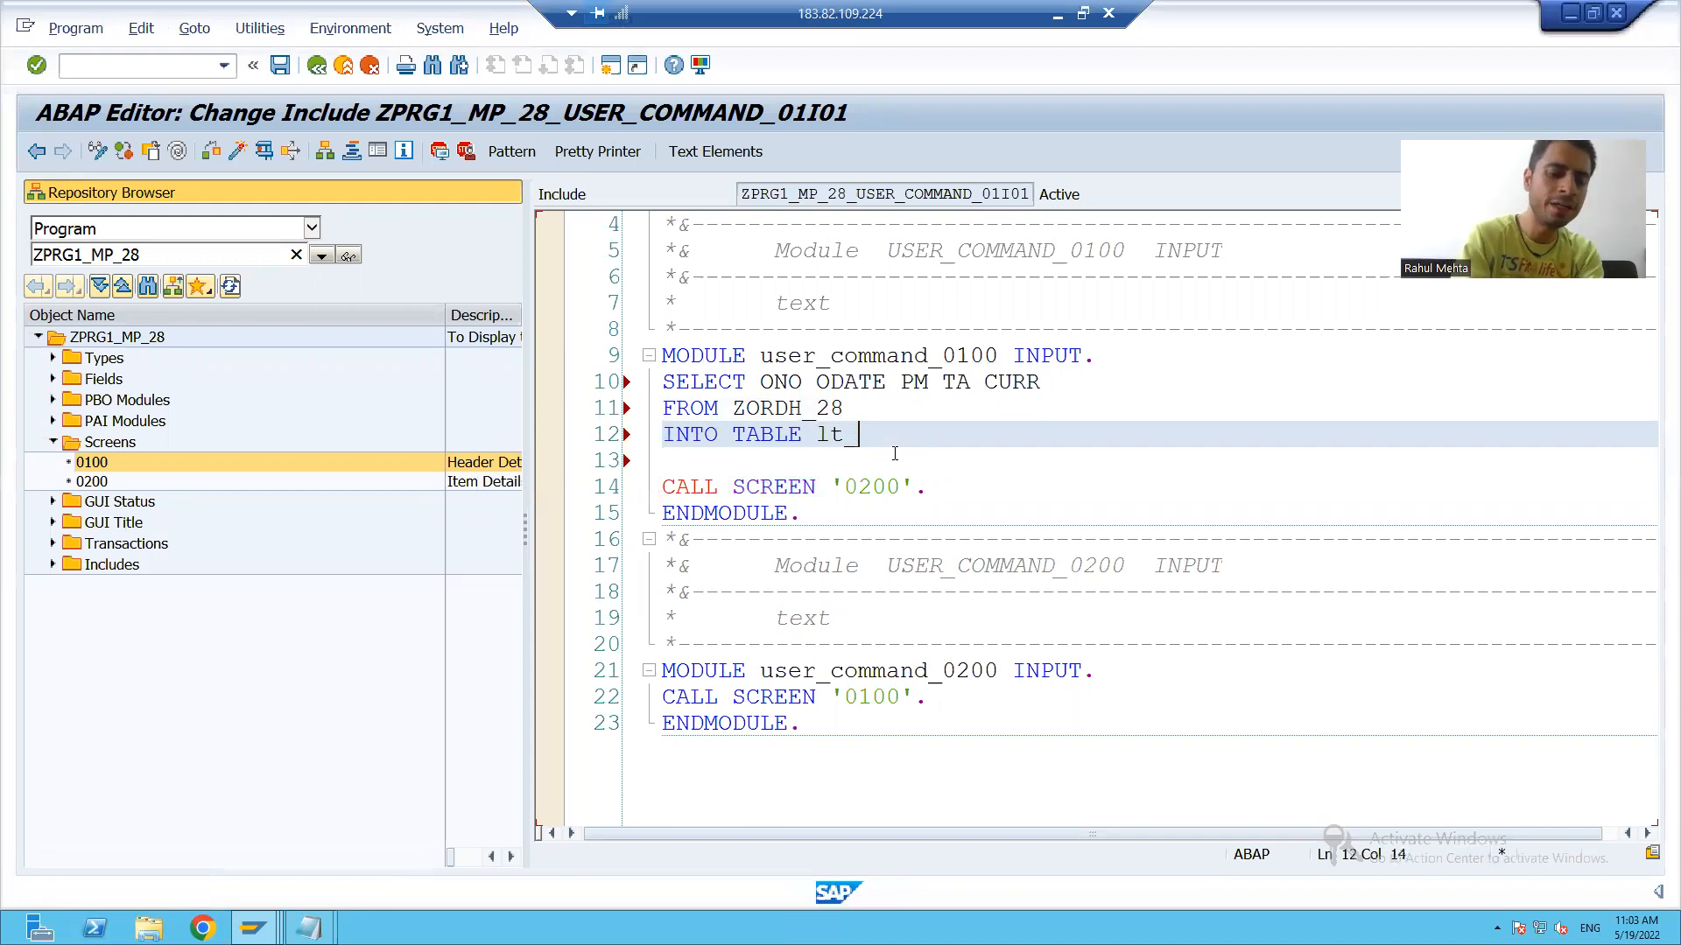
text(data)
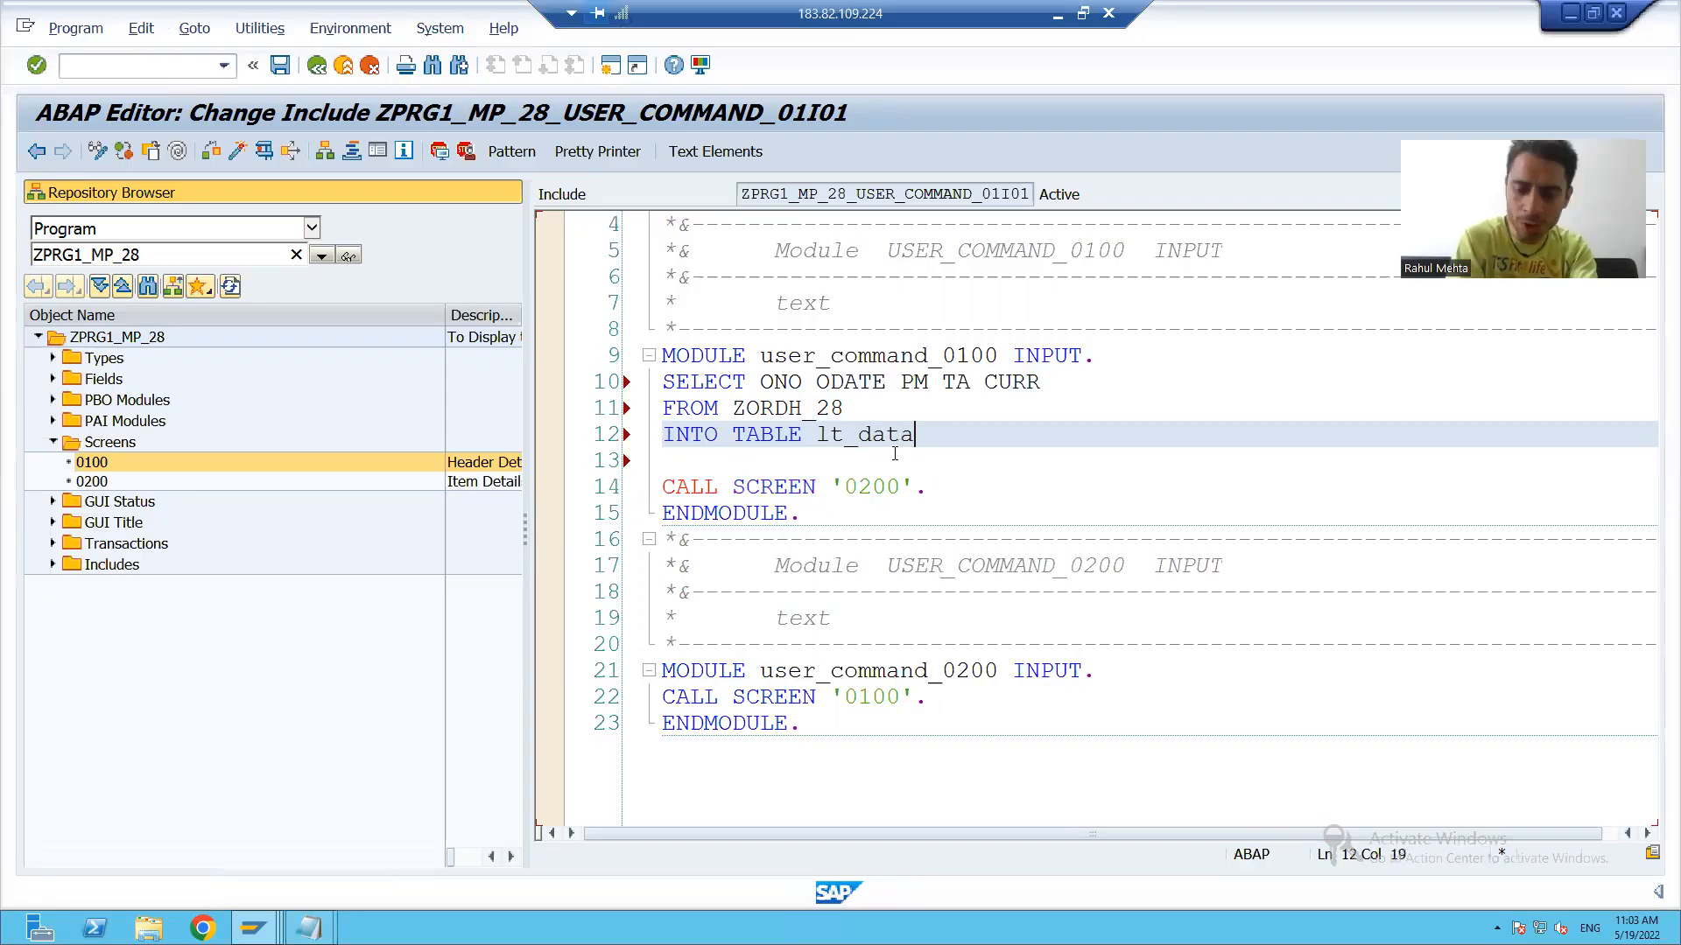
key(Return)
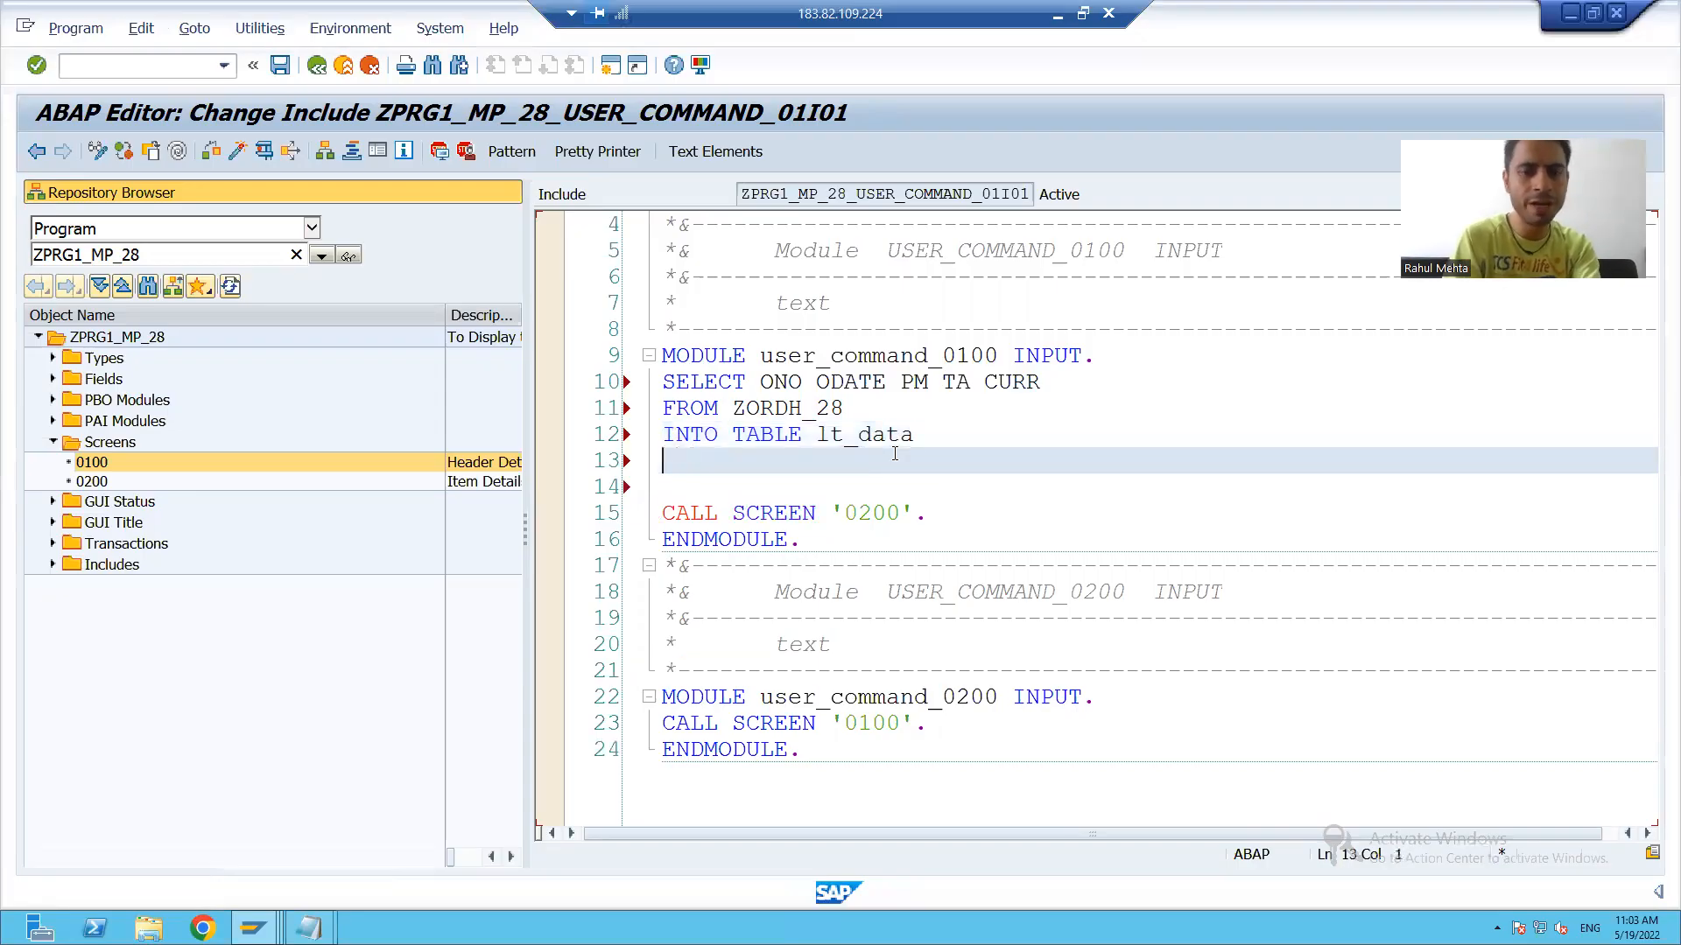
text(WHERE O)
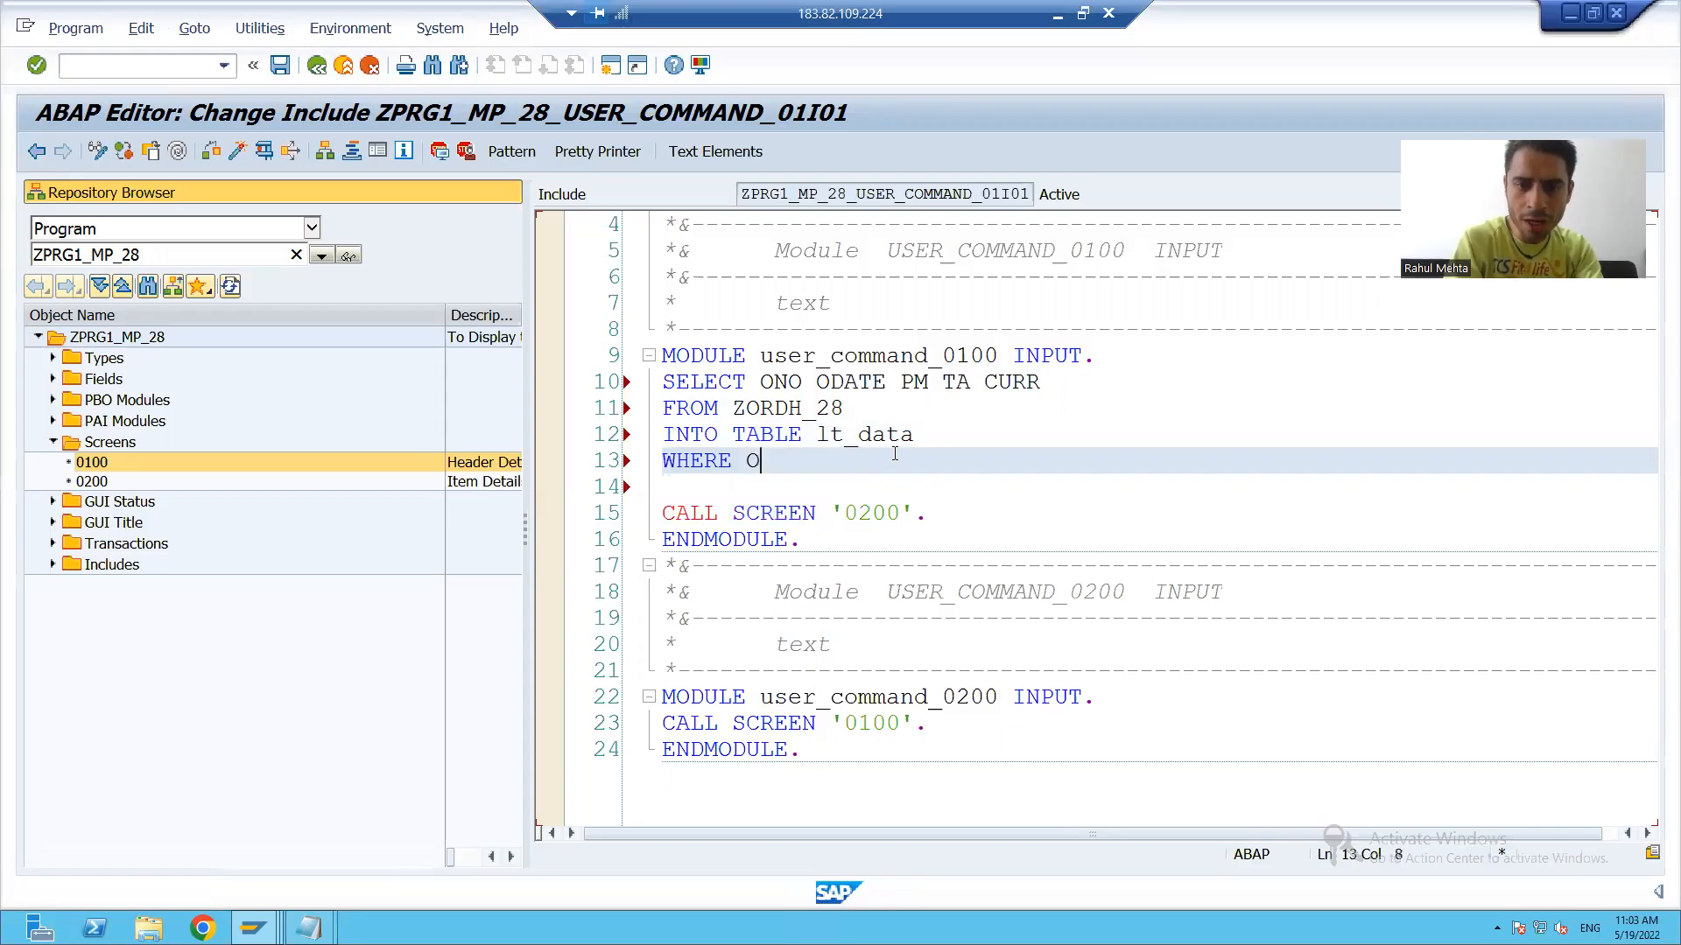
text(NO =)
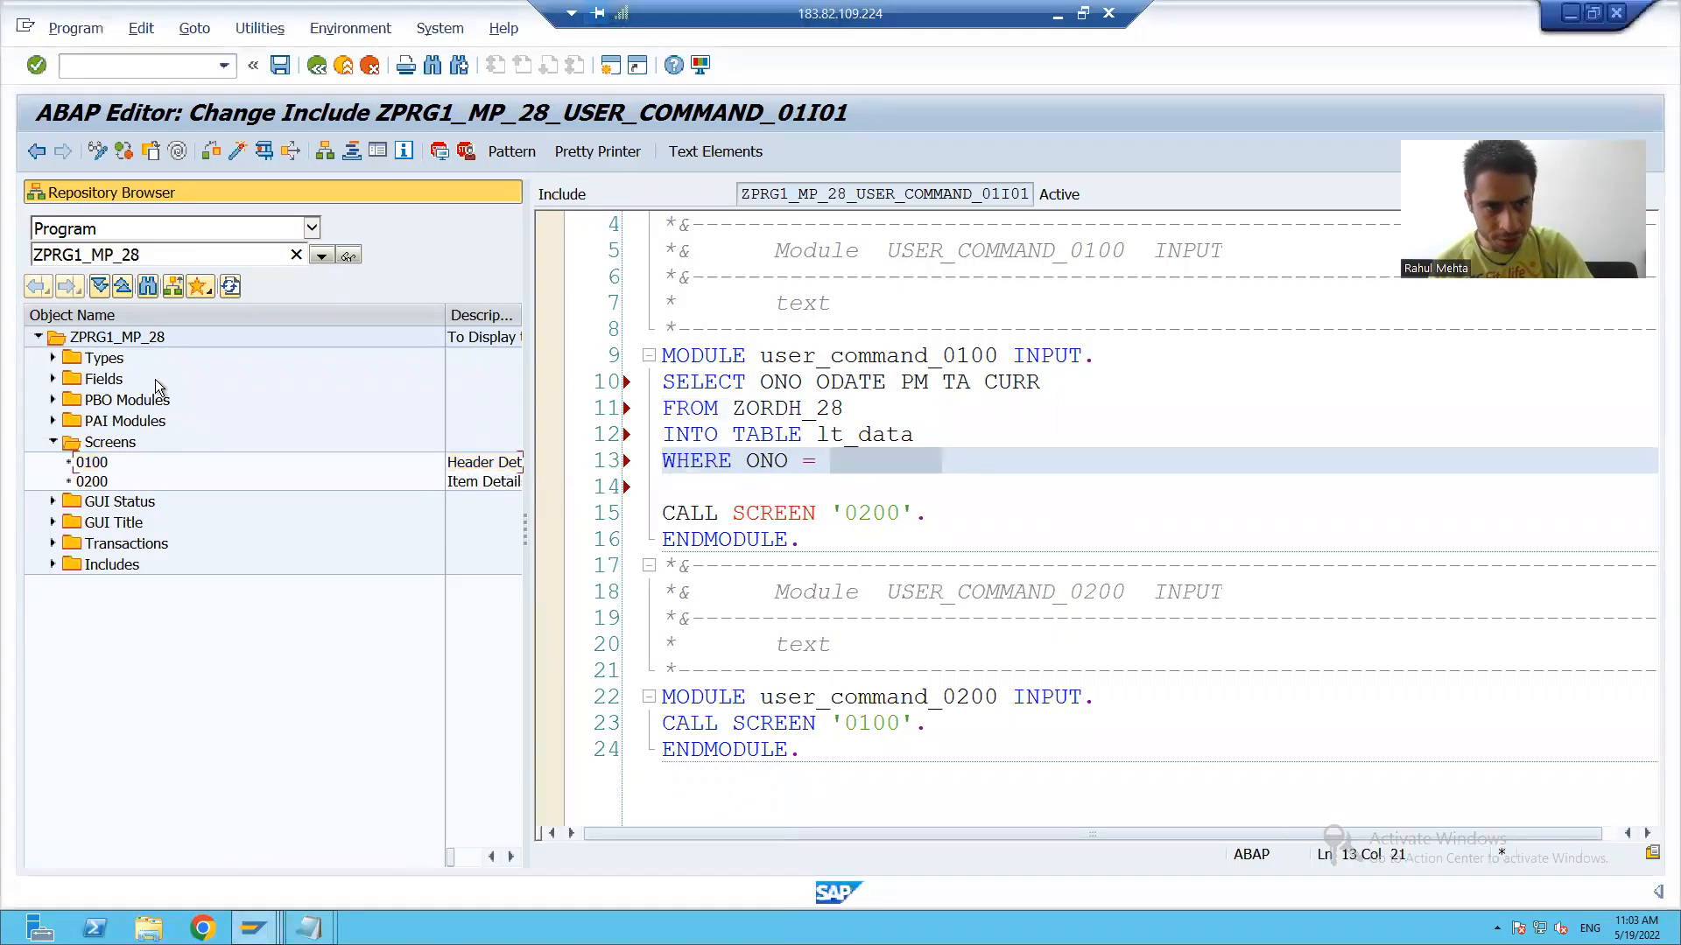
Step: Choose Execute for ZPRG1_MP_28 and save the changed include on exiting back to screen 0100's flow logic
right_click(115, 336)
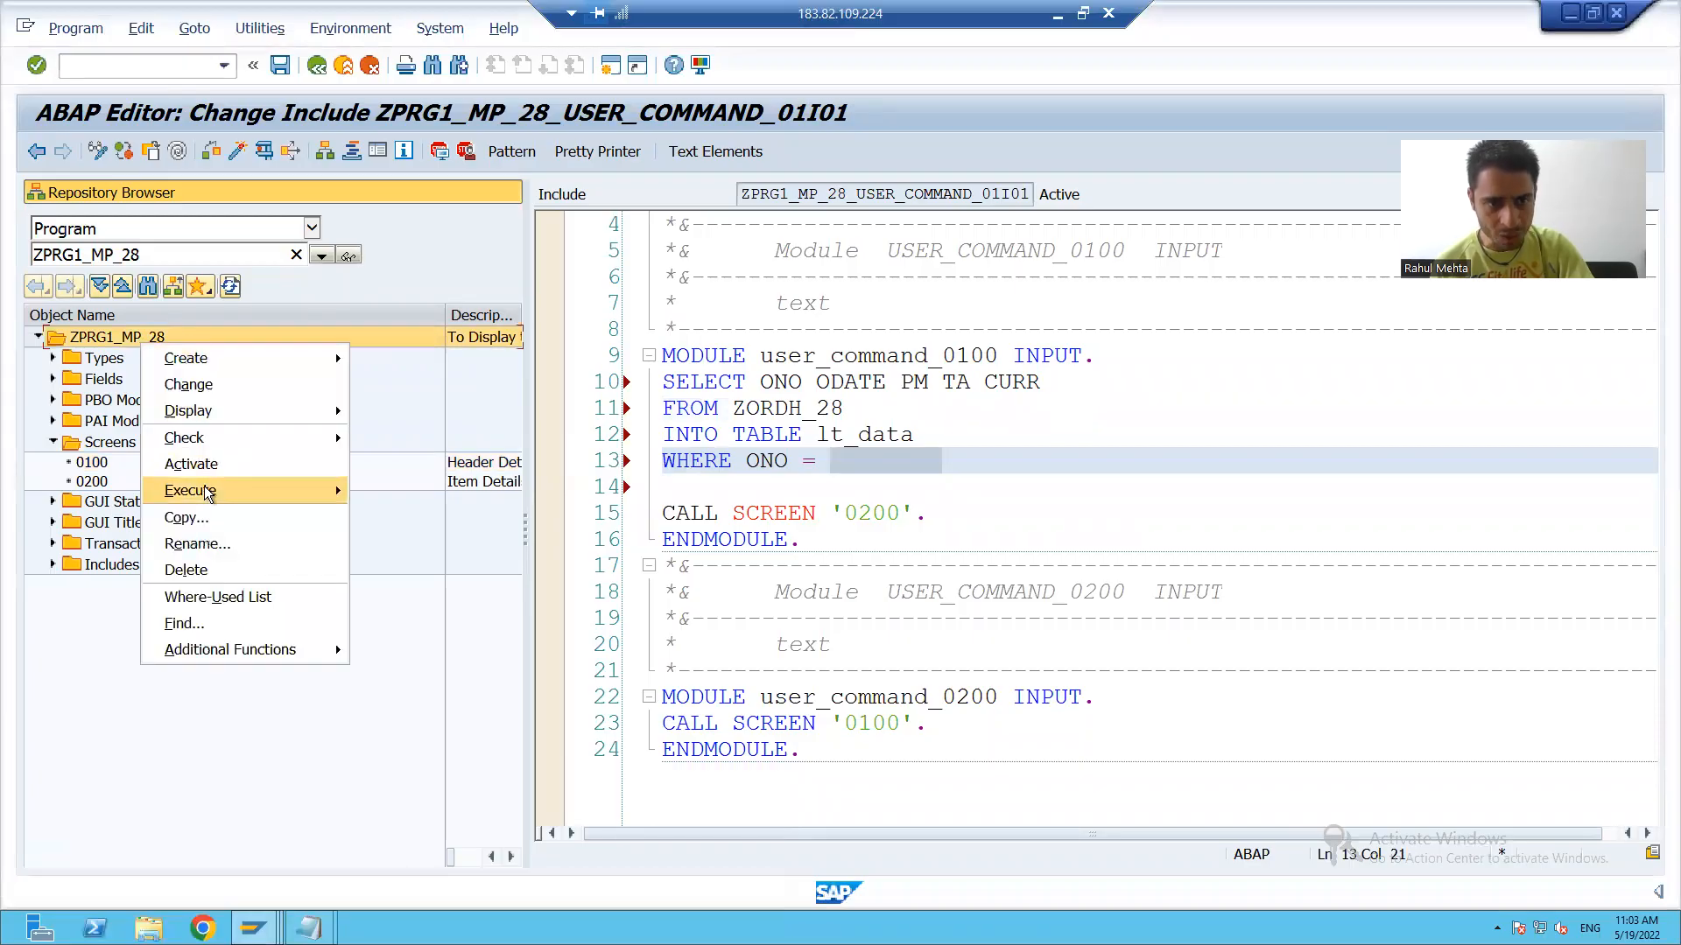
click(191, 491)
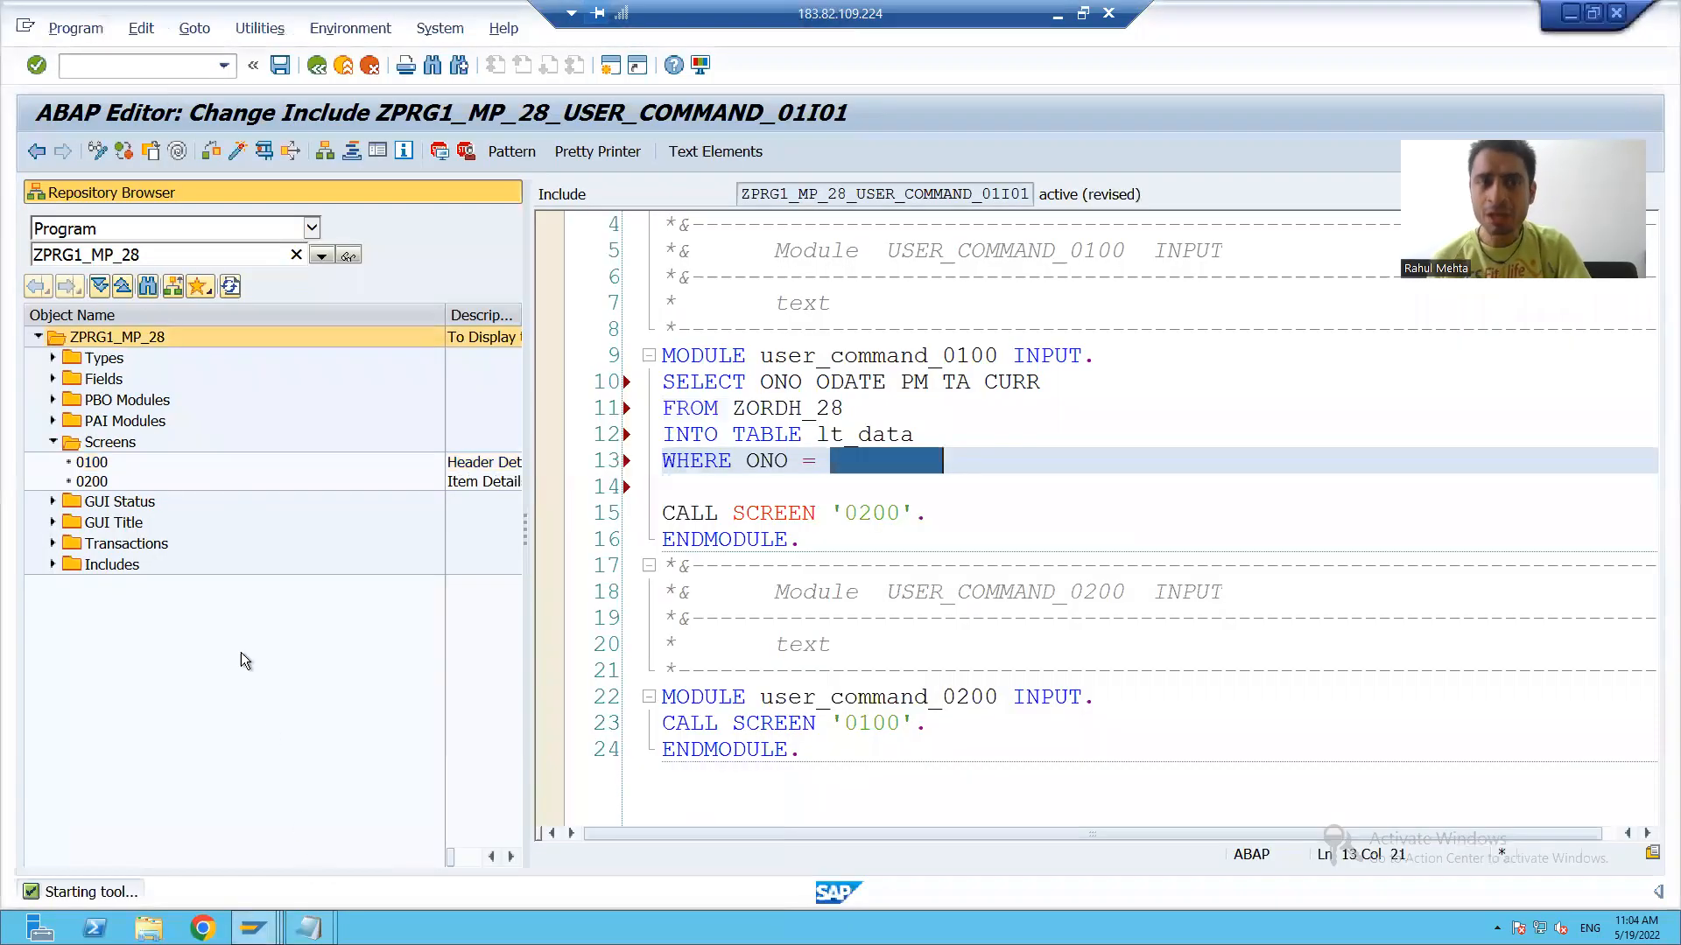
mouse_move(233, 623)
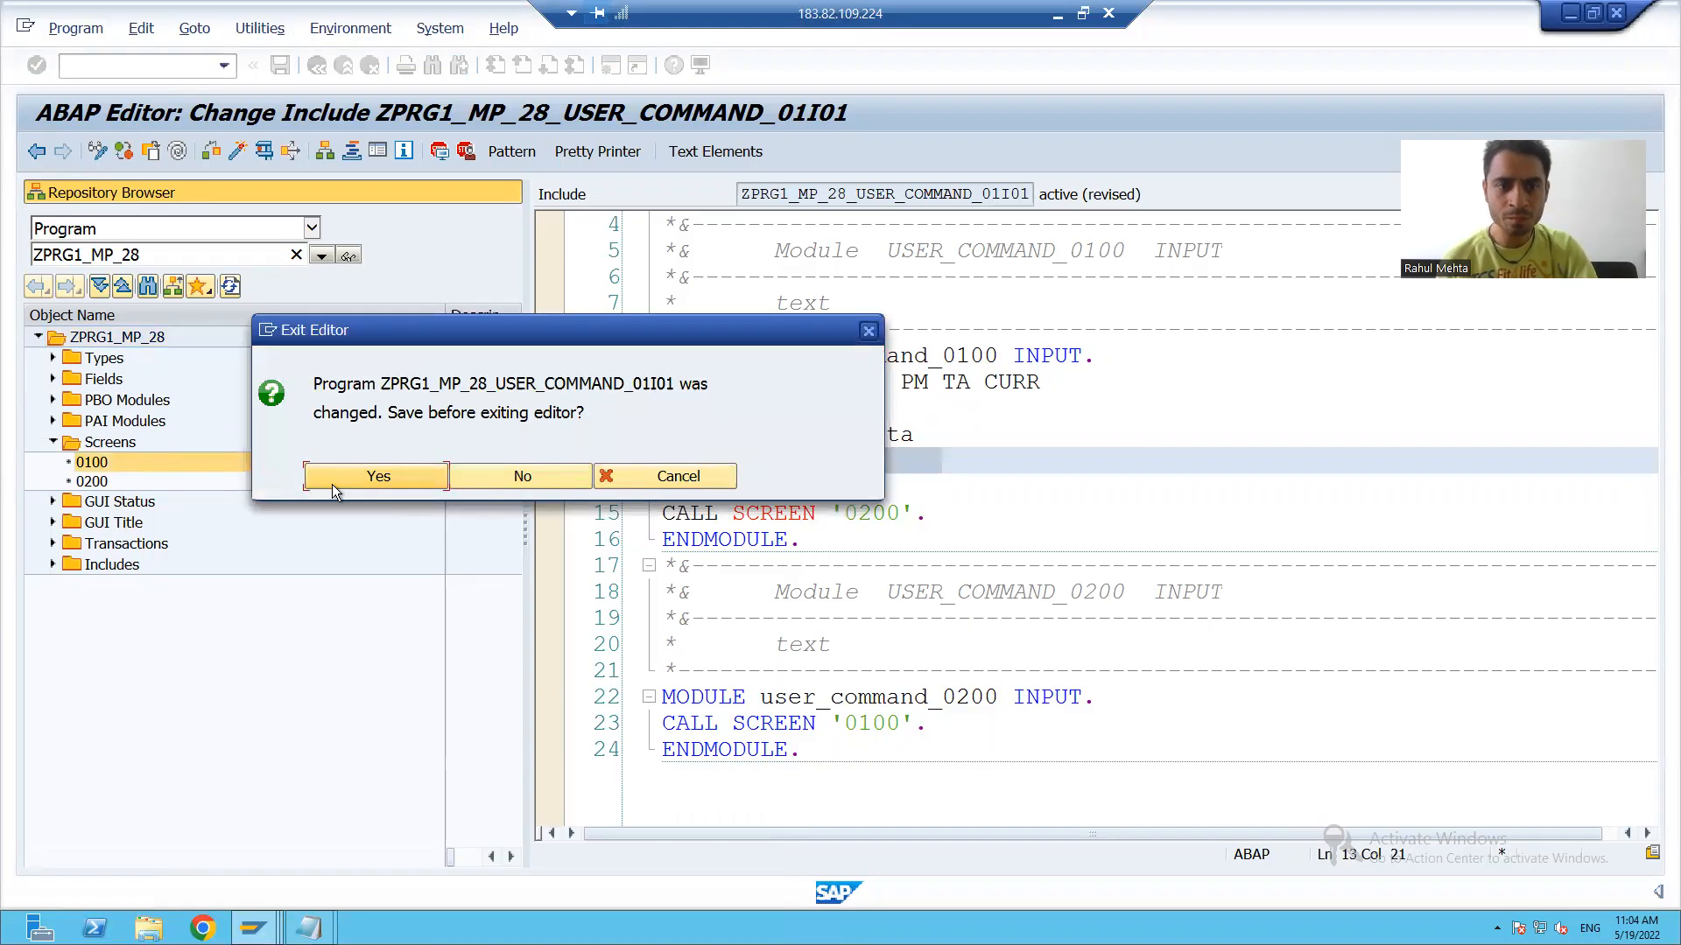
click(379, 477)
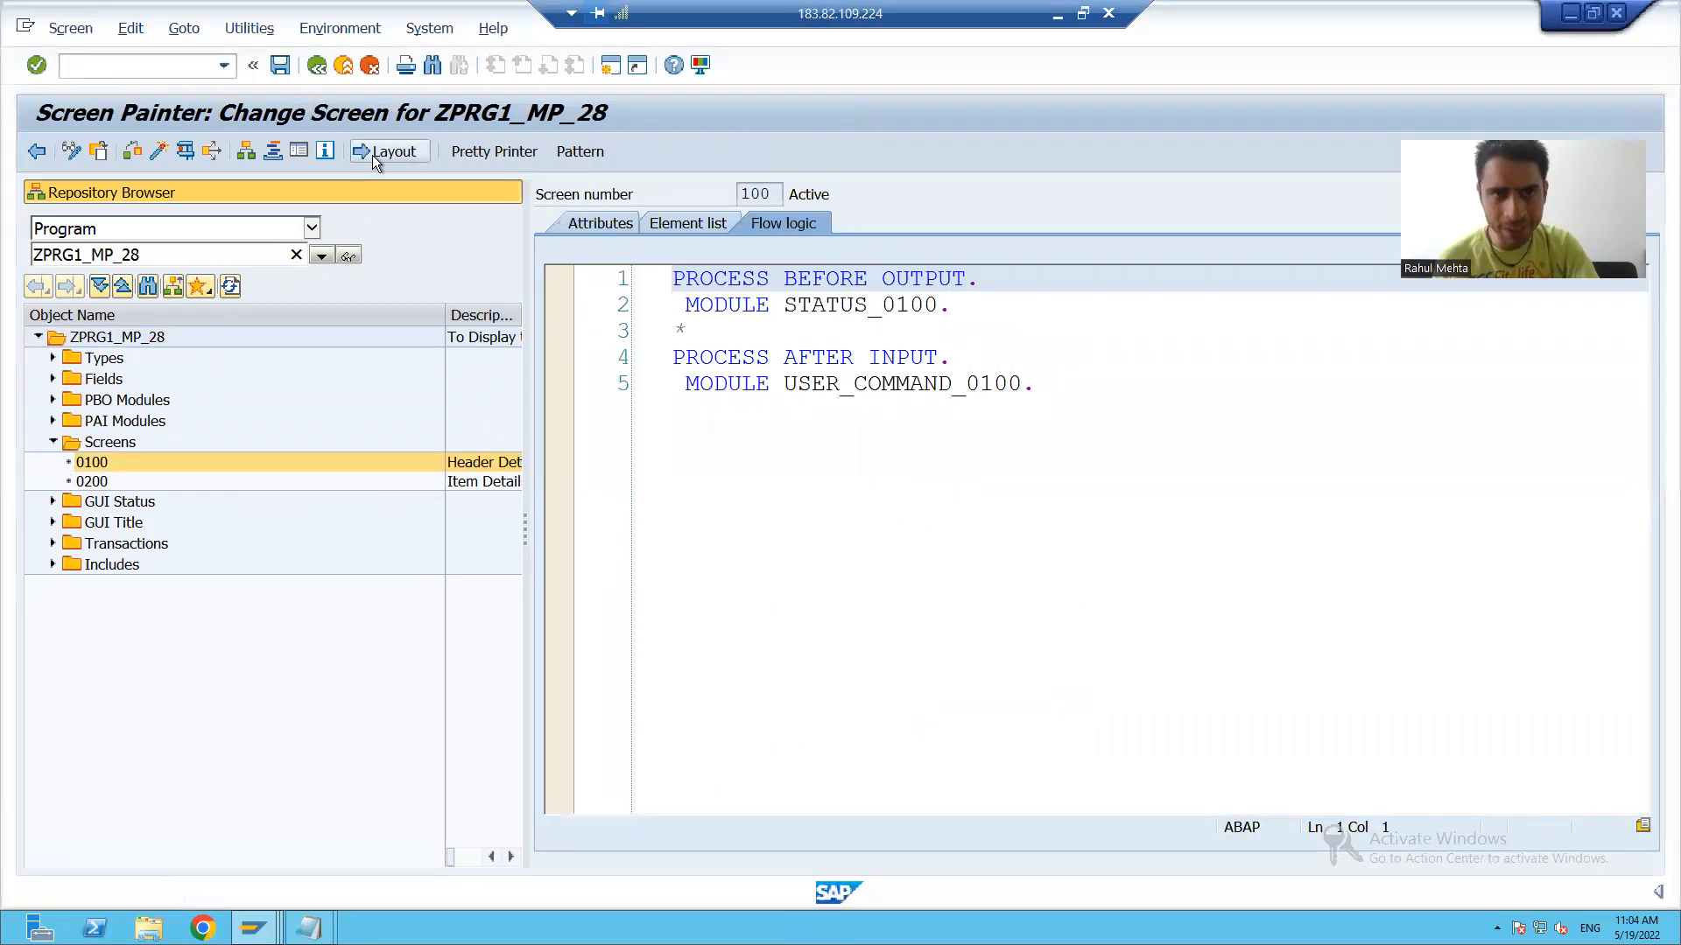
click(394, 150)
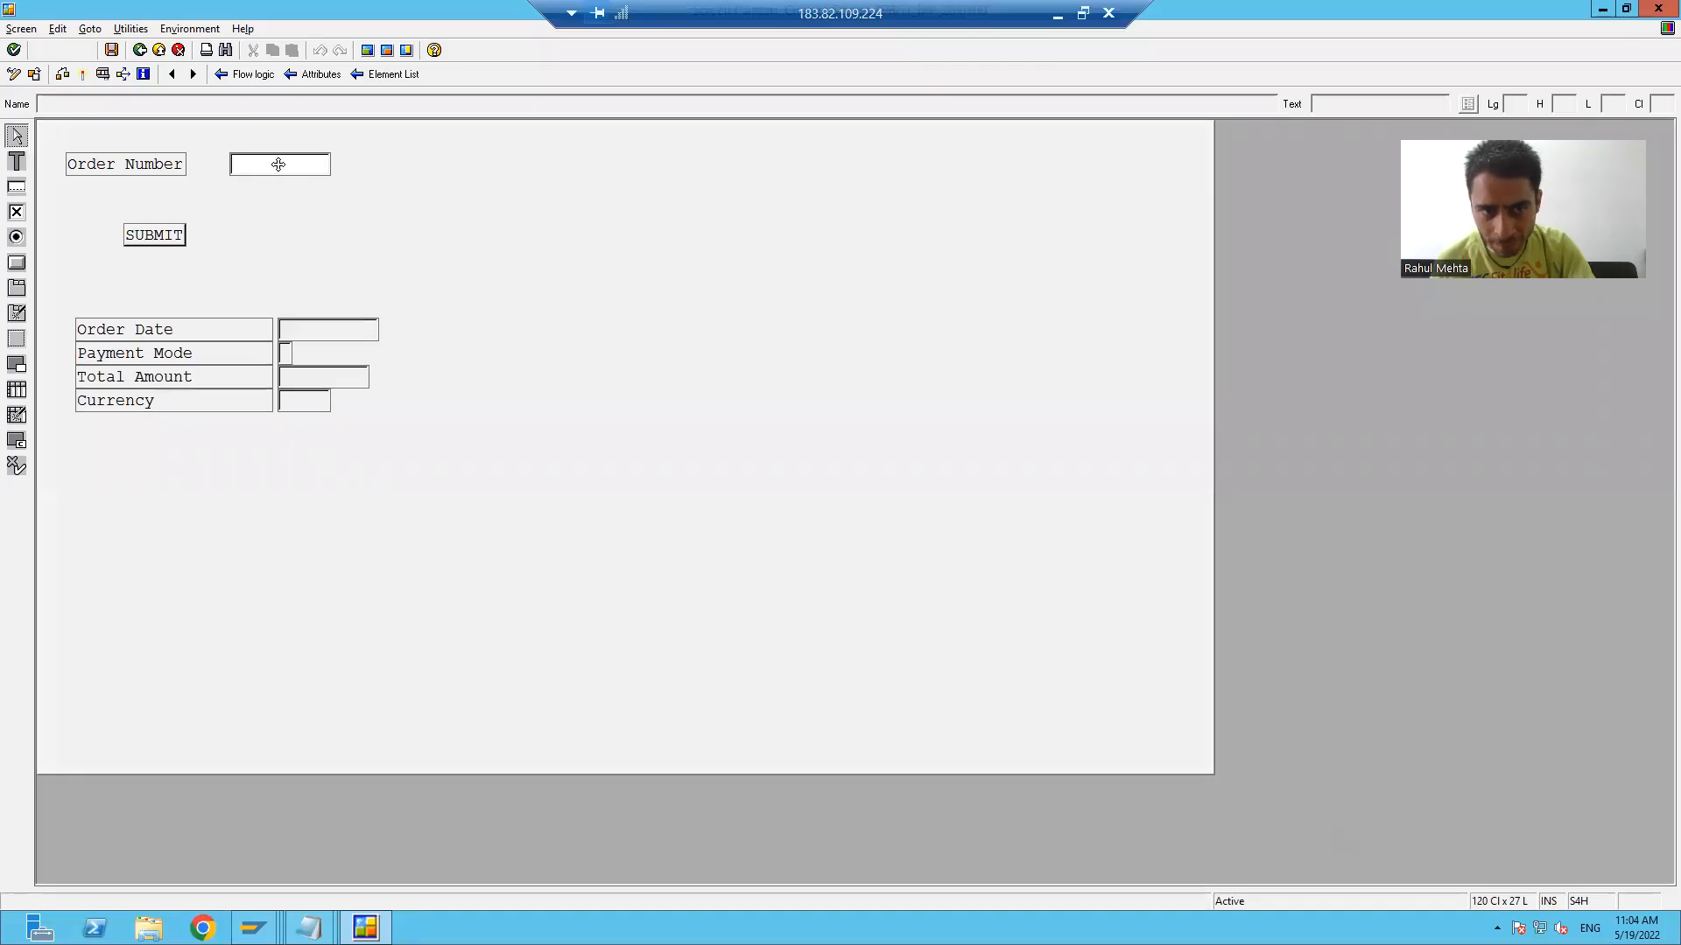
click(280, 165)
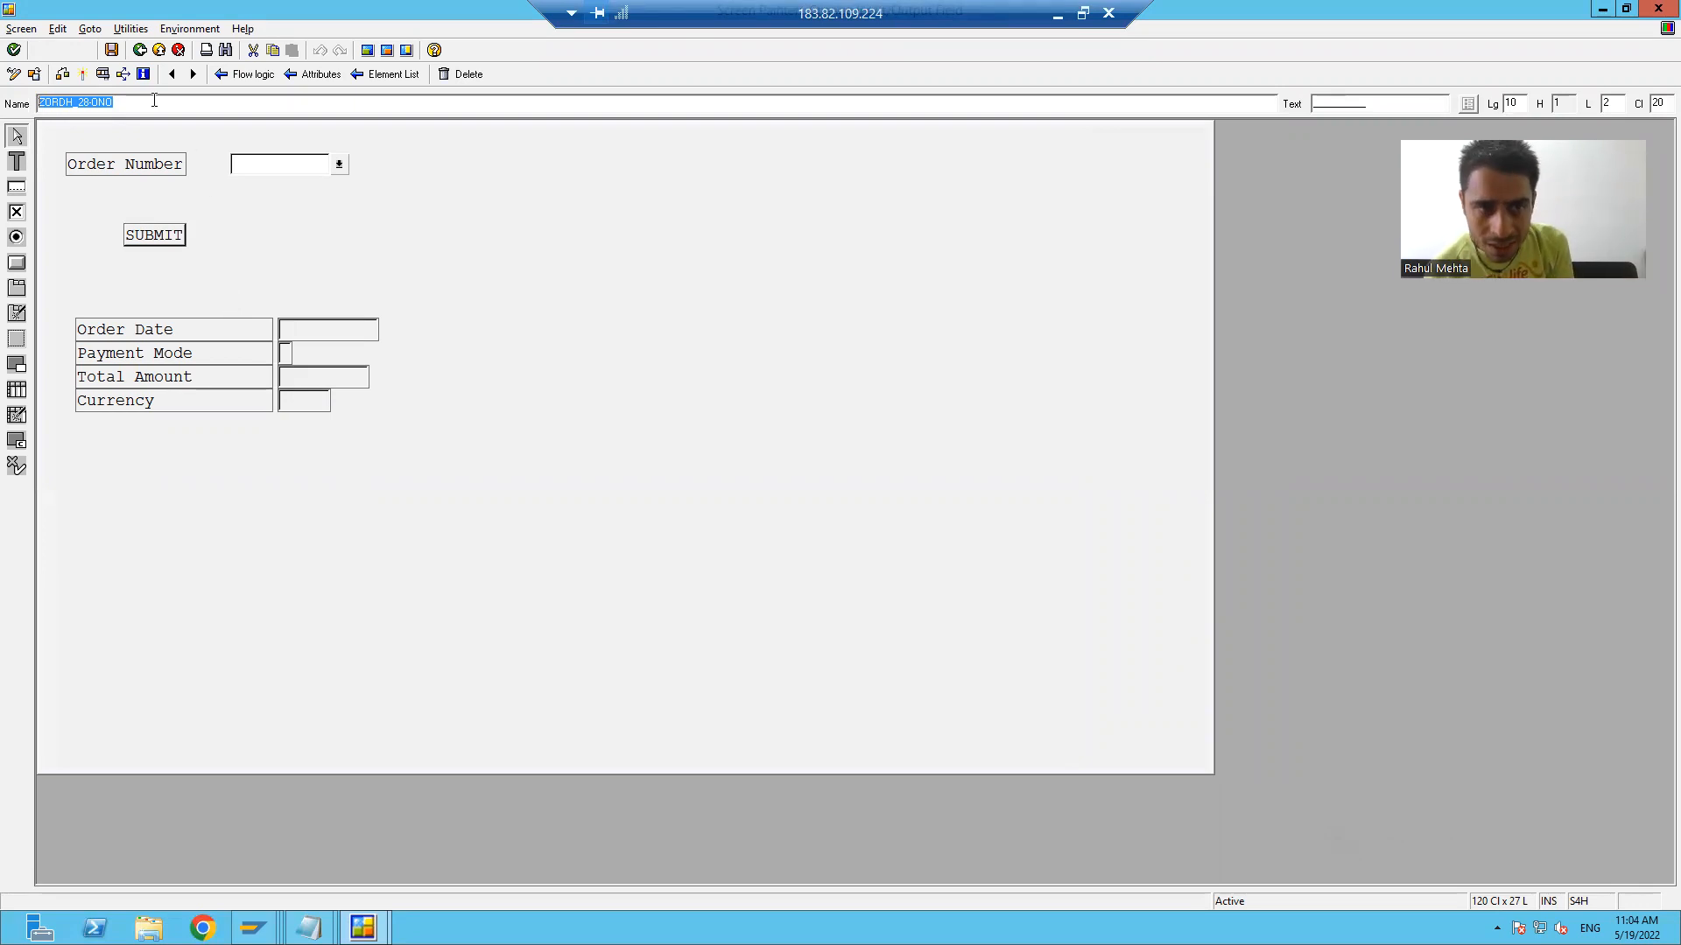
mouse_move(86, 123)
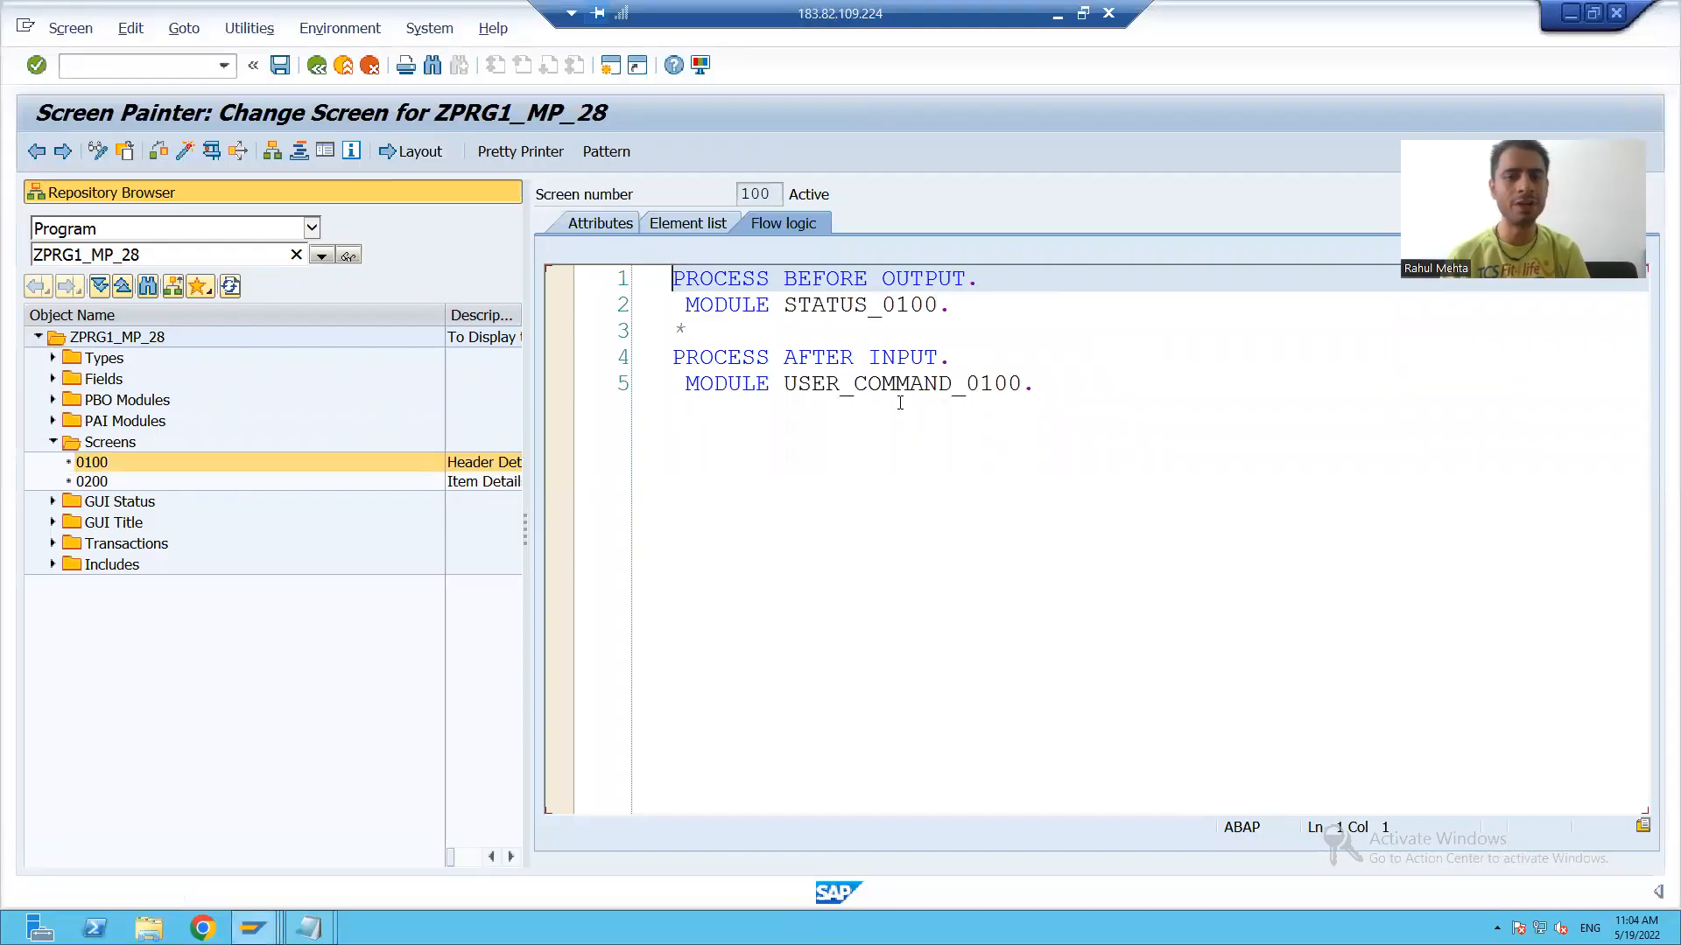
Step: Complete the SELECT with WHERE ONO = ZORDH_28-ONO in user_command_0100, reviewing its table and target lt_data
double_click(891, 384)
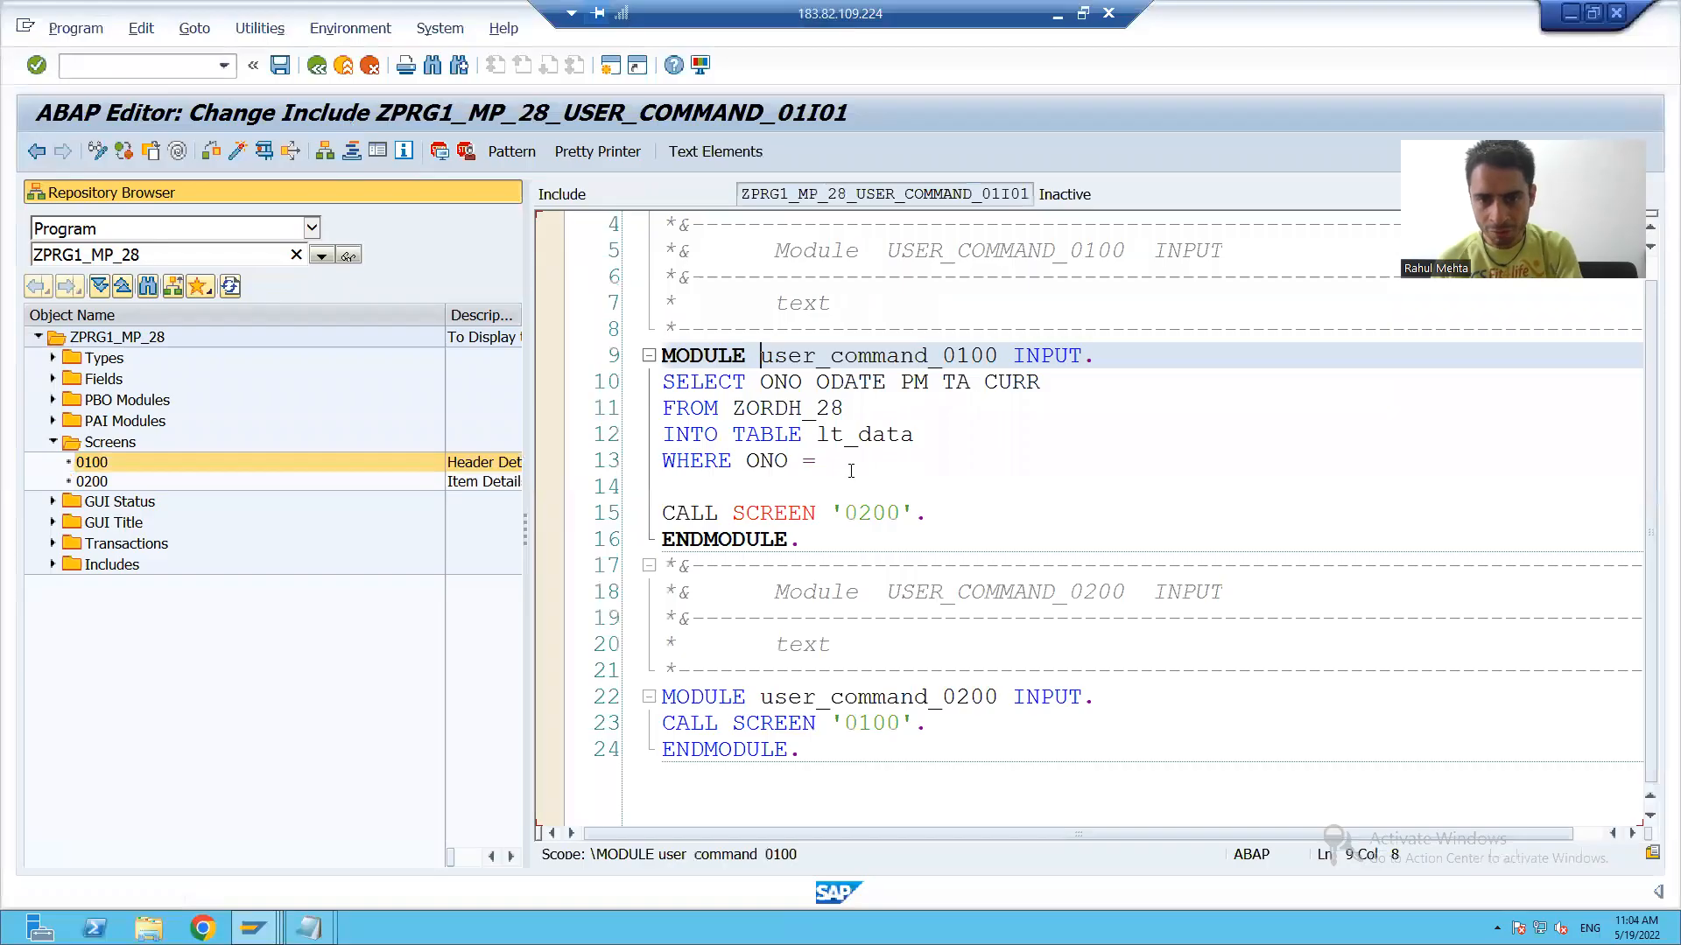
click(833, 460)
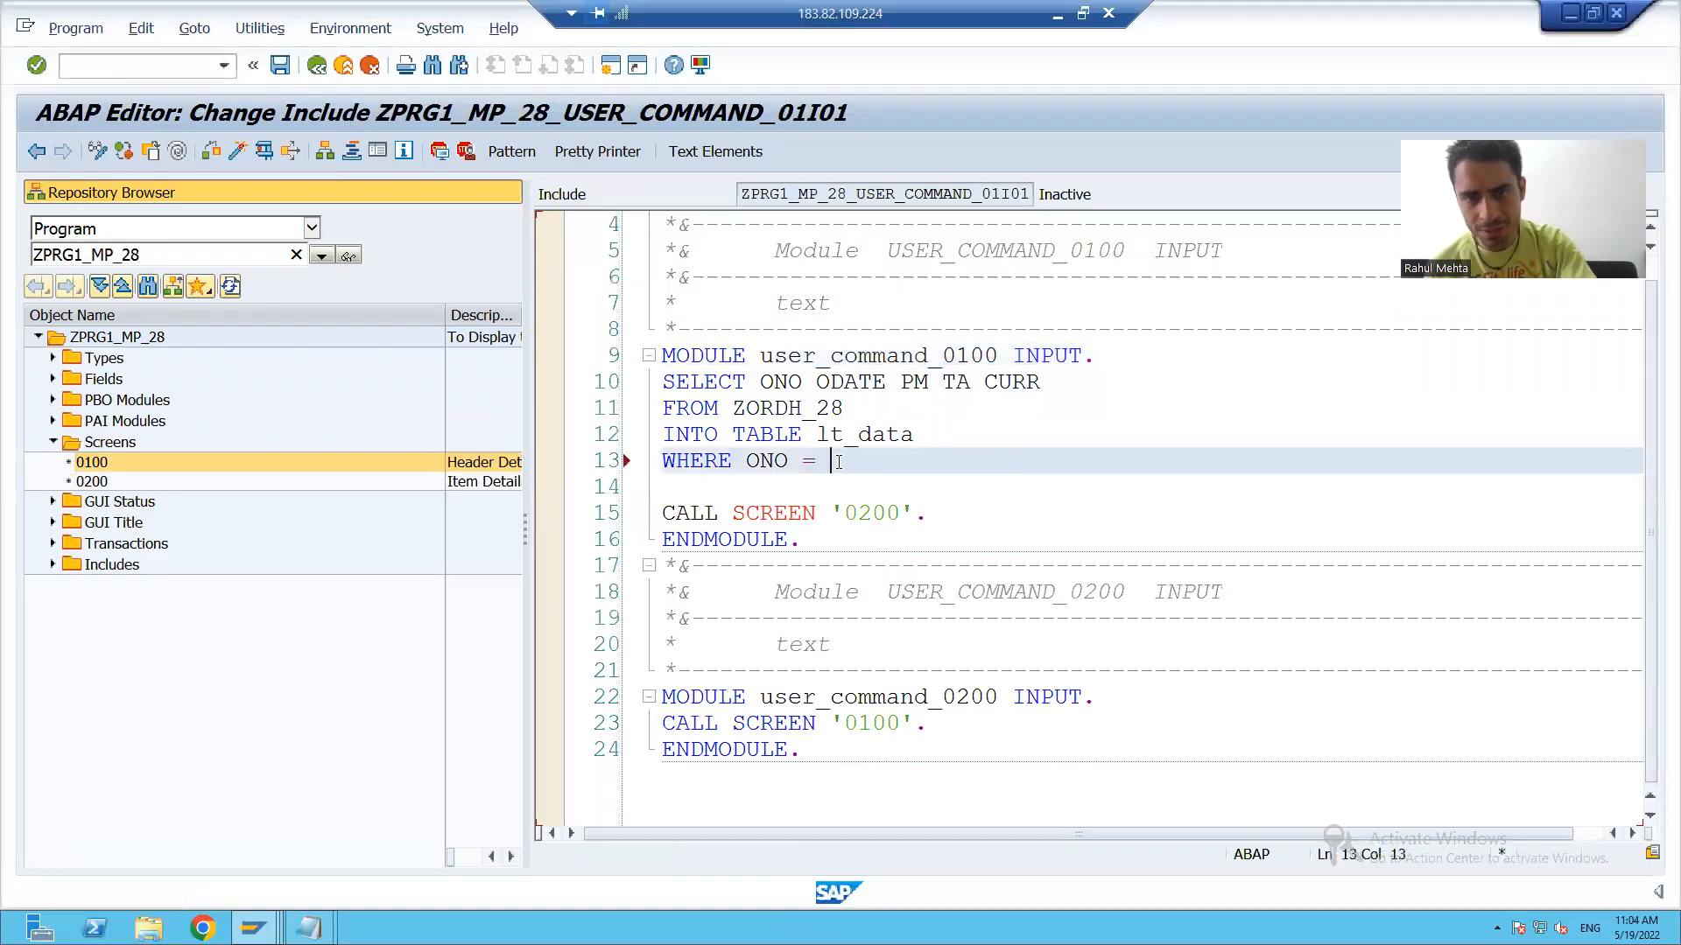
text(ZORDH_28-ONO.)
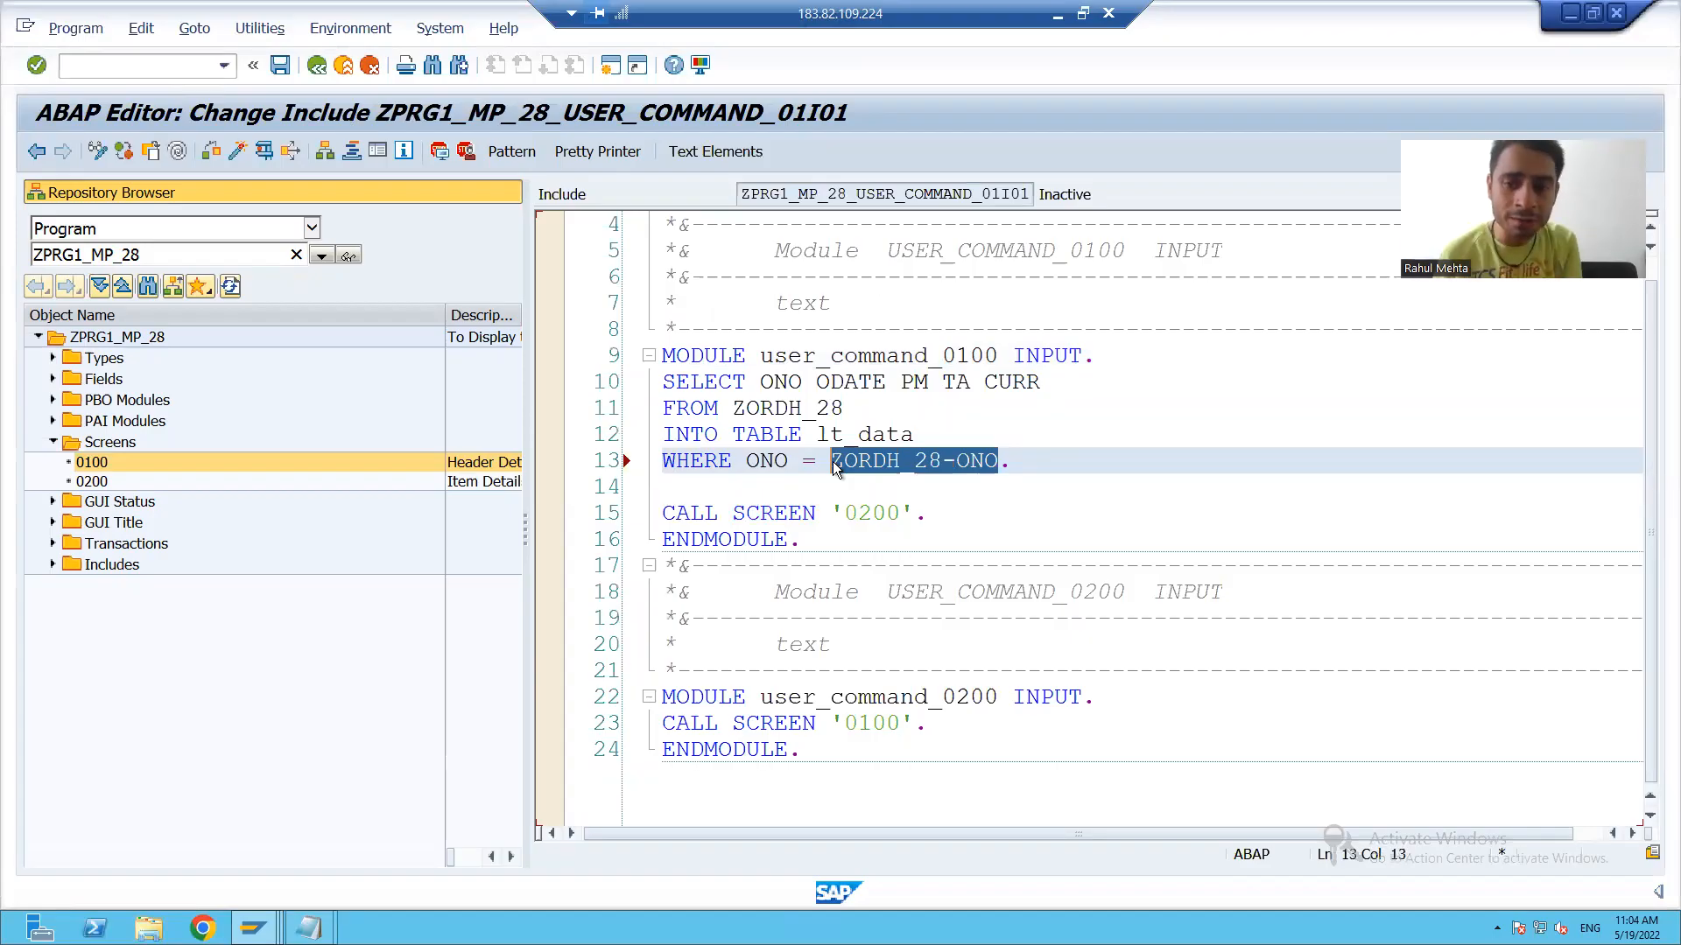
click(756, 461)
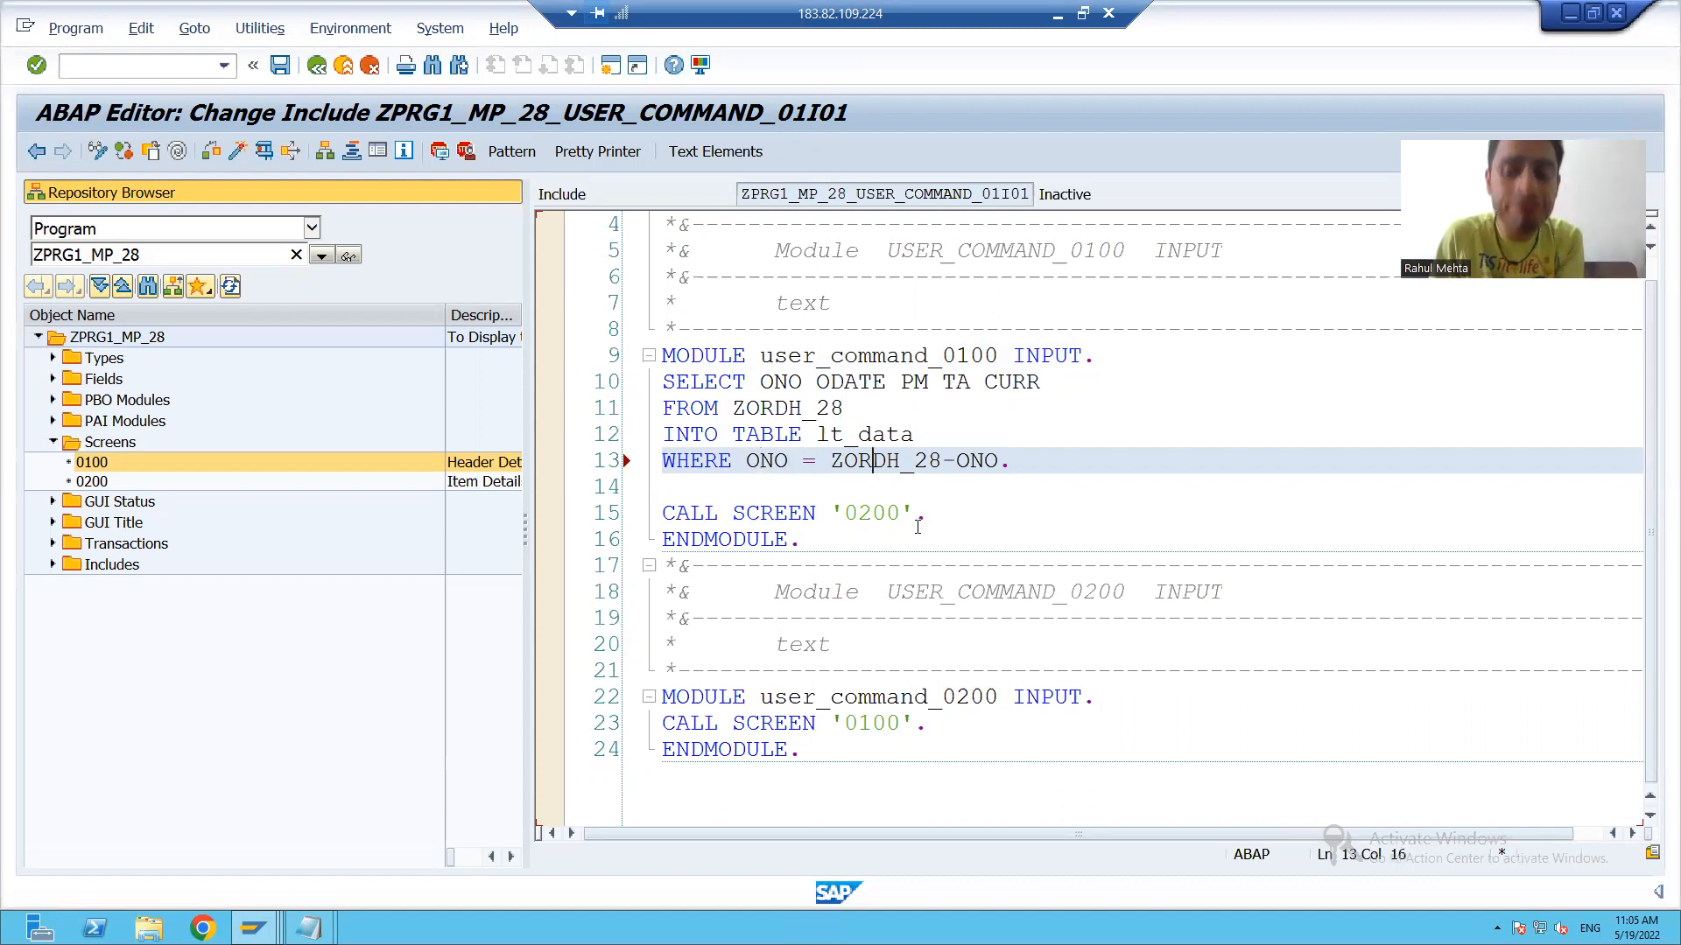
click(786, 408)
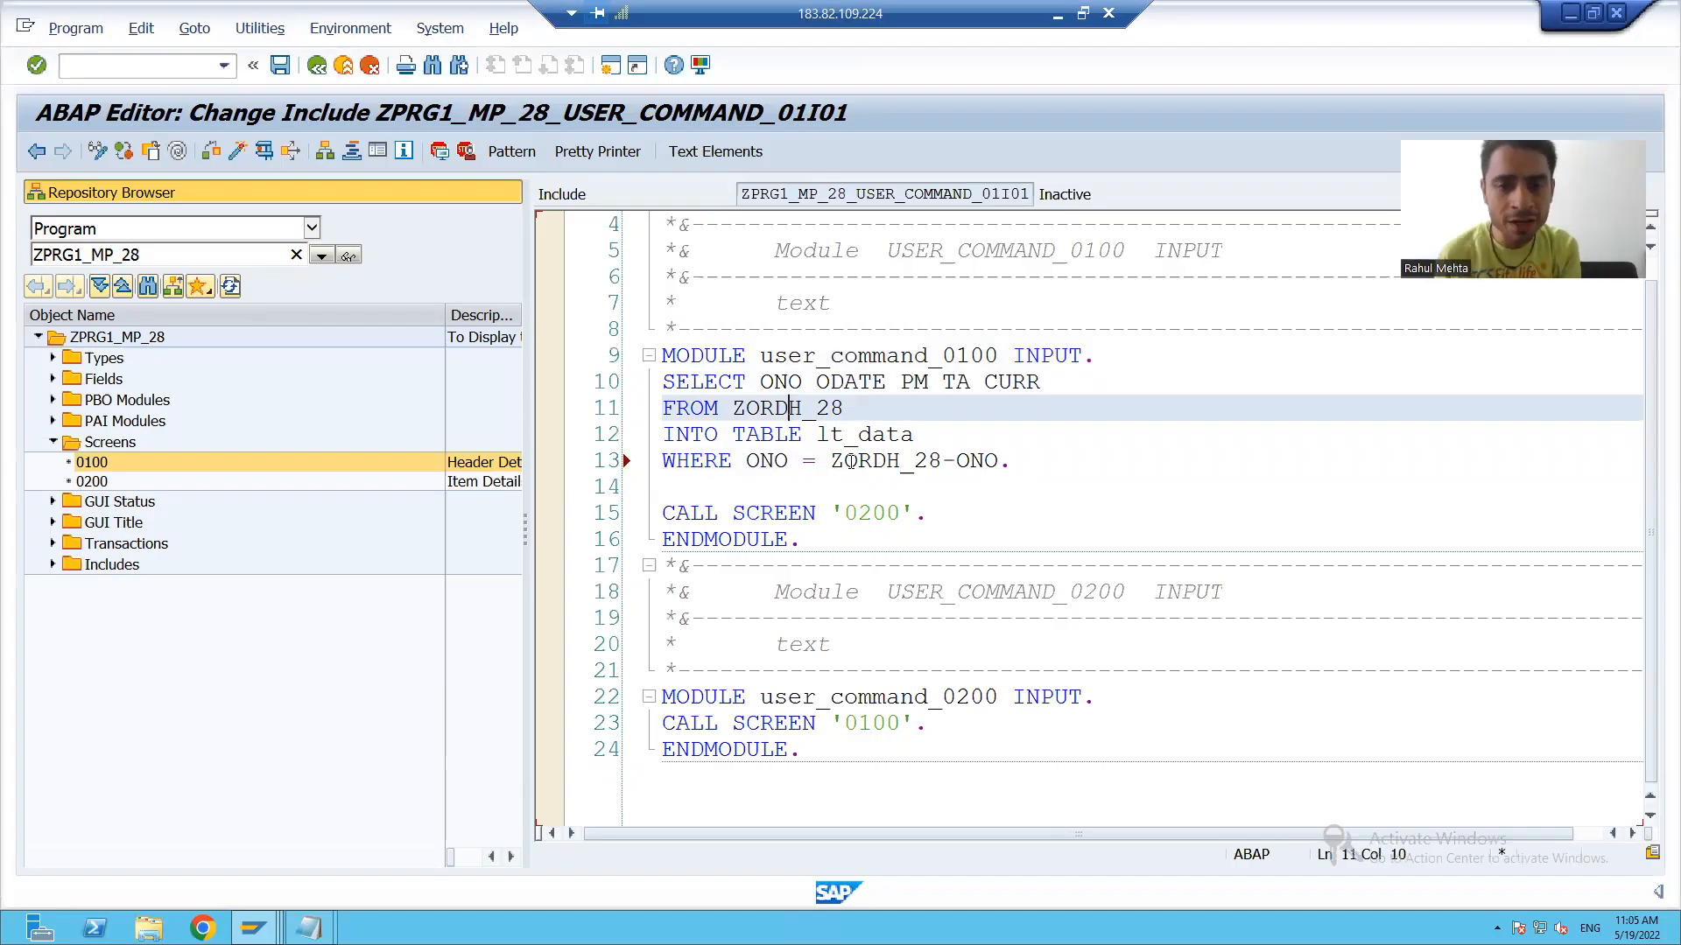
double_click(865, 434)
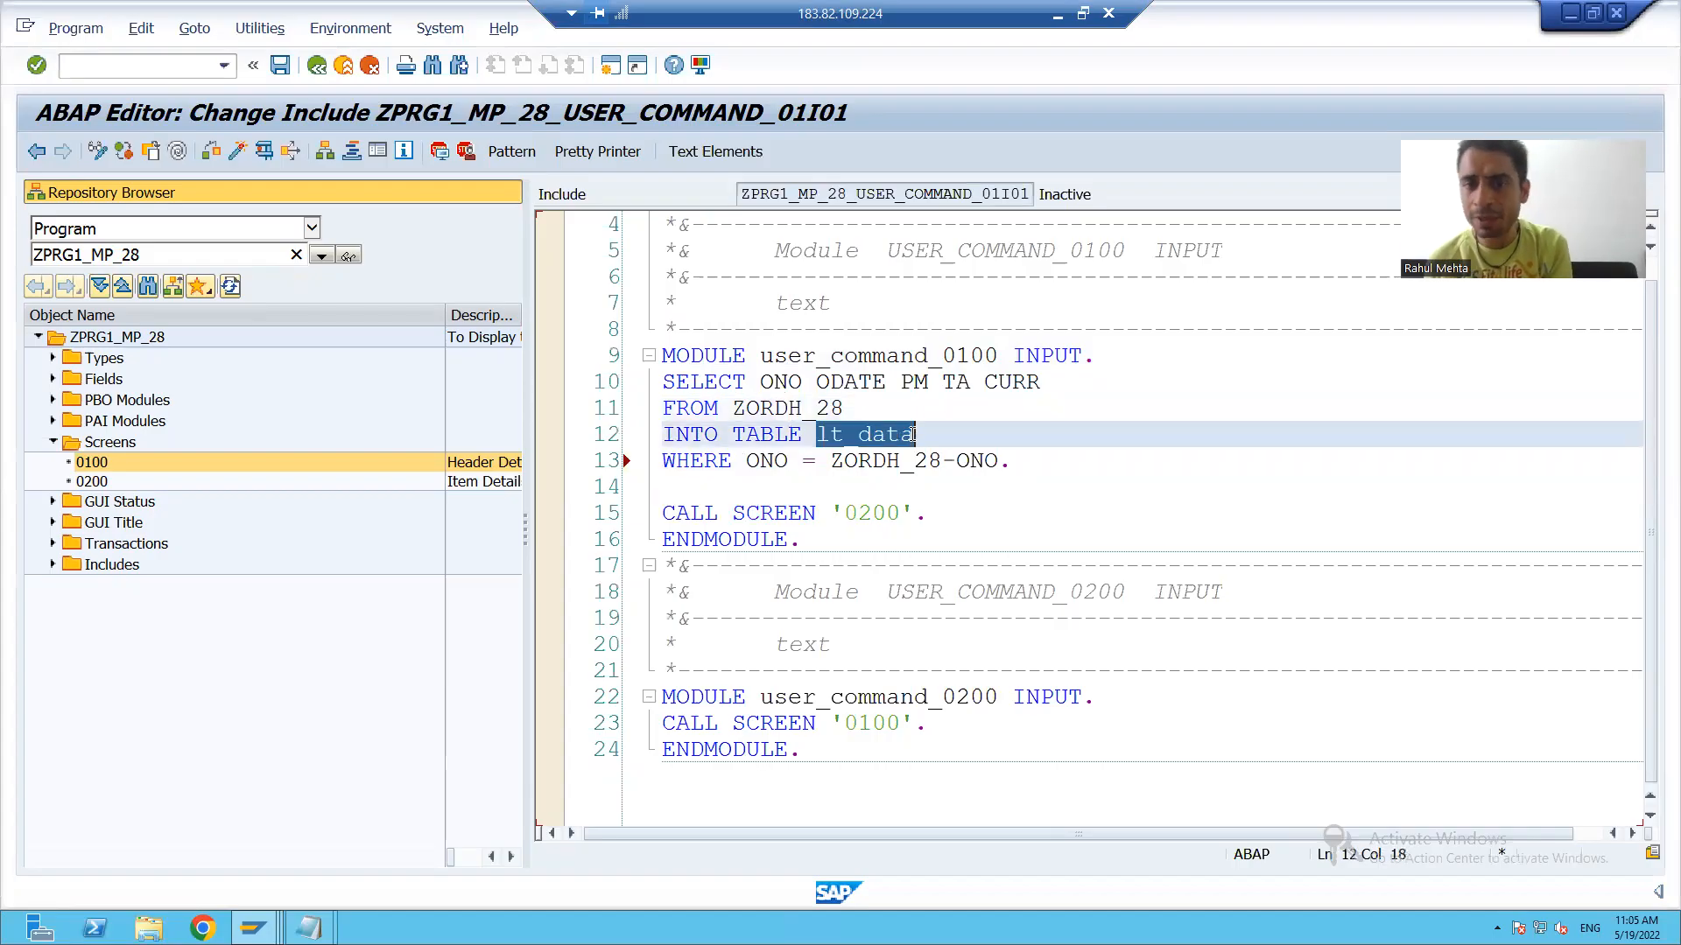